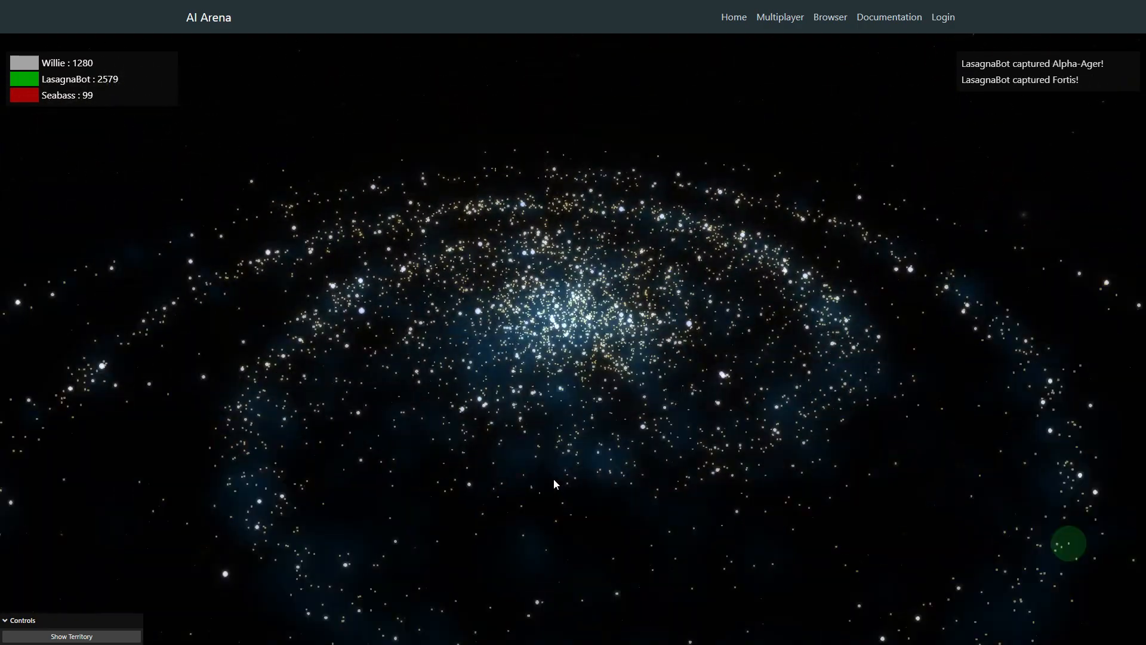
- Review CompositionShader.js, the index.html import map and the render code in main.js
left_click(71, 636)
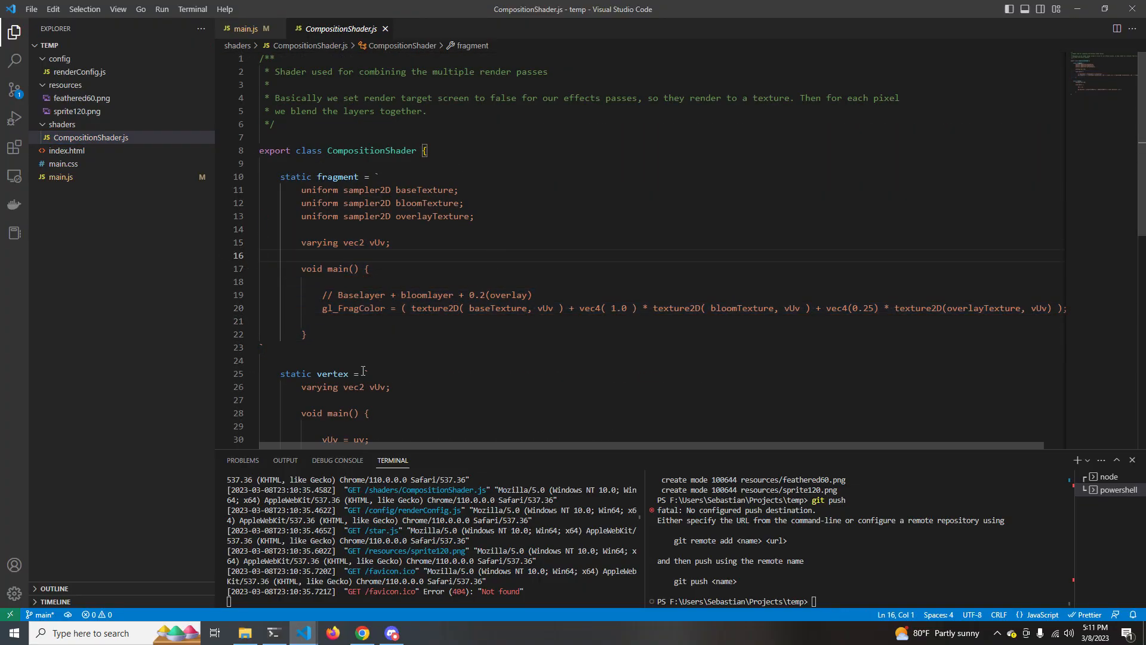
mouse_move(83, 203)
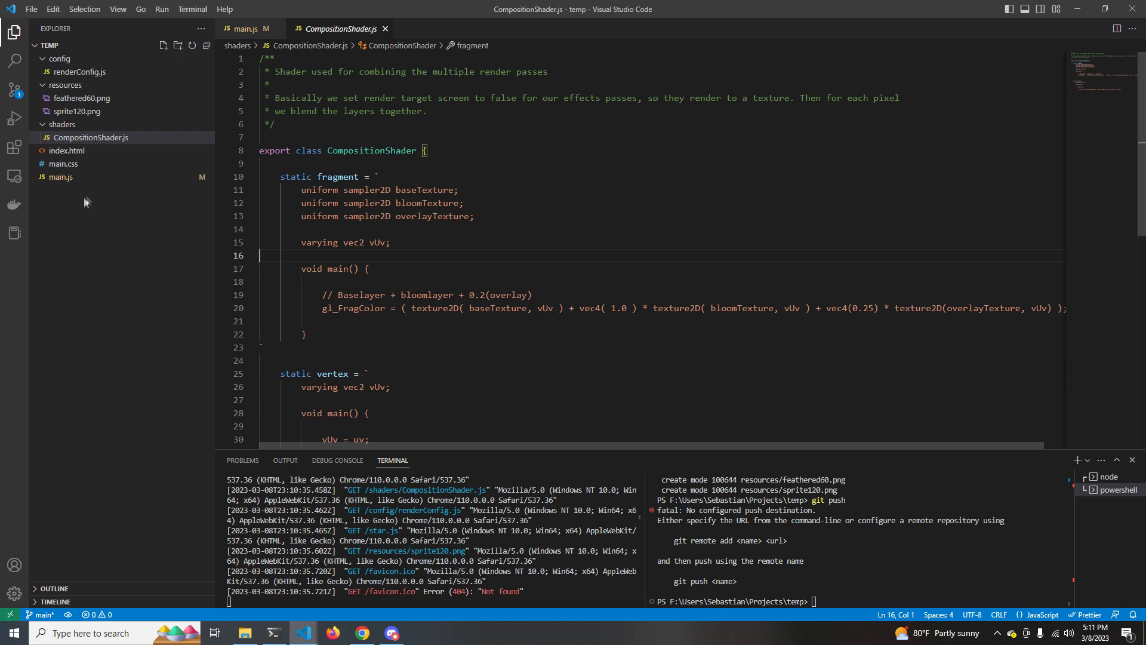
left_click(65, 150)
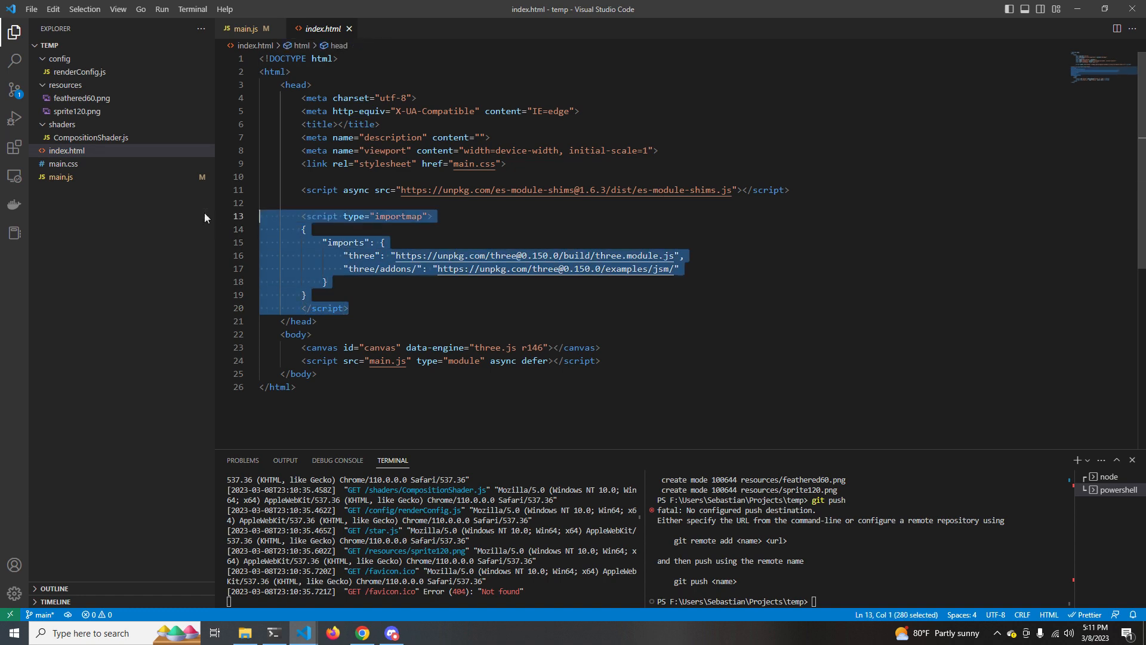
left_click(63, 163)
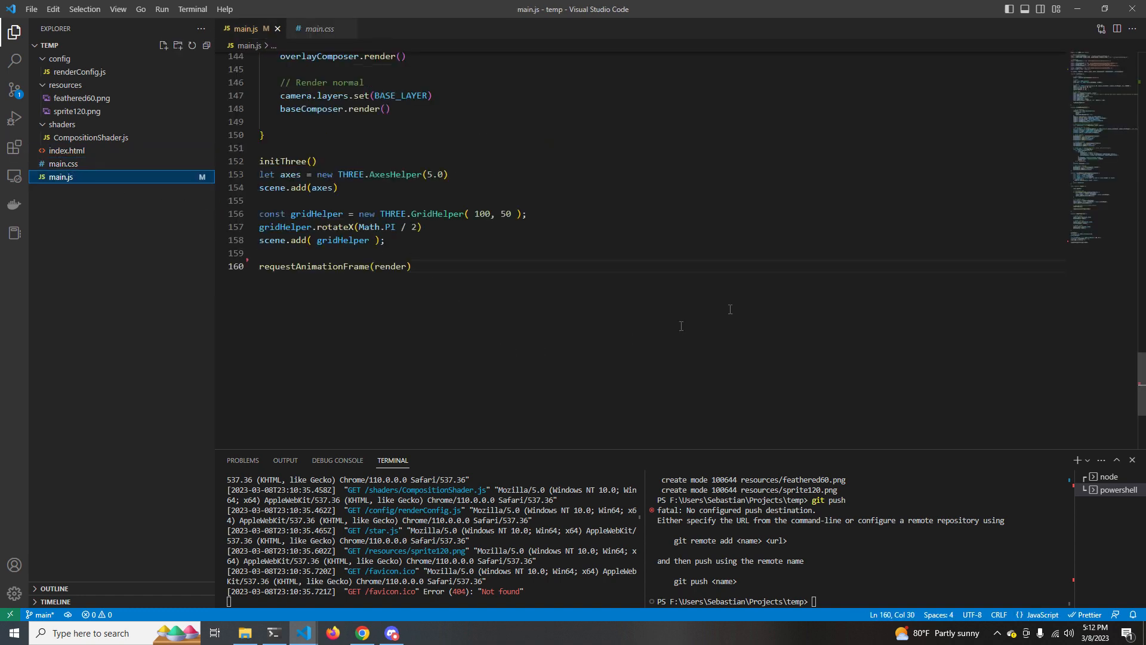
scroll("up", 3)
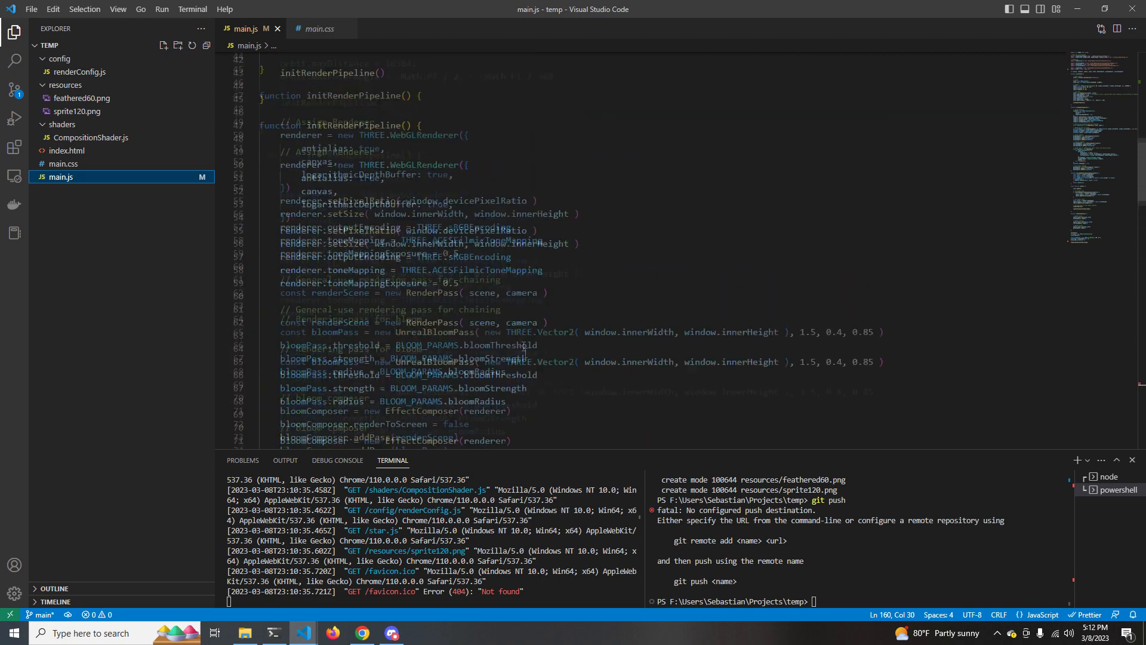
scroll("up", 3)
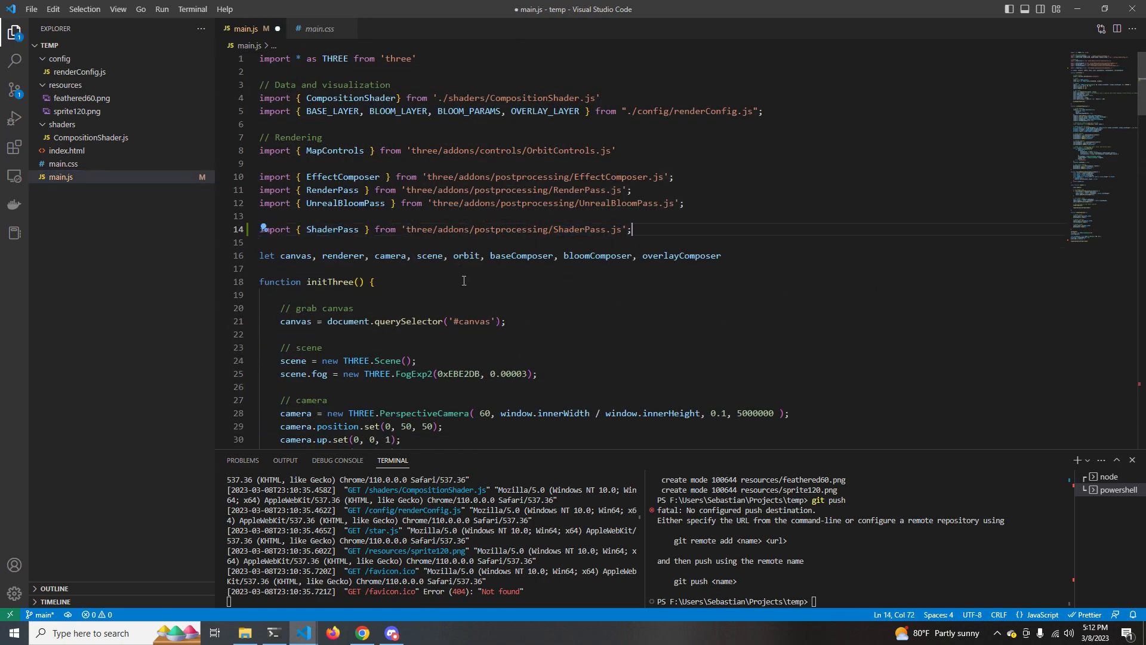
scroll("down", 3)
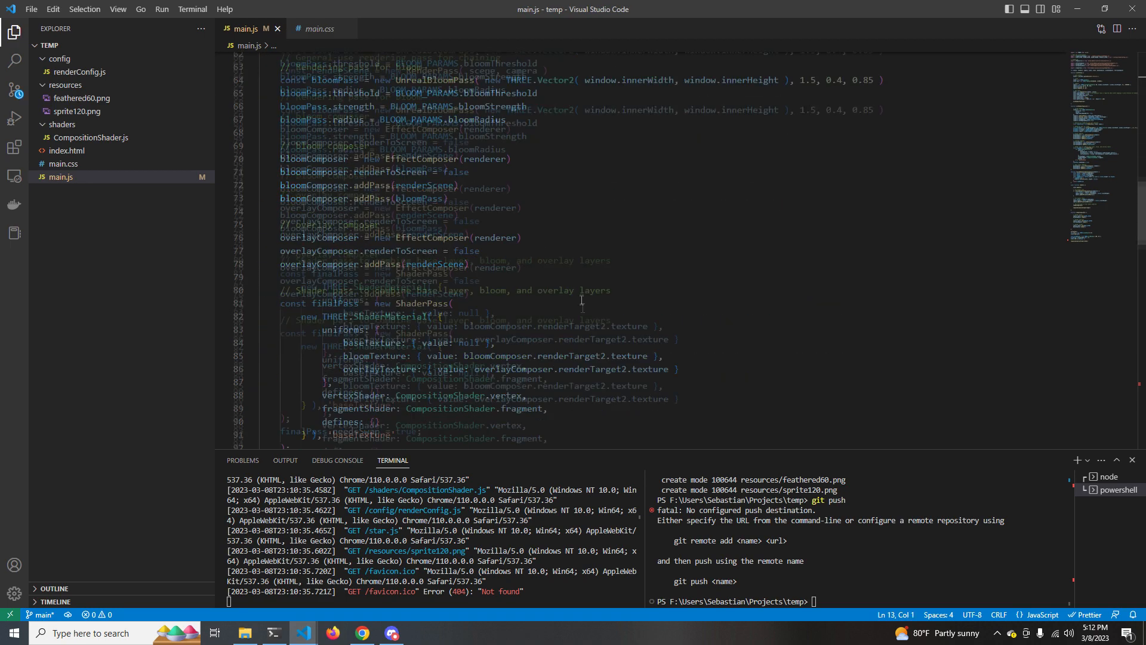
scroll("down", 3)
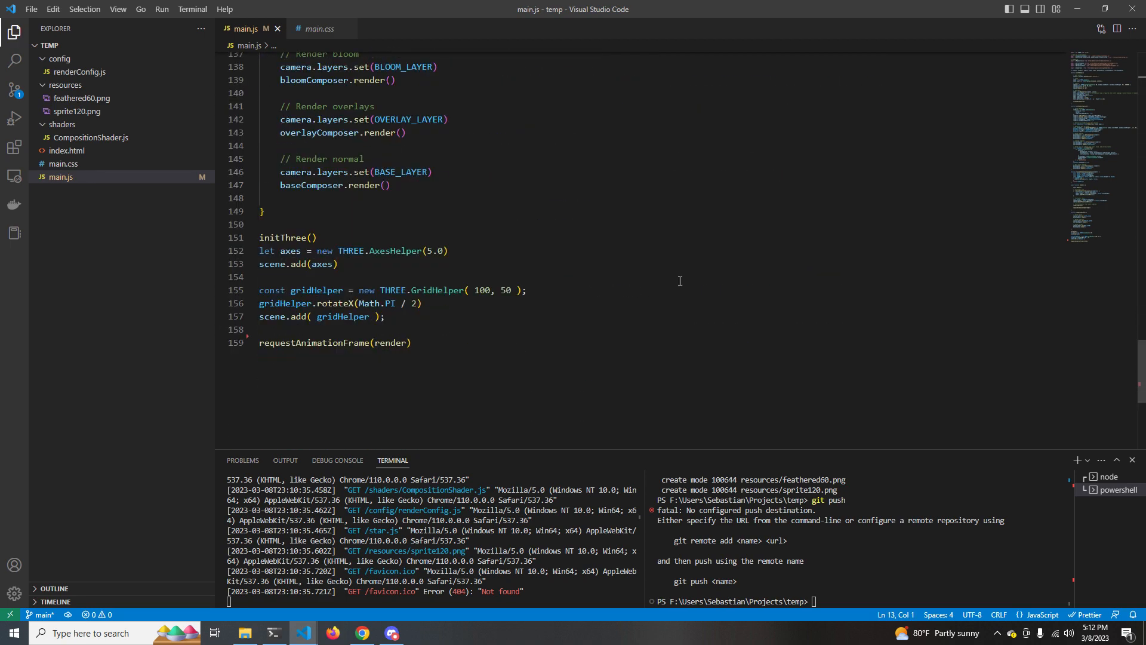
- Revisit the composition shader's layer blending, then return to main.js
left_click(79, 71)
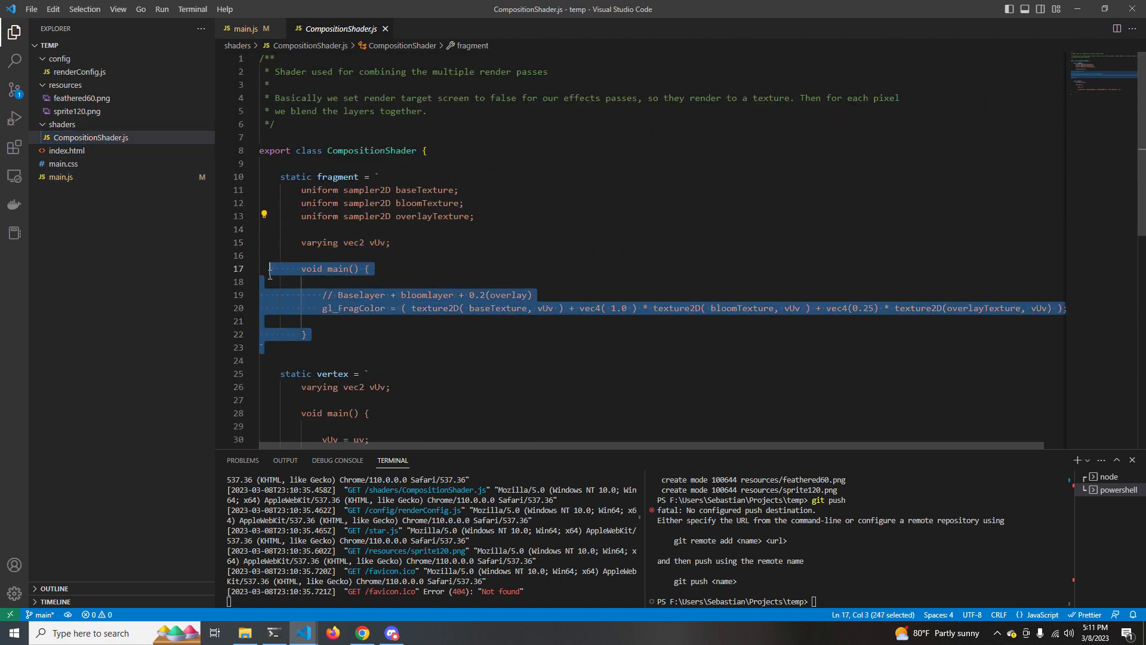
left_click(367, 337)
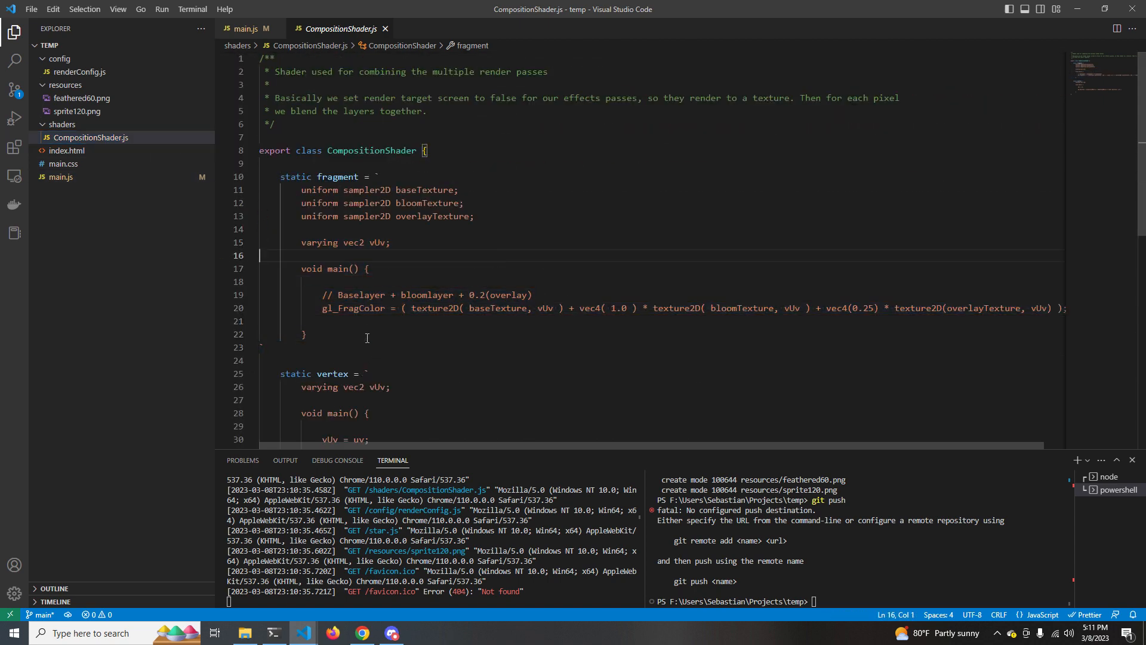
left_click(77, 111)
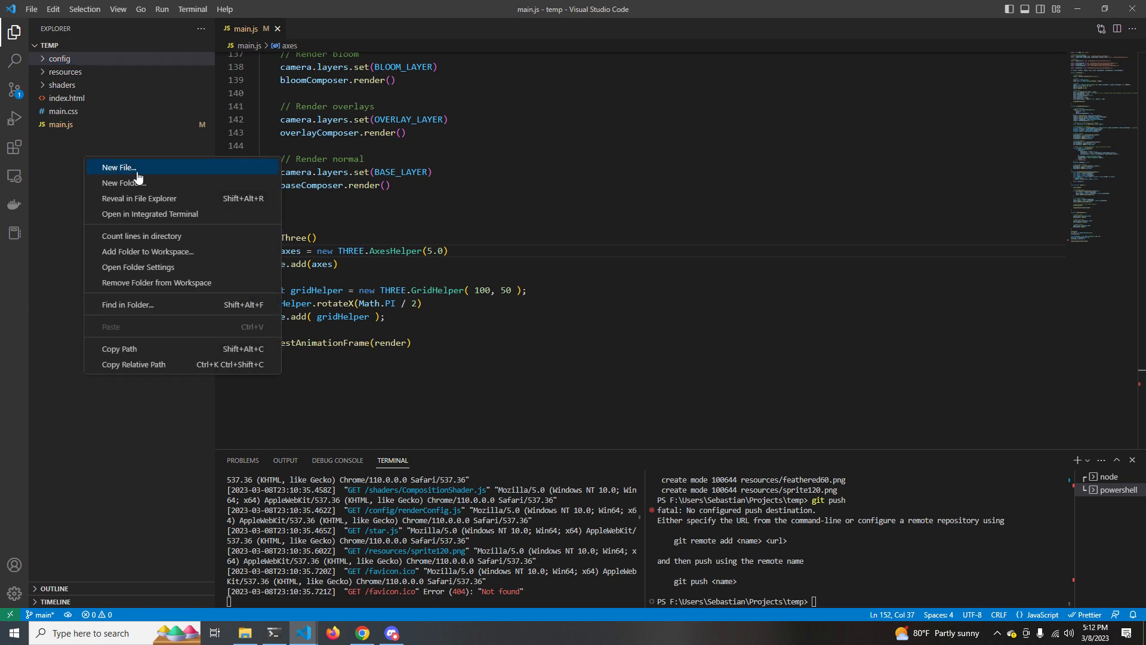
- Create star.js importing three and renderConfig, with a sprite120 TextureLoader and white SpriteMaterial
left_click(118, 167)
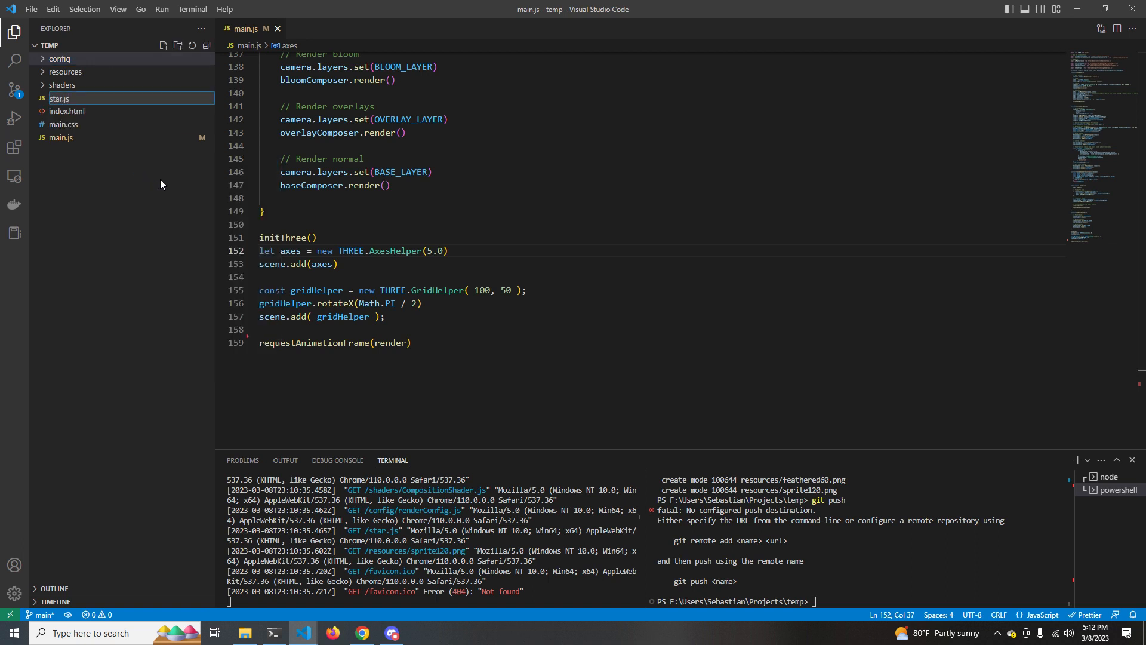
type("impo")
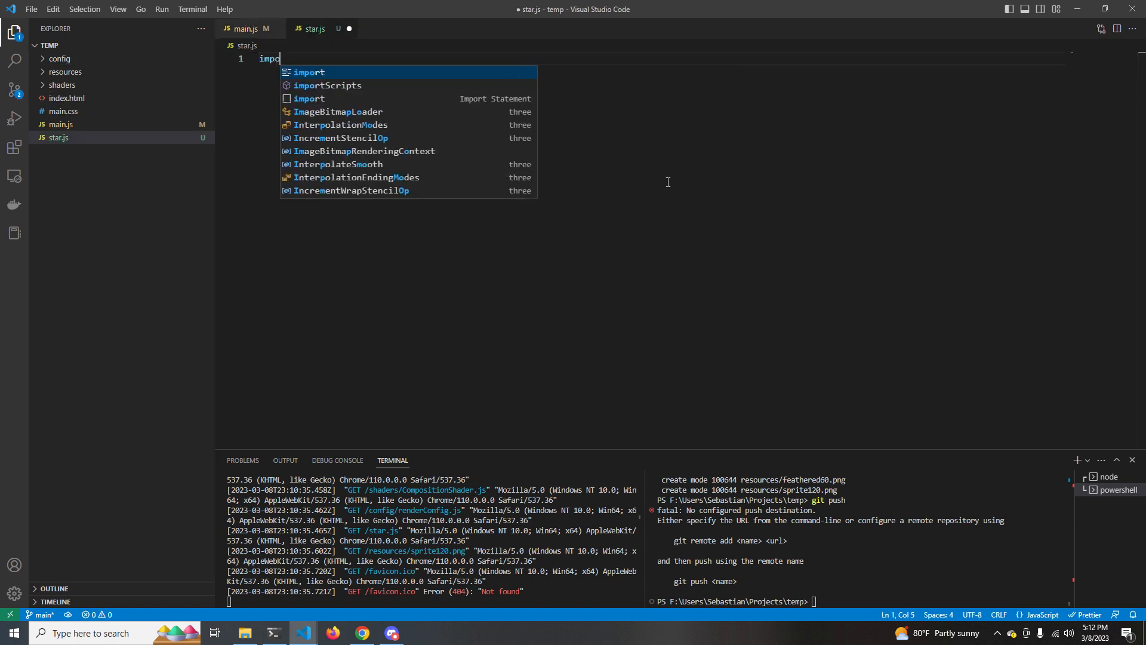
type("* as THREE")
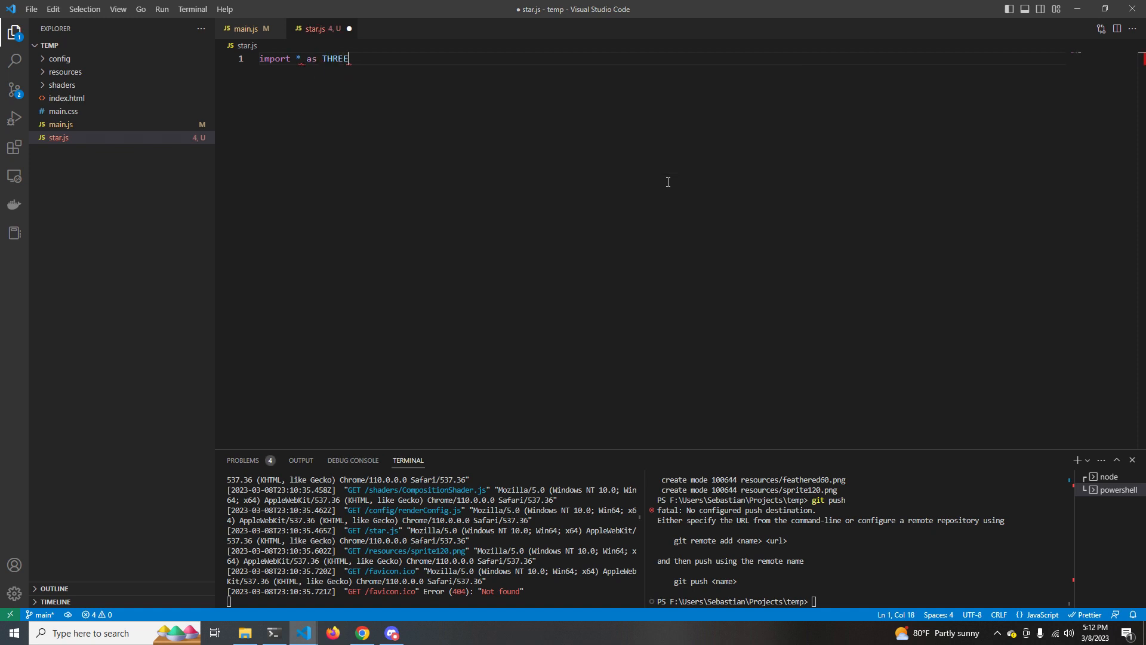
type("from 'three'")
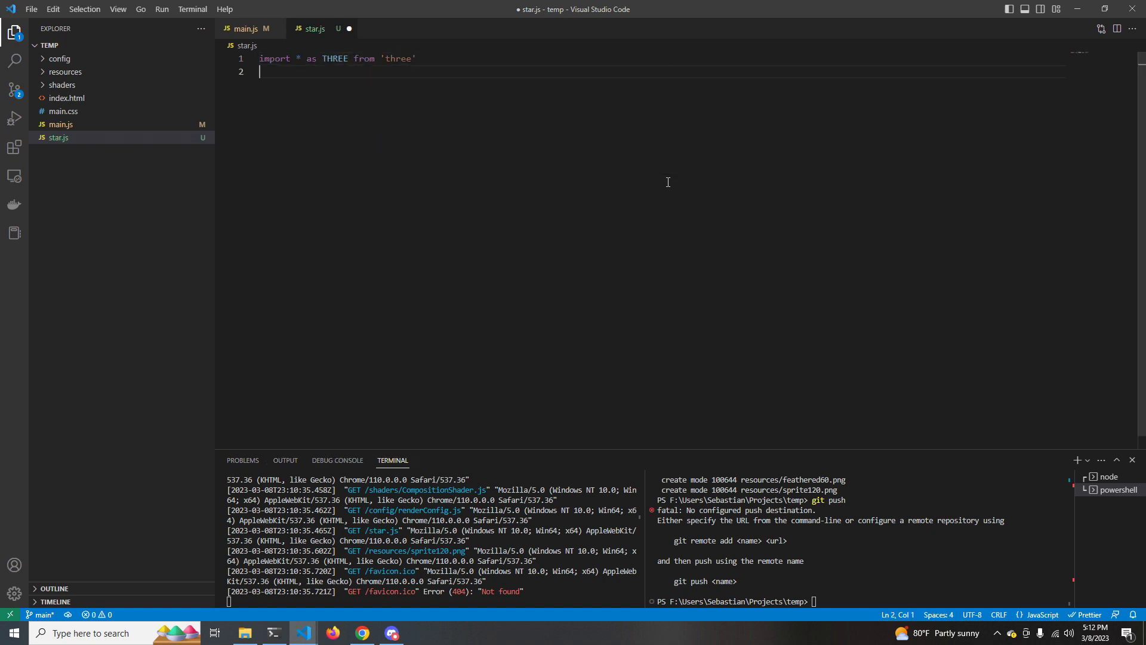
type("import { BLOOM_LAYER } from './config/renderConfig.js")
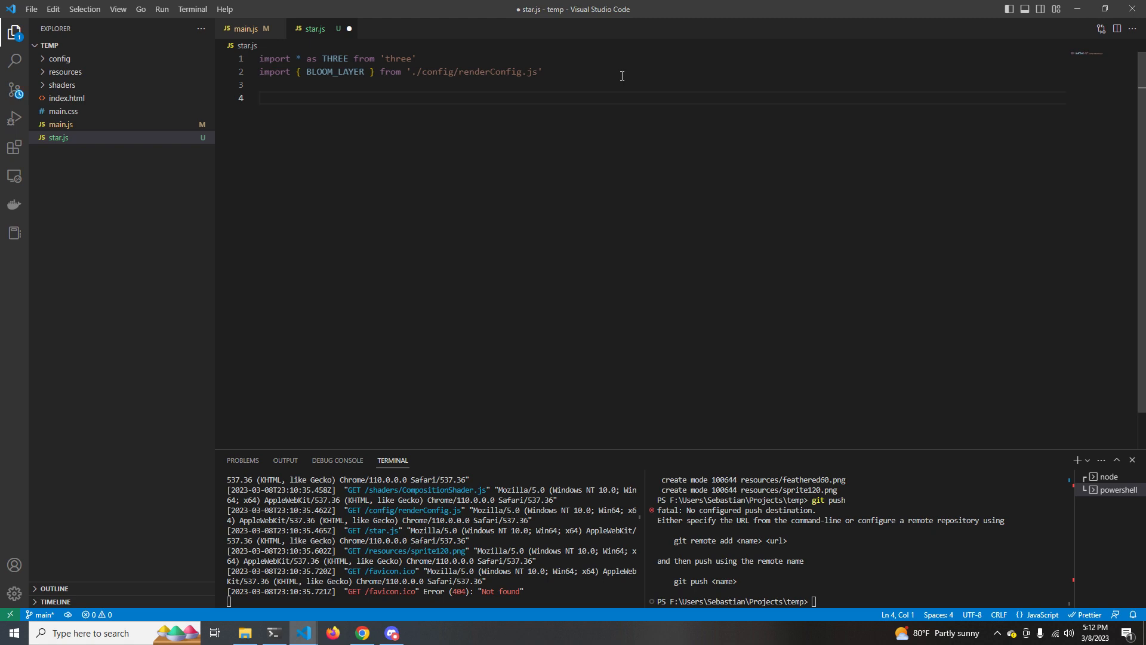
type("const text")
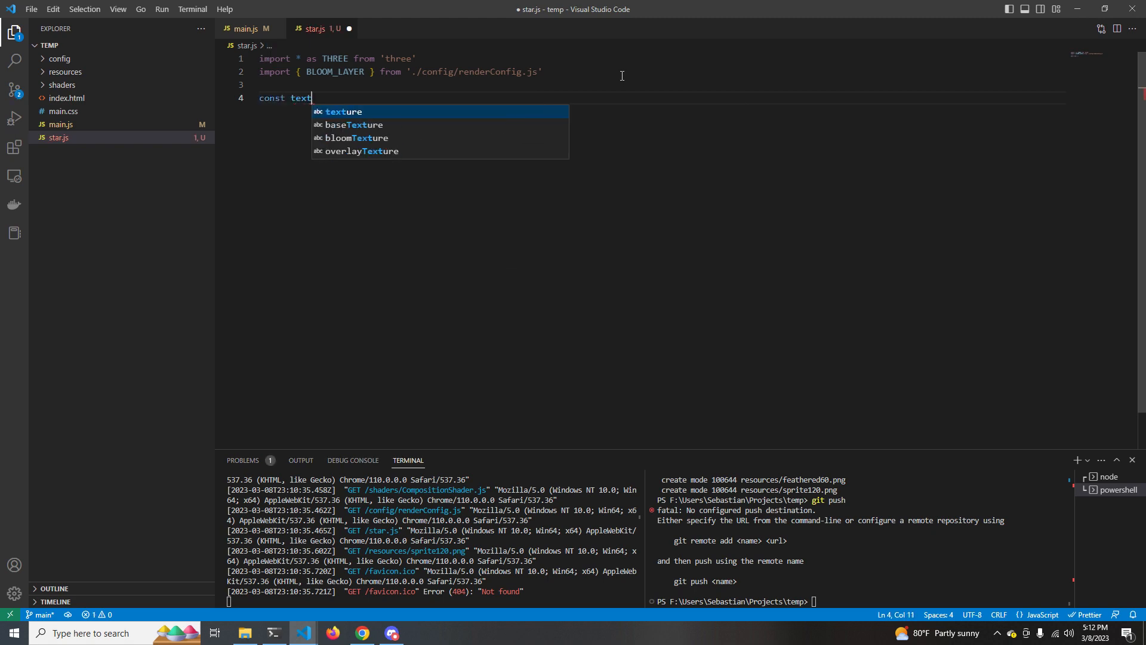
type("ure = new THREE.TextureLoader().load('./resources/sprite120.png")
type("const material = new THREE.SpriteMaterial({map")
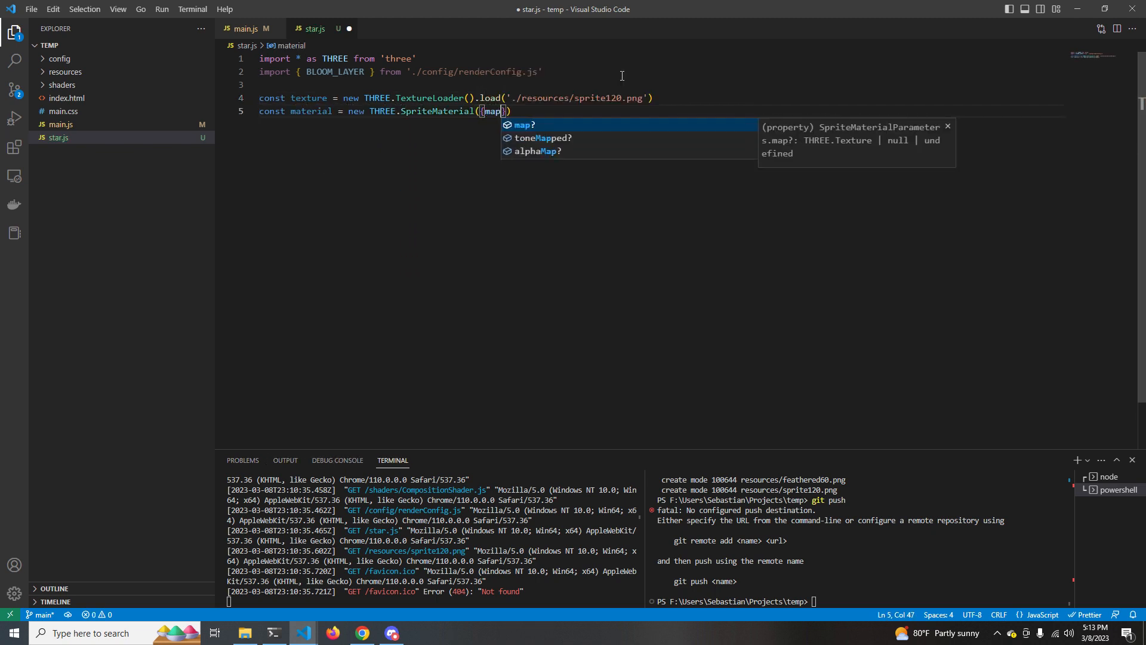
type(": texture, color: \"#ffffff\"})")
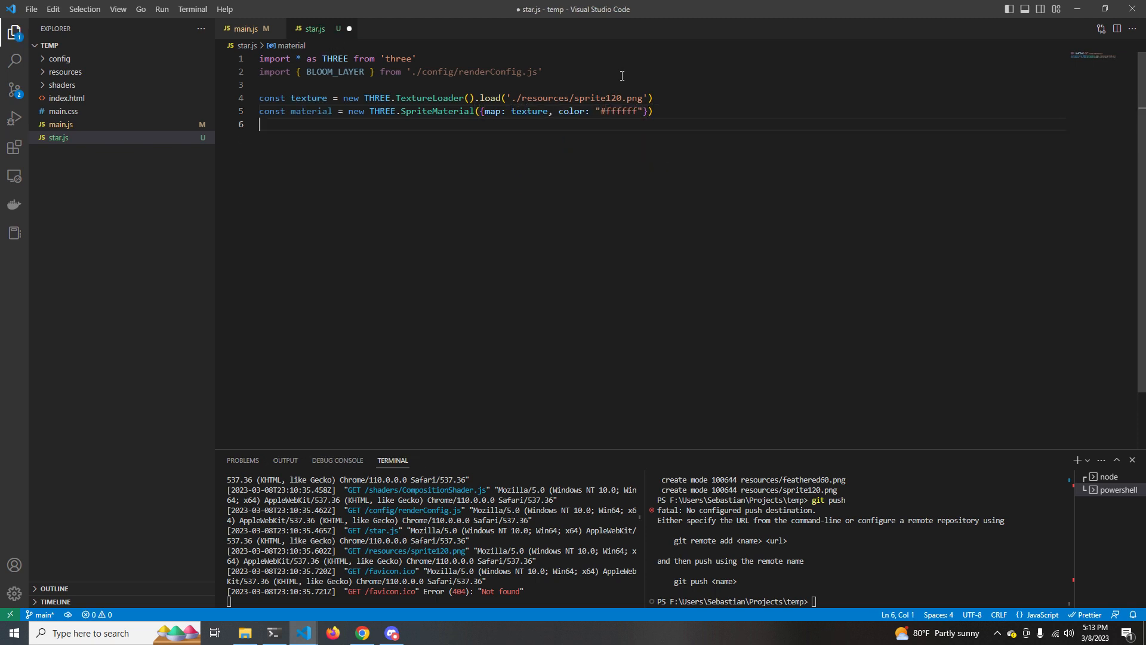
- Write the exported Star class with a position constructor and toThreeObject building a bloom-layer Sprite
type("export class")
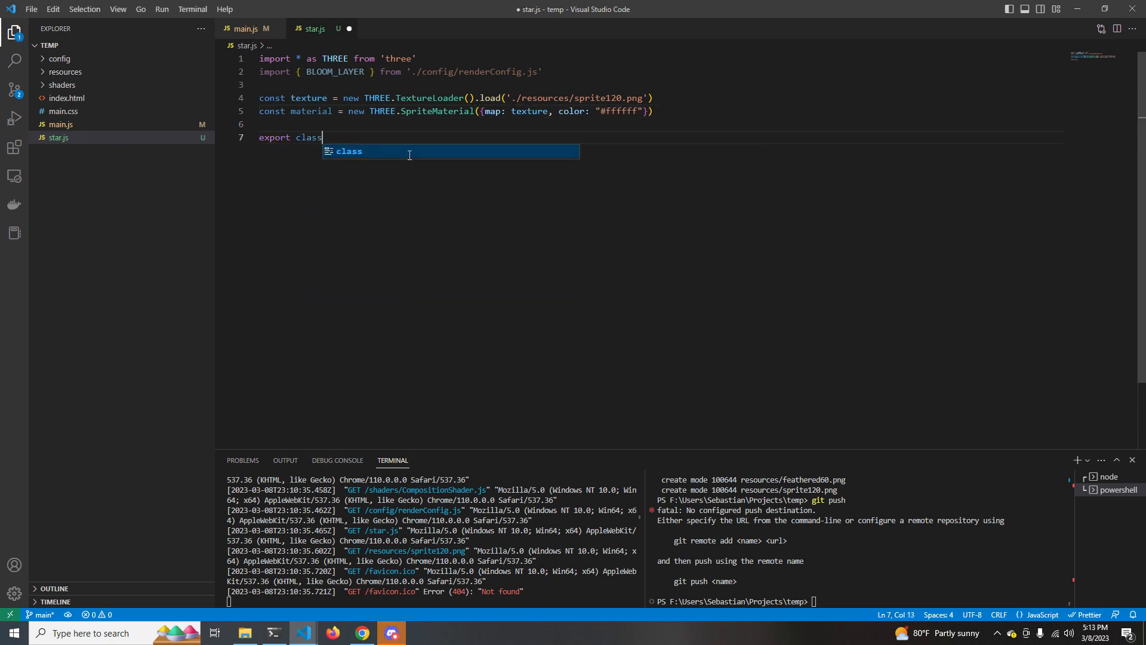
type("Star {")
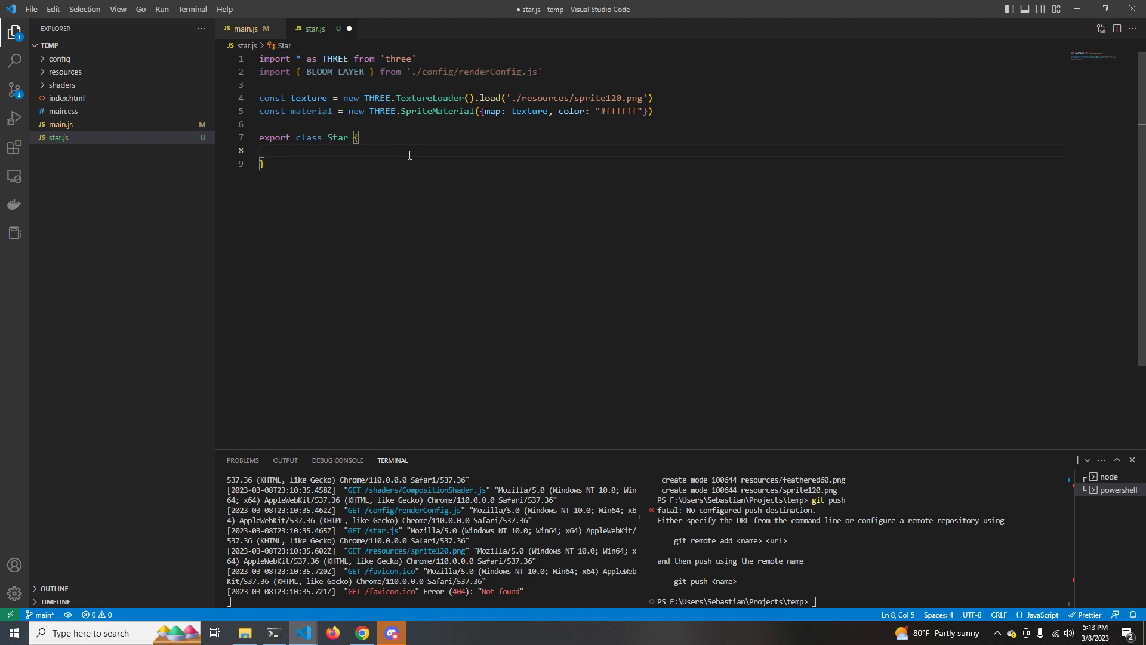
type("constructor(position)")
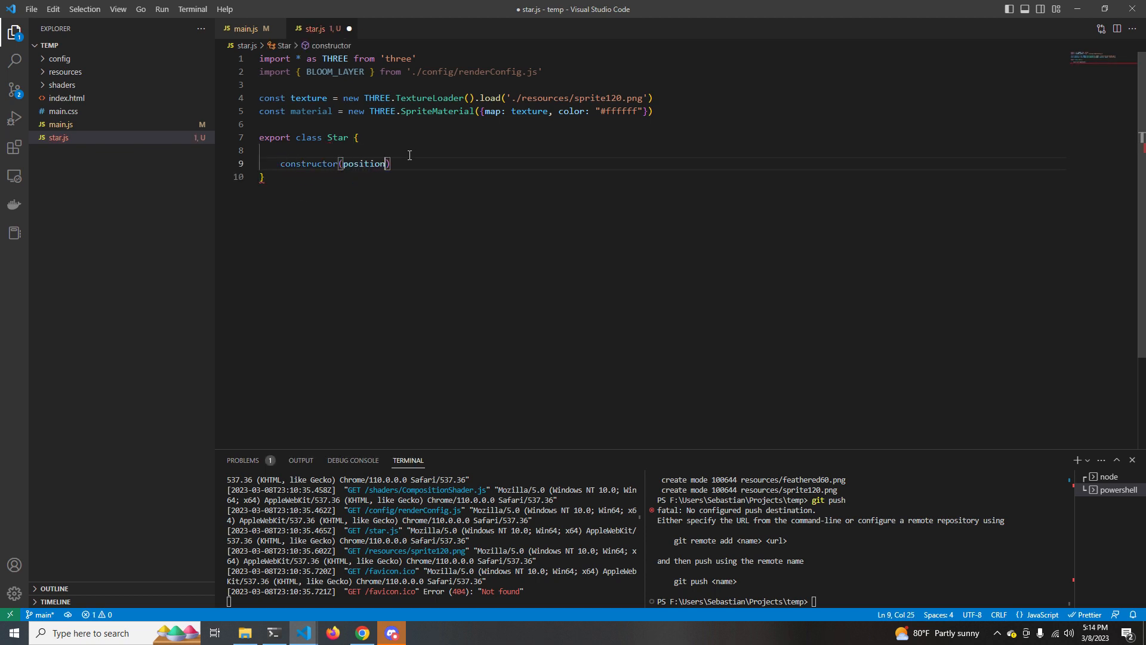
type("{")
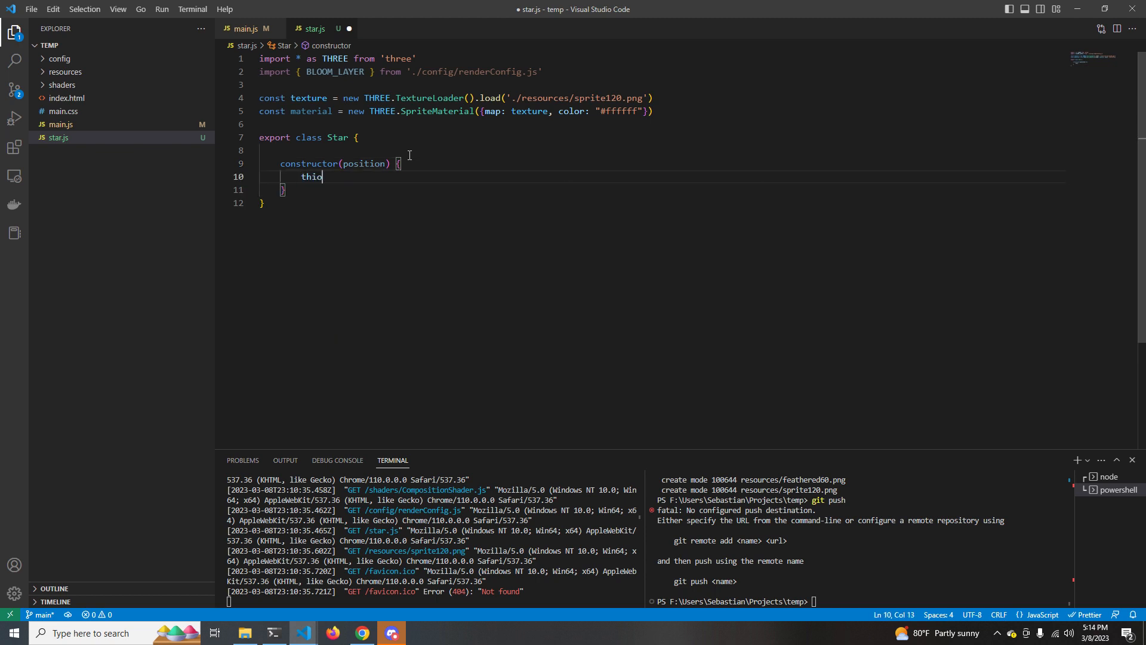
type("s.position =")
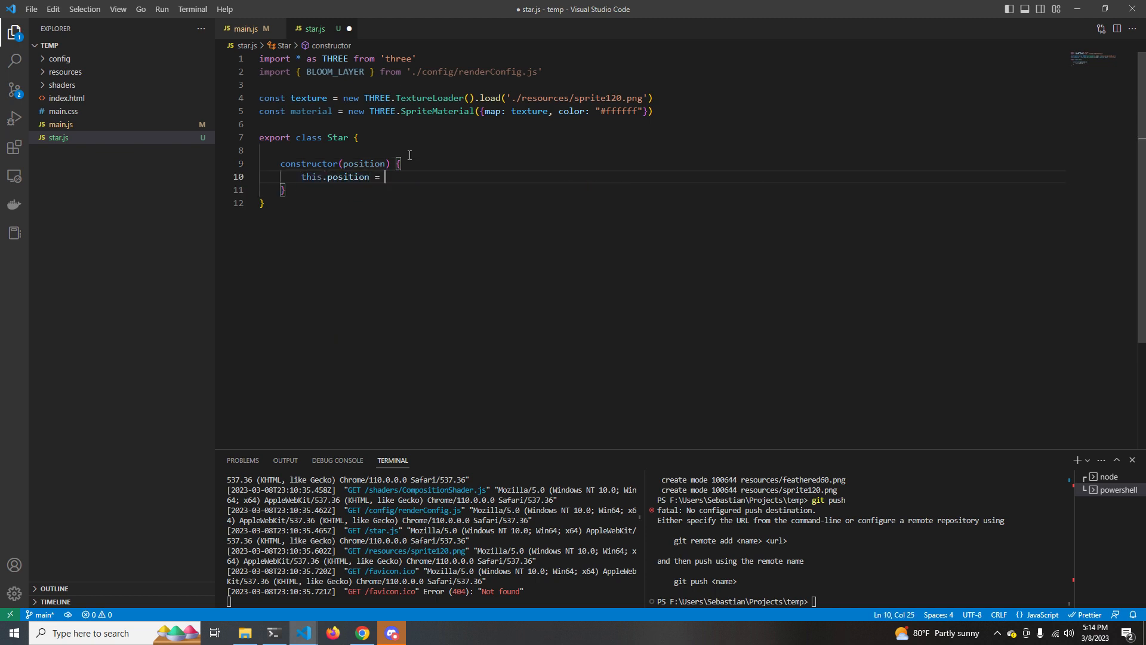
type("positions")
type("this.obj = nul")
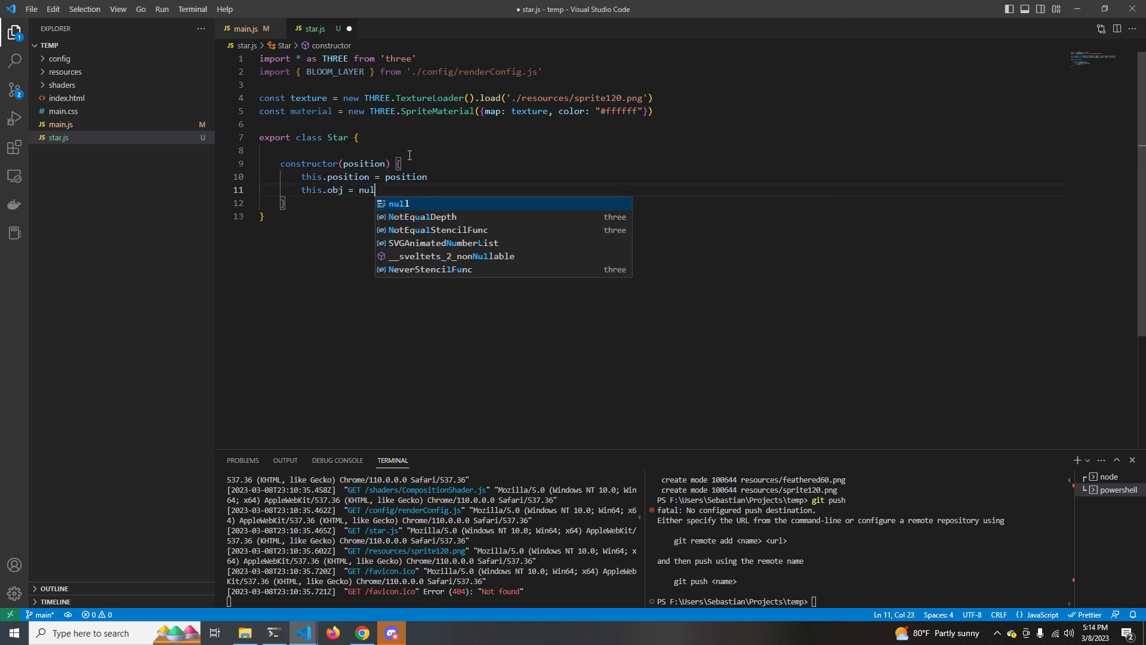
key("Enter")
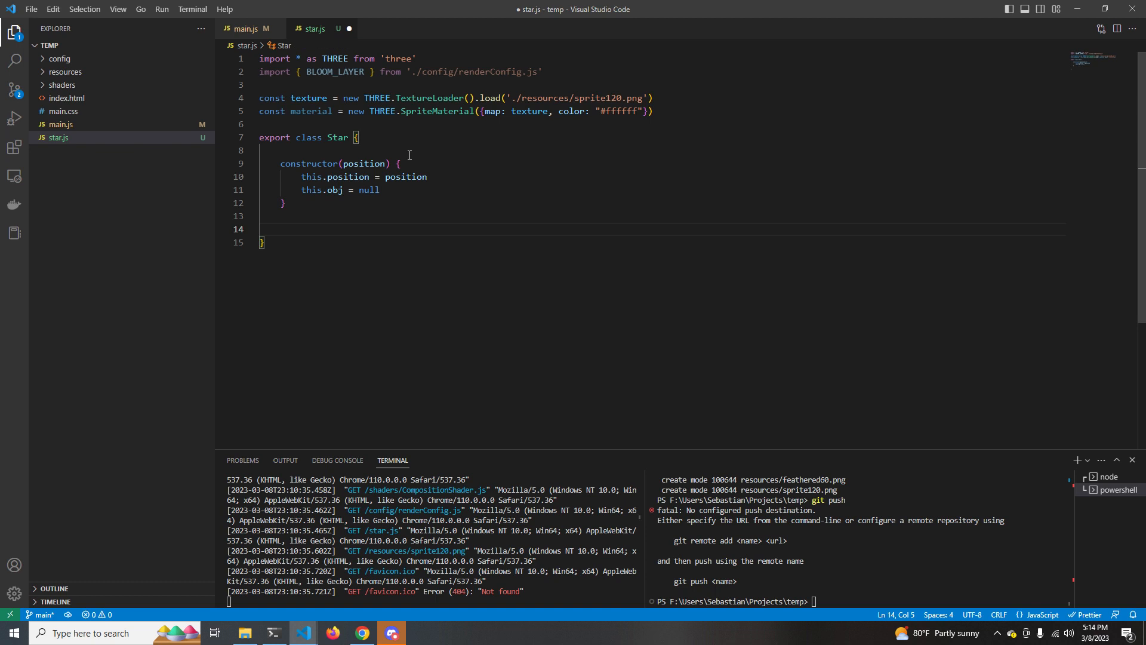
mouse_move(366, 229)
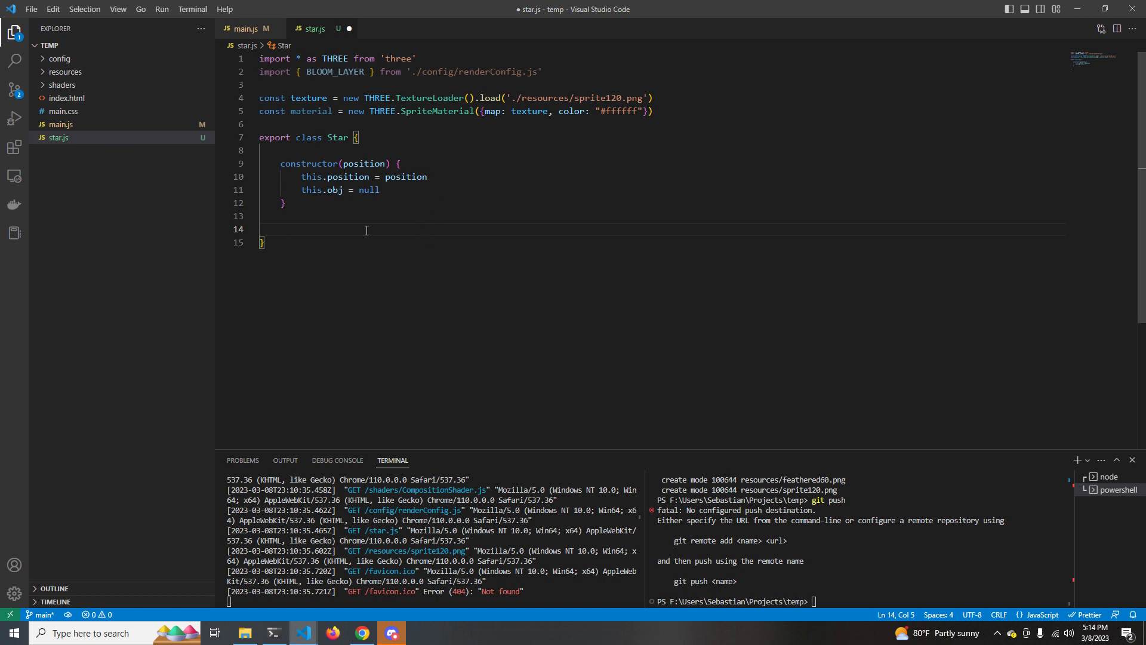
type("toThreeObject(scene) {")
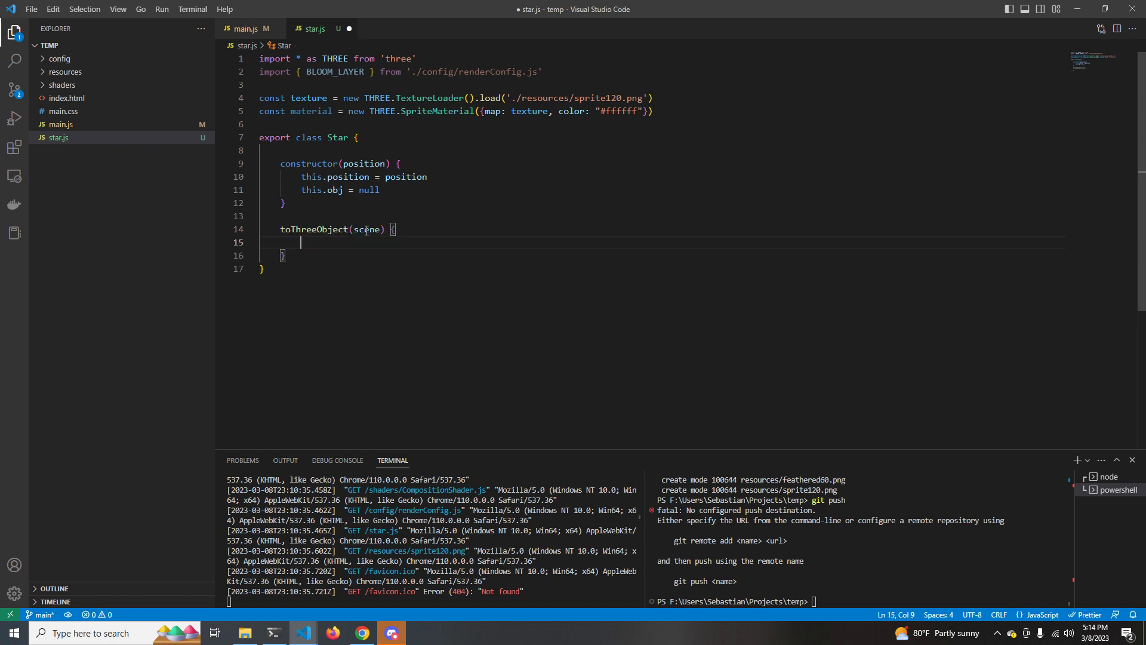
type("let star = new THREE.Sprite(material")
type("scene")
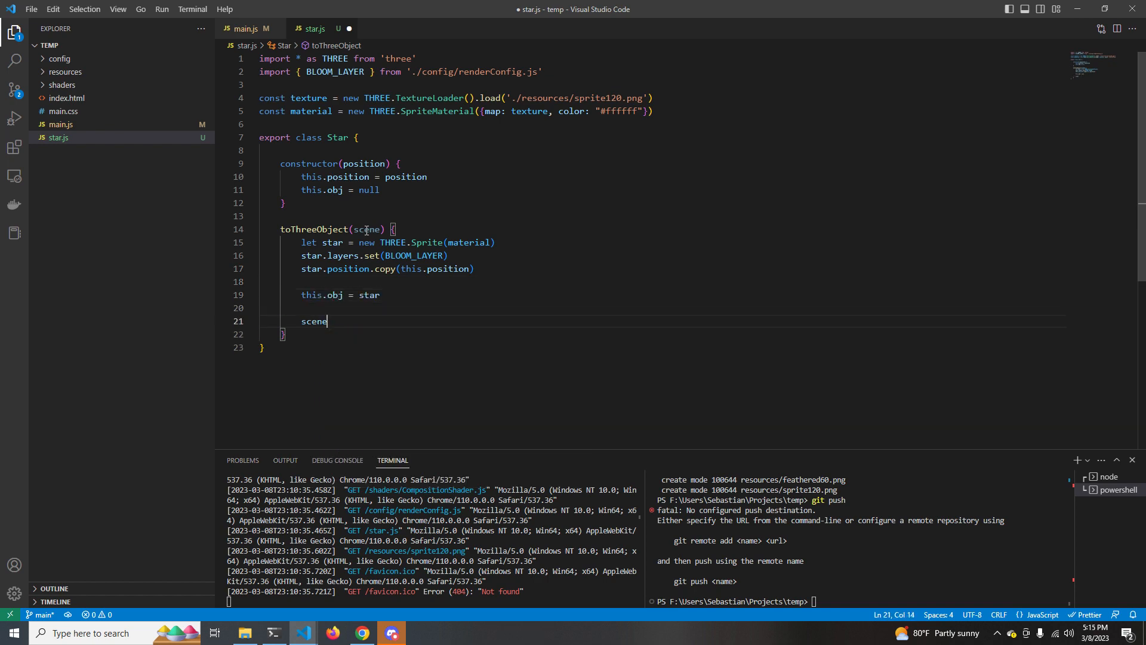
left_click(245, 29)
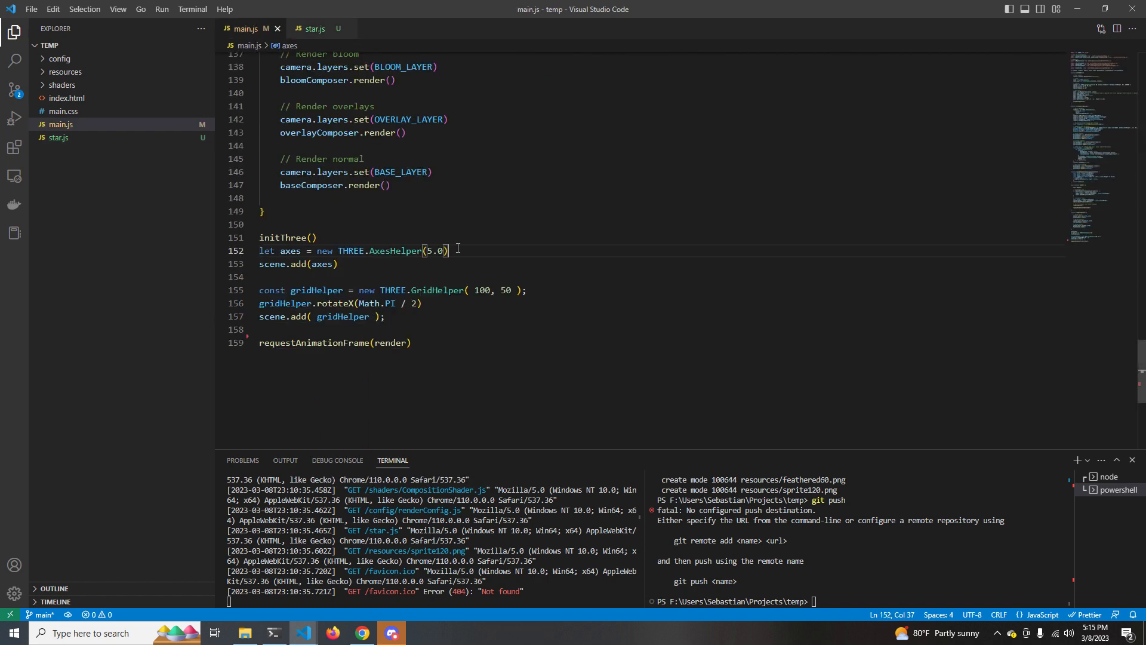
- In main.js create a Star at Vector3(5,5,5) and add it via star.toThreeObject(scene)
type("let position")
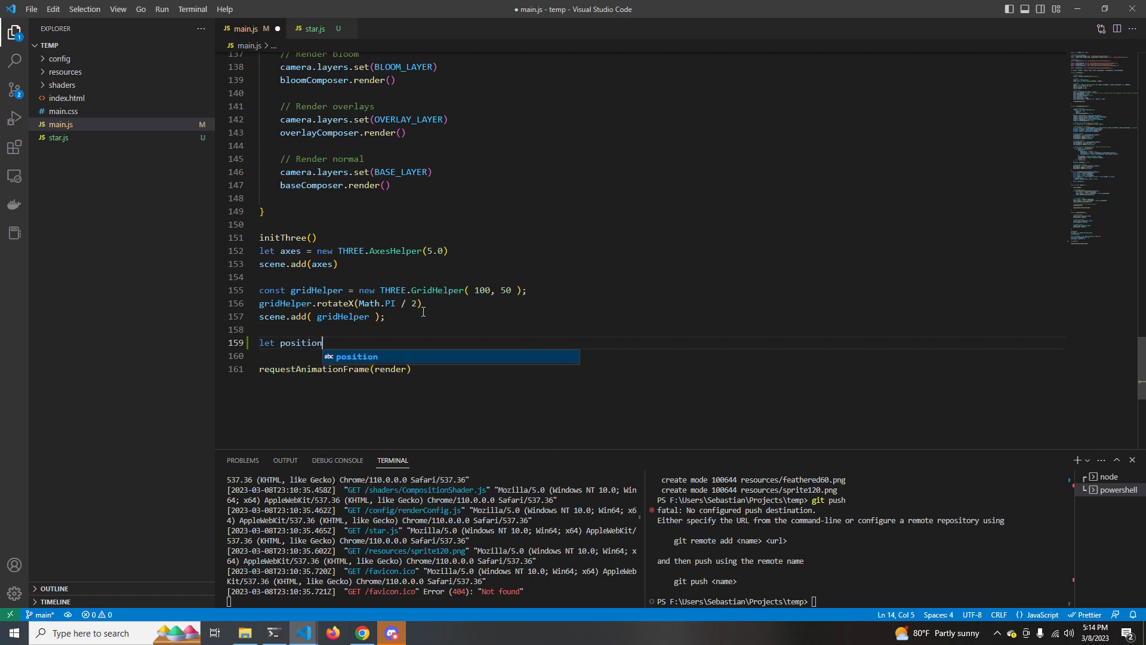
type("= new THREE.Vector3(5.0,5.0,5.0")
type("let star = new Star(position")
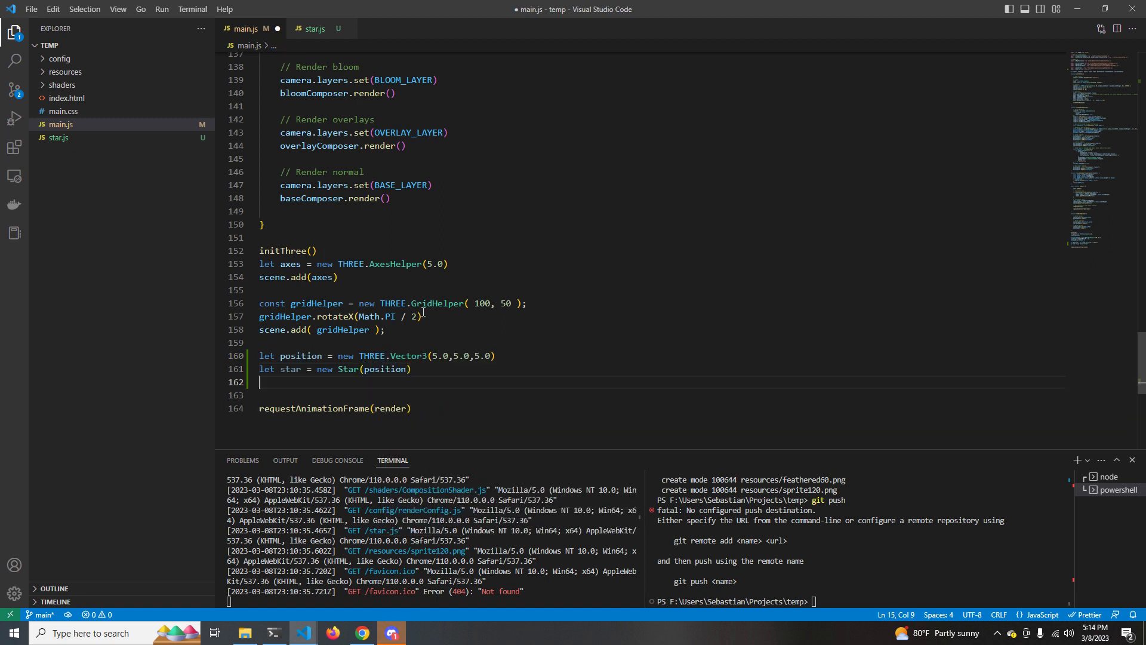
type("star.toThreeObject(scene)")
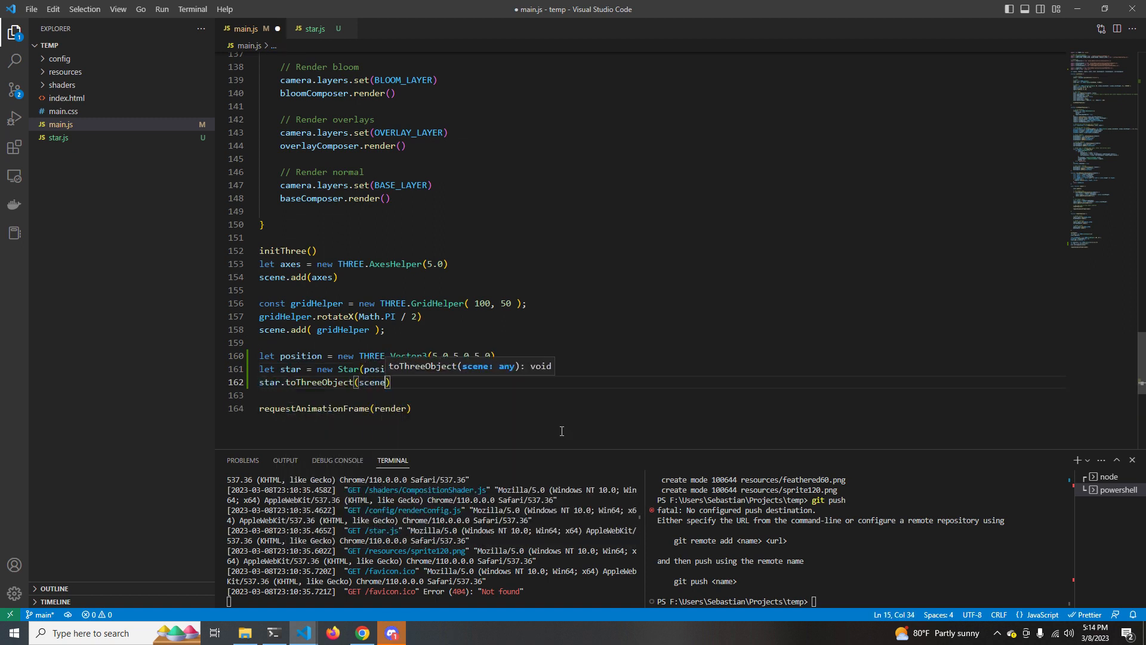
left_click(361, 633)
type("star.scale.")
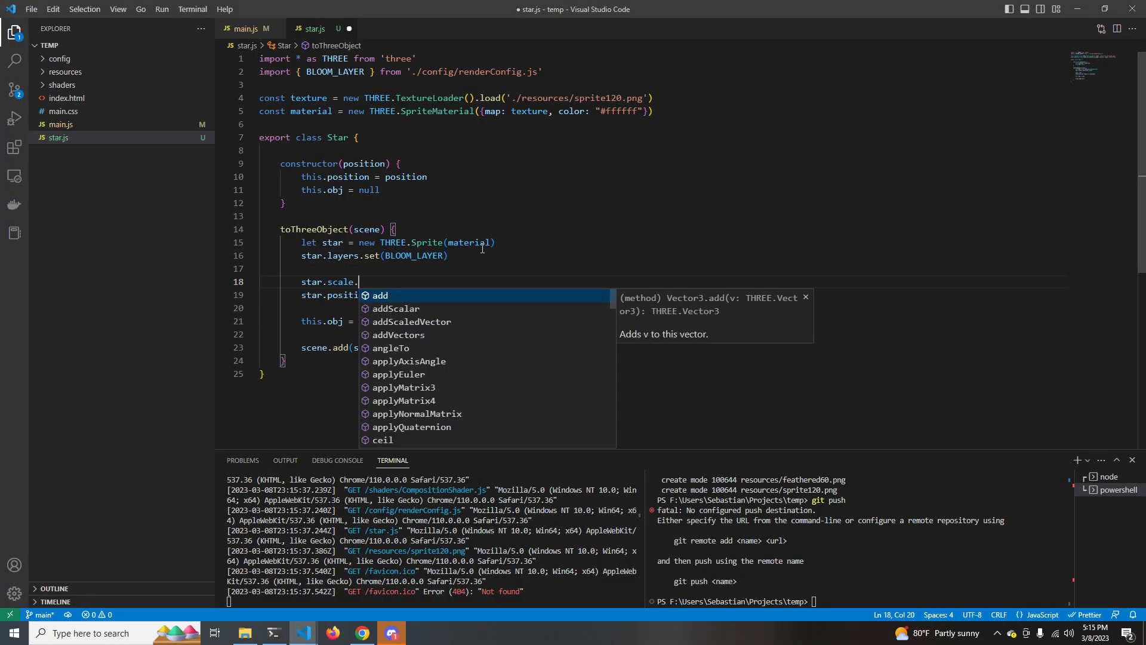
left_click(360, 633)
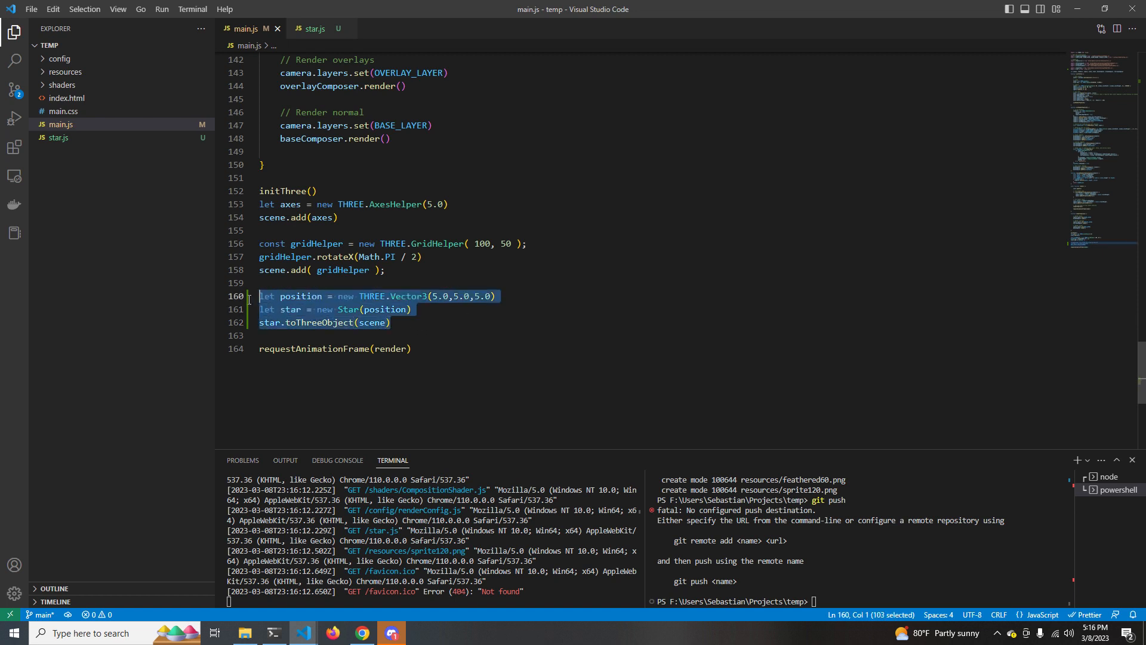
- Replace the test star with a gaussianRandom(mean=0, stdev) function using Math.random
key("Delete")
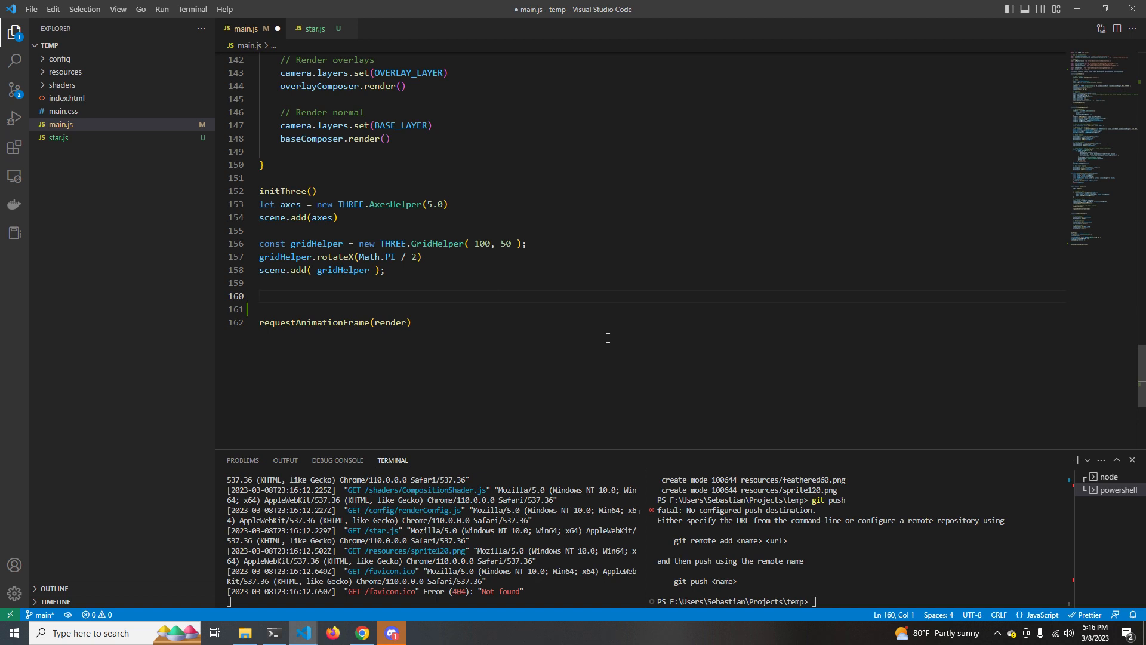
type("function gaussianR")
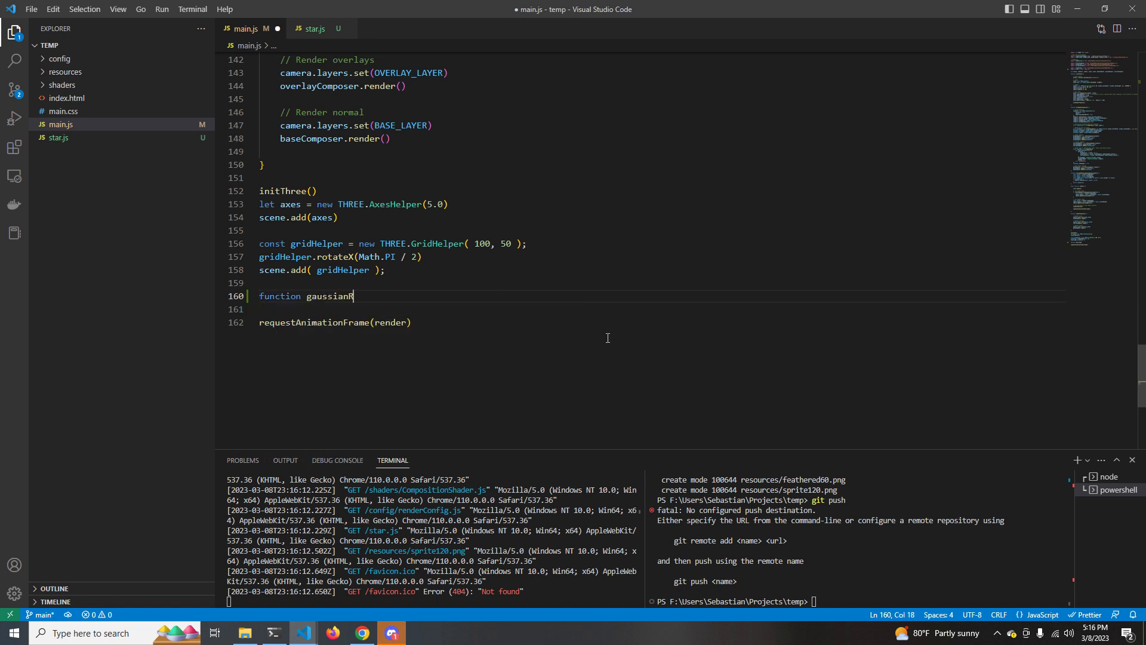
type("andom()")
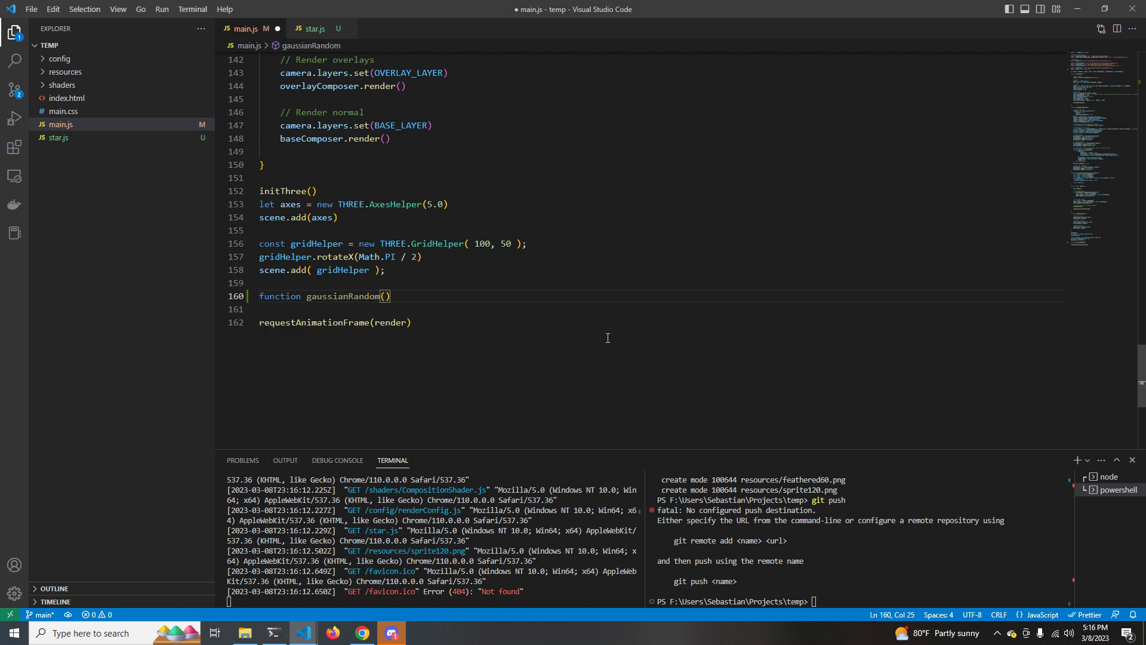
type("mean=0, s")
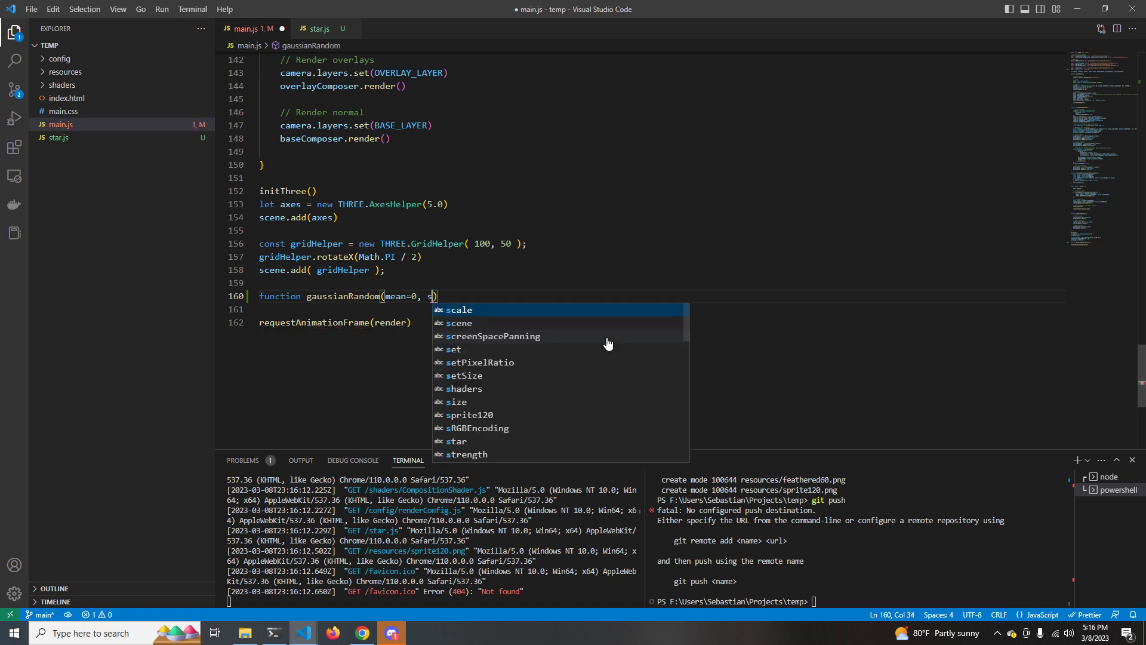
type("td")
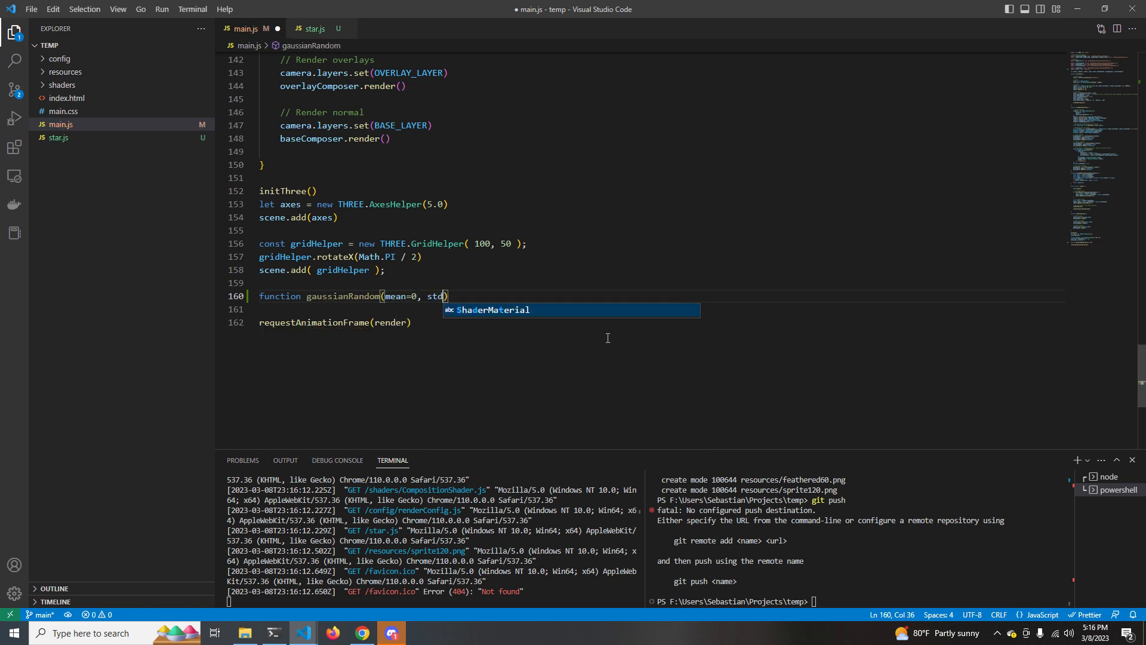
type("ev=1")
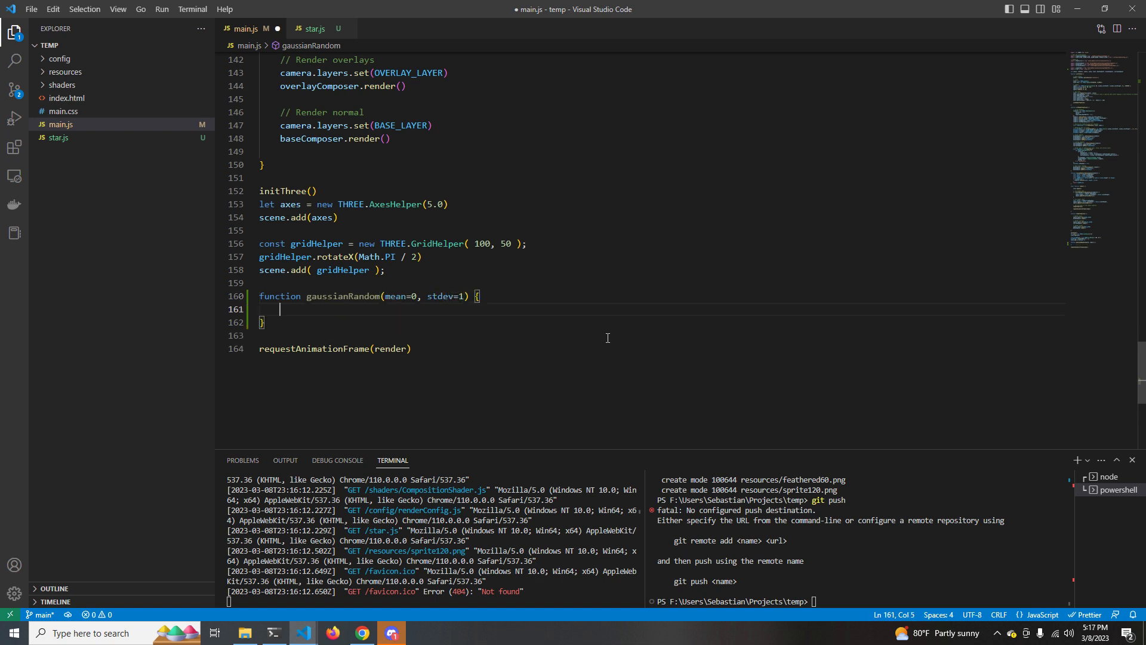
type("let u =")
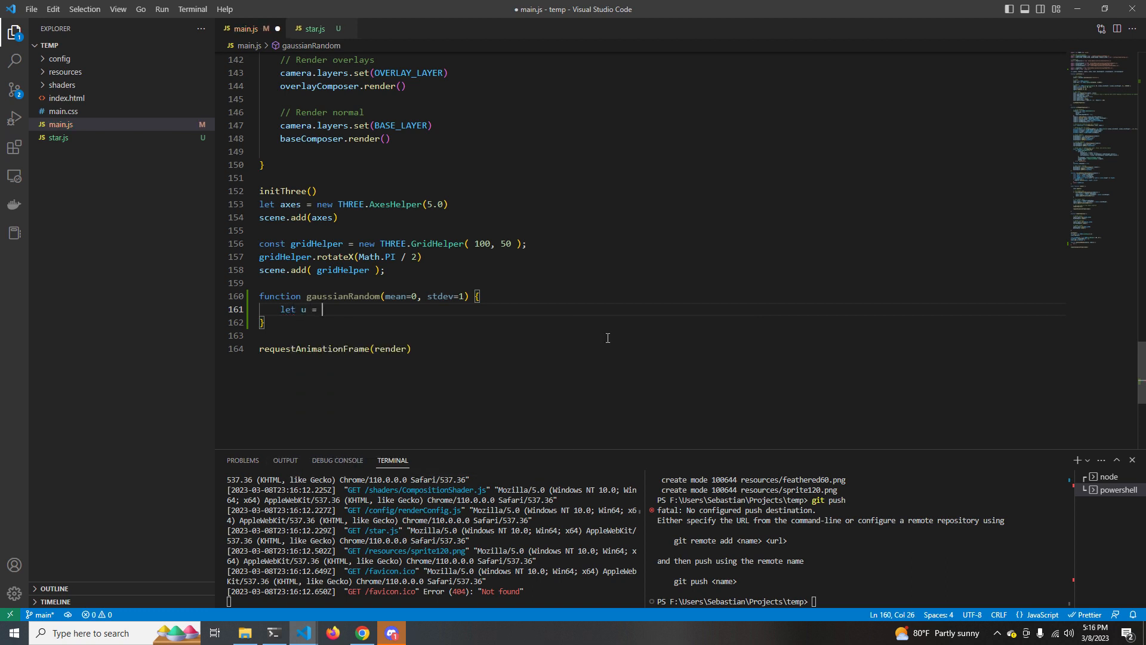
type("1 - Math.random(")
type("for ( let i = 0; ")
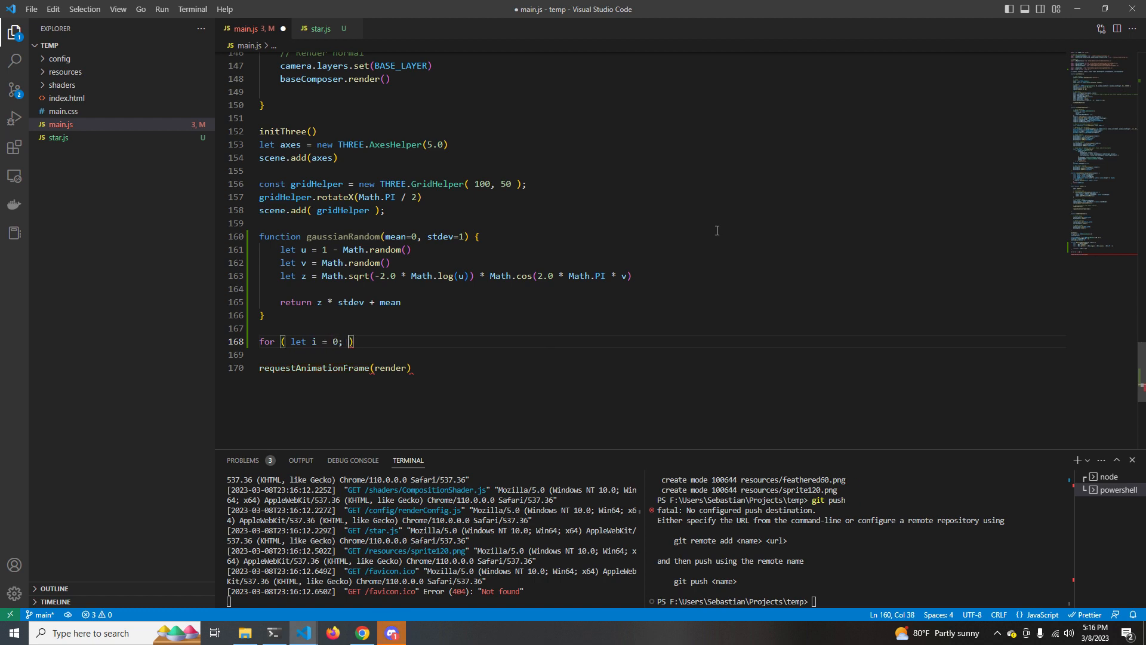
- Loop 100 times creating Stars at gaussianRandom Vector3 positions and view the result
type("i < 100; i++){")
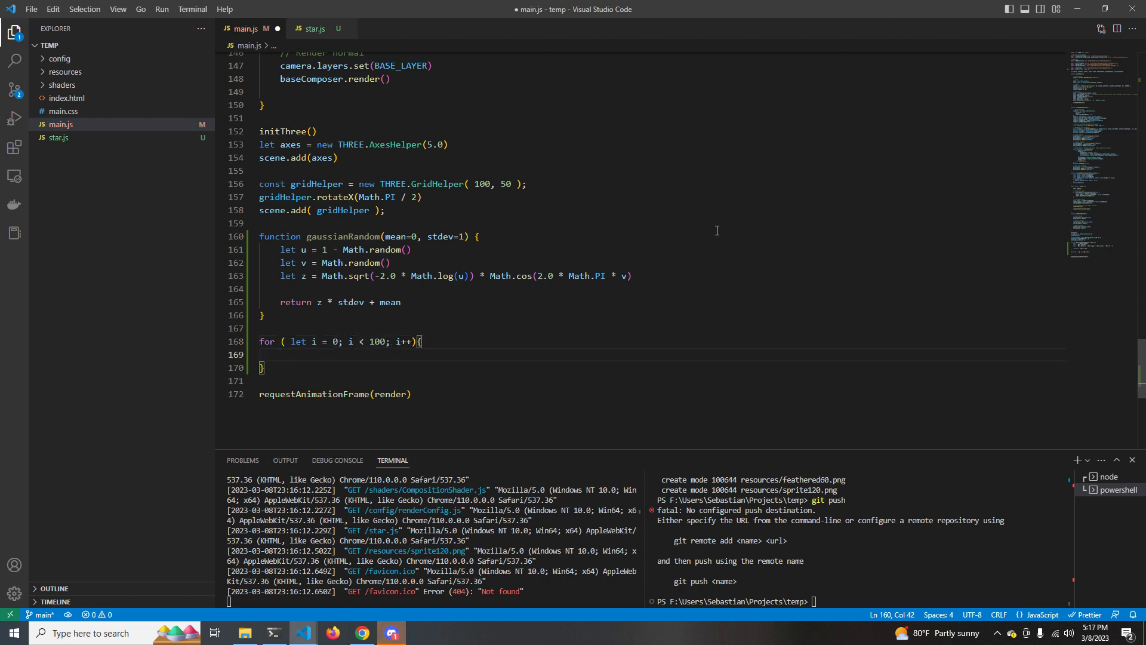
type("let pos = new THREE.Vector3(gaussianRandom(mean, stdev), gaussianRandom(mean, stdev), gaussianRandom(mean, stdev))")
type("star.")
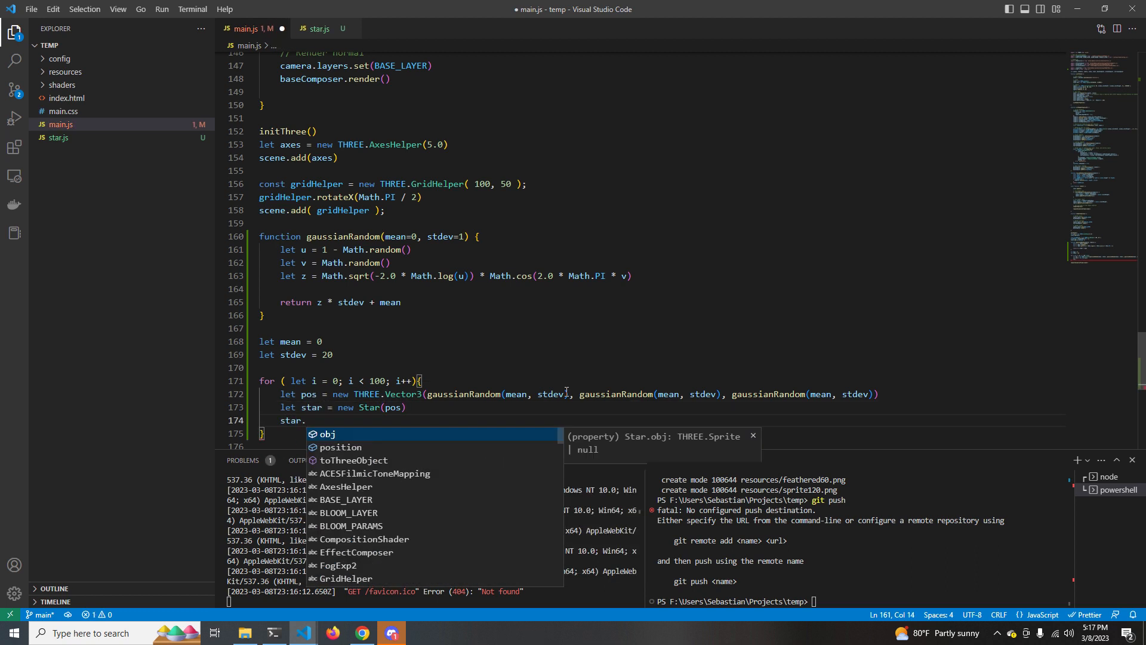
left_click(360, 633)
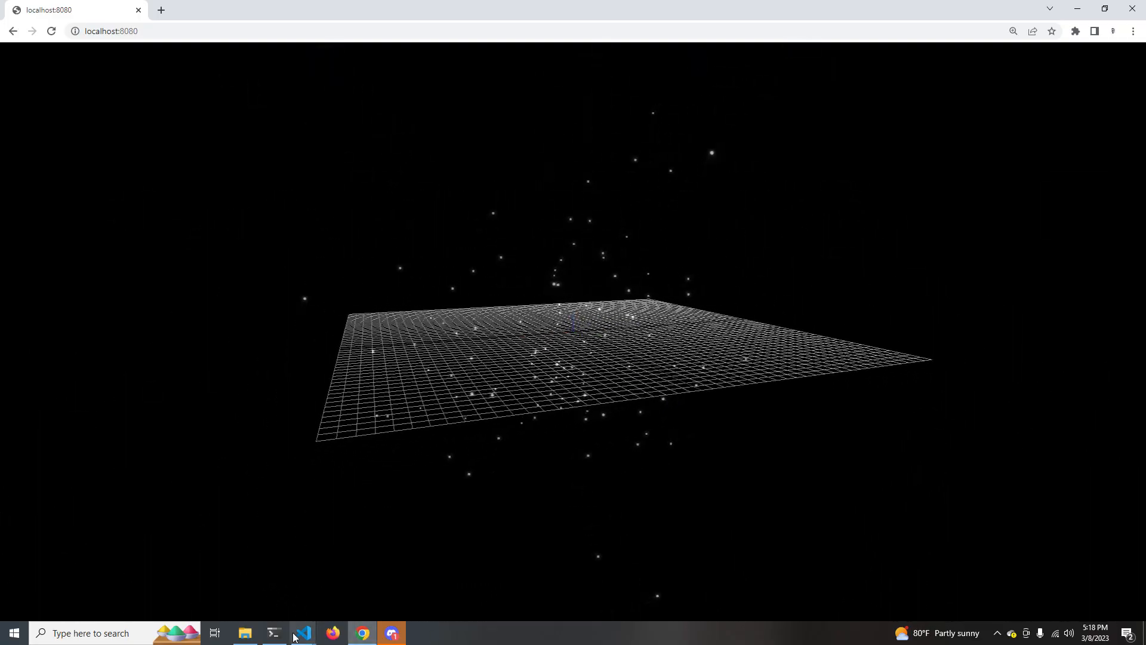
- Return from Chrome to the editor and remove the GridHelper lines from main.js
left_click(302, 633)
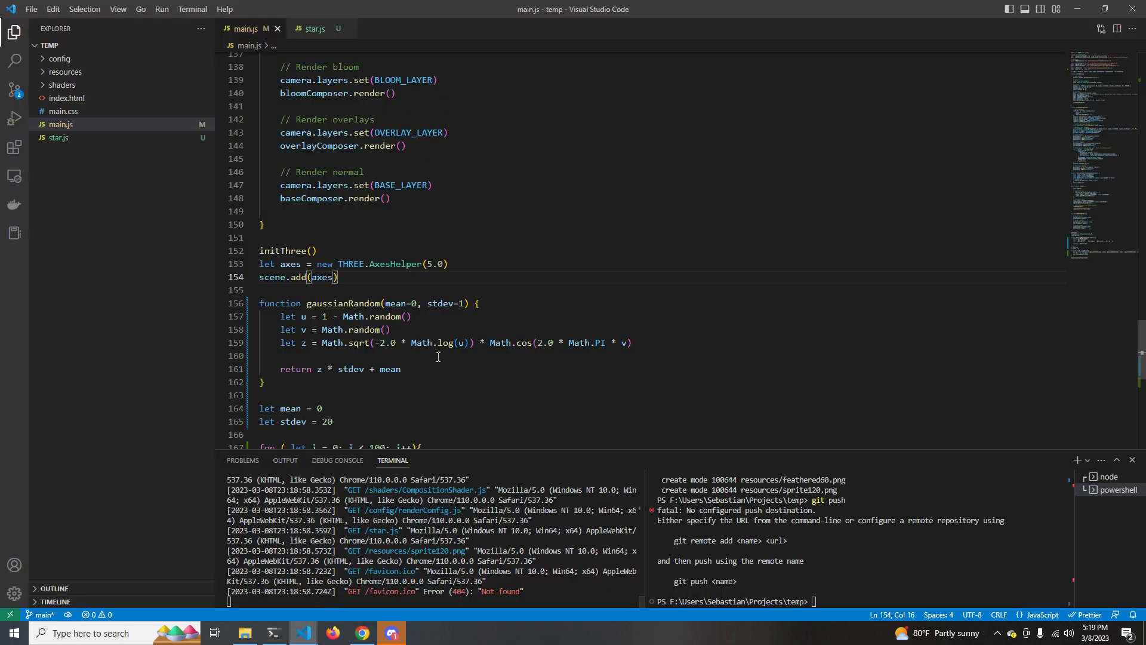
- Create config/galaxyConfig.js exporting NUM_STARS 100 and GALAXY_THICKNESS 5
left_click(60, 58)
type("export const")
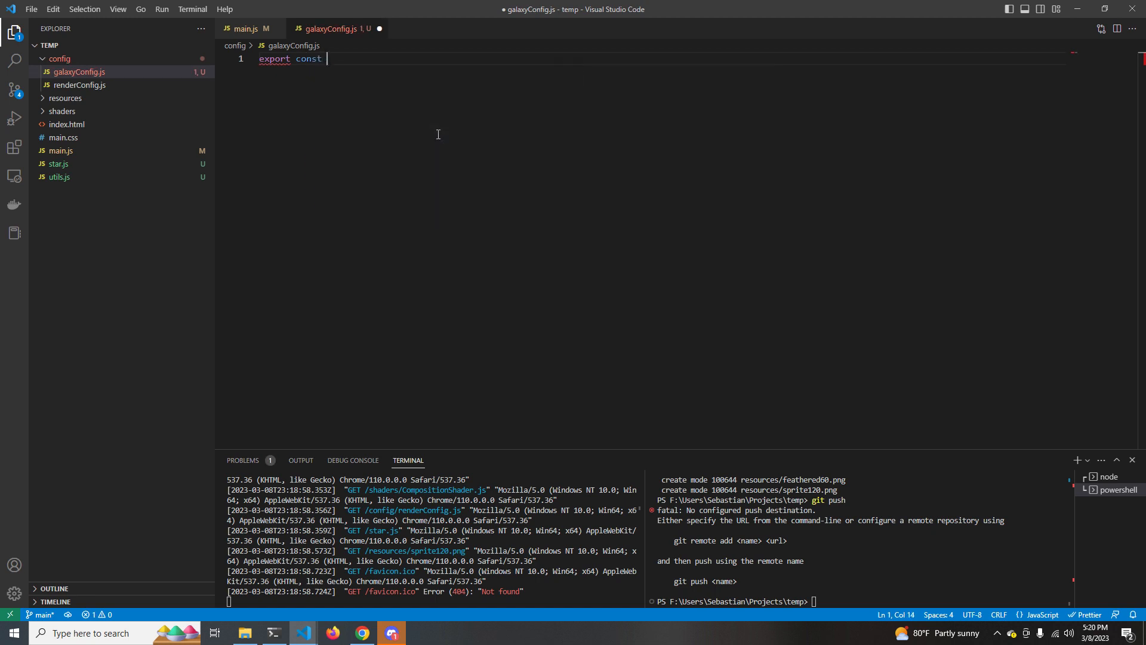
type("NUM_STARS")
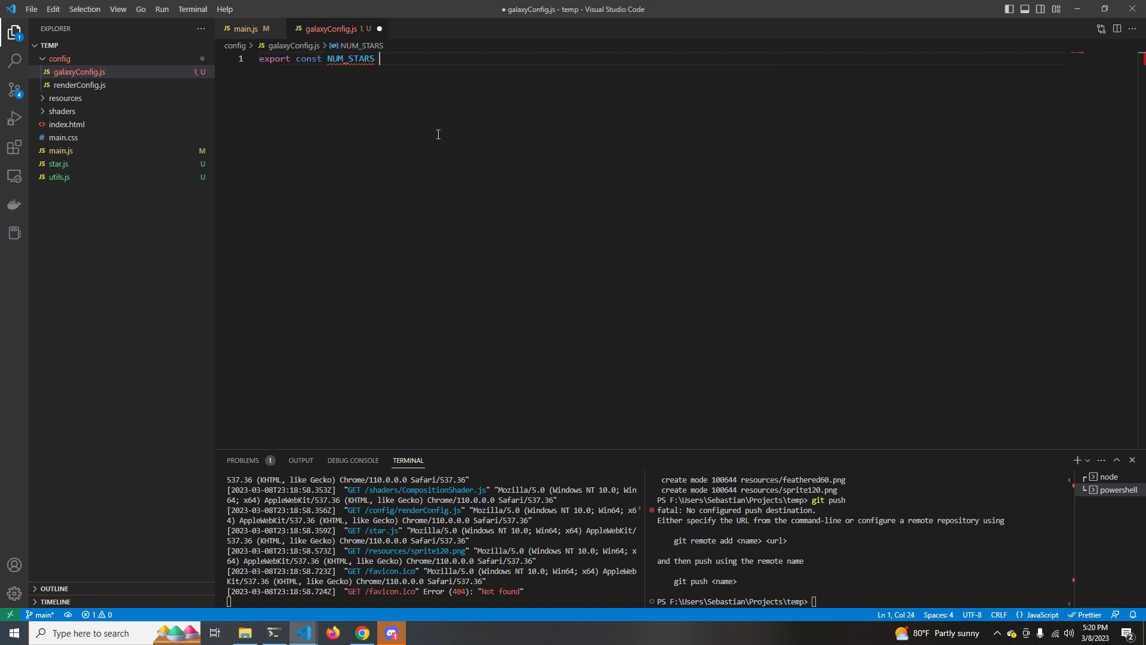
key("Enter")
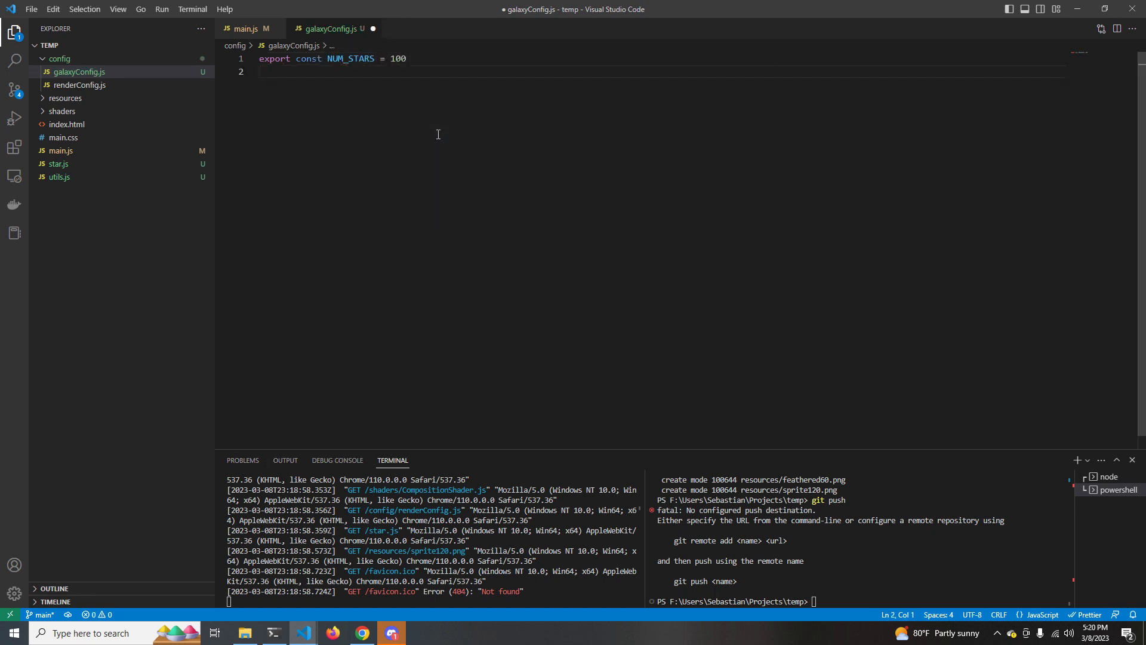
type("export const GALAX")
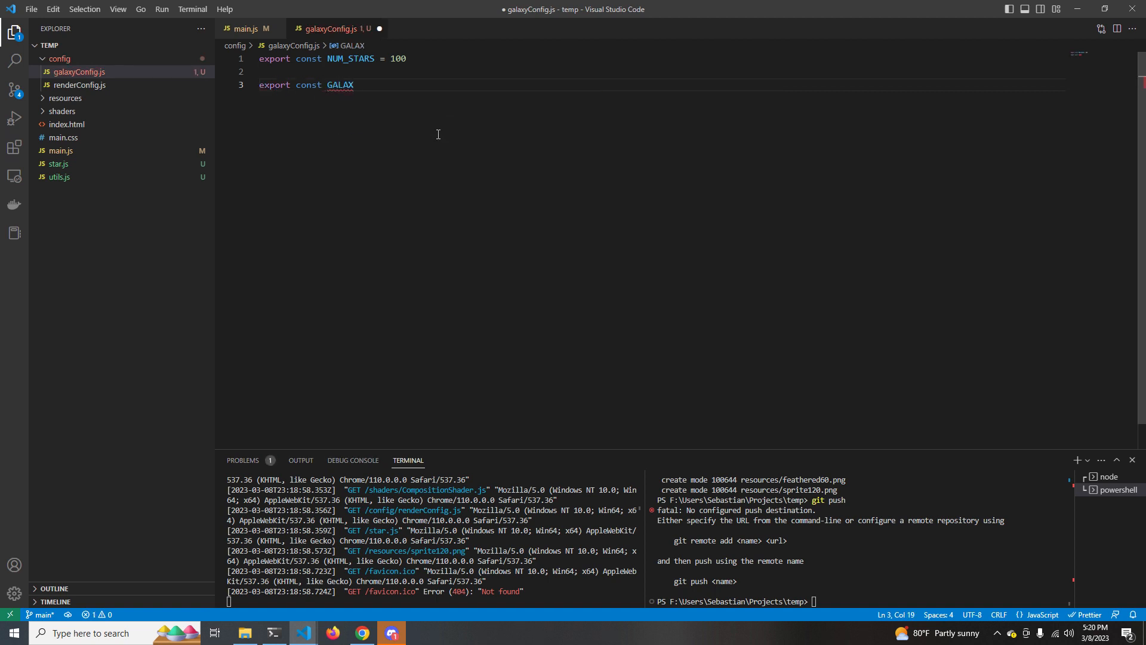
type("_THICKNE")
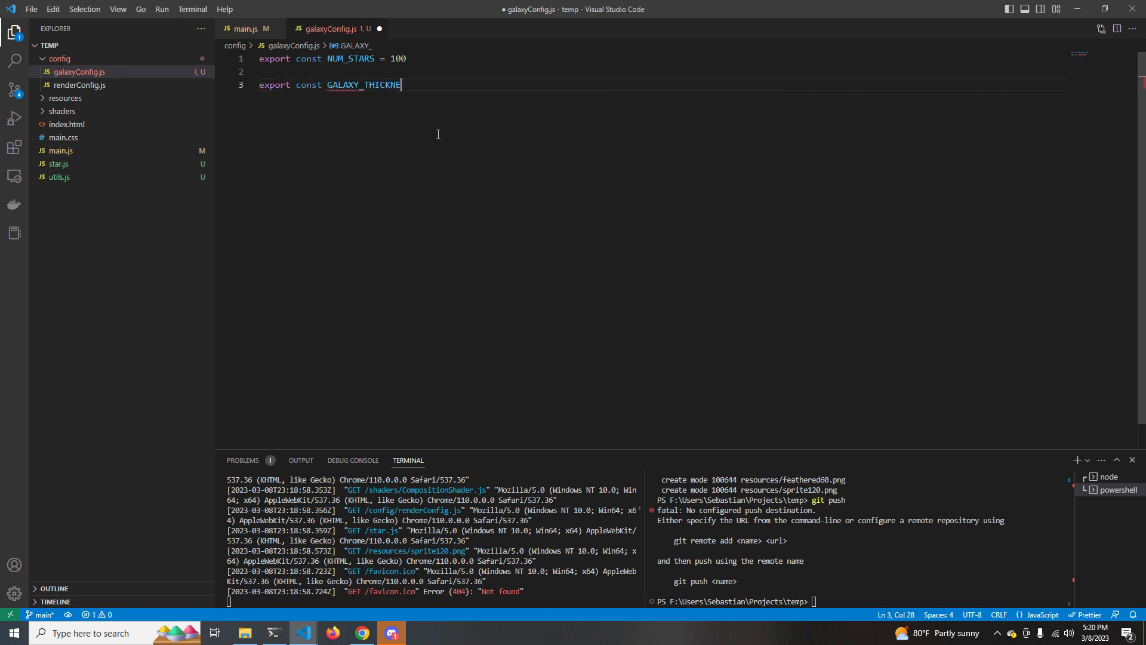
type("SS = 5")
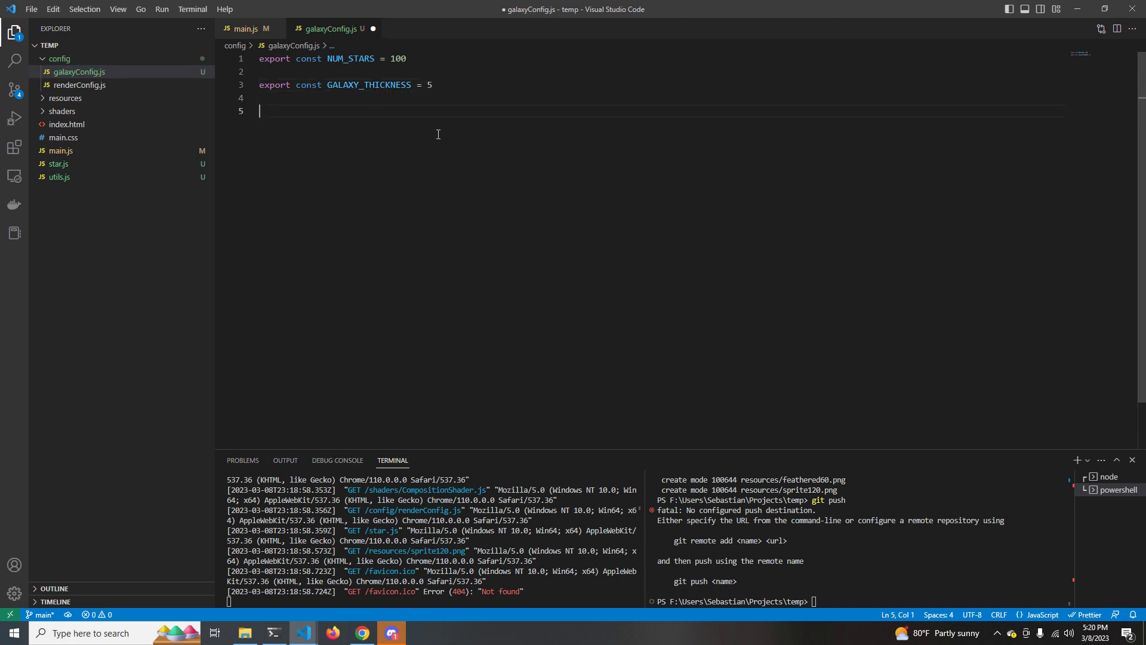
- Add exported CORE_X_DIST and CORE_Y_DIST constants set to 33
type("export const CORE")
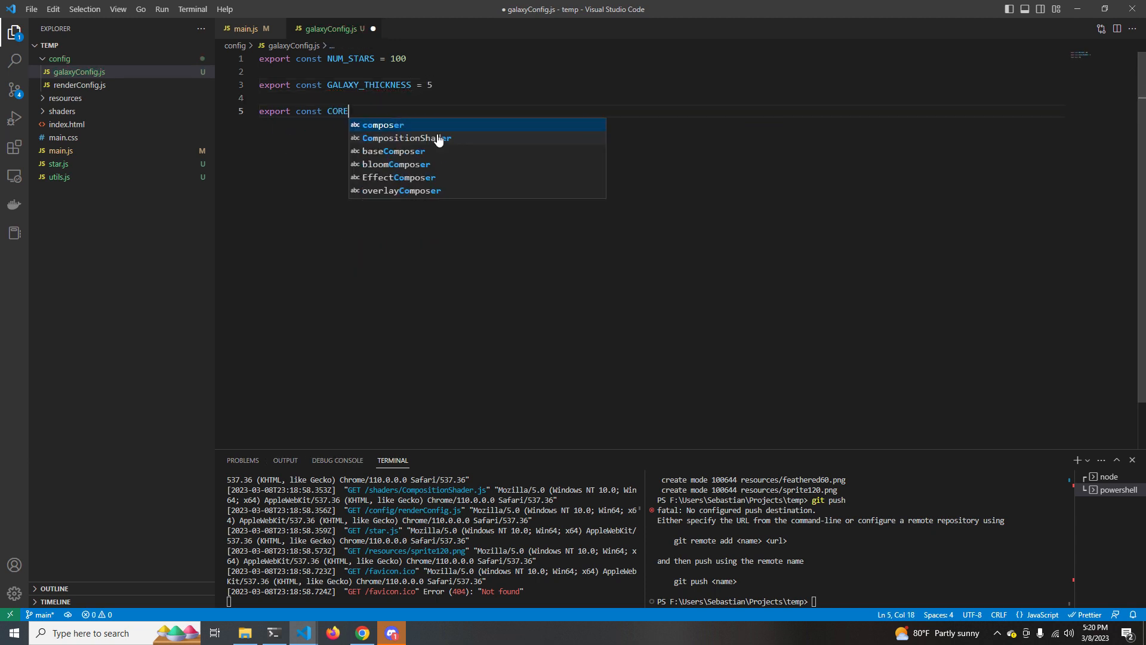
type("_X_DIST")
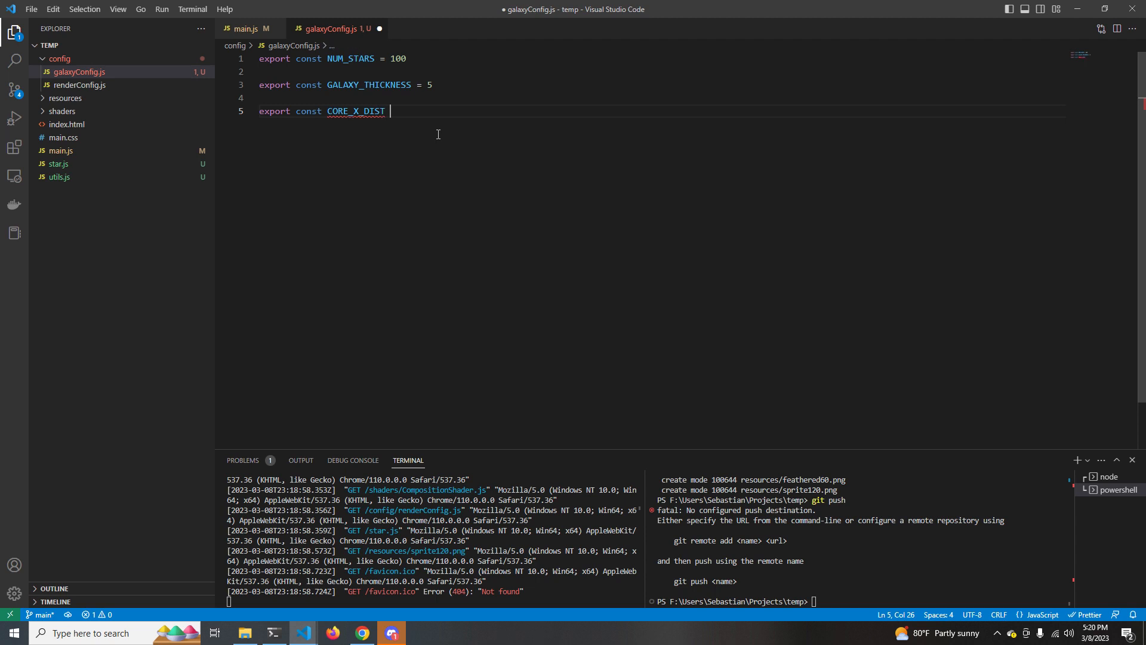
type("= 1")
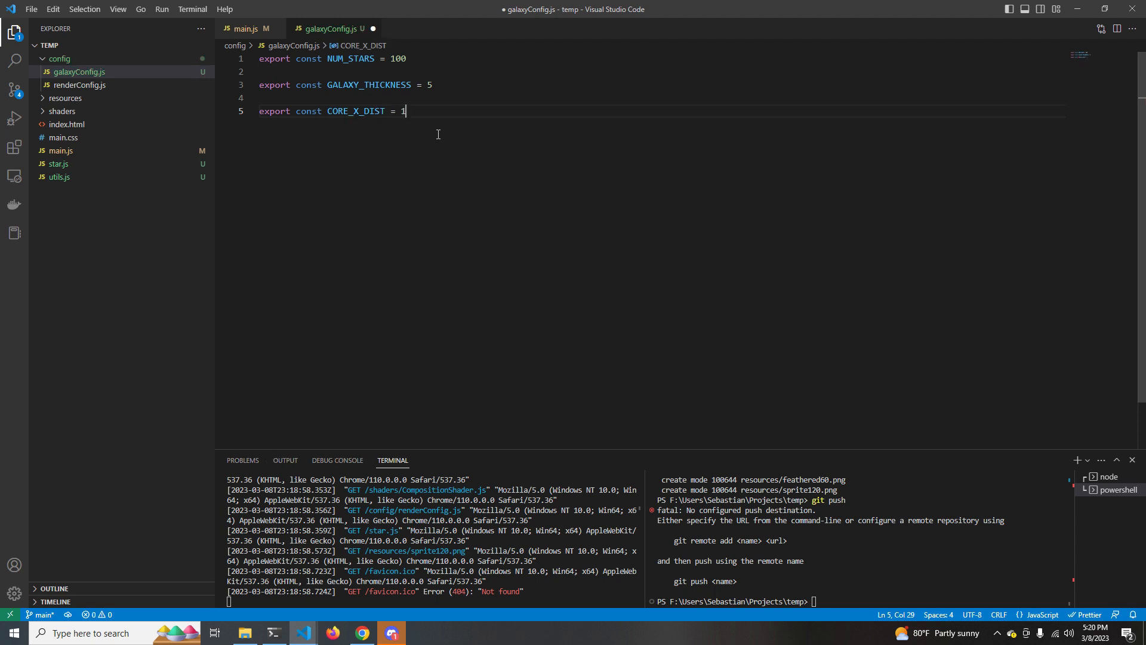
type("33")
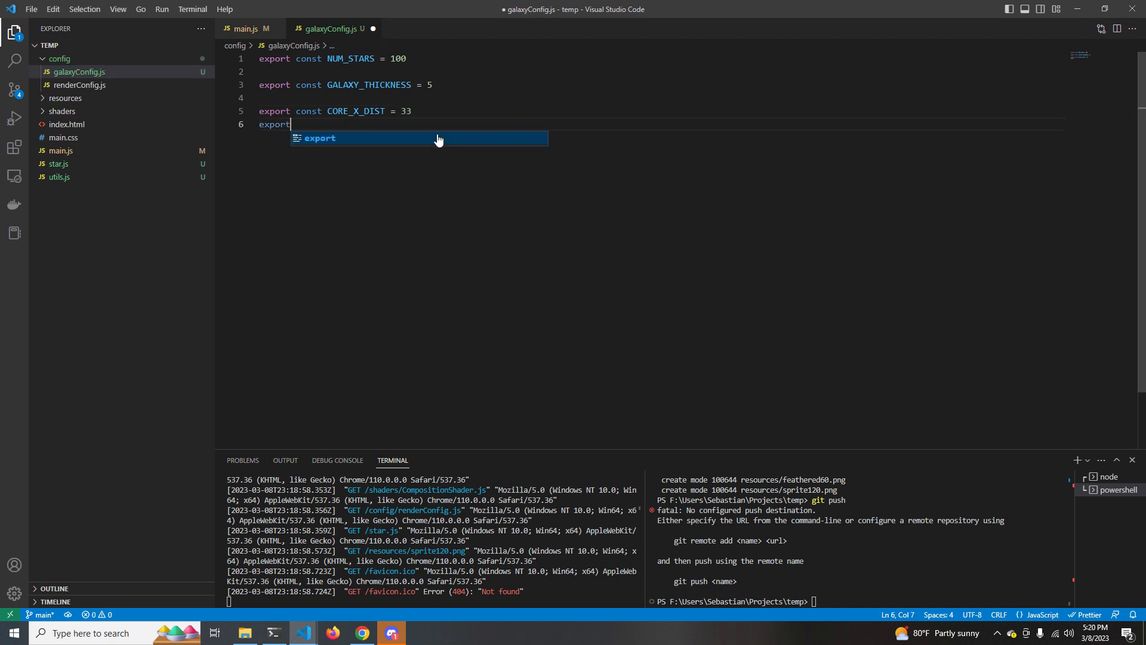
type("const CORE_X_DIS")
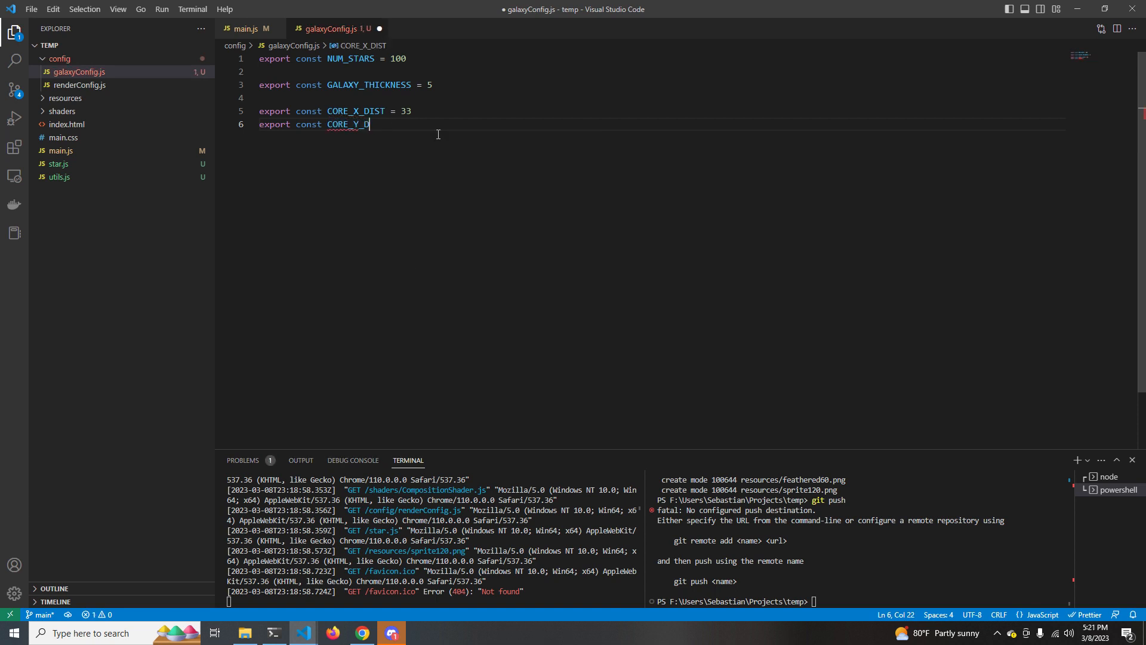
type("IST = 33")
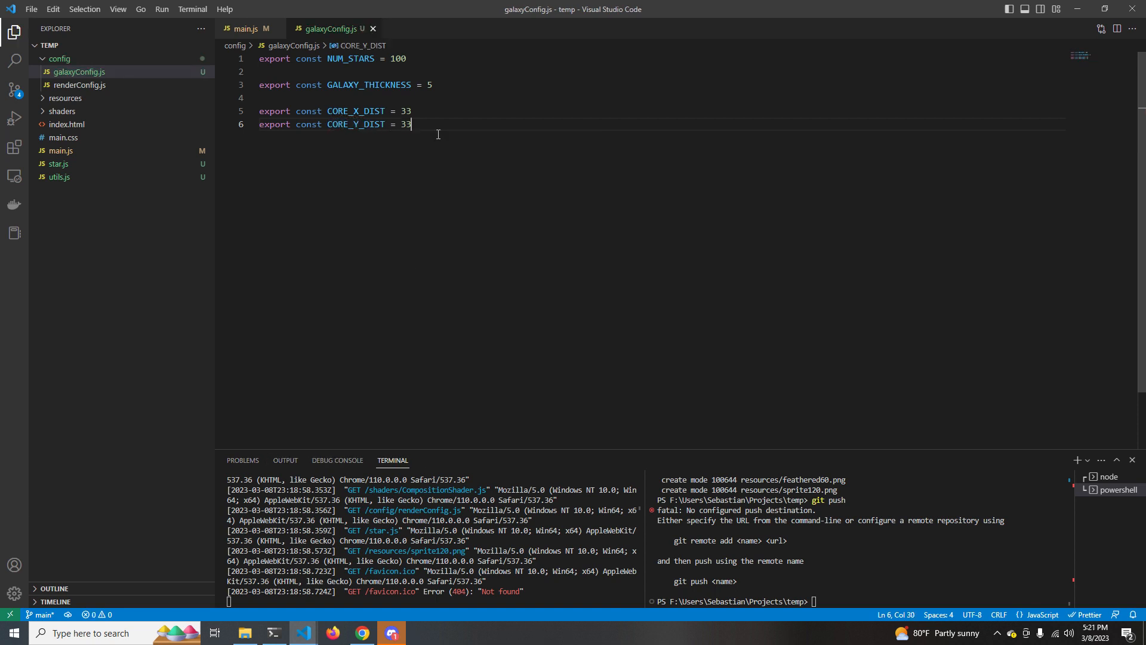
mouse_move(245, 28)
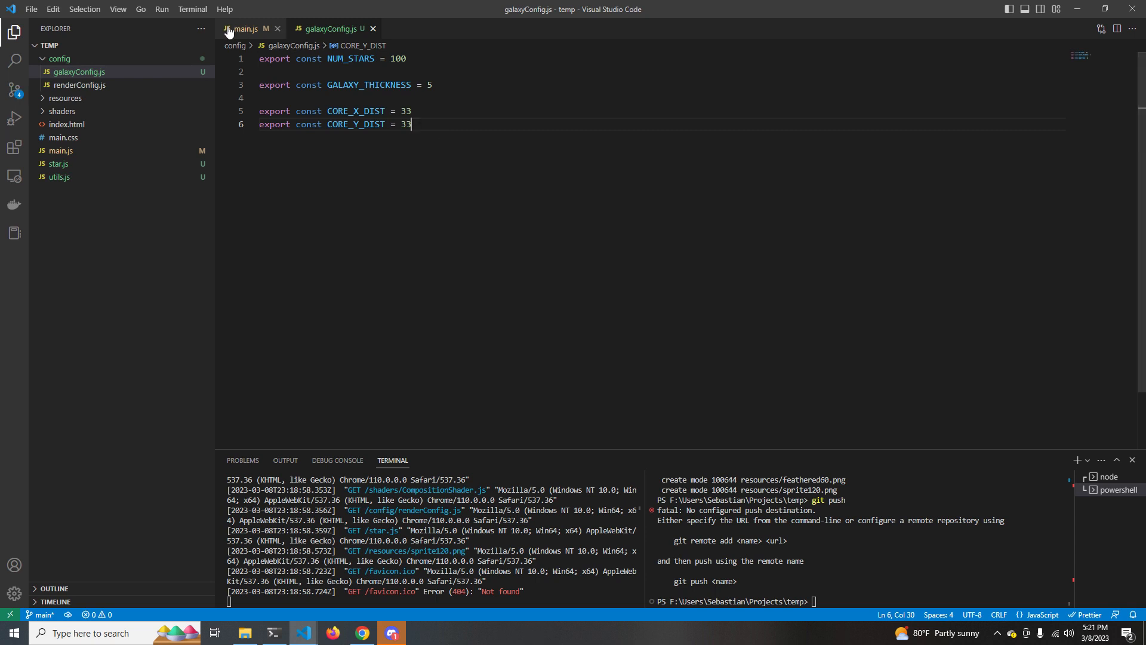
- In main.js use mean 0 with CORE_X_DIST/CORE_Y_DIST spreads, and set NUM_STARS to 1000
left_click(245, 29)
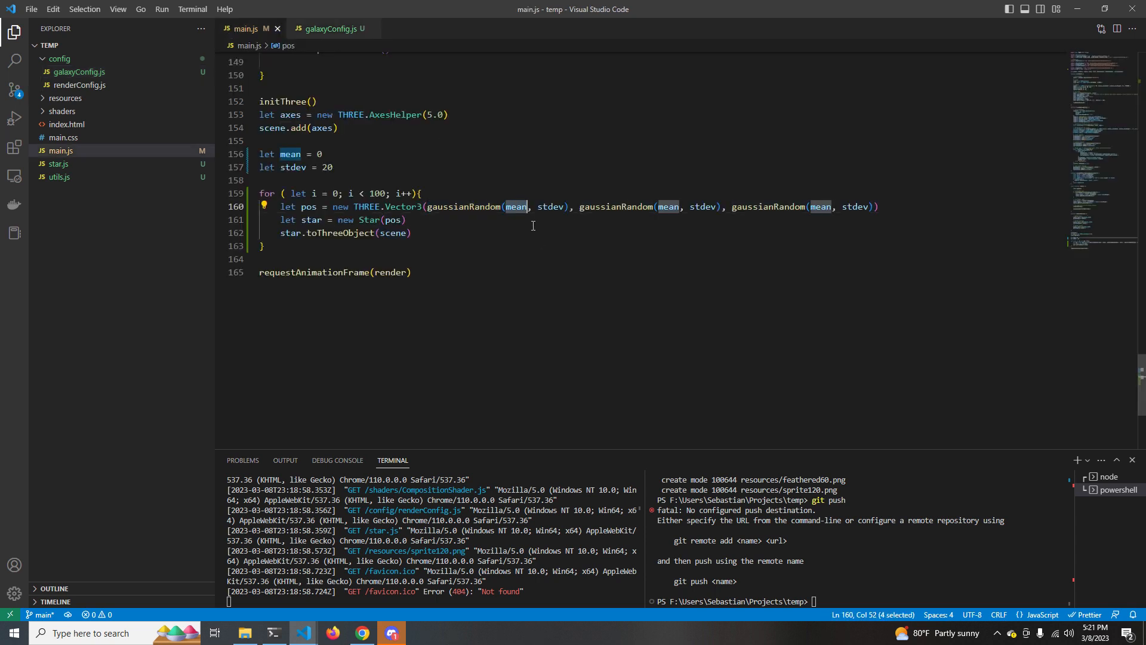
type("0")
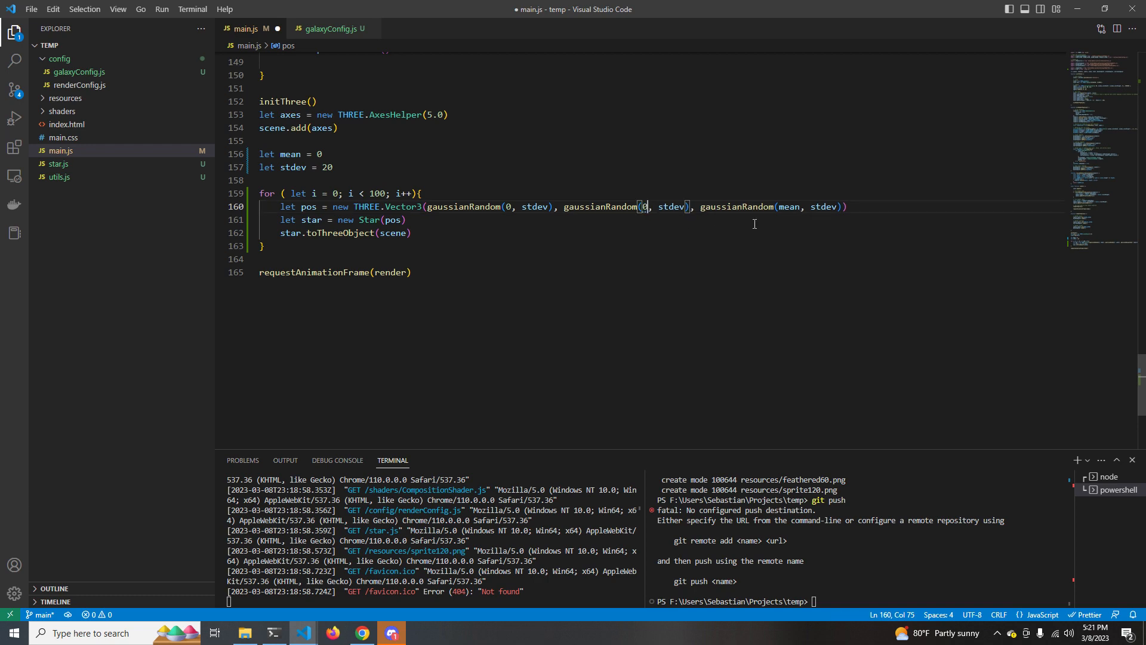
double_click(535, 207)
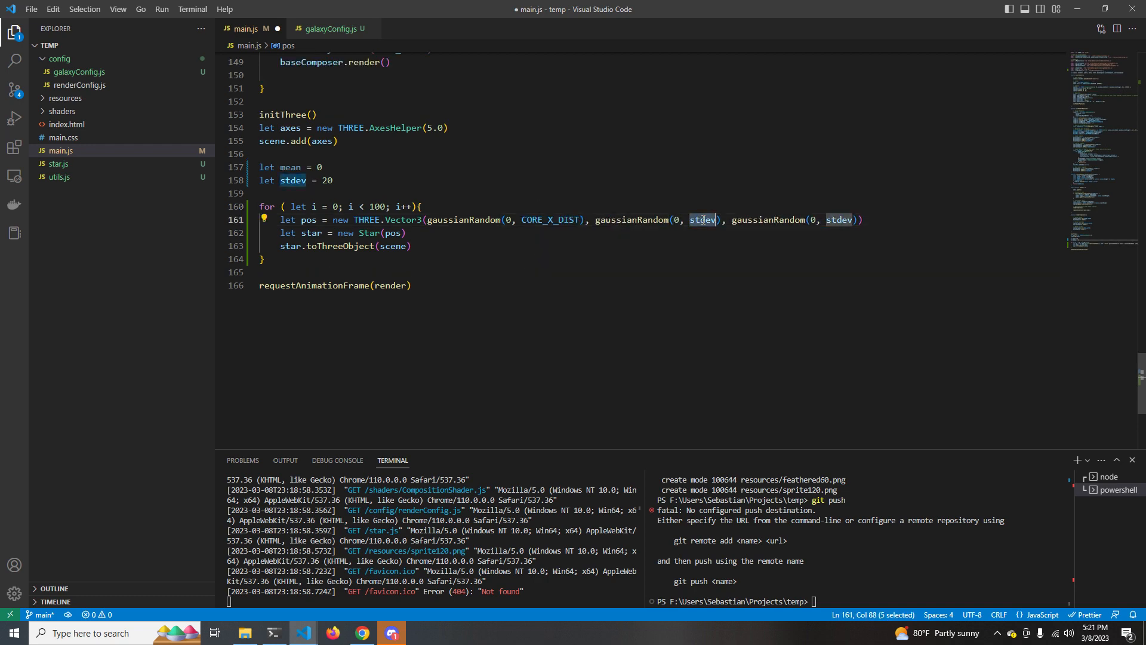
type("CORE_Y_DIST = 33")
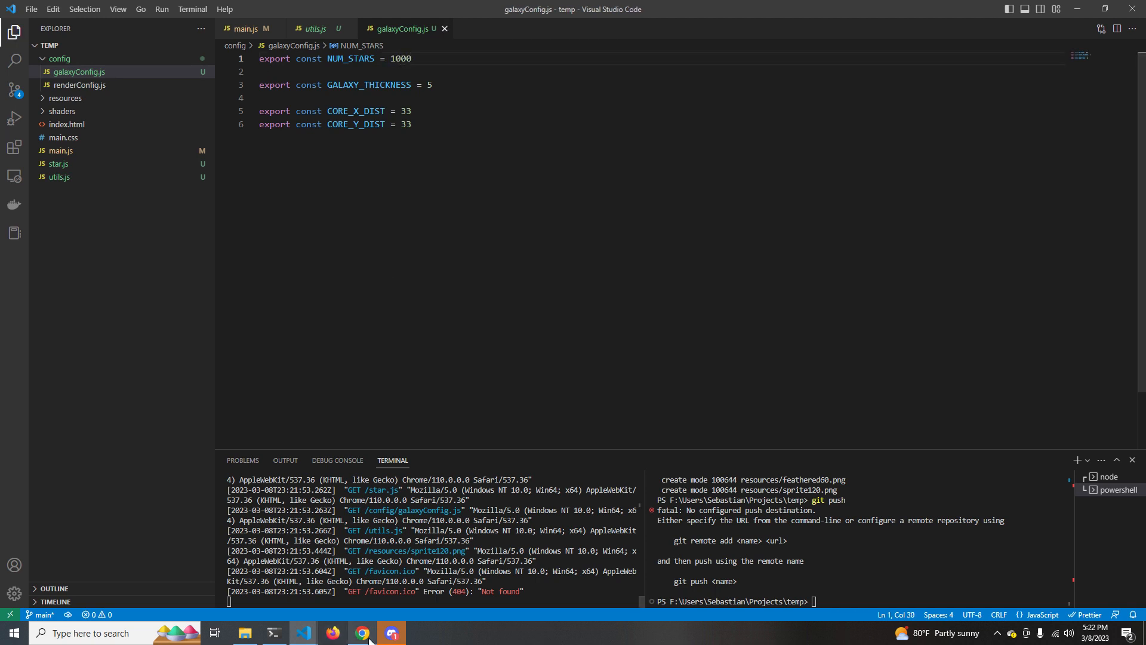
- Browse galaxy images and Wikipedia's stellar classification colour table, then return to main.js
left_click(361, 633)
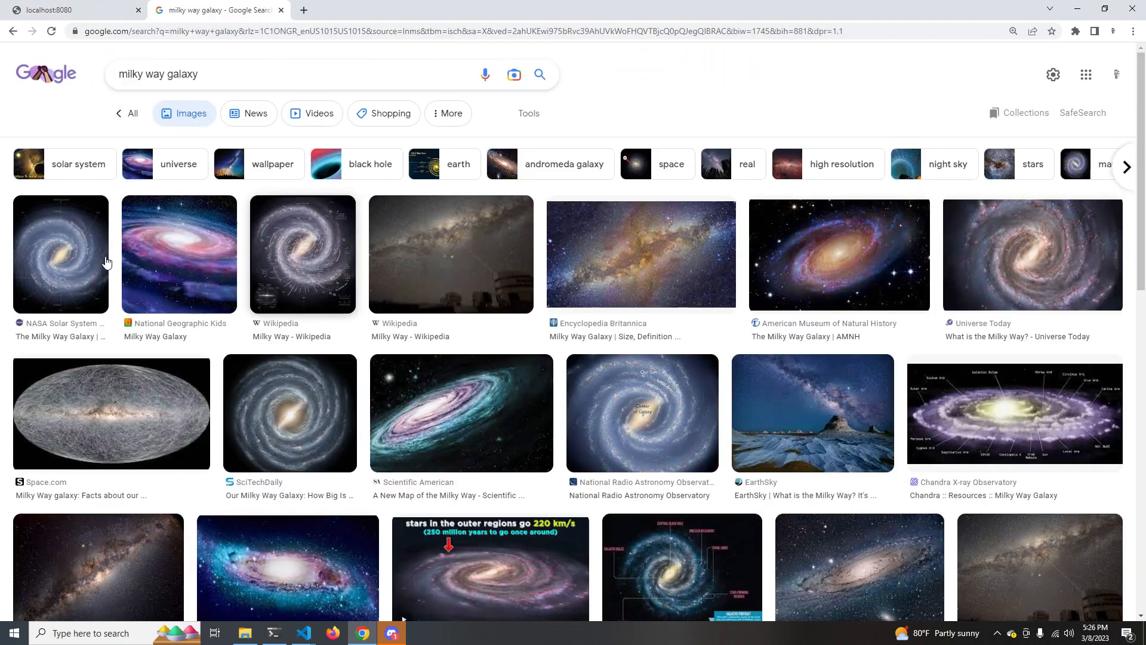
left_click(102, 347)
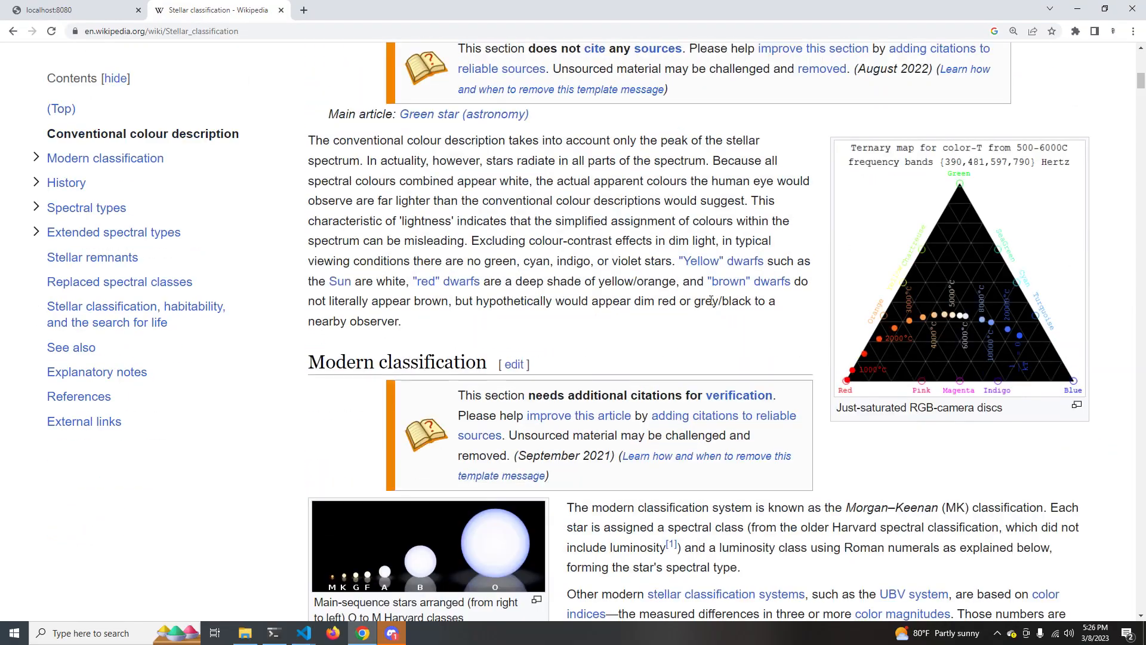
scroll("down", 3)
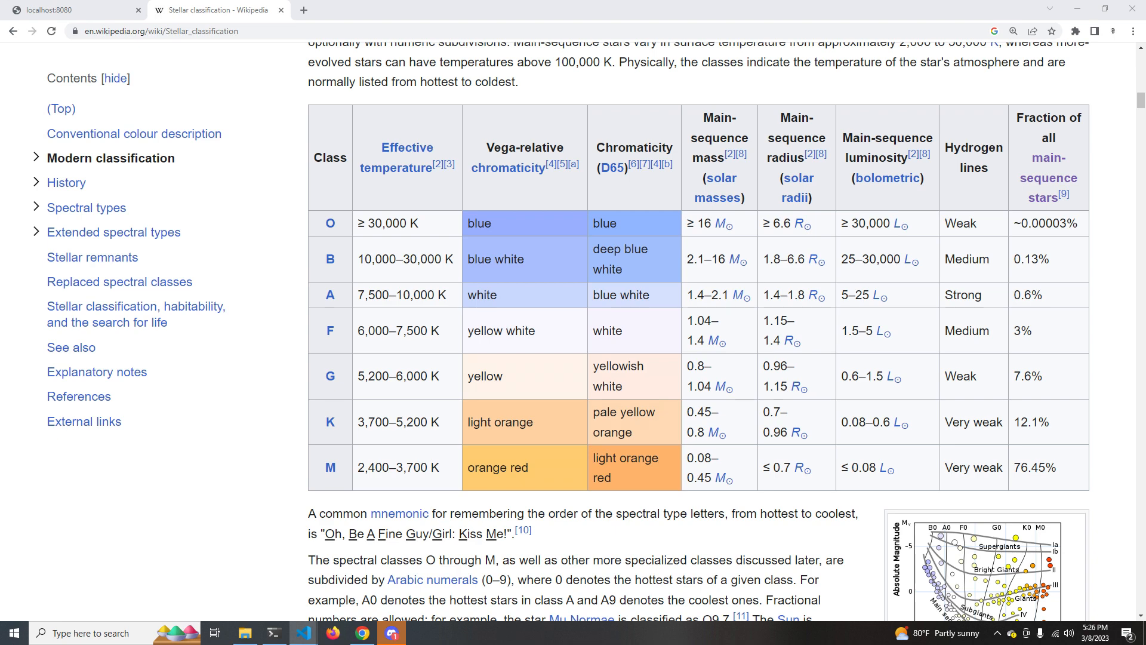
mouse_move(302, 633)
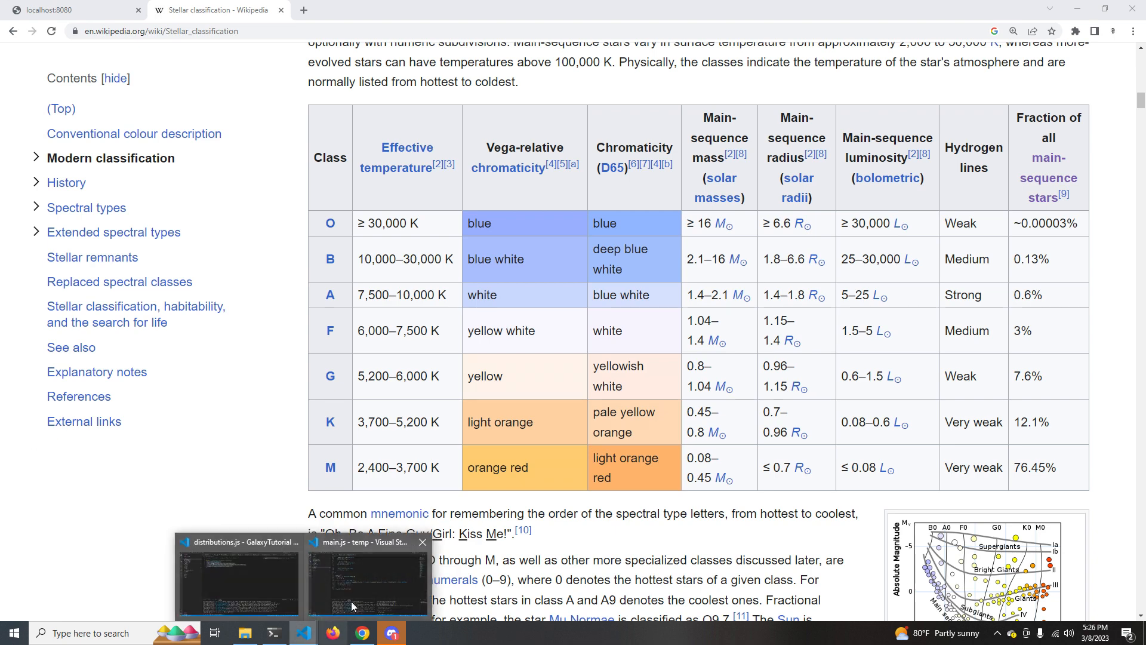
left_click(367, 578)
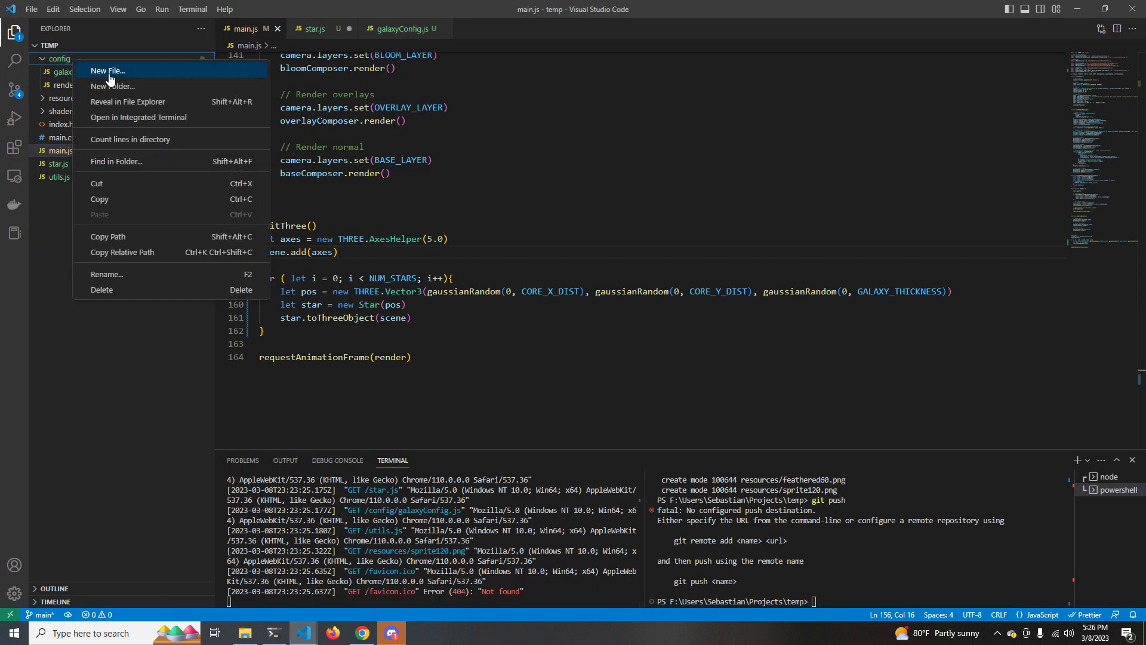
- Create config/starDistributions.js exporting starTypes percentage, color and size arrays
left_click(107, 70)
type("starDistributions.js")
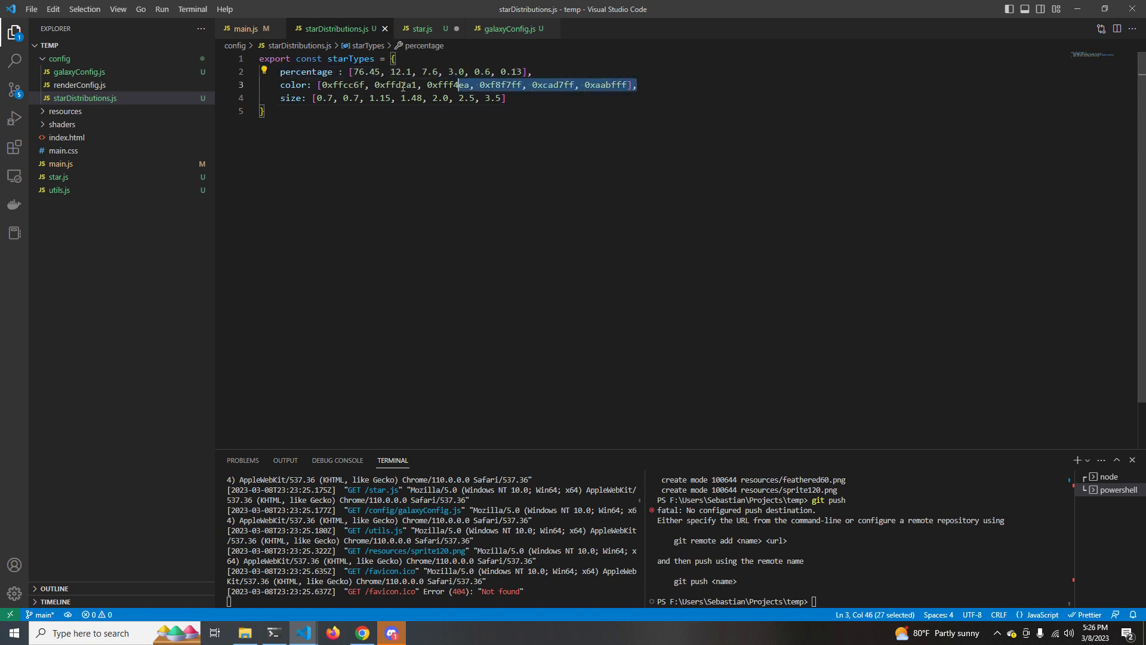
left_click(537, 126)
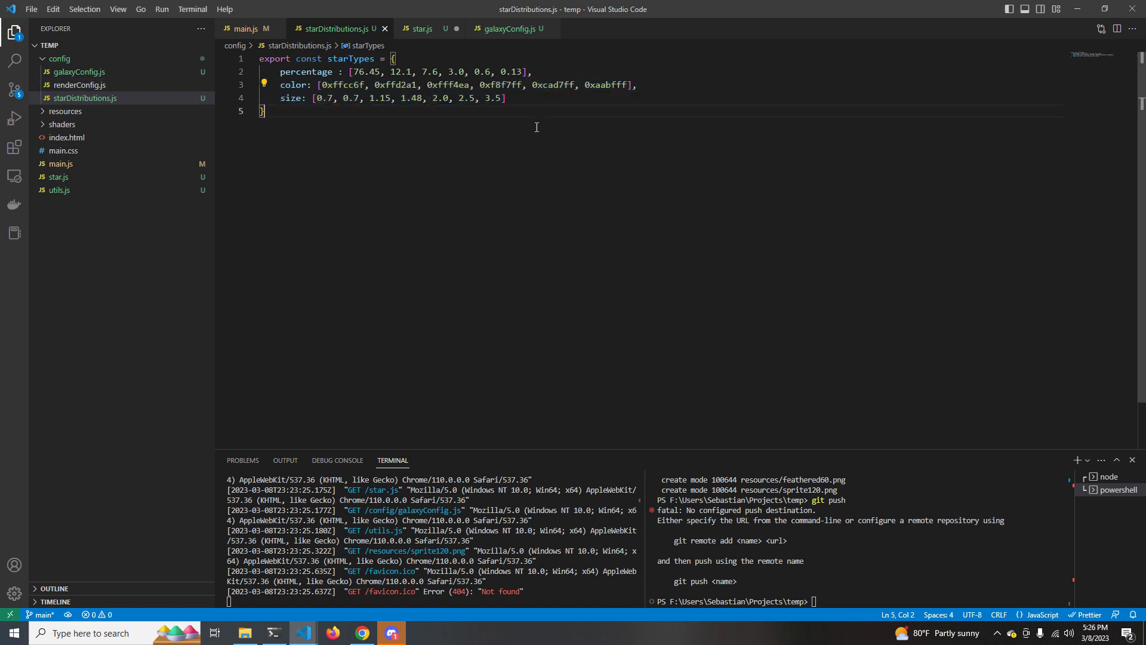
left_click(422, 27)
type("const materials = starTypes.col")
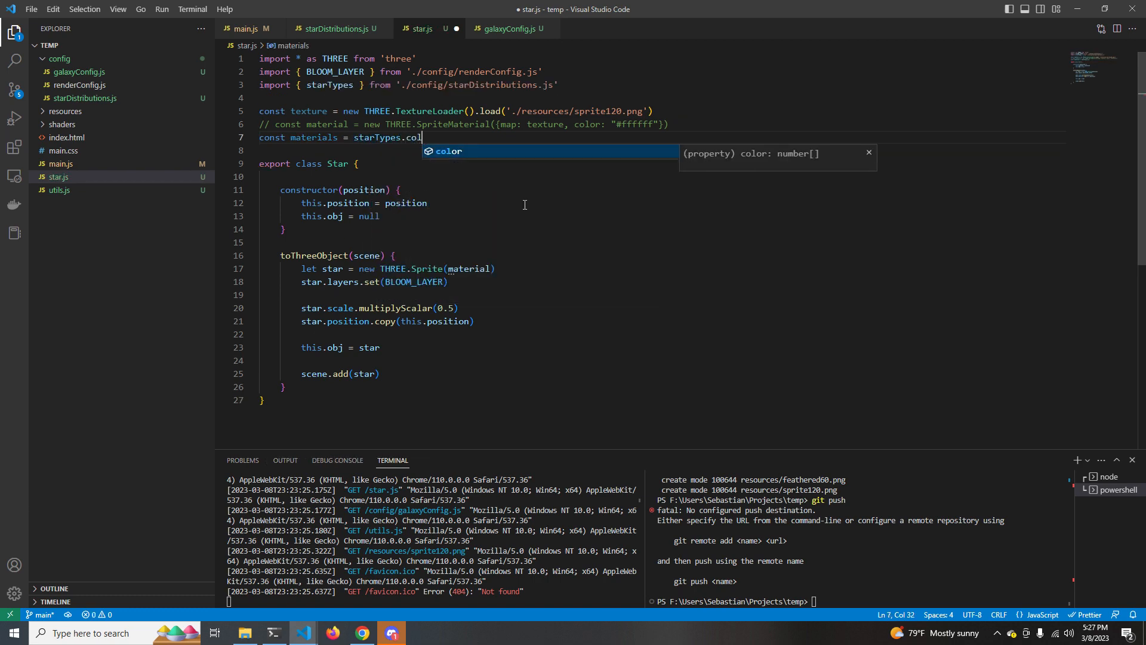
- Map starTypes.color to SpriteMaterials with map: texture and color: color as const materials
type(".map((color) => new THREE.SpriteMaterial(")
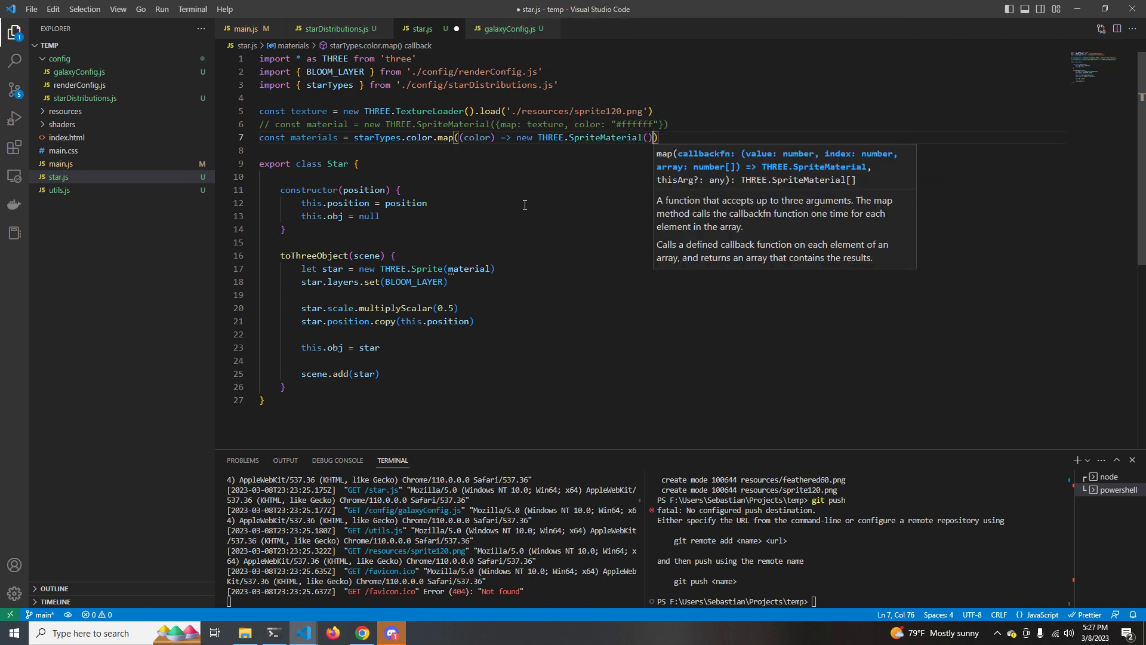
type("map: texture, }")
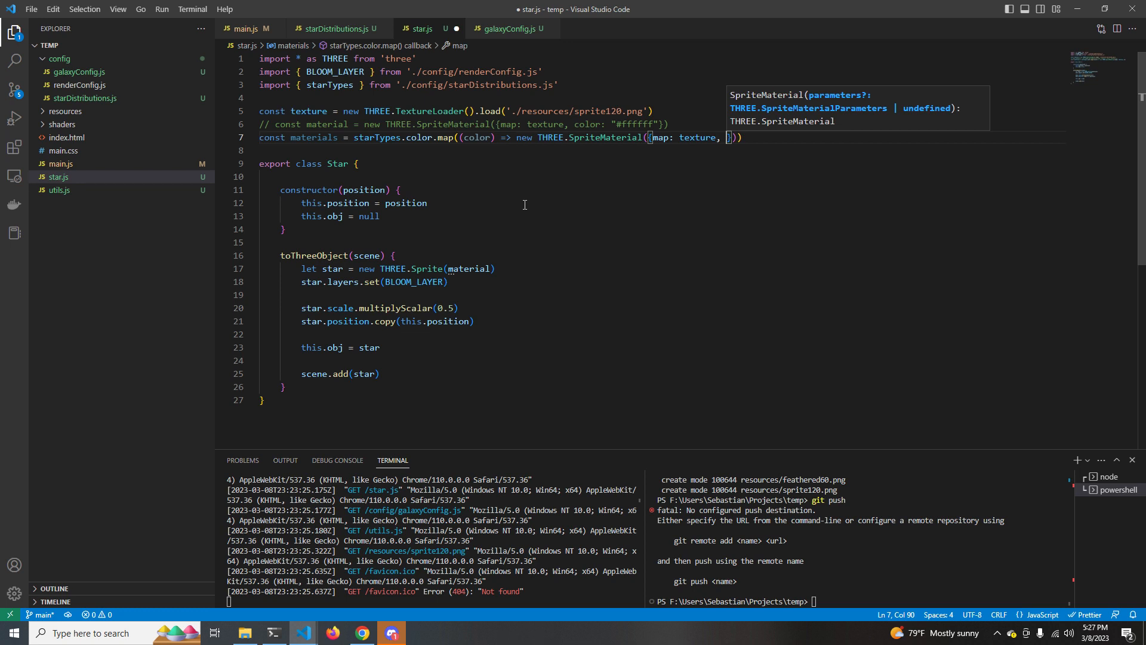
type("color: color")
type("this.")
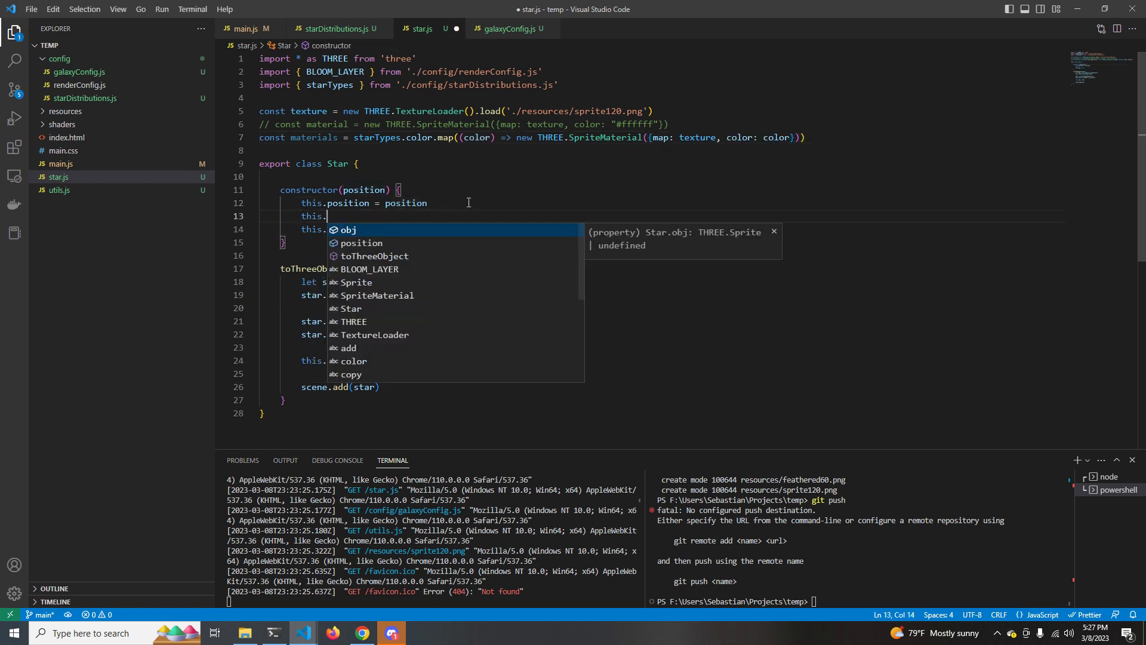
- Store this.starType from generateStarType(), which rolls Math.random()*100 against the starTypes percentages
type("starType = genb")
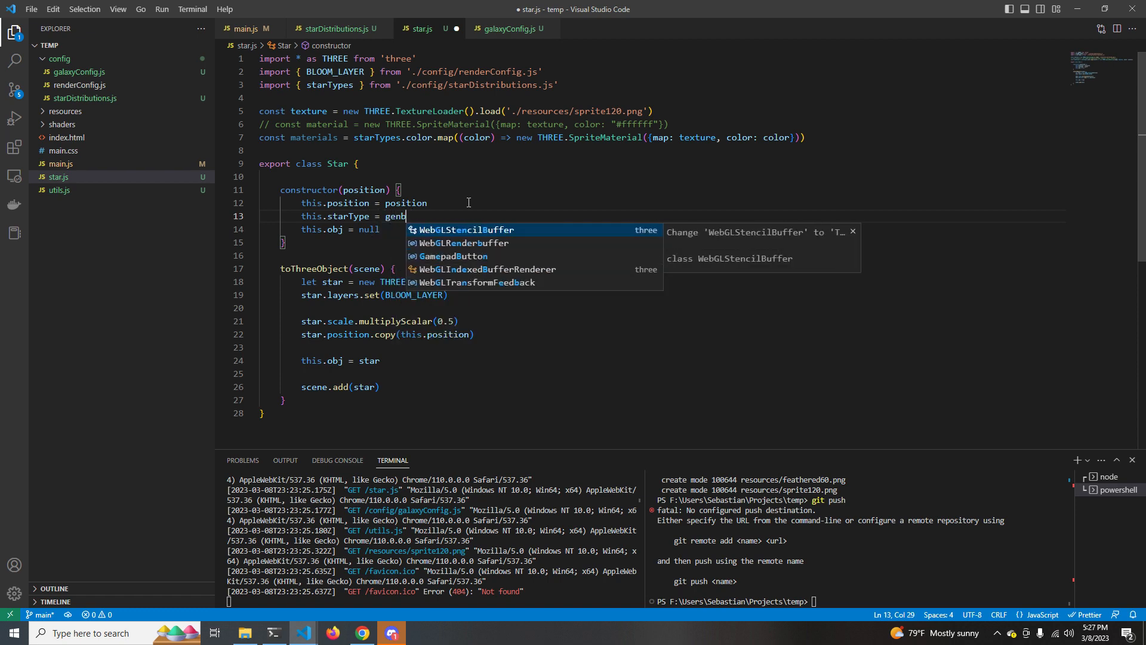
type("this.generateStarType()")
type("generateStarType() {")
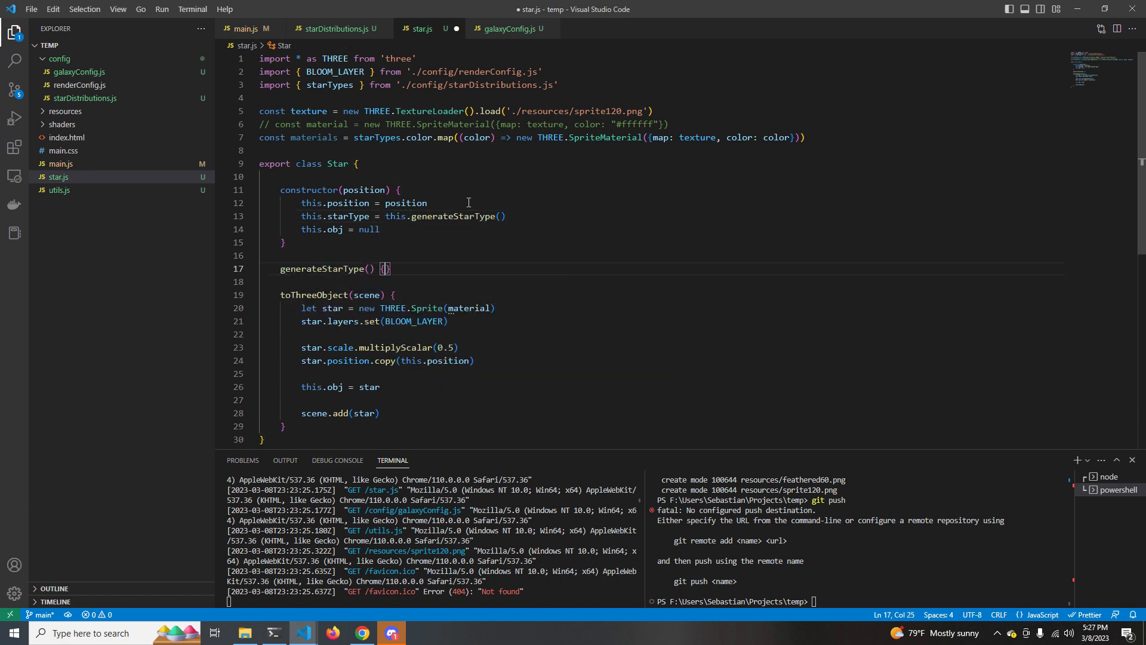
type("let num = Math.random()")
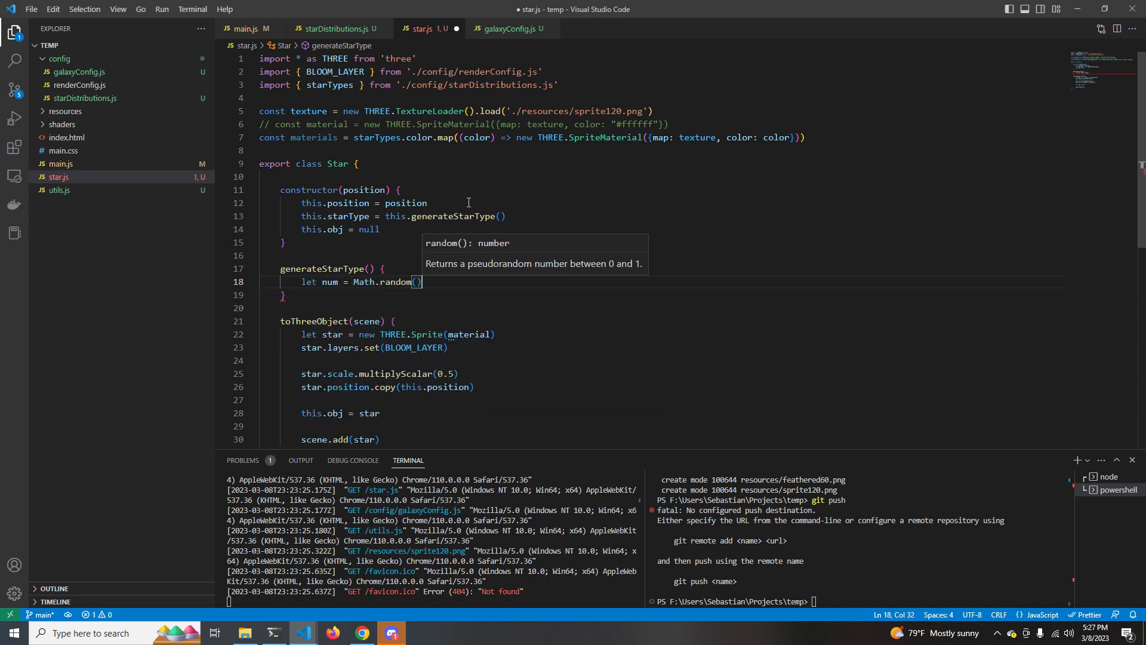
type("* 100.0")
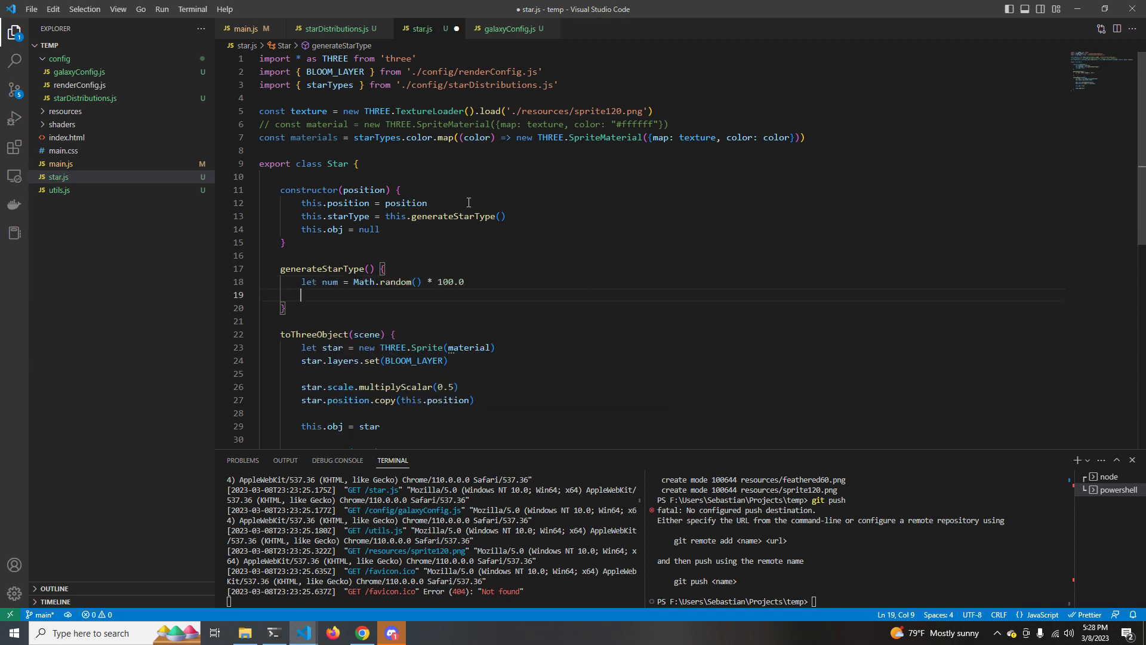
type("let pct = starTypes.percentage")
type("for (let i = ")
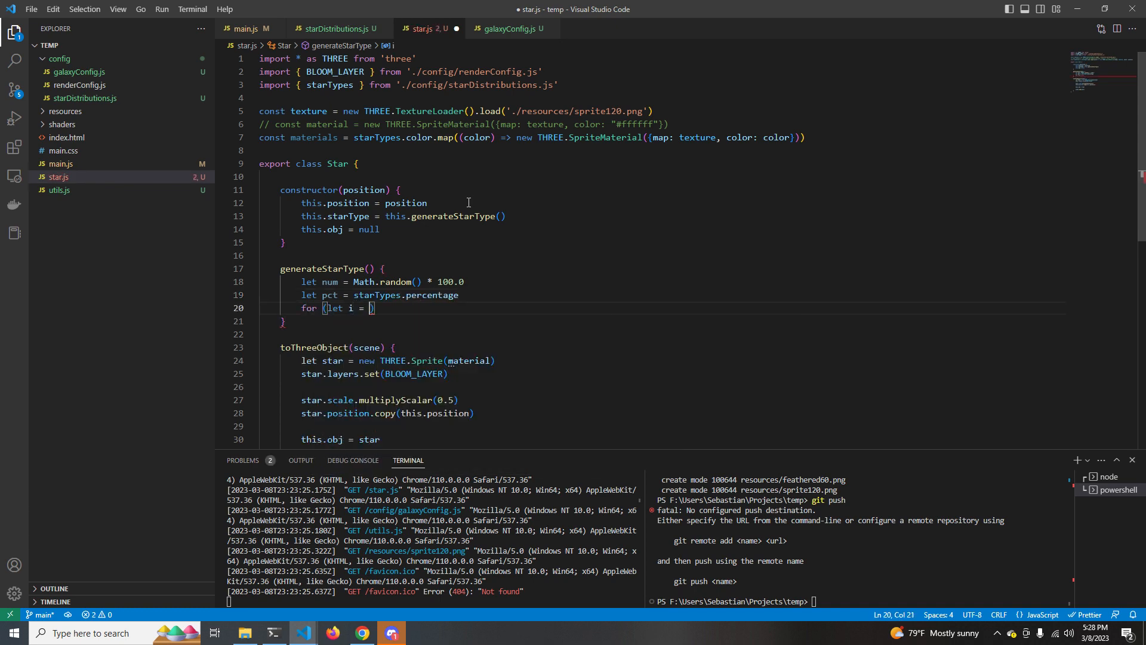
type("0; i < pct.length; i++")
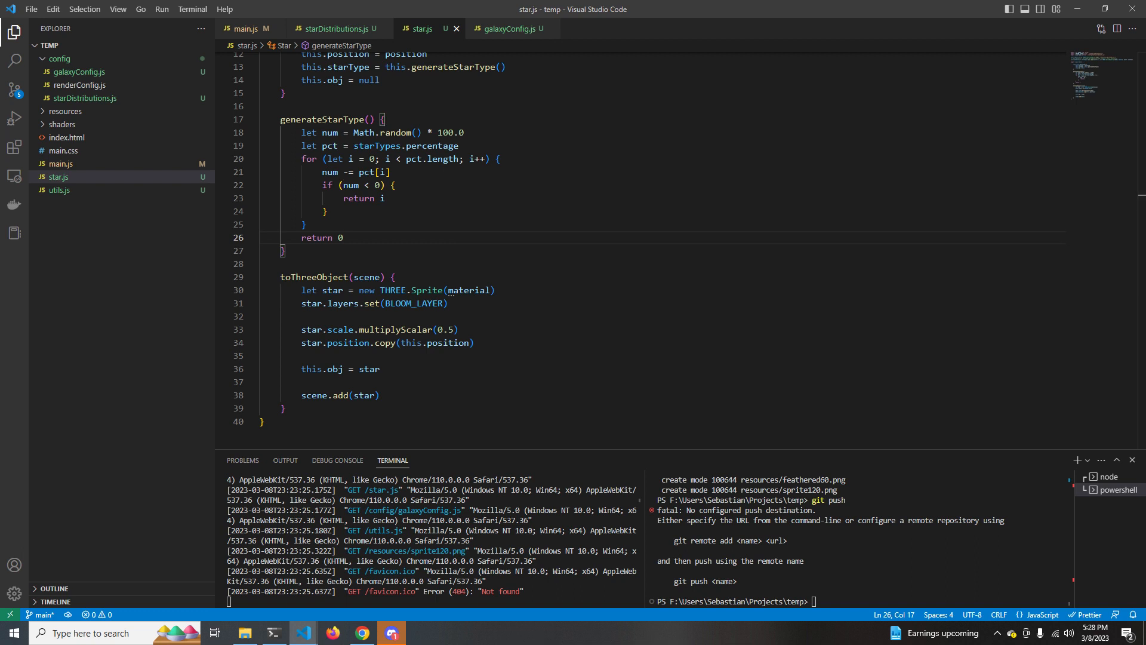
- Use starTypes.size[this.starType] and materials[this.starType] for the sprite in toThreeObject, then save
double_click(444, 330)
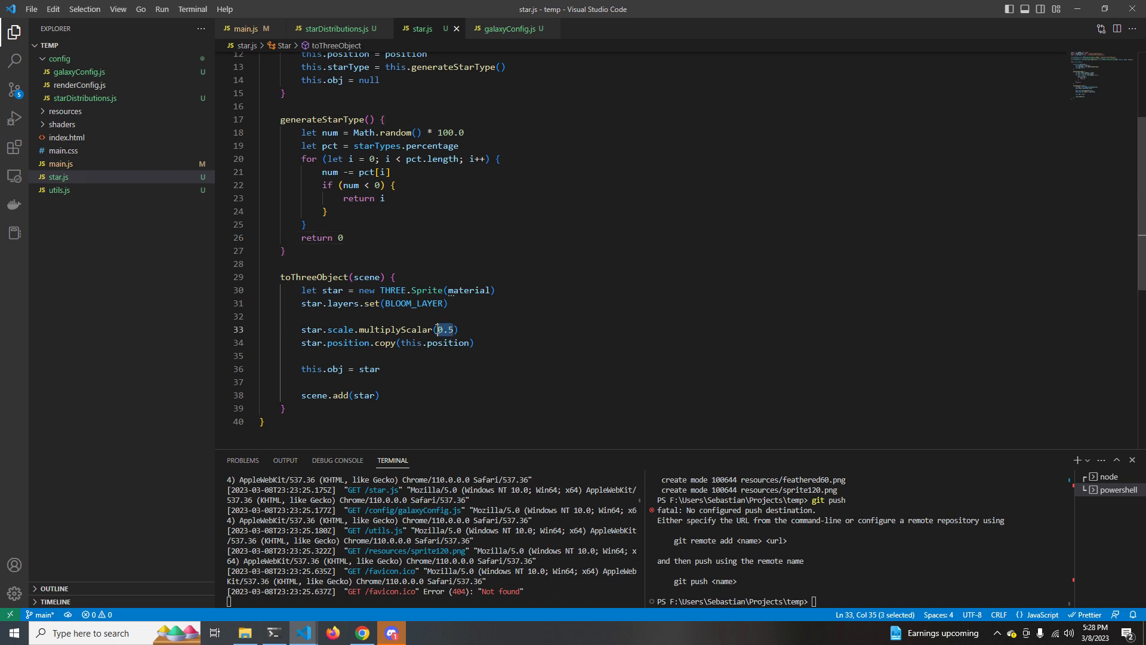
type("starTypes.")
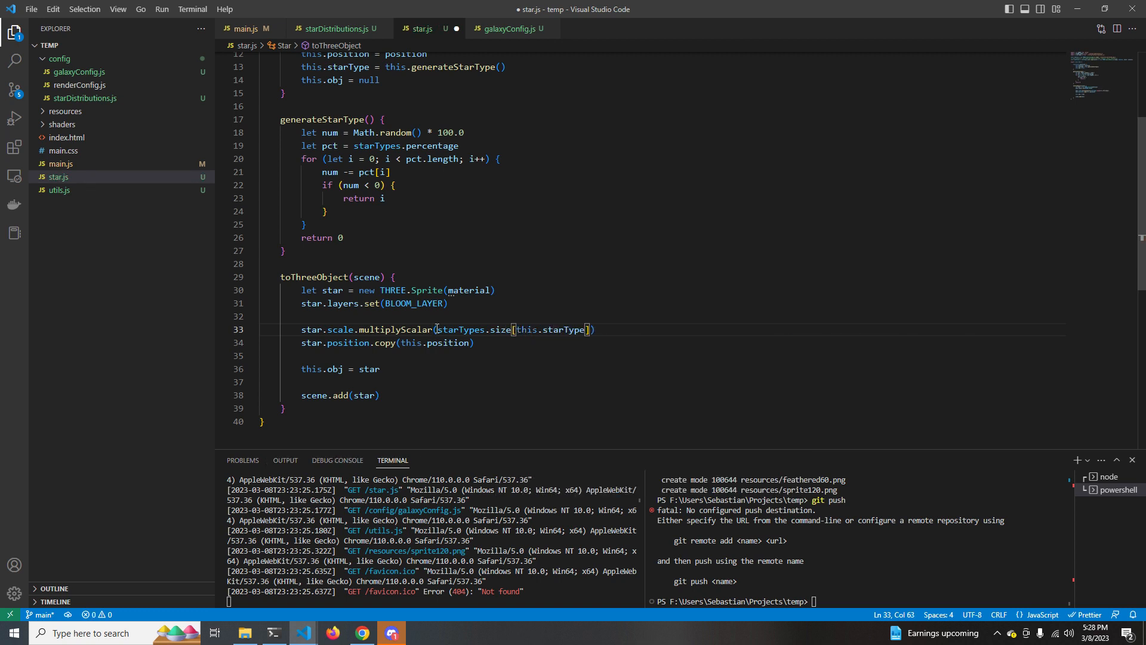
key("ctrl+s")
type("s[")
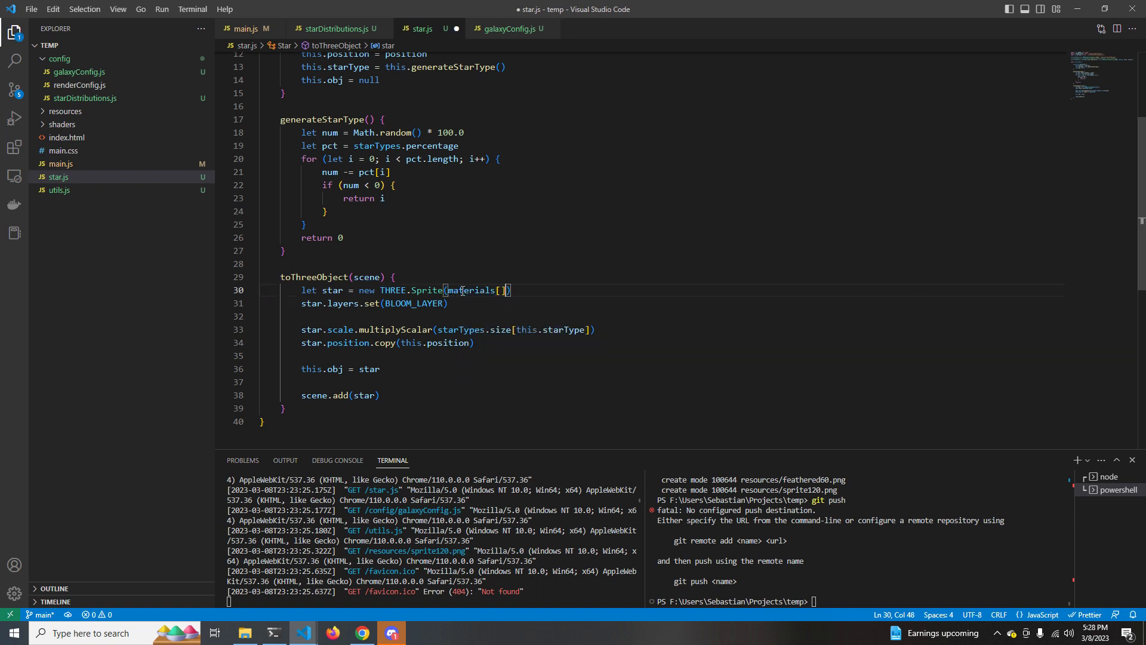
type("this.starType")
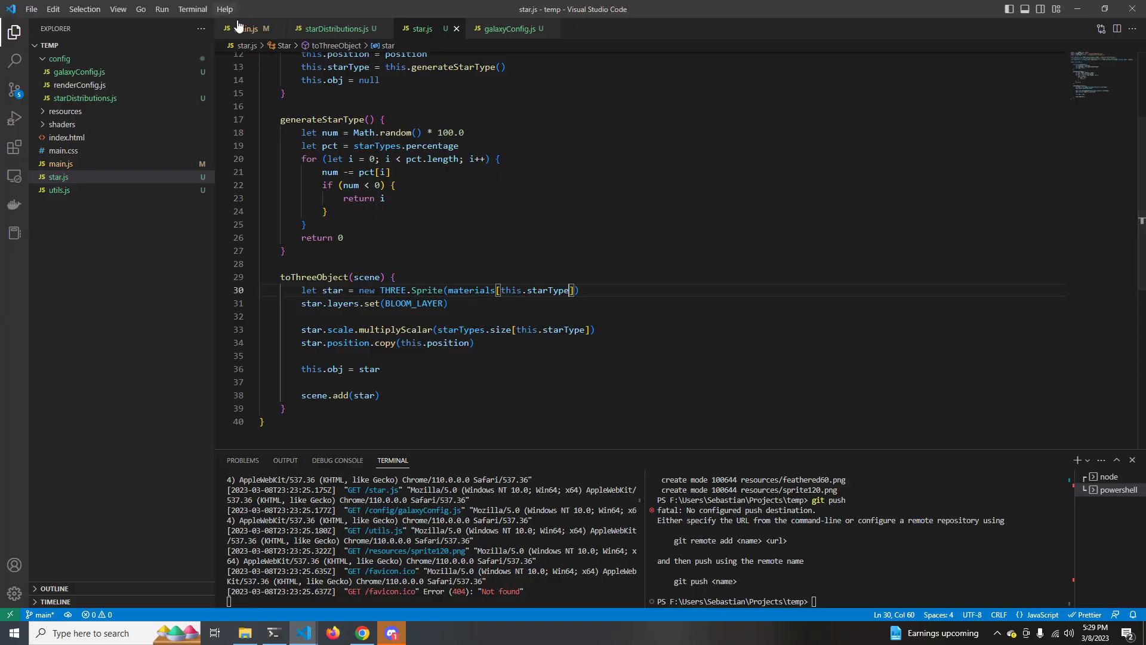
left_click(360, 633)
type("let dist =")
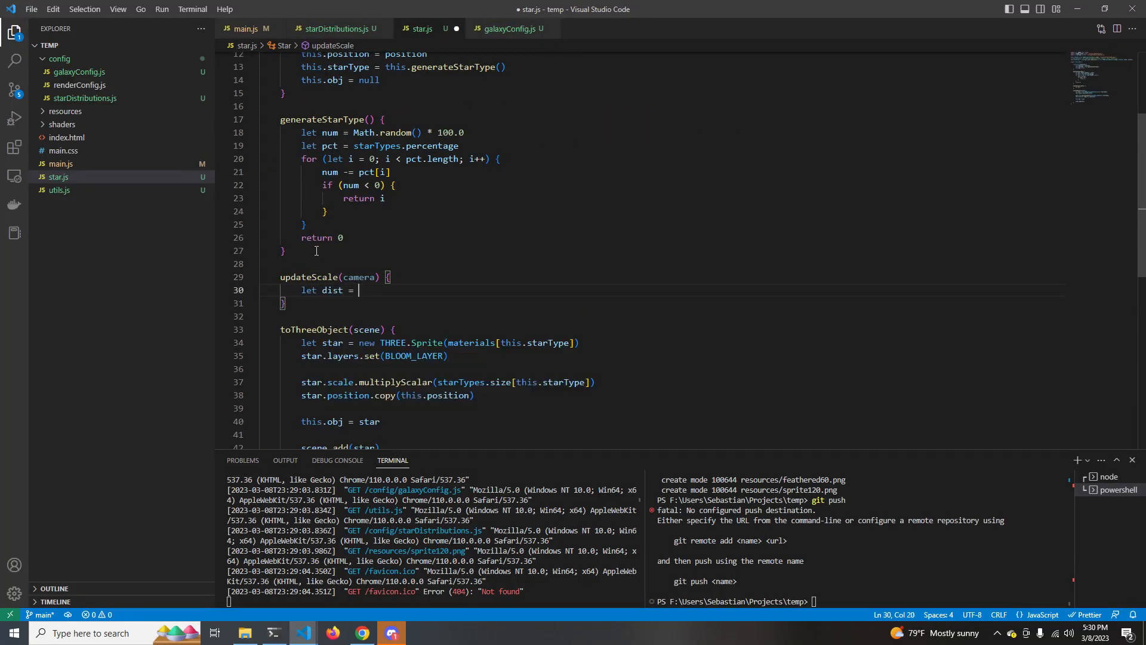
- Write updateScale(camera): distance/250 times type size, clamped with Math.min/Math.max, applied via this.obj?.scale.copy
type("this.position.distanceTo(camera.position) / 250")
type("starSize")
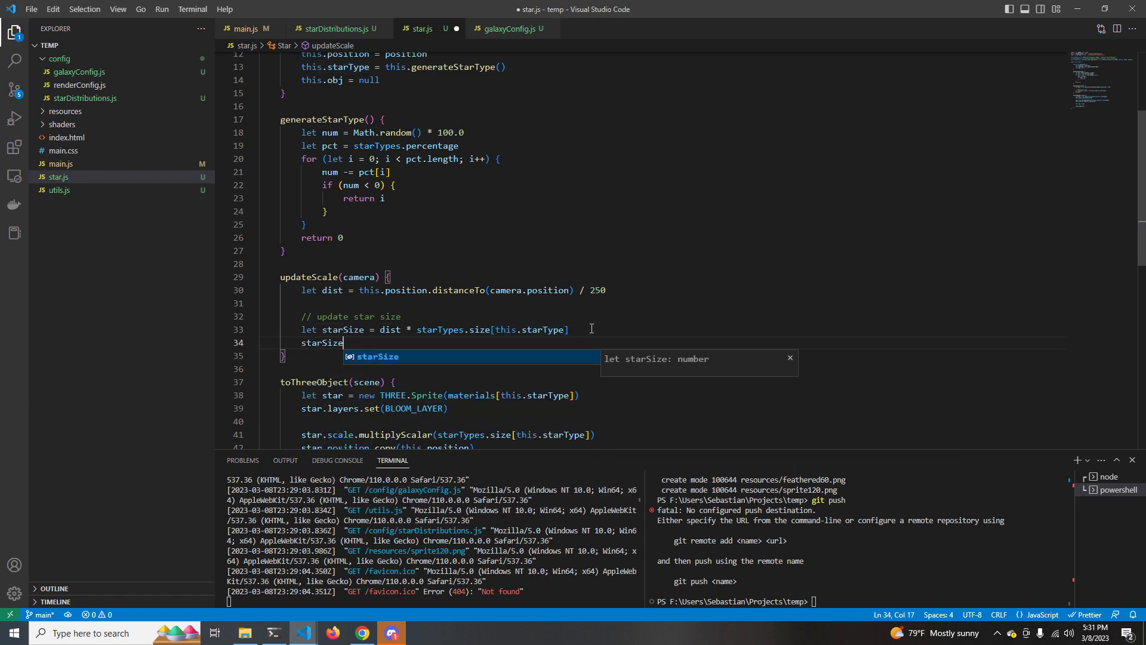
type("= Math.min(Math.max(STAR_MIN, starSize), STAR_MAX")
type("this.obj")
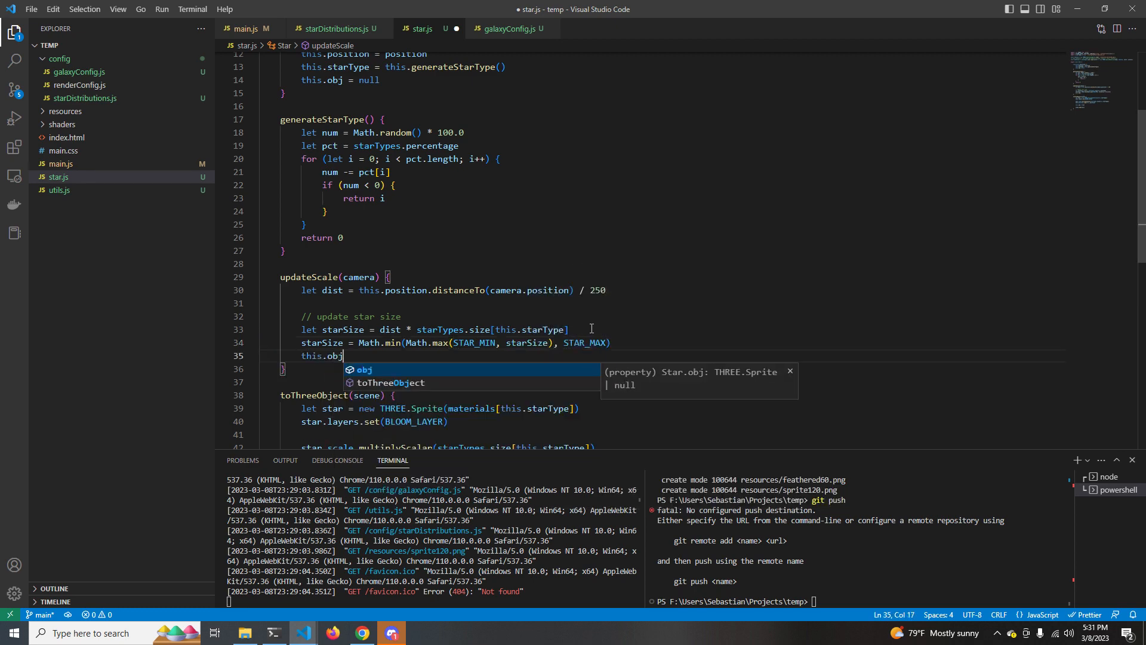
type("?.scale.copy(new THREE.Vector3(starSize, starSize, starSize")
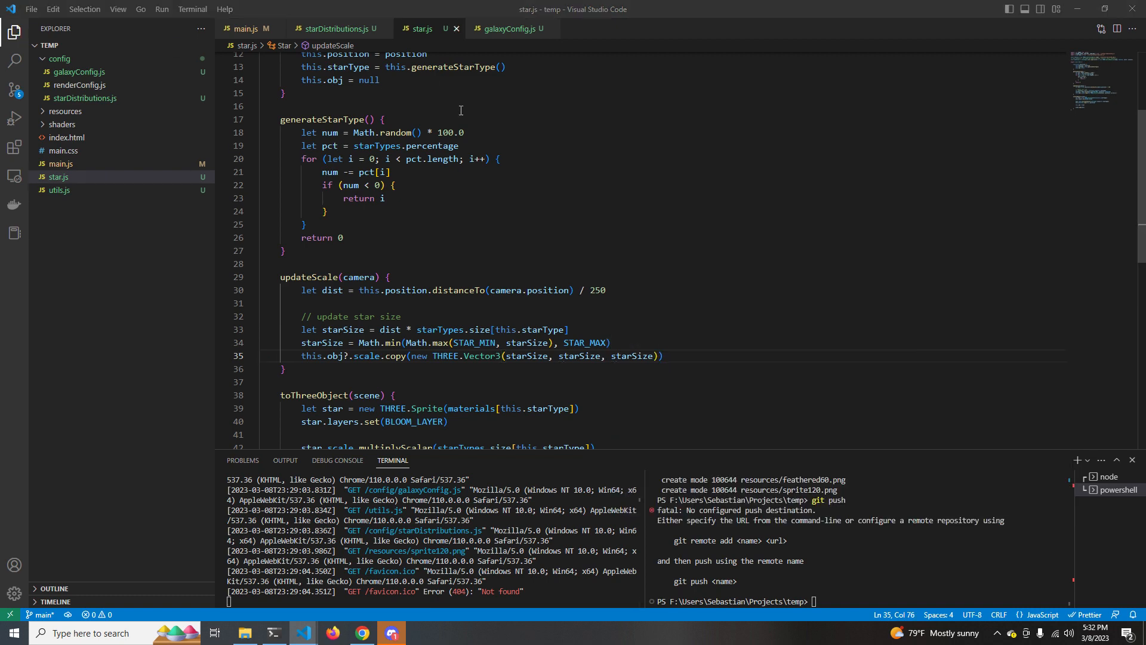
- Switch to main.js and scroll up to the star creation loop
left_click(246, 29)
type("stars.push*()")
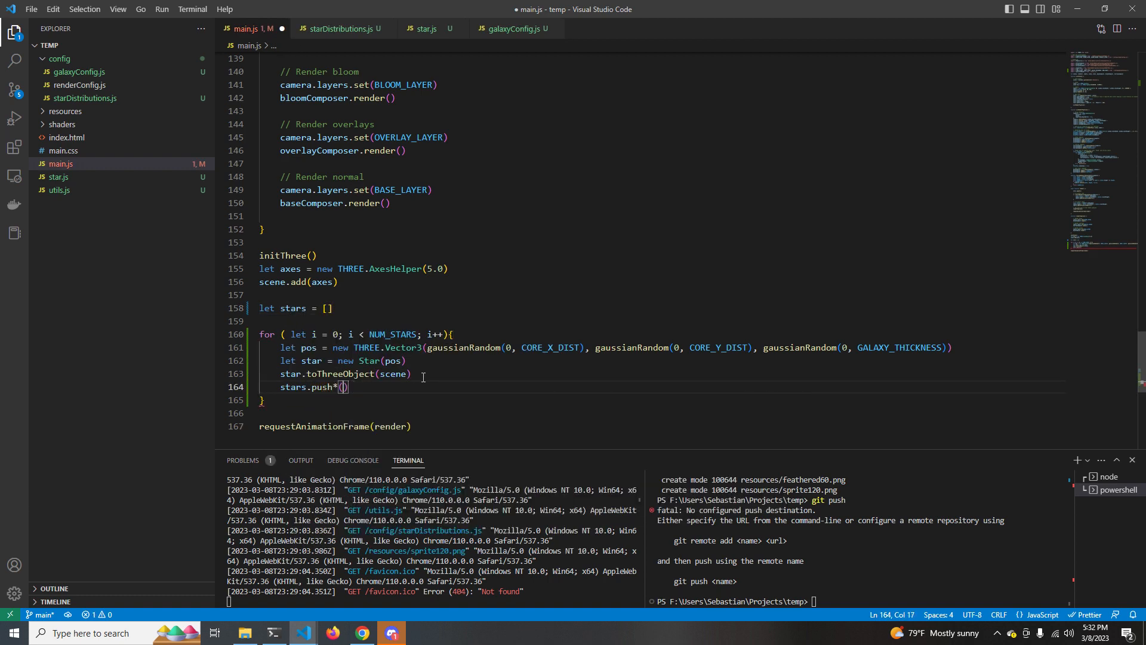
scroll("up", 3)
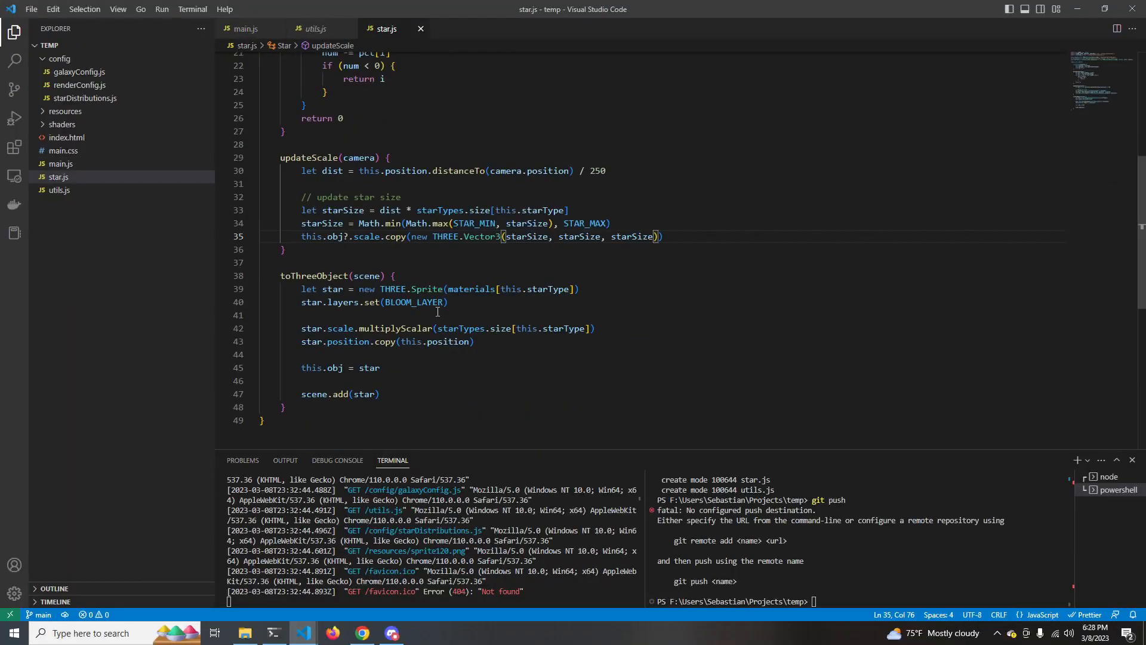
- Add export function clamp to utils.js returning Math.min(maximum, Math.max(minimum, value))
left_click(245, 29)
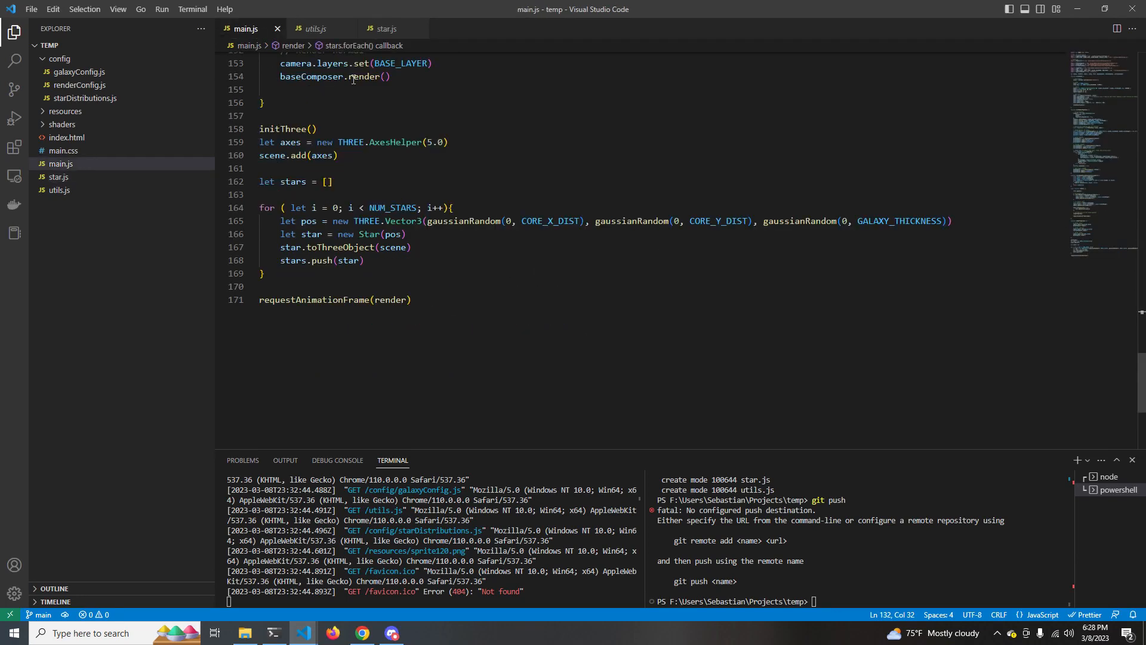
left_click(314, 28)
type("return Math.min")
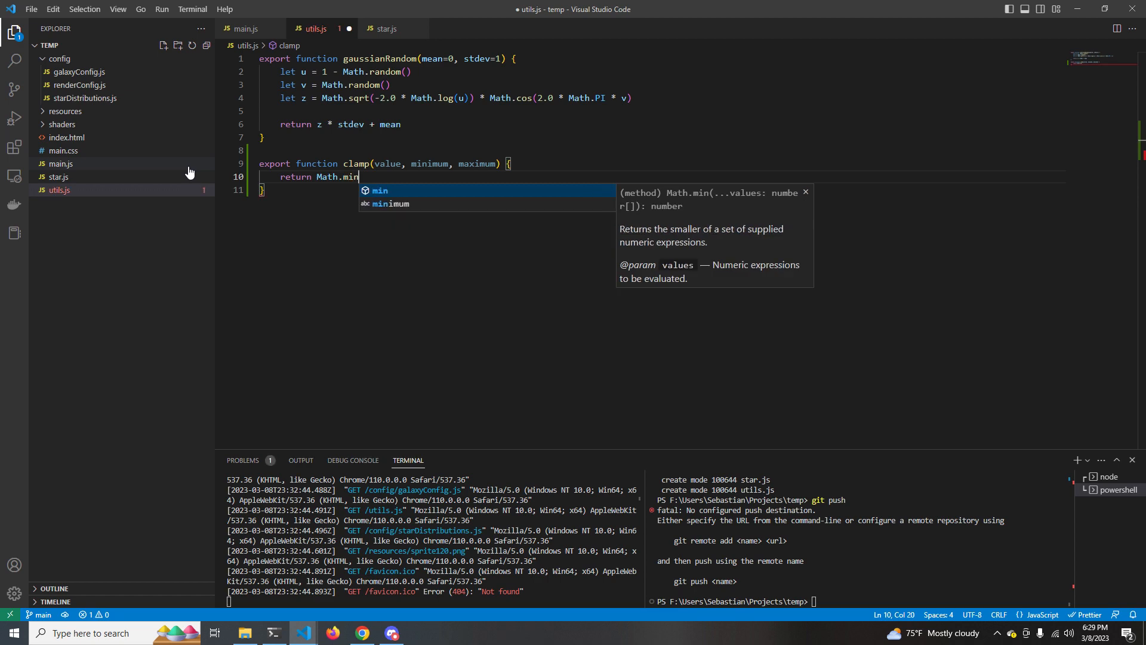
type("(maximum, Math.max(minimum, value)")
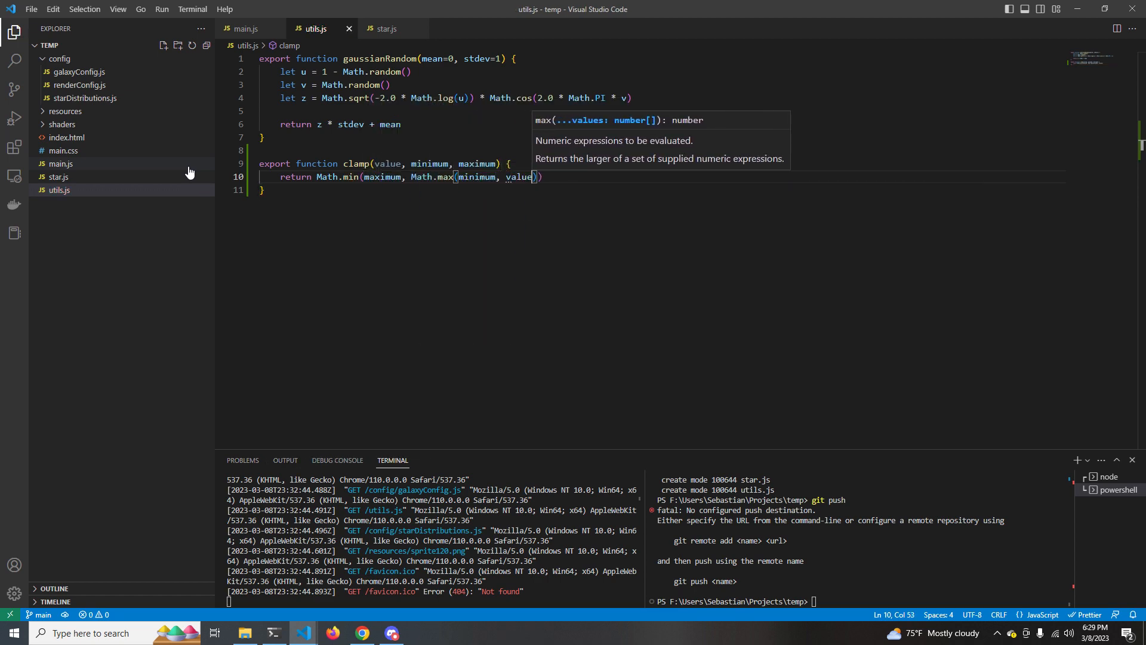
- Replace star.js's size bounding line with clamp(starSize, …)
left_click(386, 28)
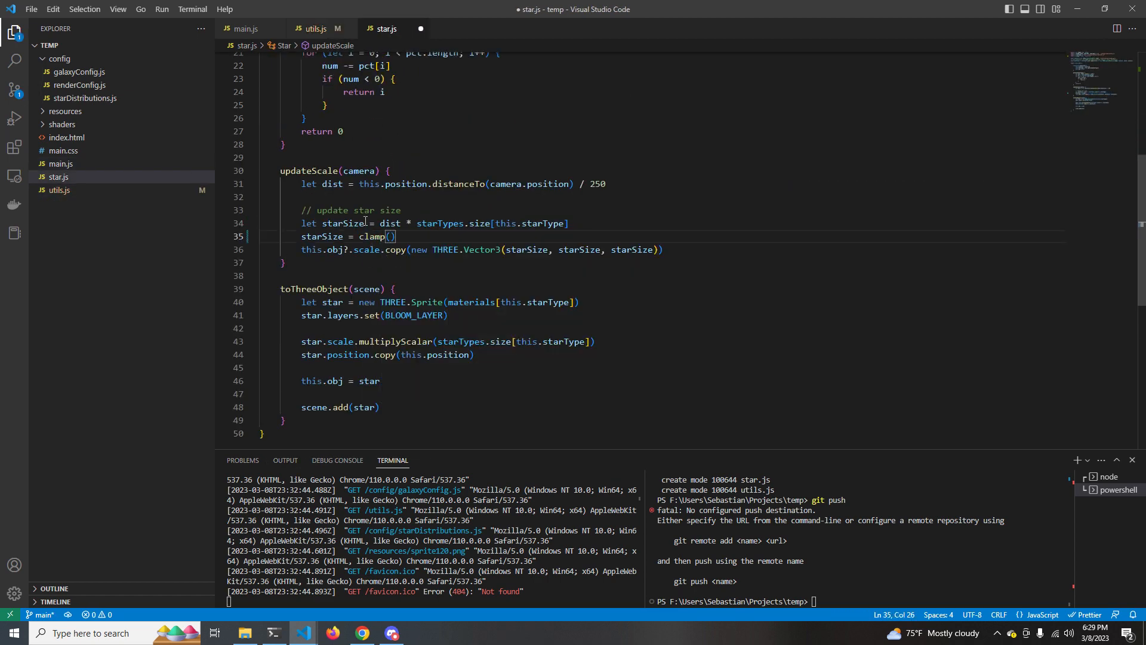
type("starSize,")
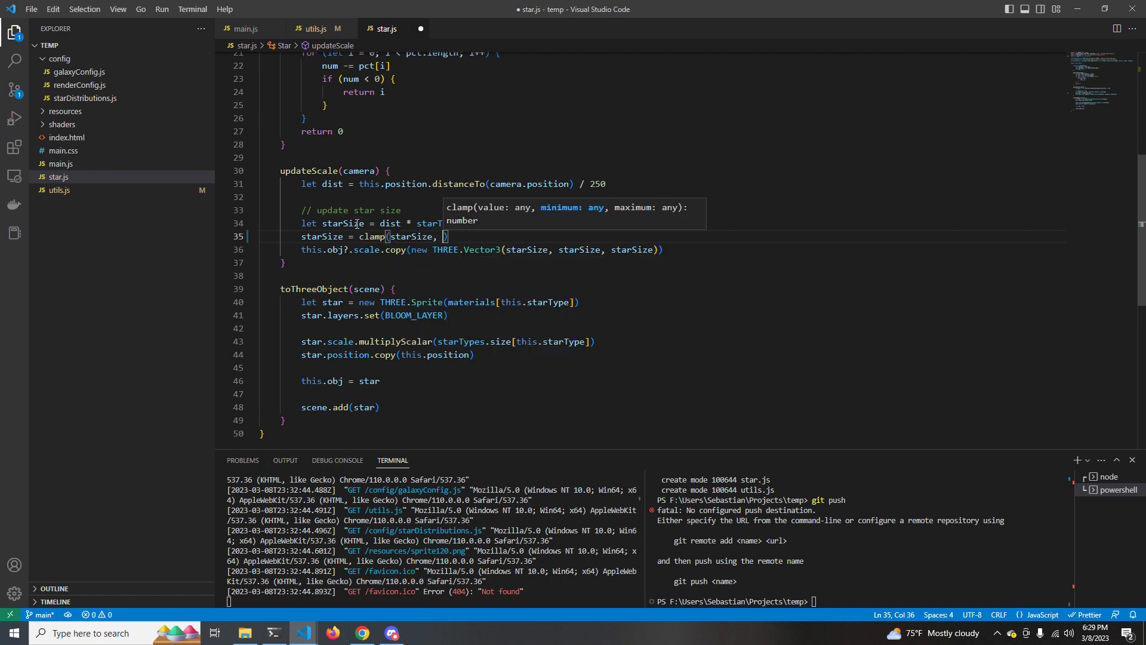
left_click(77, 72)
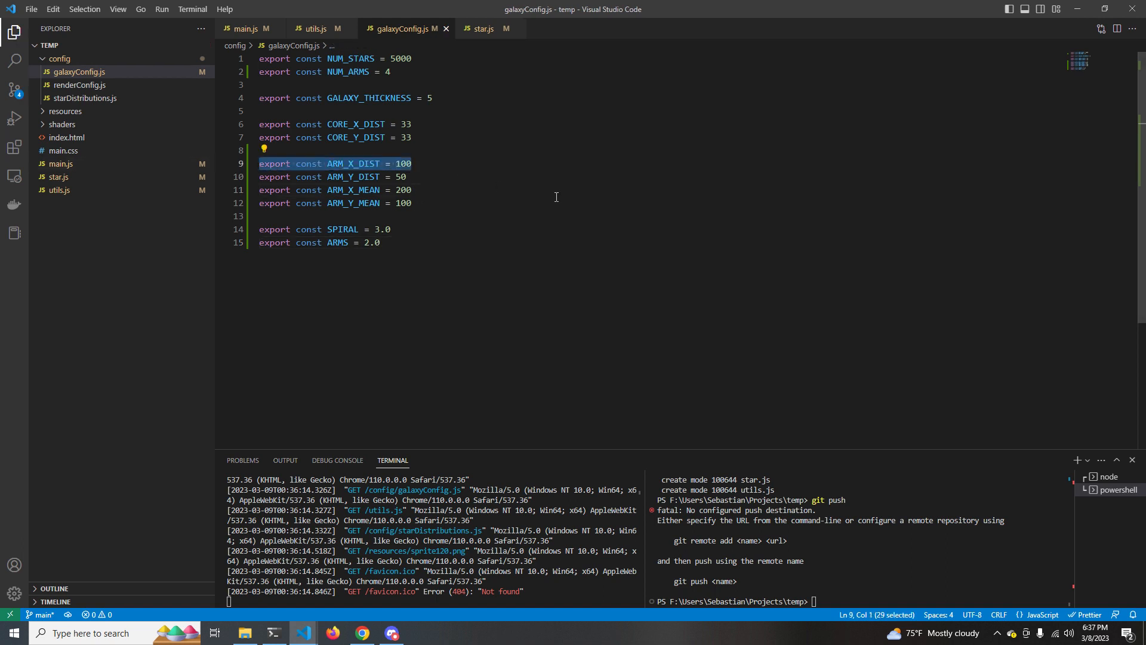
- Review the ARM_X_DIST, arm mean and SPIRAL settings, then start export function spiral() in utils.js
left_click_drag(409, 164, 406, 177)
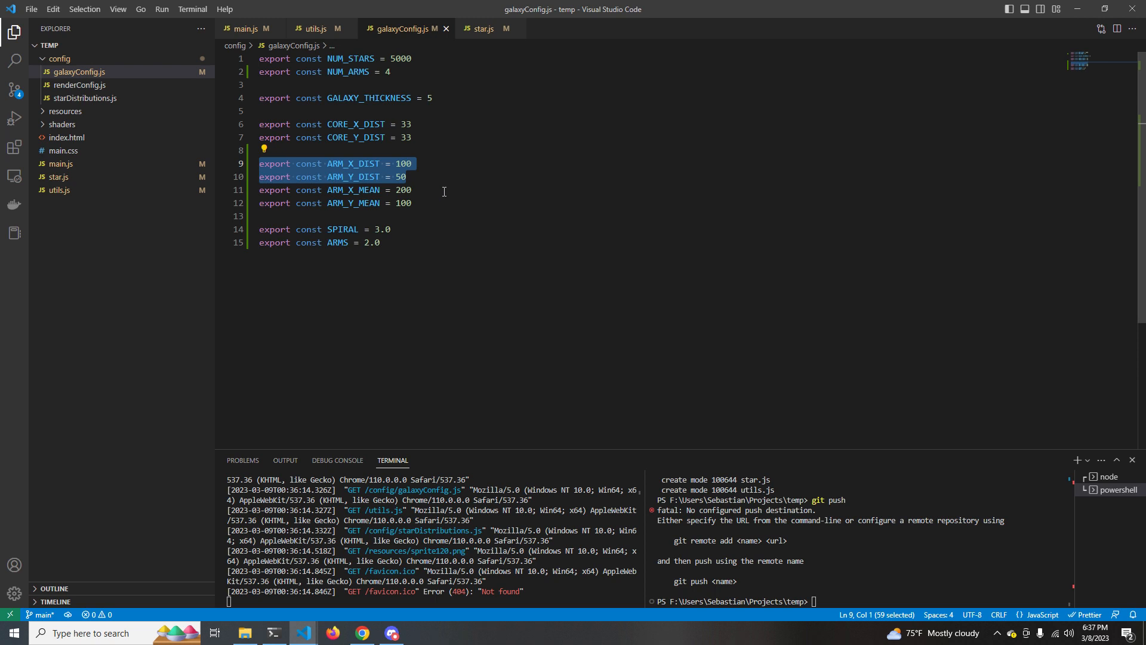
mouse_move(477, 195)
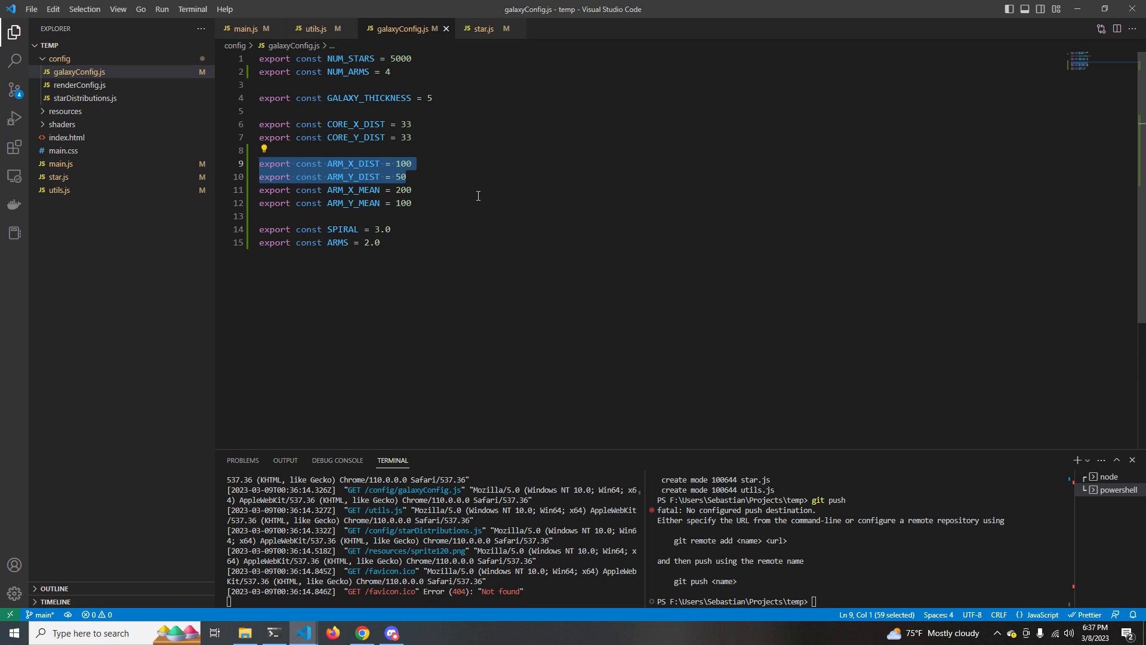
left_click(392, 229)
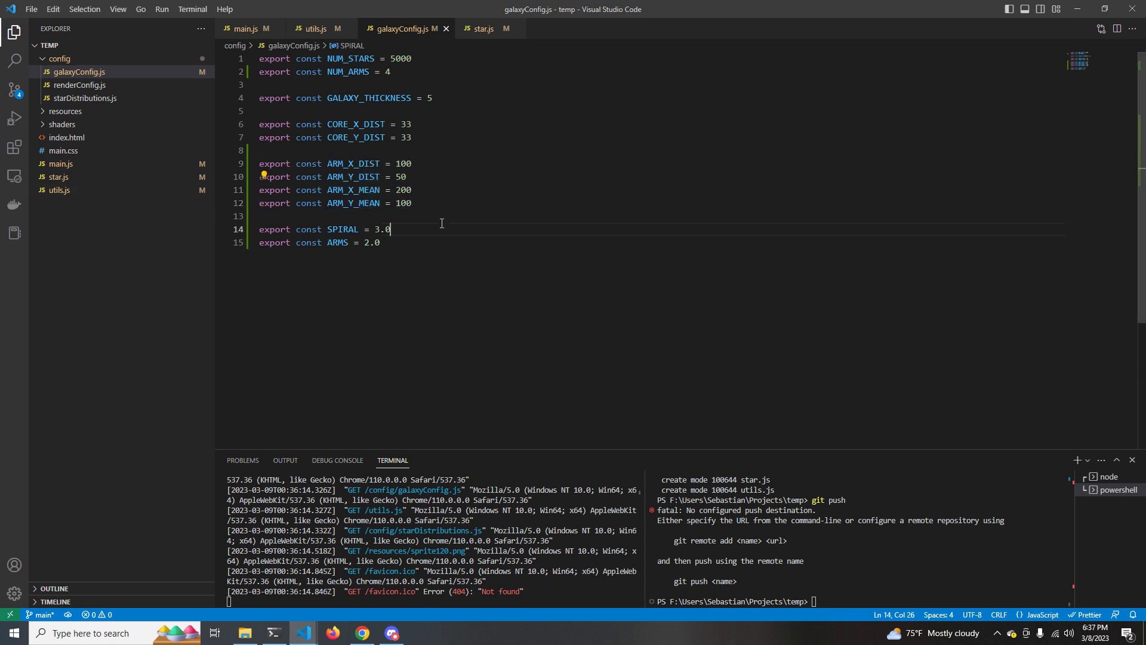
left_click(411, 203)
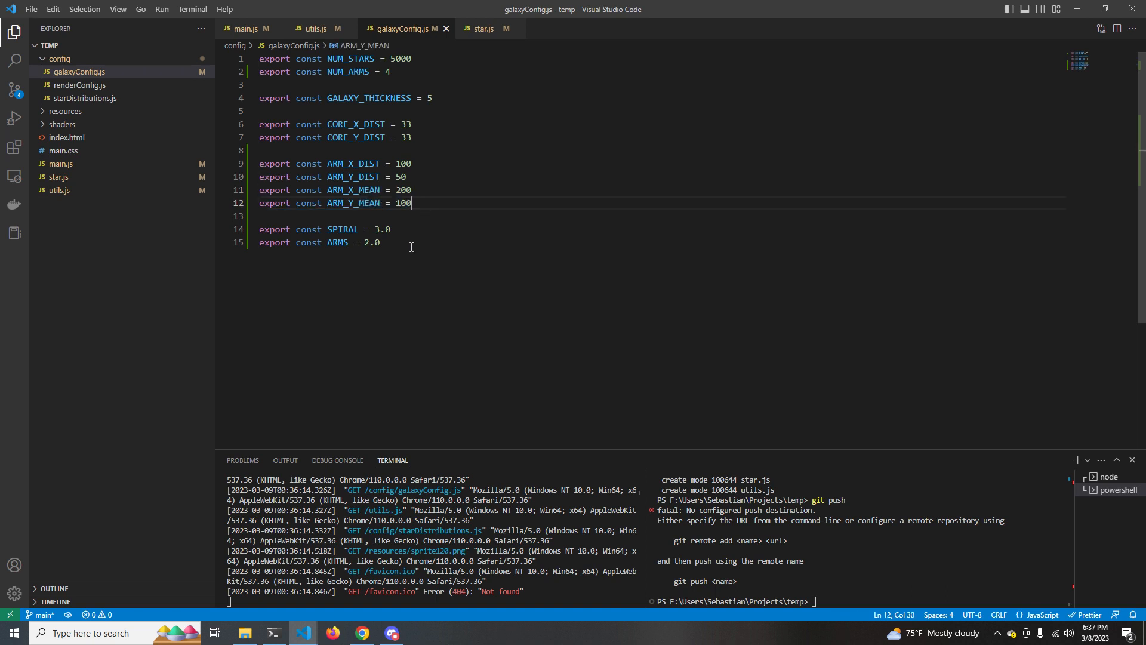
triple_click(324, 230)
type("e")
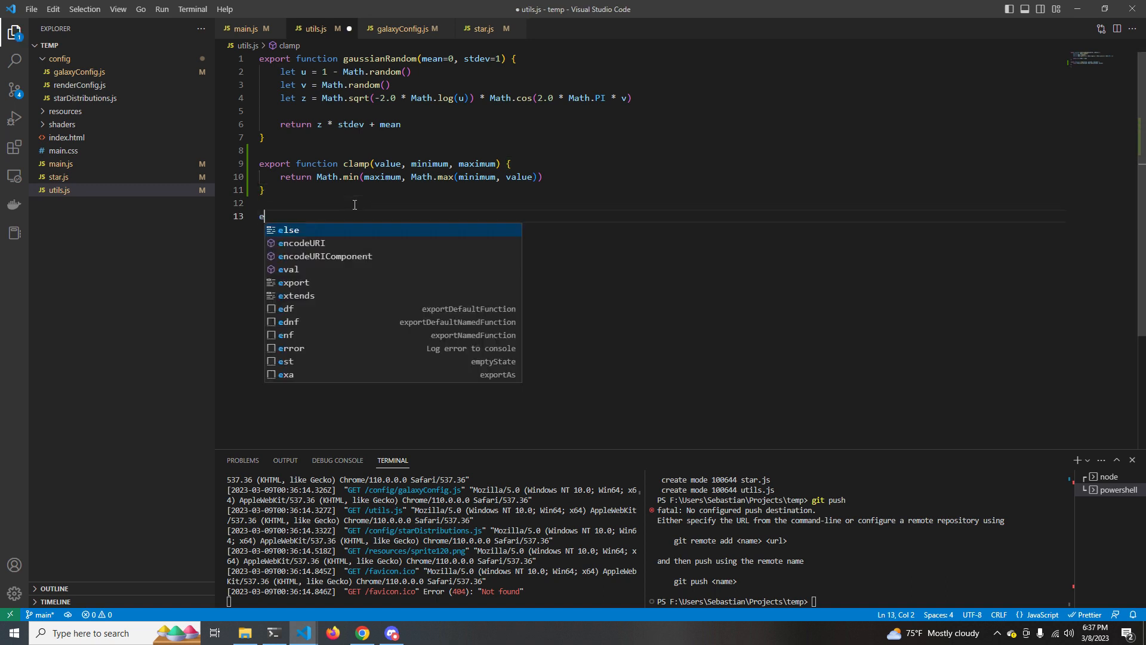
type("xport f")
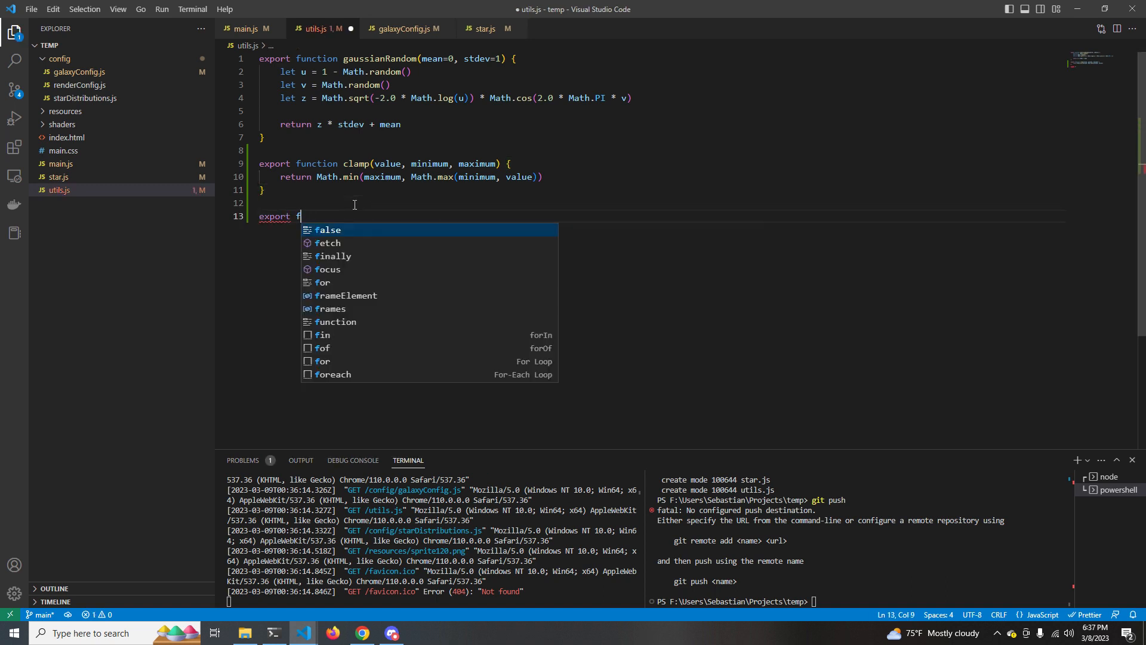
type("unction spiral()")
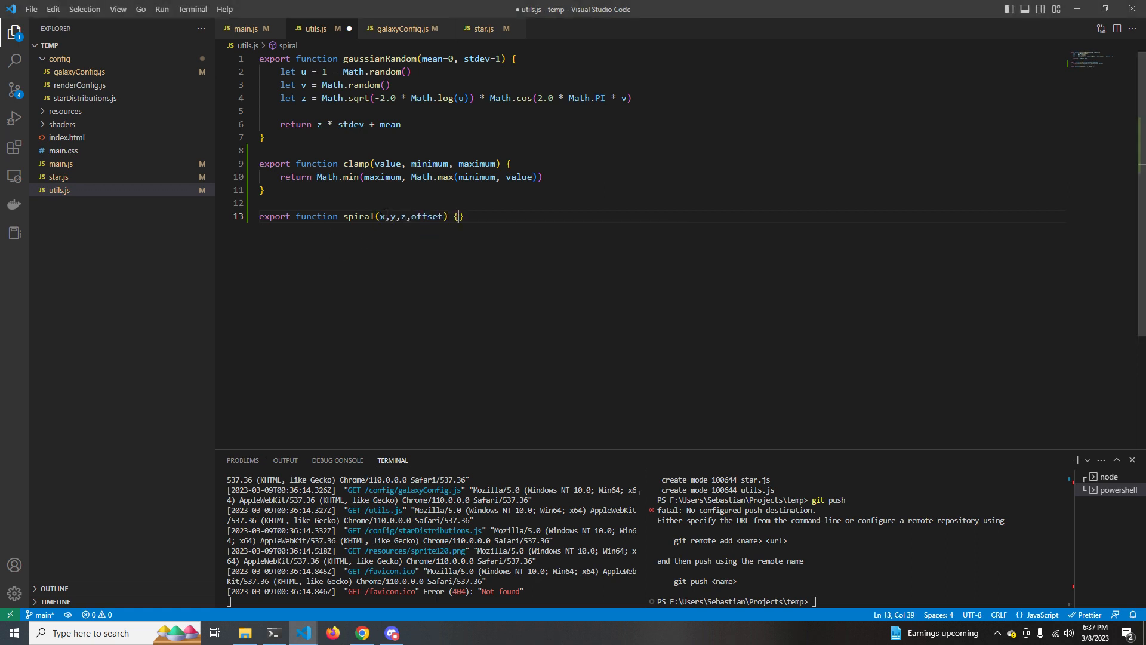
- Compute r = Math.sqrt(x**2 + y**2), theta via Math.atan(y/x) plus Math.PI for negative x, and return new Vector3(r*Math.cos…)
type("let r = Math.sqrt()(")
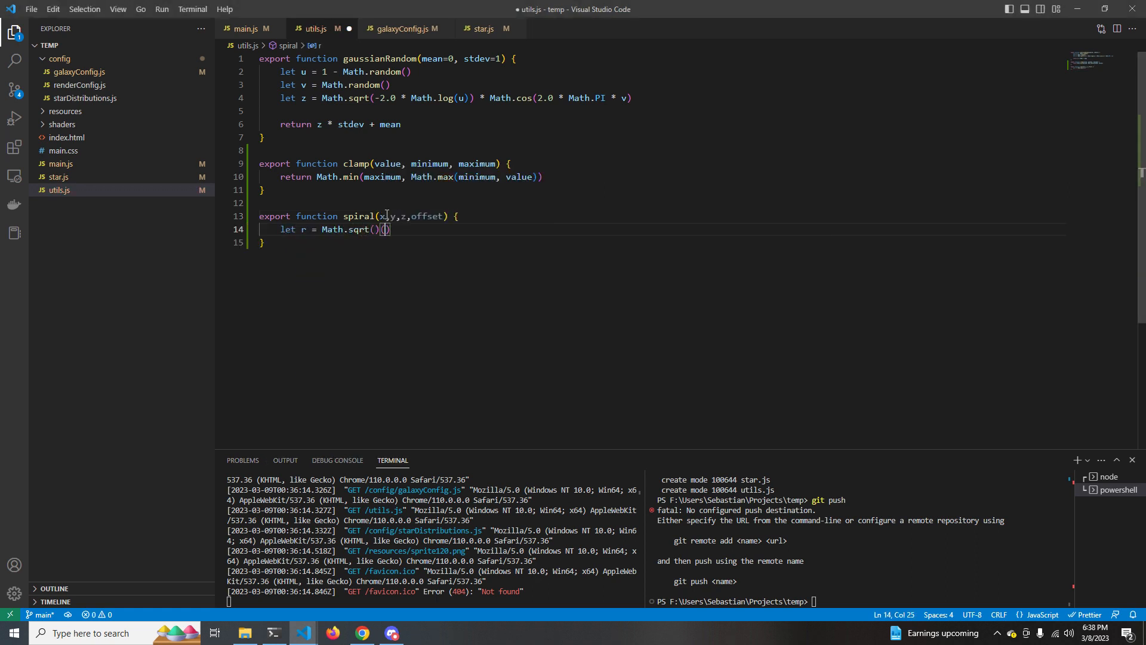
type("x**2 +")
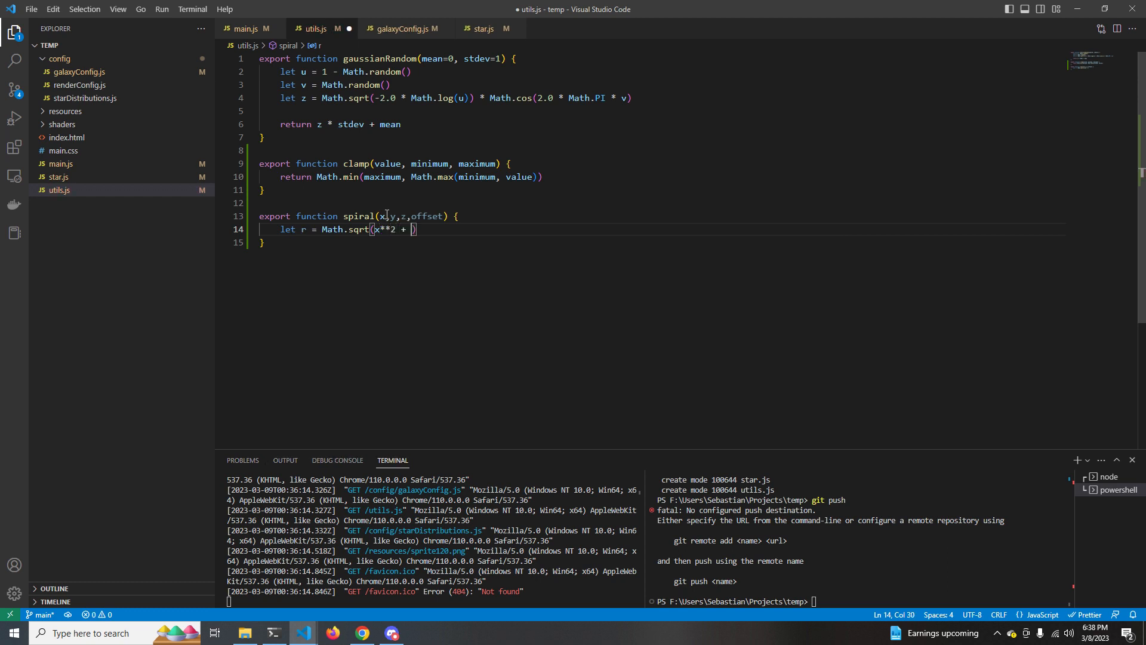
type("y**2)")
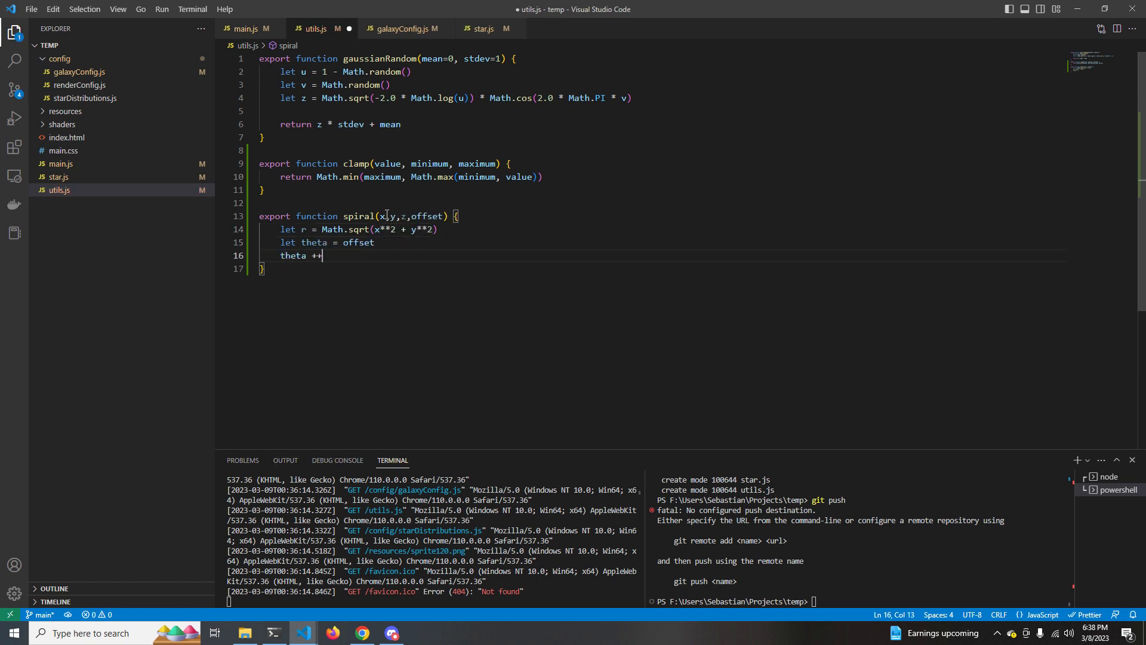
type("+= x > 0 ? Math.atan(y/x)")
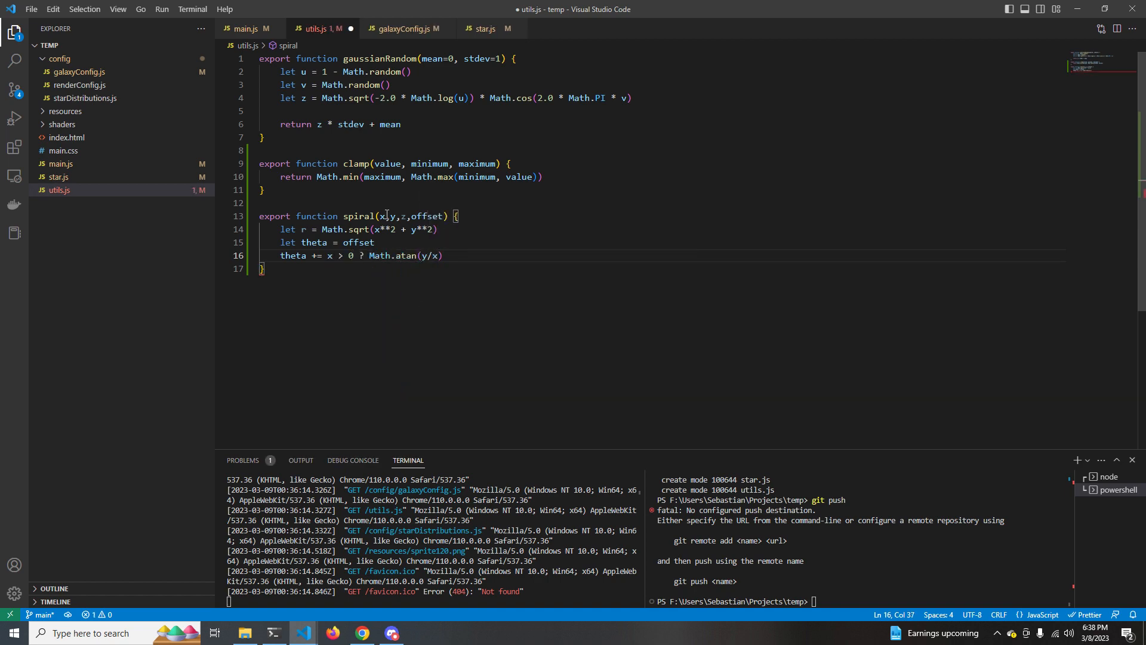
type(": Math.atan(y/x)")
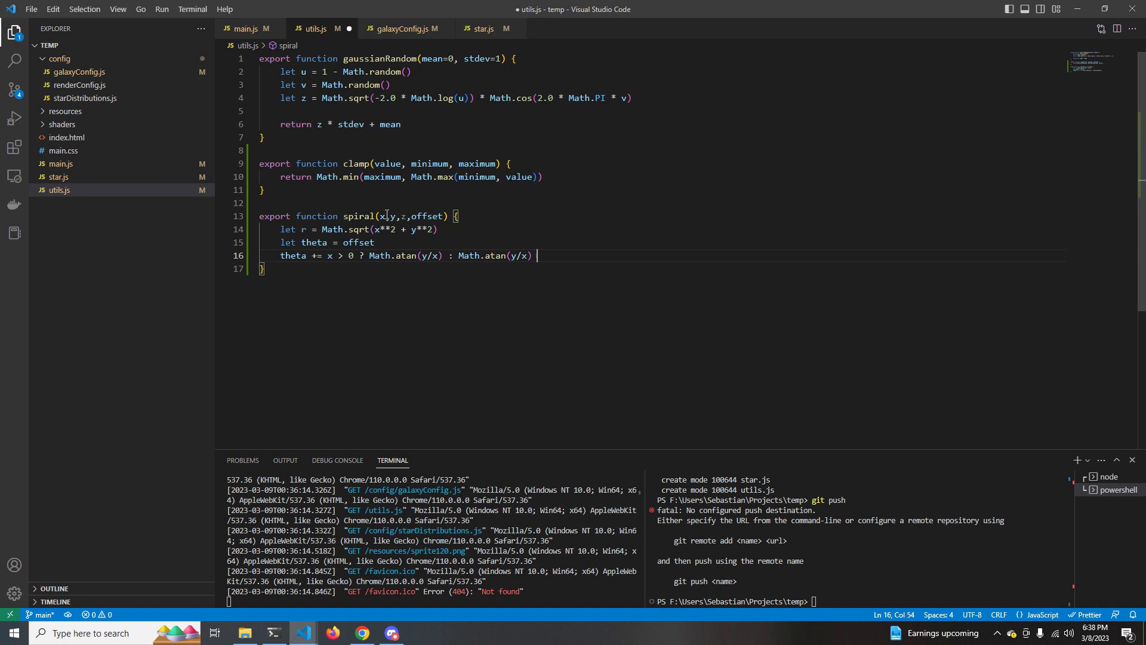
type("+ Math.PI")
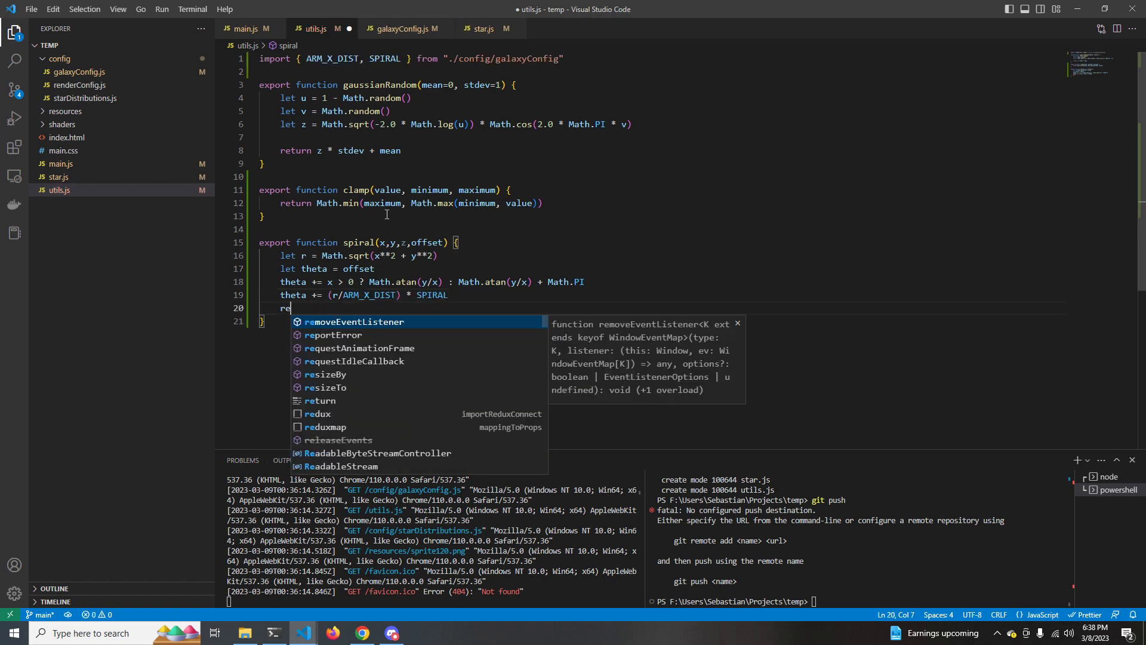
type("return new Vector3(r*Math.cos(x), r*Math.sin(y), z)")
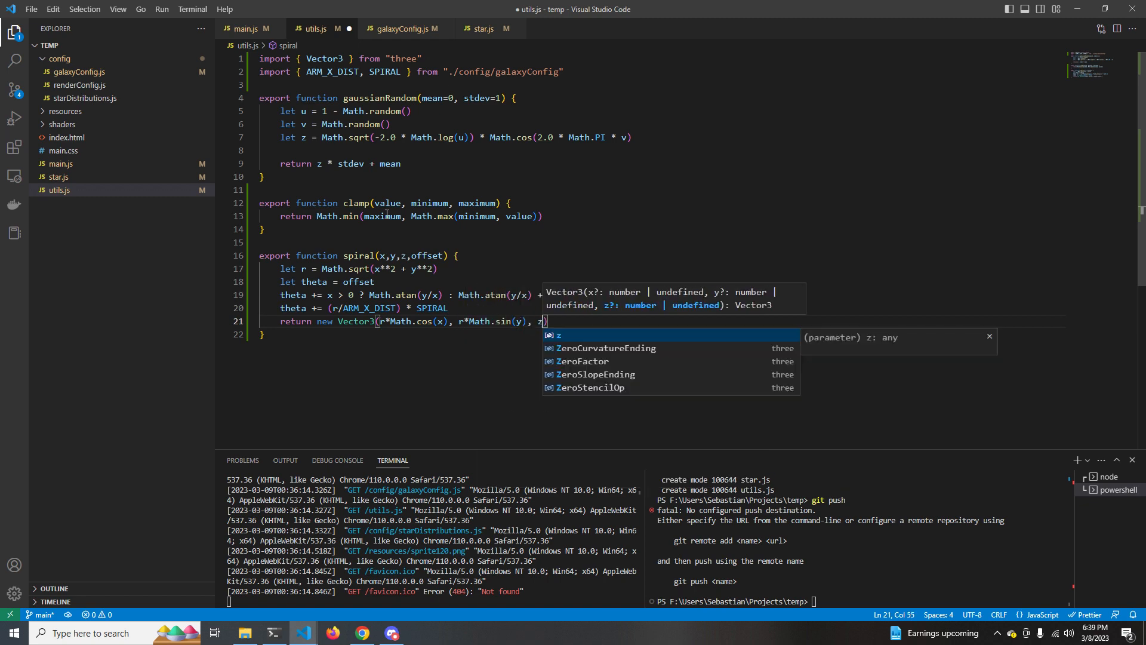
- In main.js add a for j < ARMS loop calling spiral with an arm offset of j * 2 * Math.PI / ARMS
left_click(246, 28)
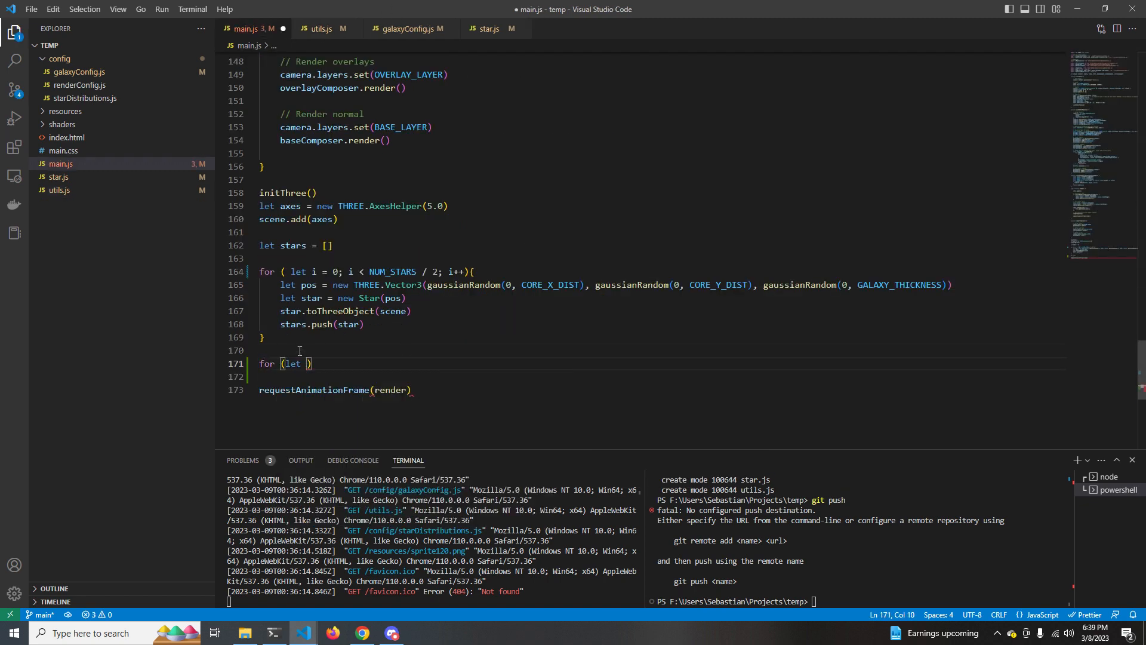
type("j = 0; j < ARMS; j++")
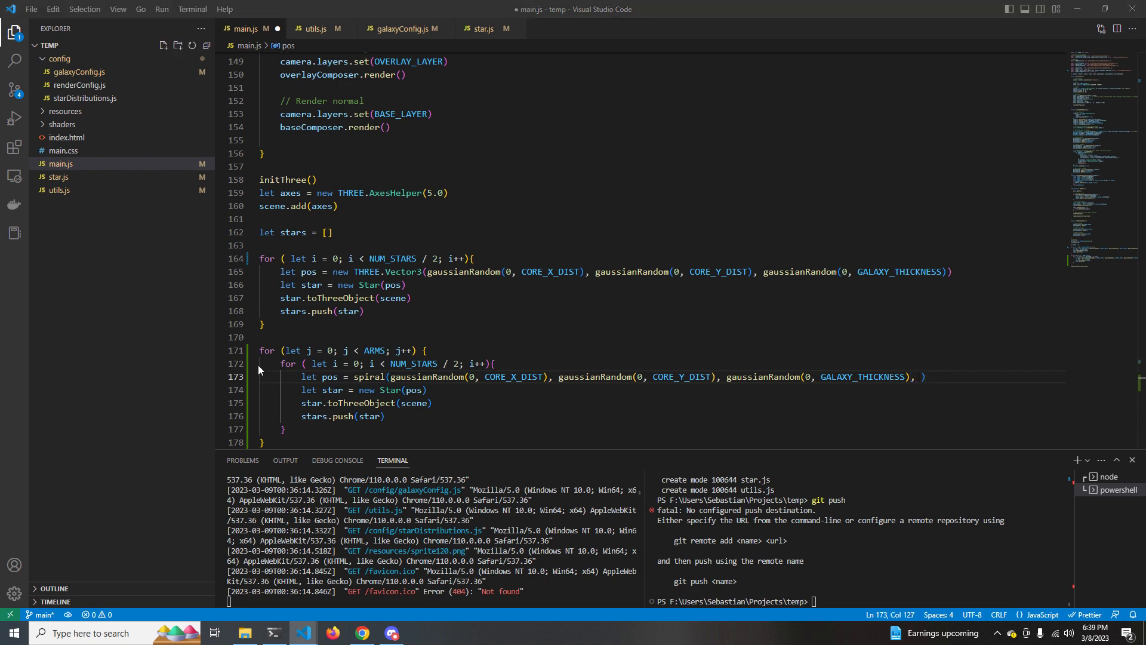
type("j * 2 * Math")
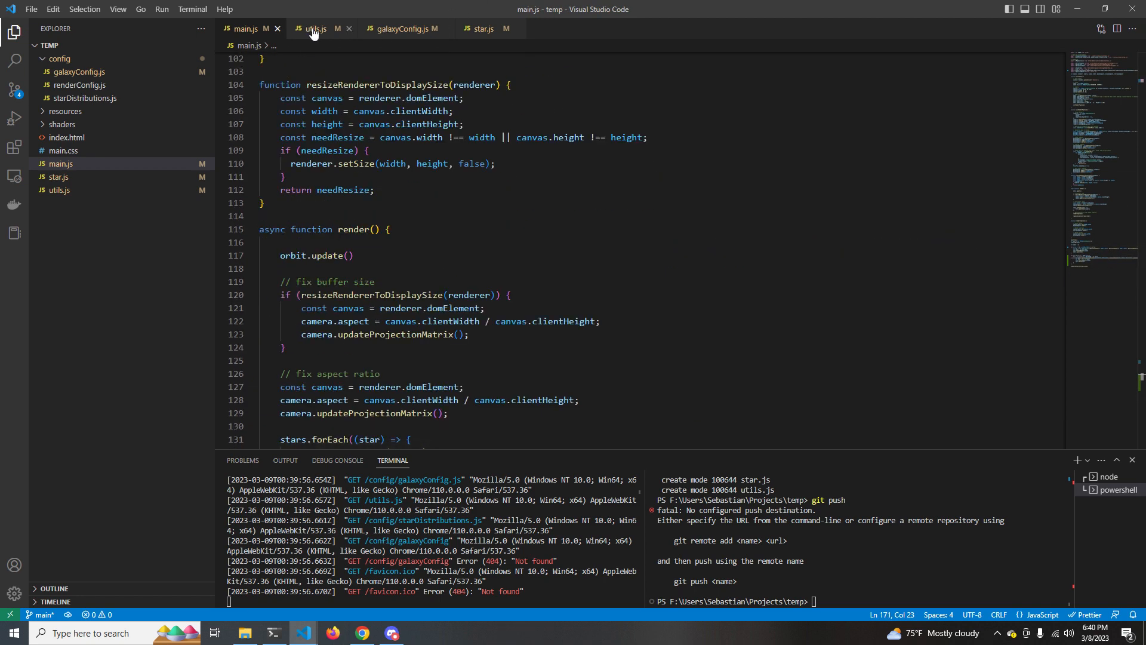
- In utils.js make spiral's cos and sin use theta instead of x and y, and save
scroll("down", 3)
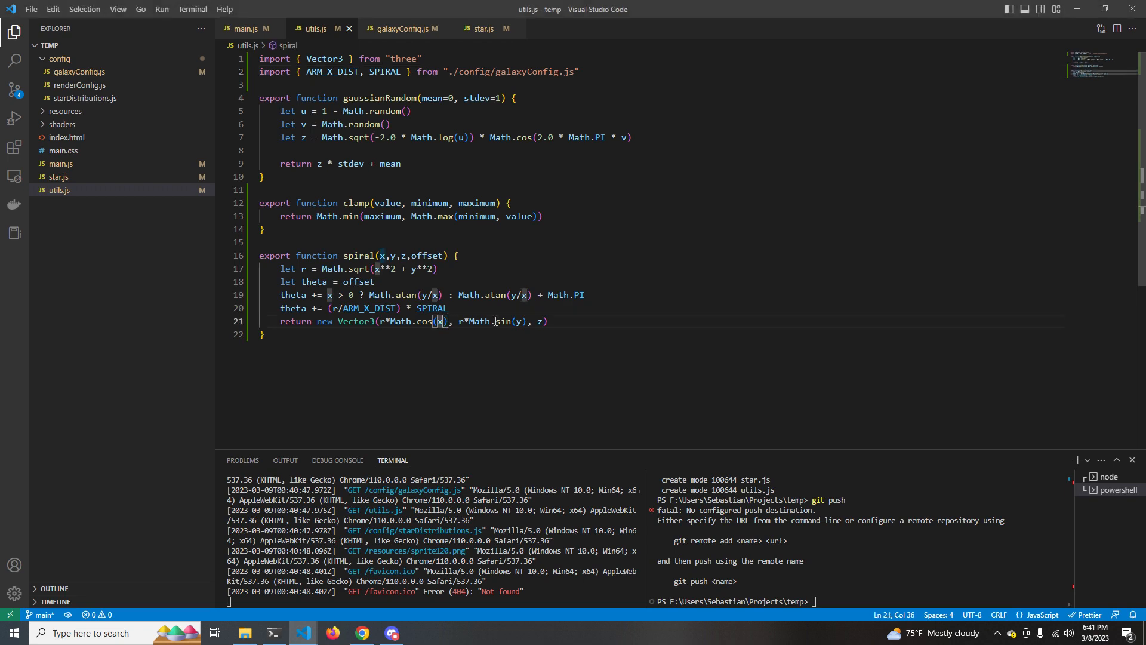
type("theta")
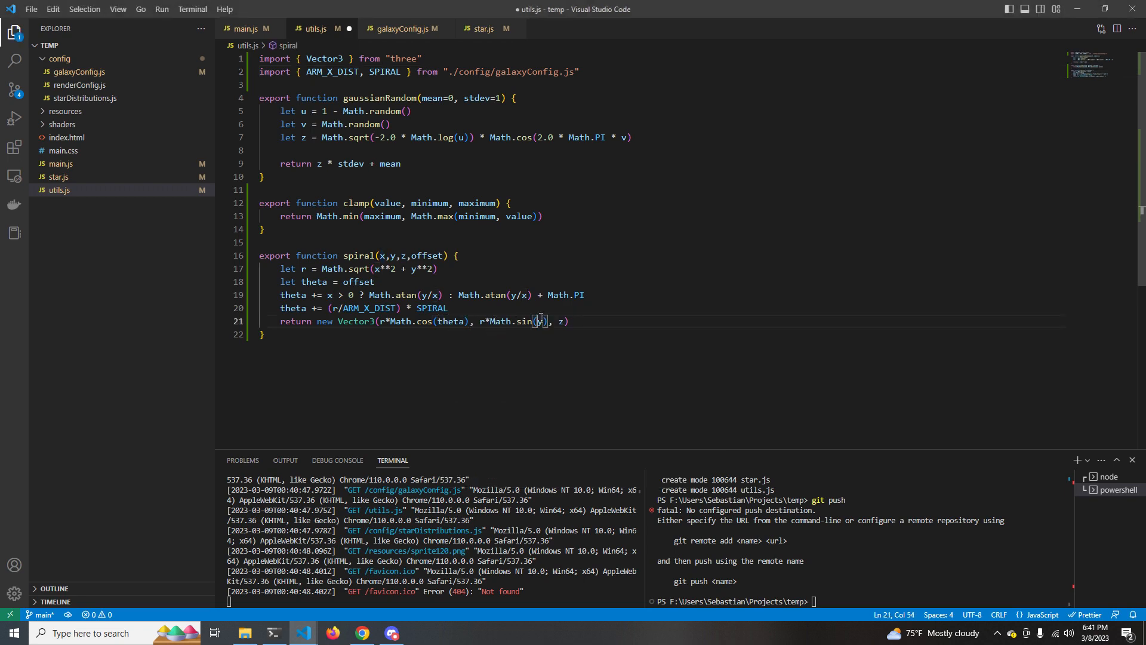
type("theta")
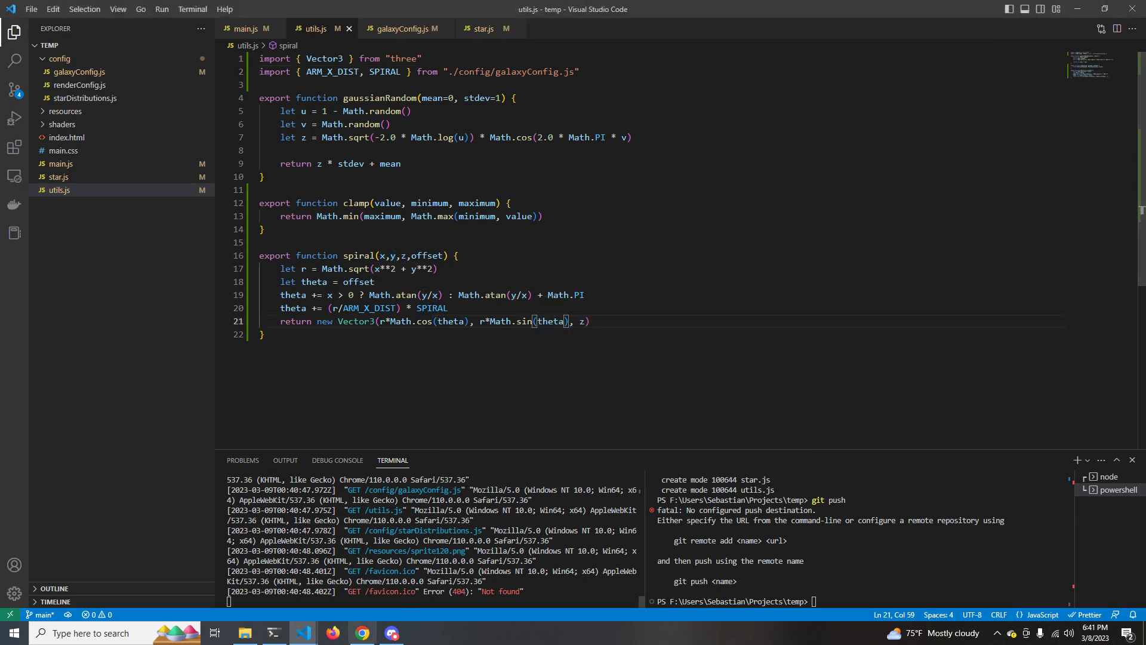
left_click(361, 633)
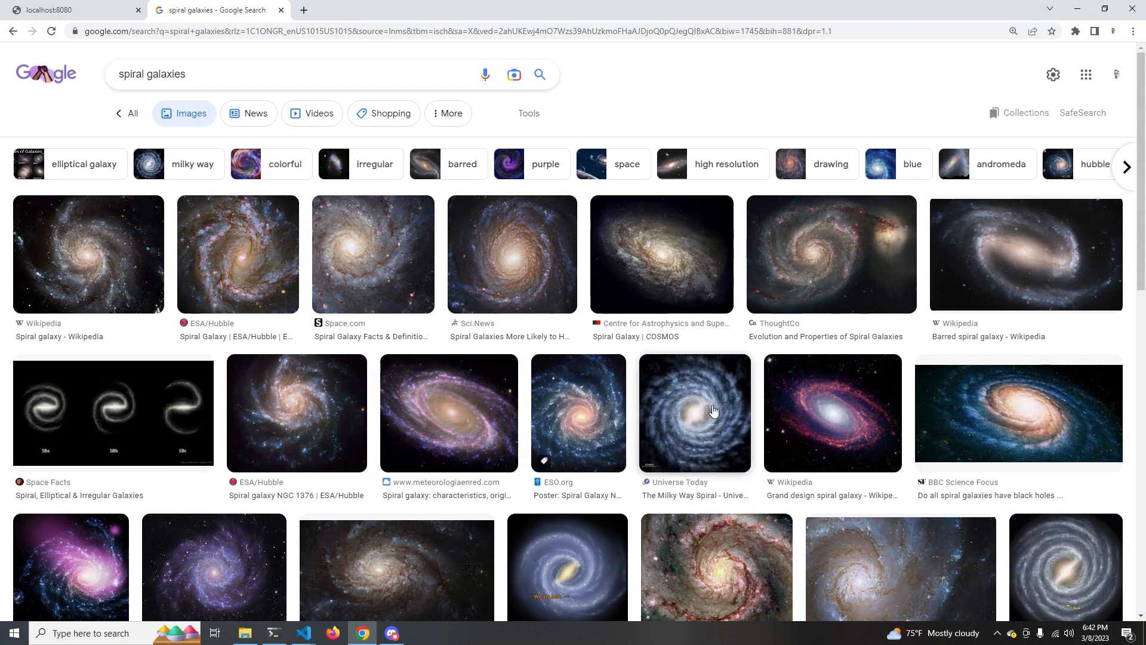
- View a tilted purple spiral galaxy larger in Google Images, then return to the local galaxy page
left_click(448, 412)
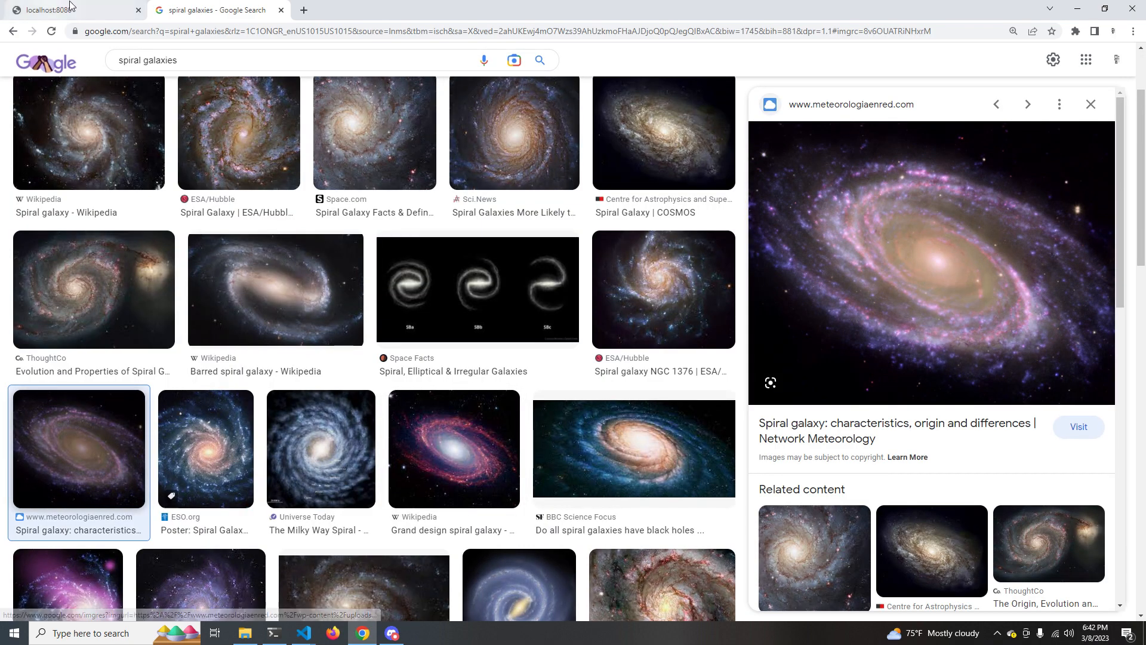
left_click(73, 9)
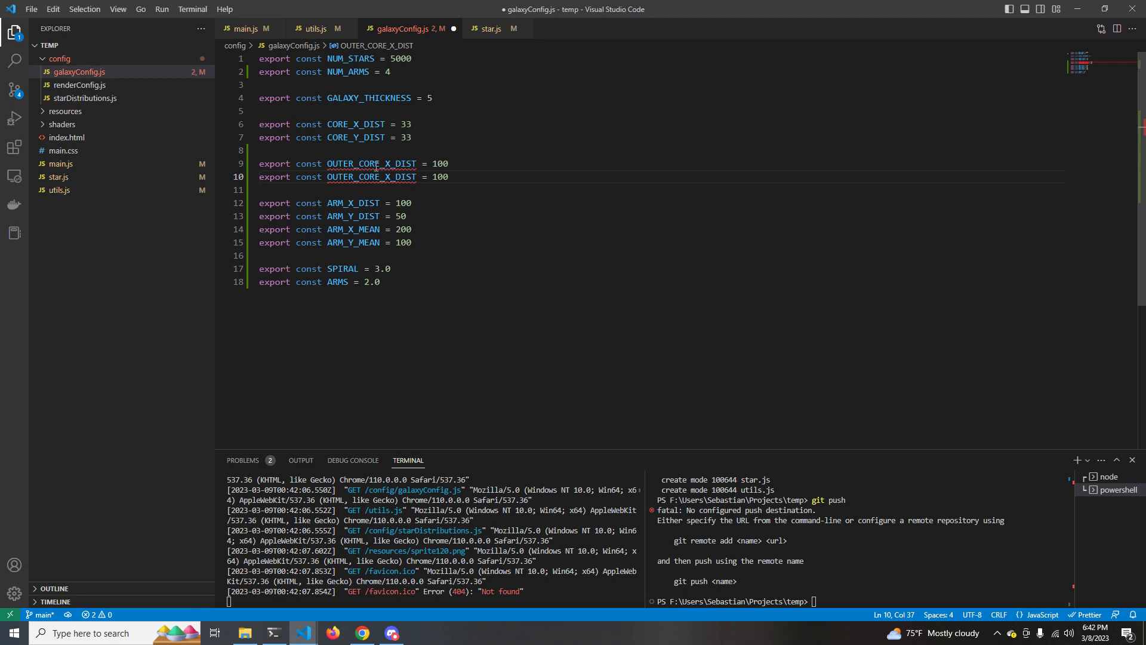
- In main.js change the arm loop to NUM_STARS / 4 and the second loop to OUTER_CORE_X_DIST/OUTER_CORE_Y_DIST
left_click(248, 28)
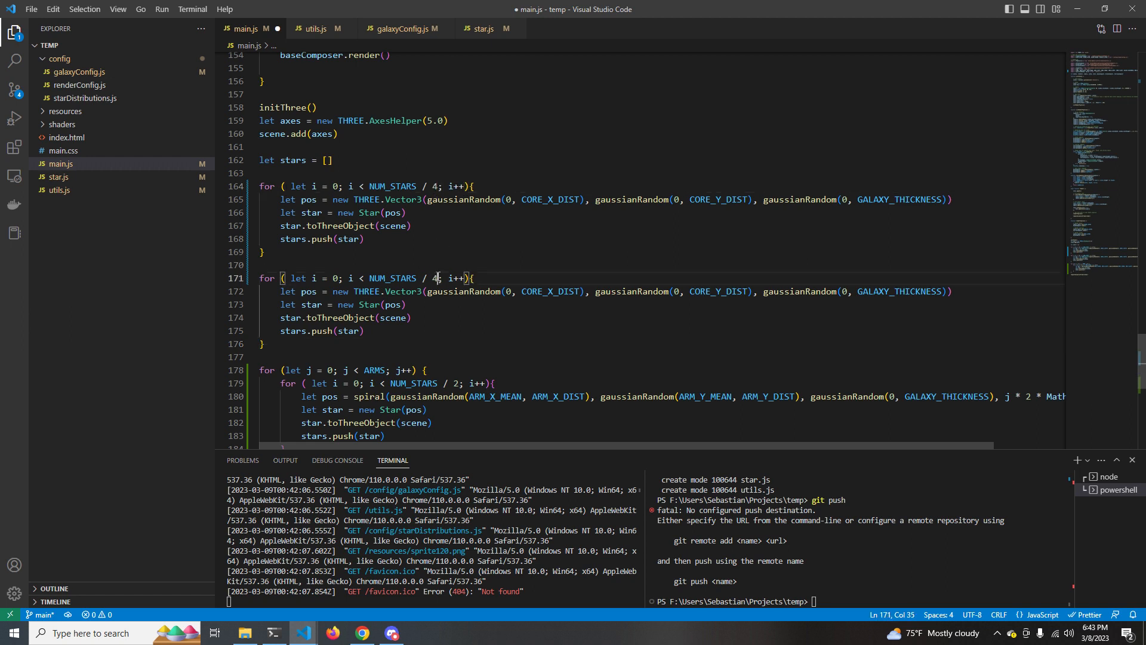
left_click(454, 382)
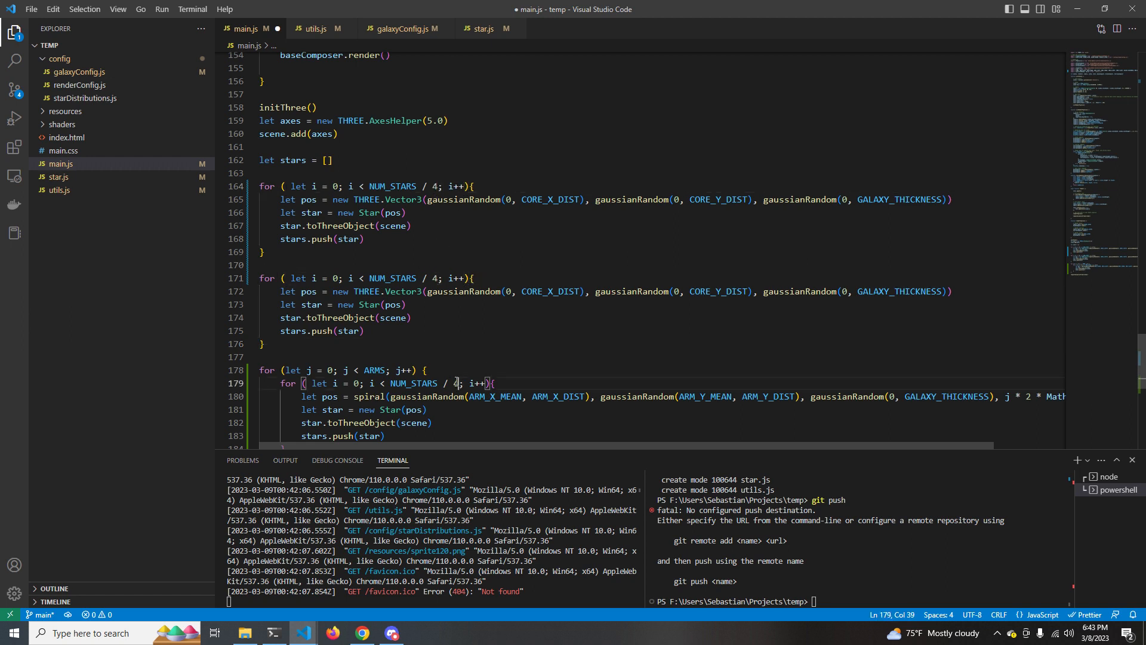
double_click(550, 291)
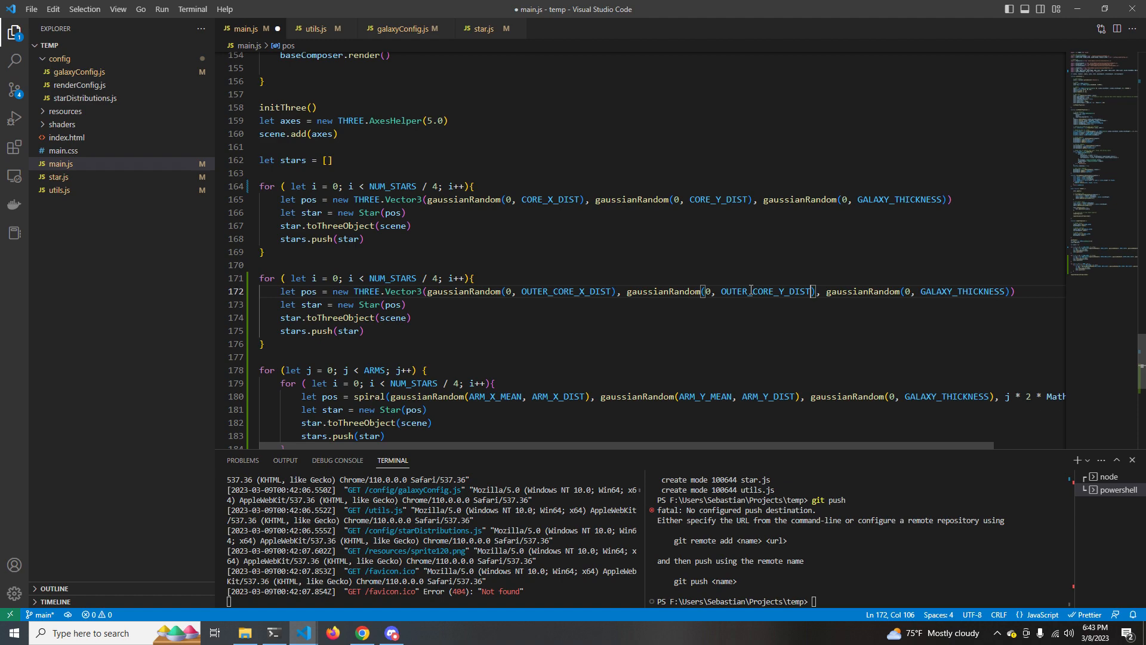
left_click(361, 633)
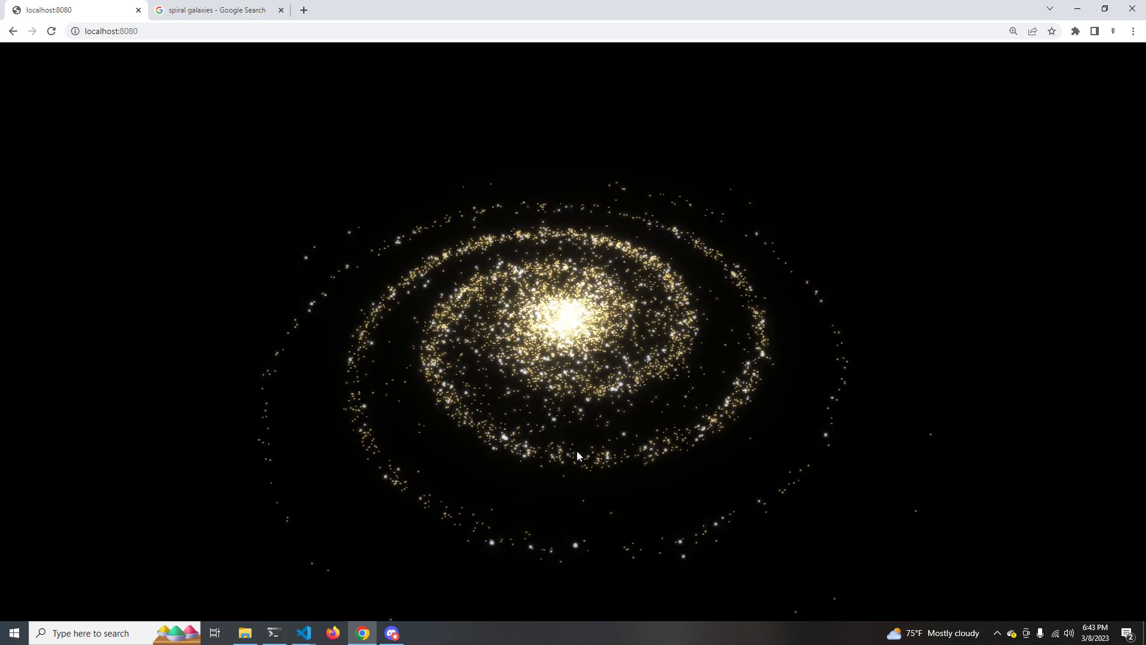
- Check the re-rendered galaxy on the localhost:8080 tab in Chrome
left_click(302, 633)
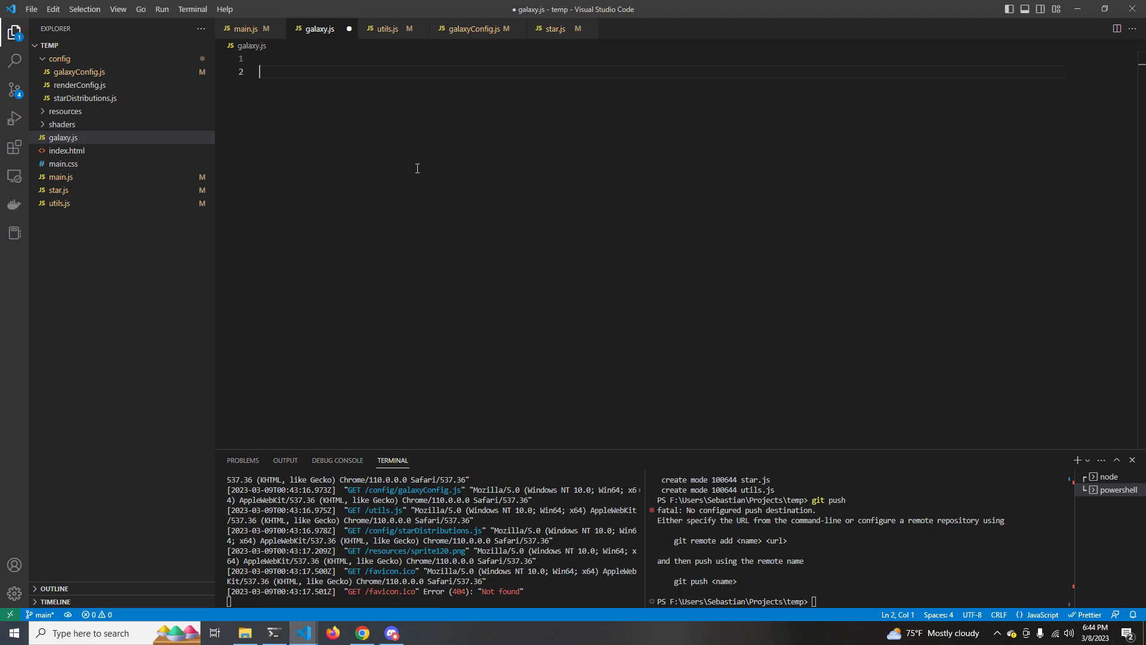
- Paste the star loops into galaxy.js and add import * as THREE from 'three' with a Galaxy class storing the scene
key("ctrl+v")
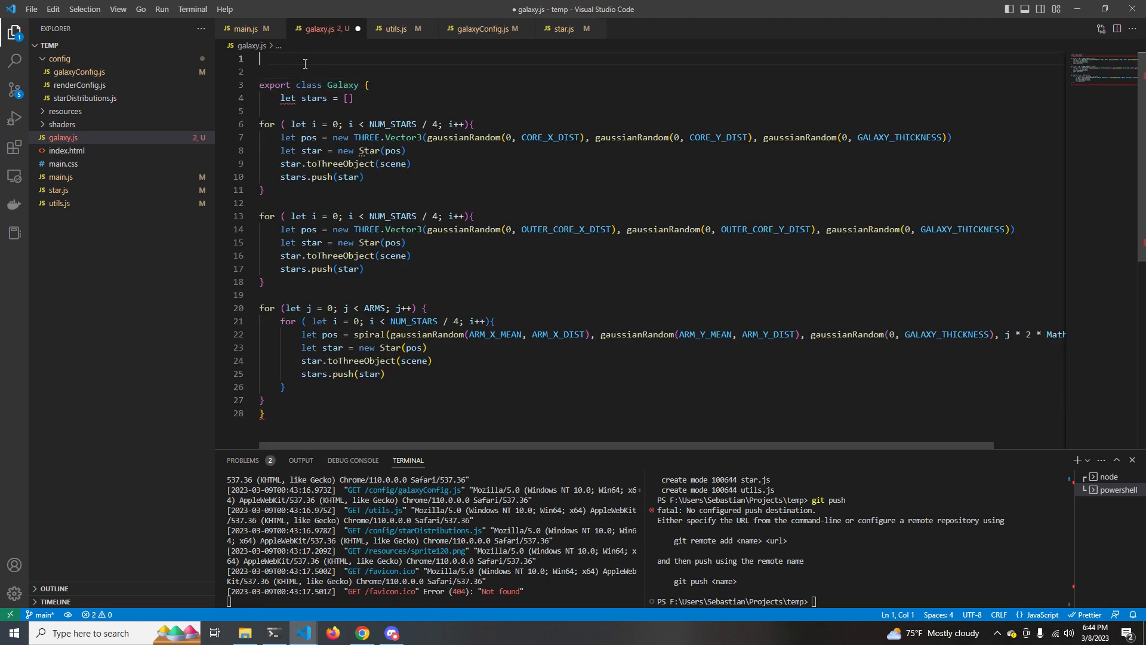
type("import * as THREE from 'three'")
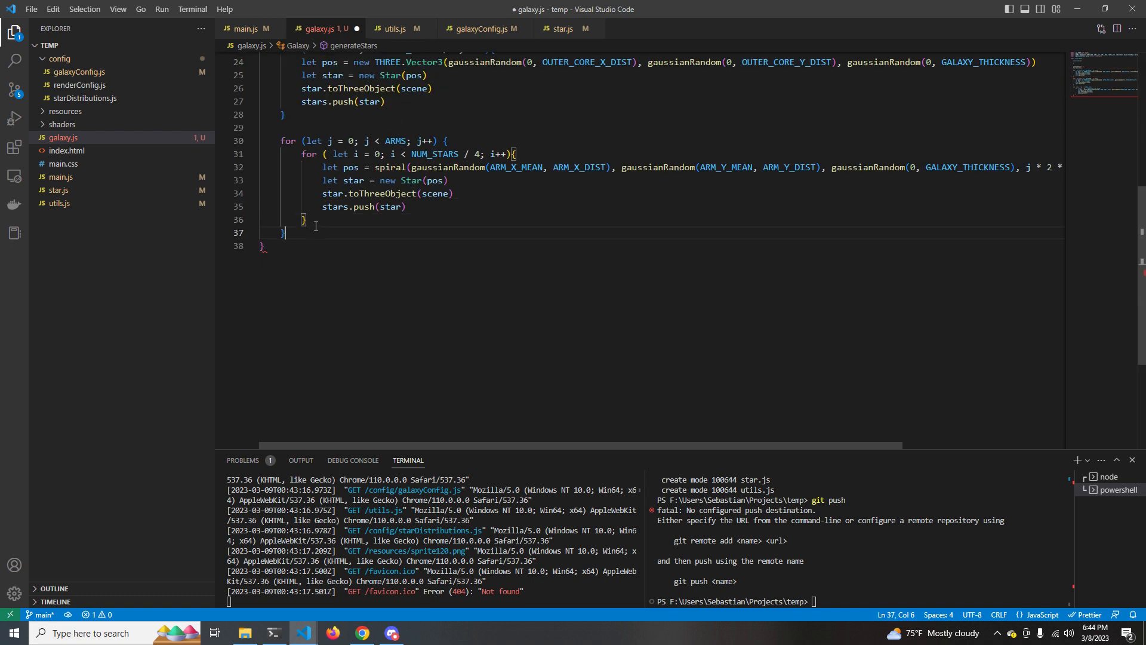
scroll("up", 3)
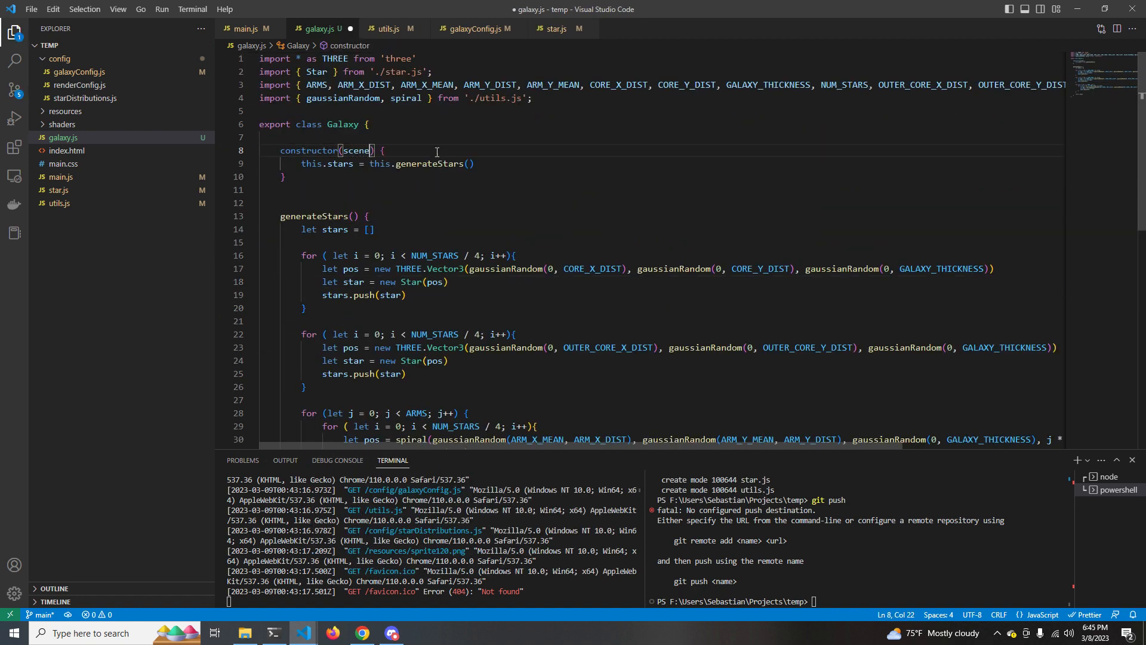
type("stars.forEach(s")
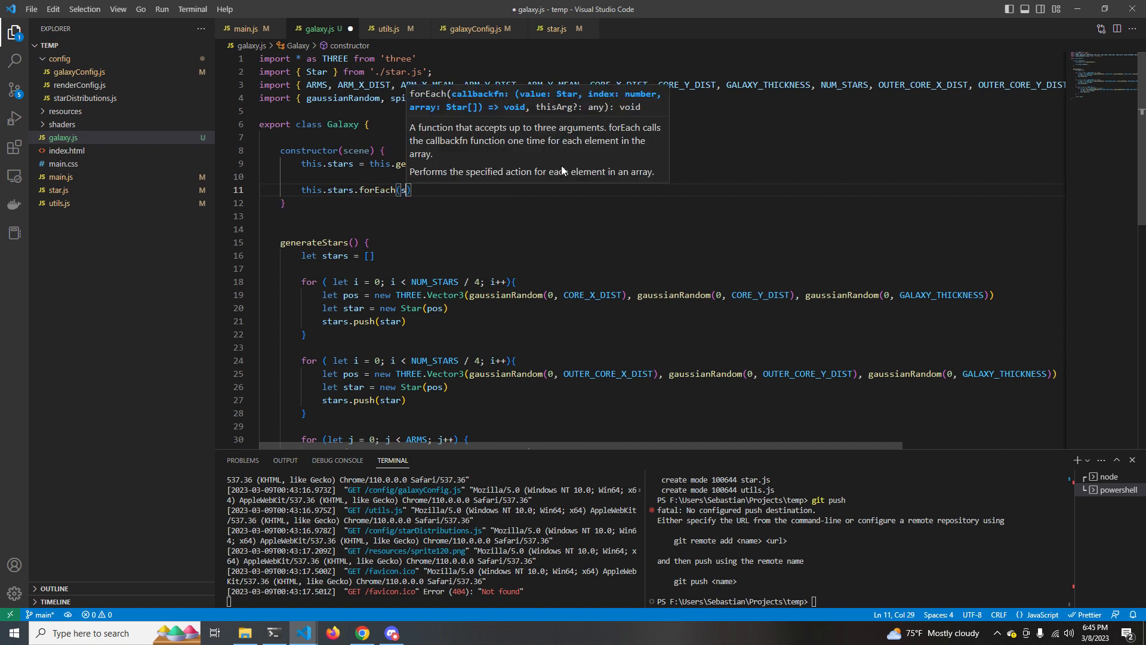
- Have generateStars add each star with stars.forEach((star) => star.toThreeObject(this.scene))
type("(star)")
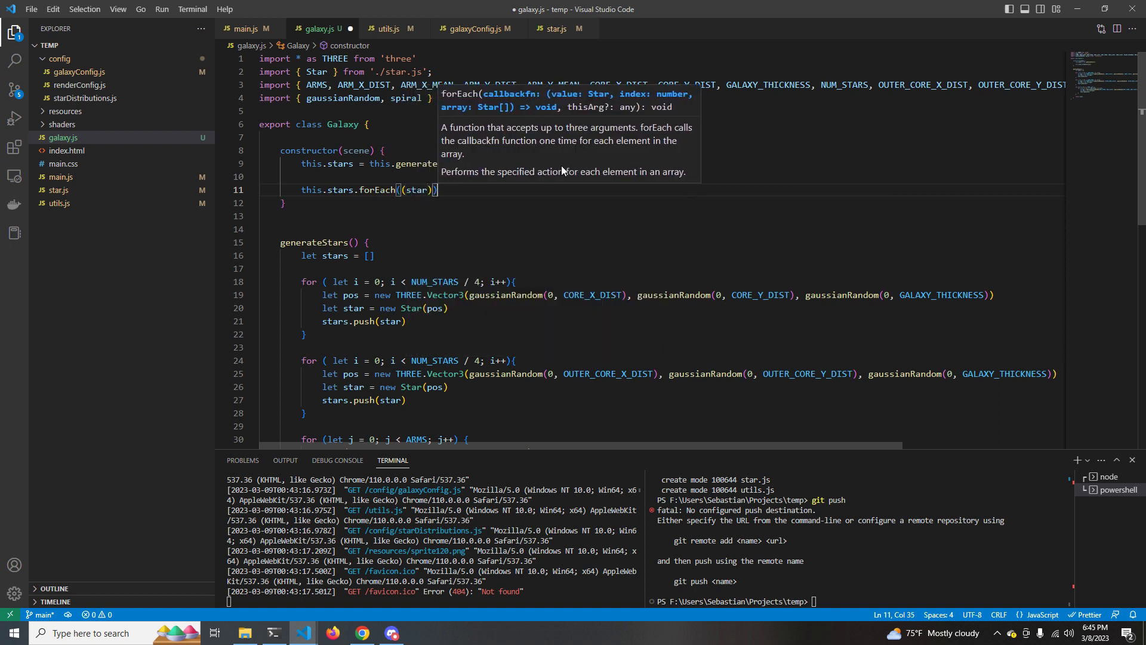
type("=> star")
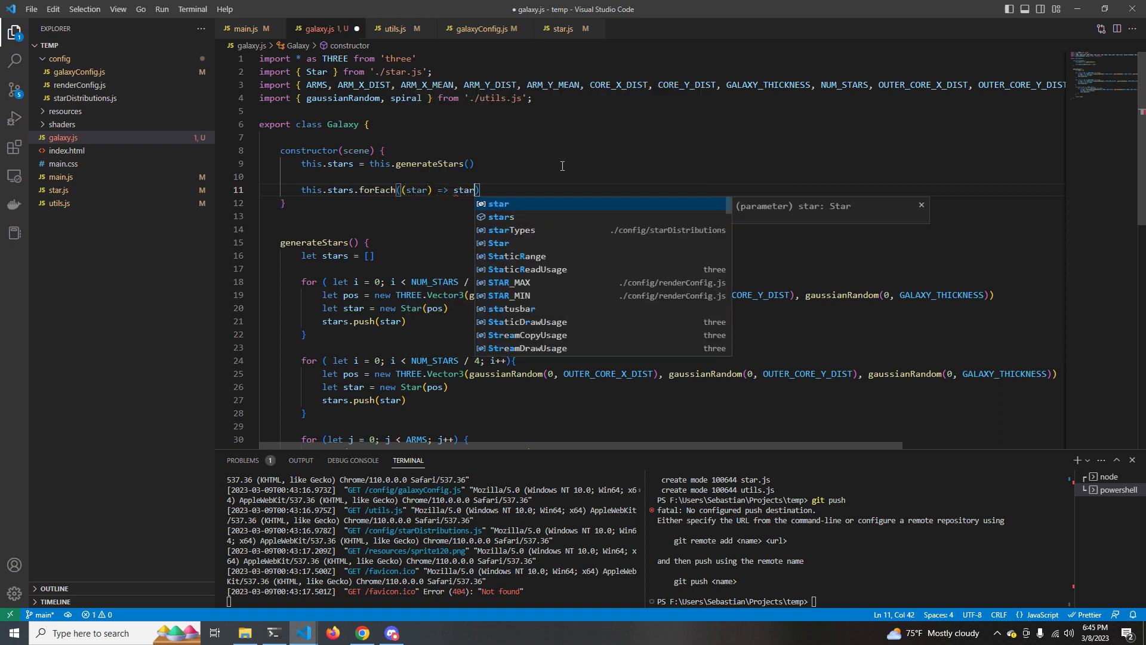
type(".toThreeObject()")
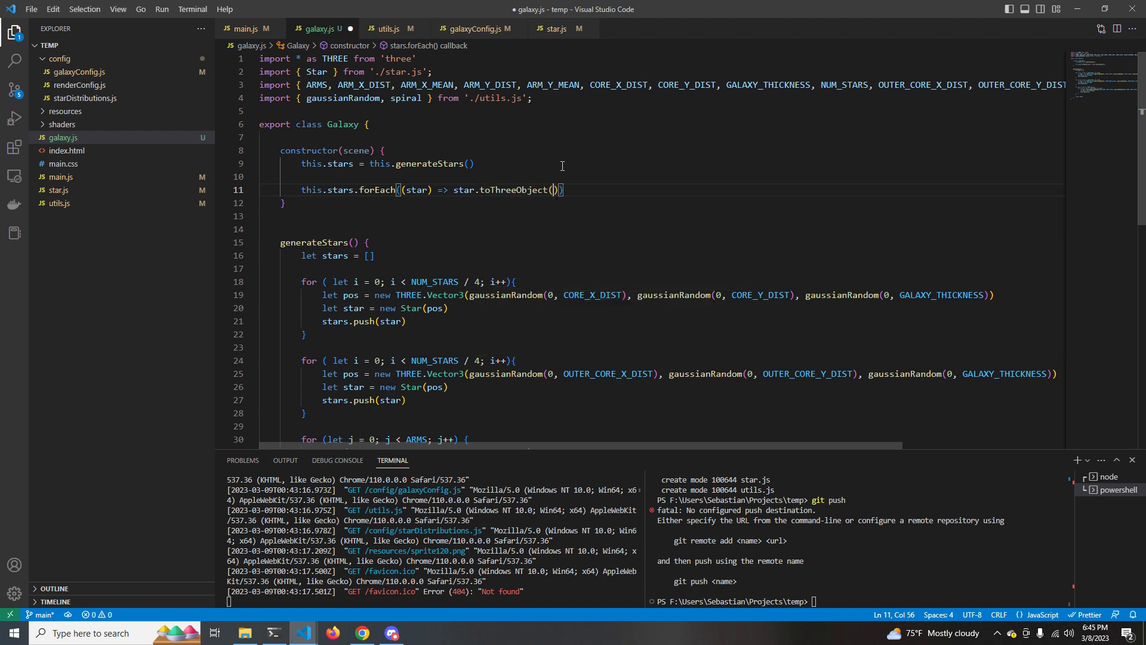
type("this.scene = scene")
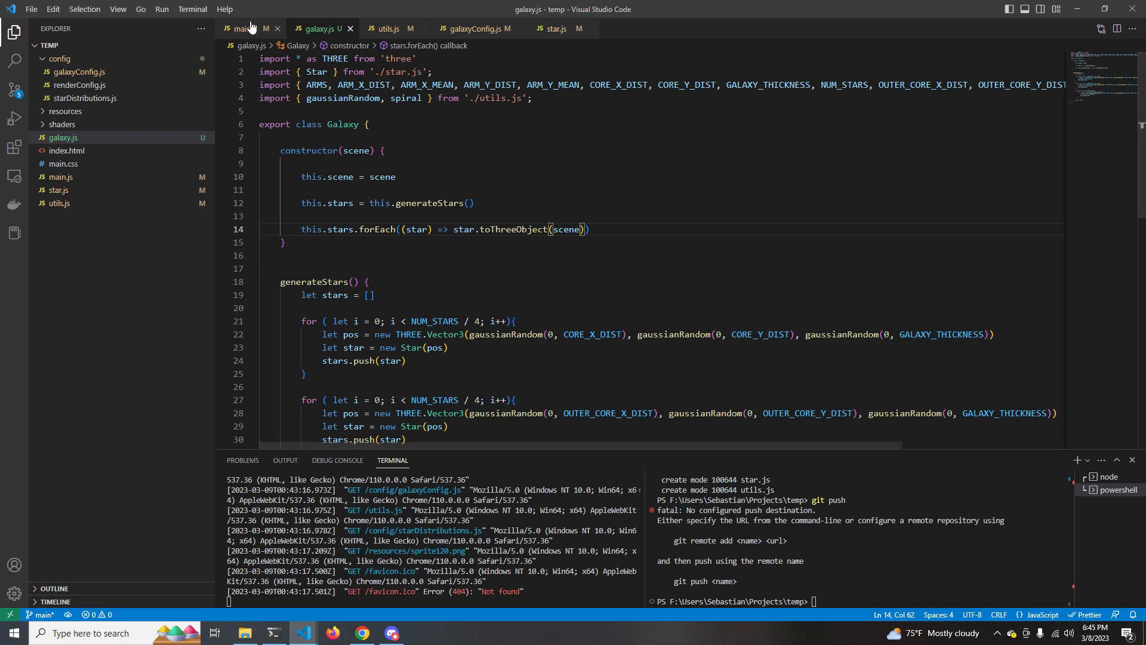
- In main.js, add let galaxy = new Galaxy(scene) and update galaxy.stars scales in render(), then check the result in Chrome
left_click(245, 29)
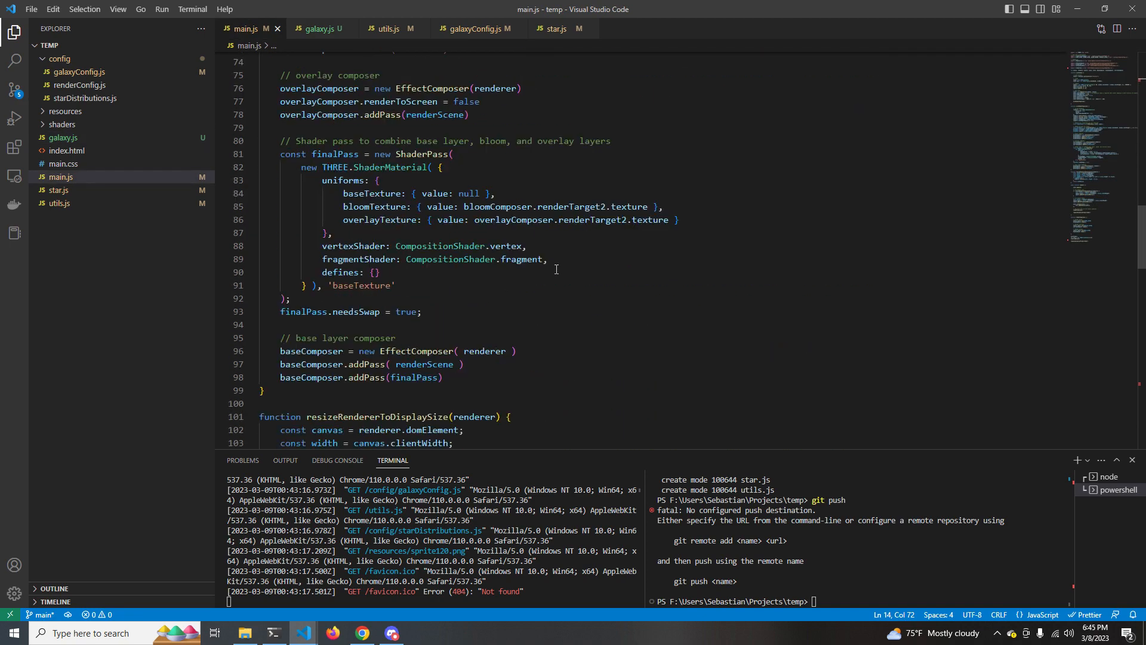
scroll("down", 3)
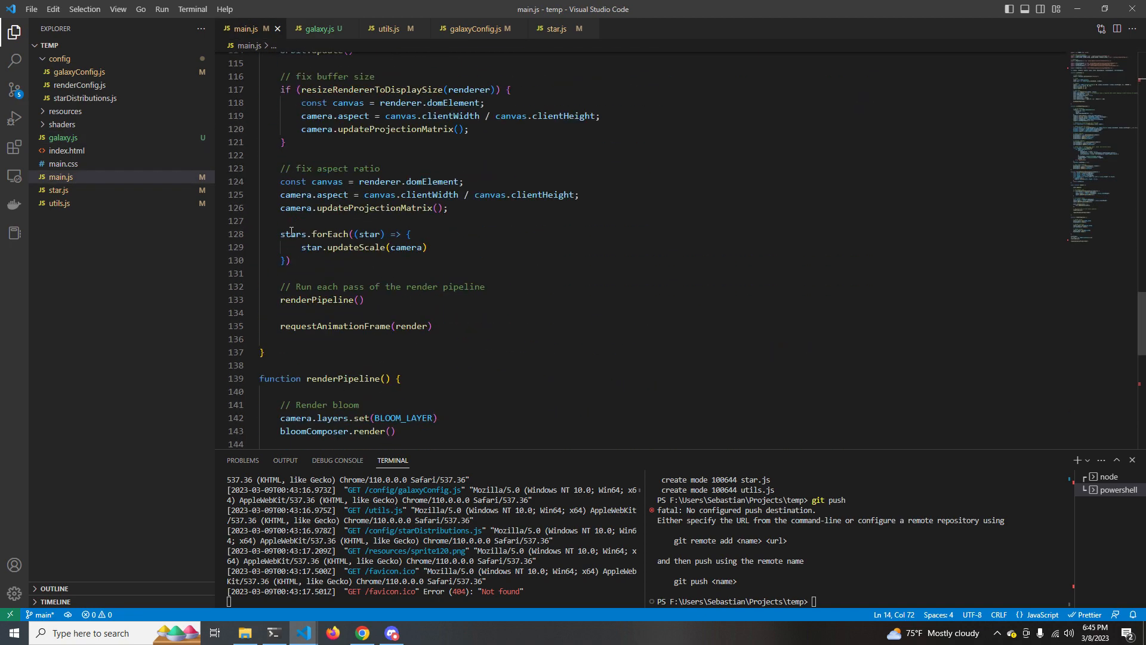
type("galaxy.")
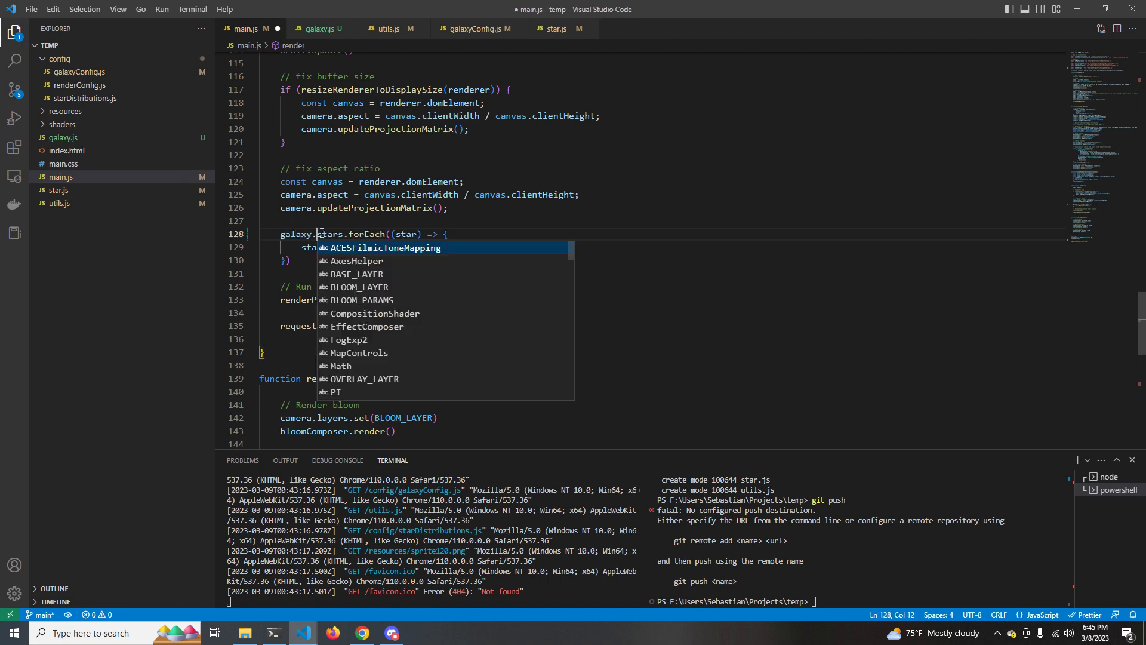
key("Escape")
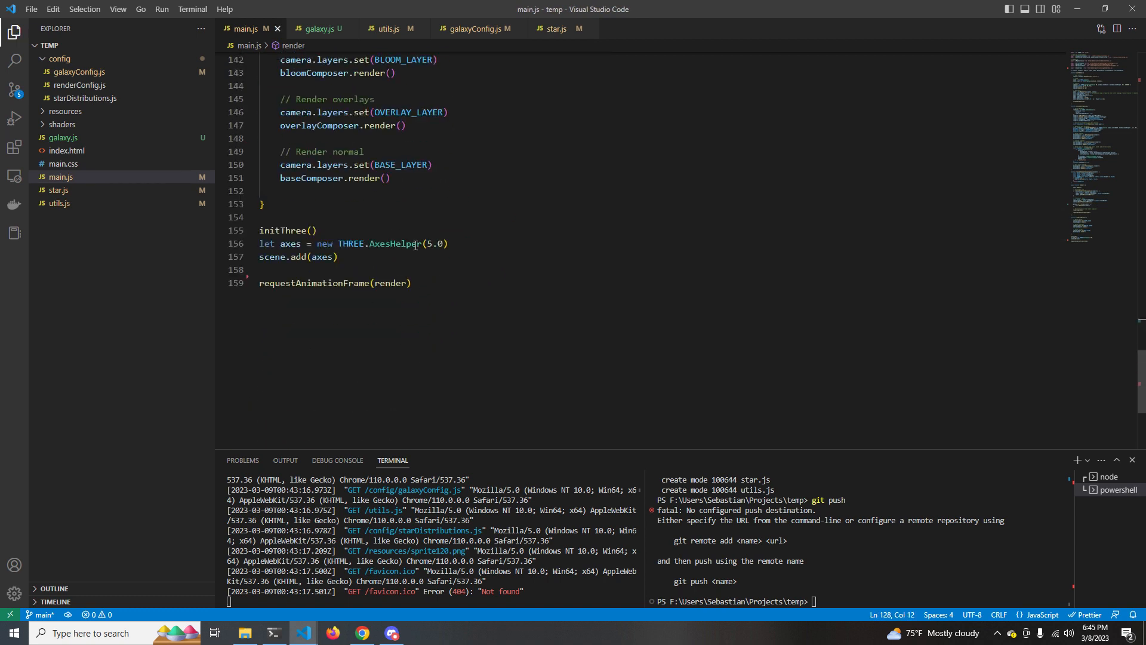
type("let galaxy = new Galaxy(scene")
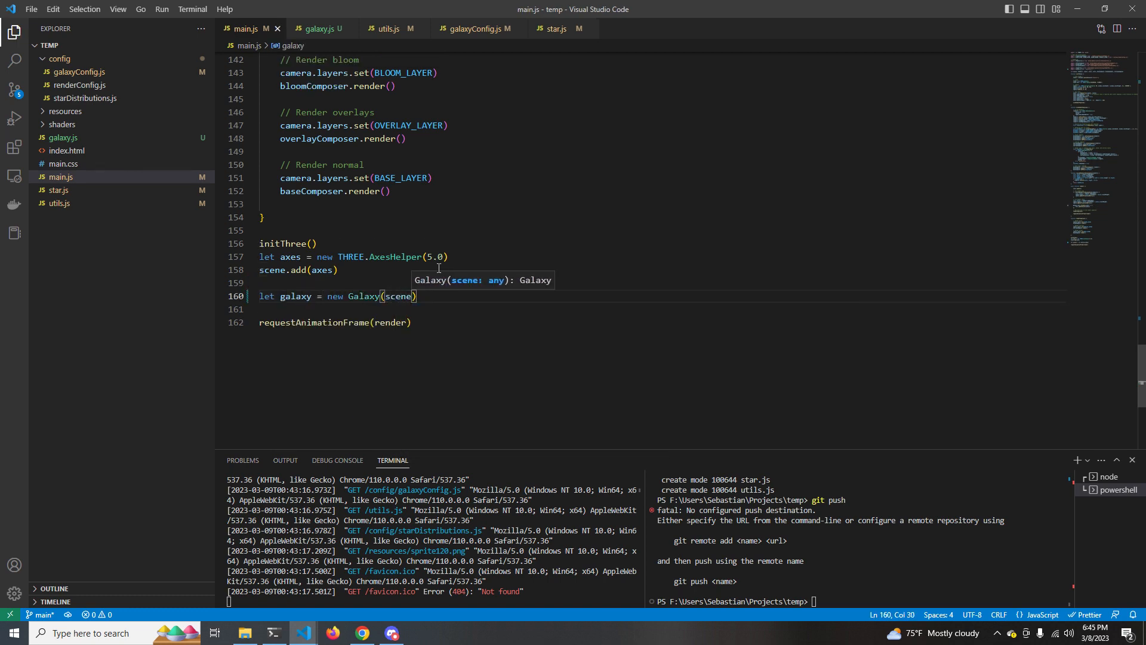
left_click(360, 633)
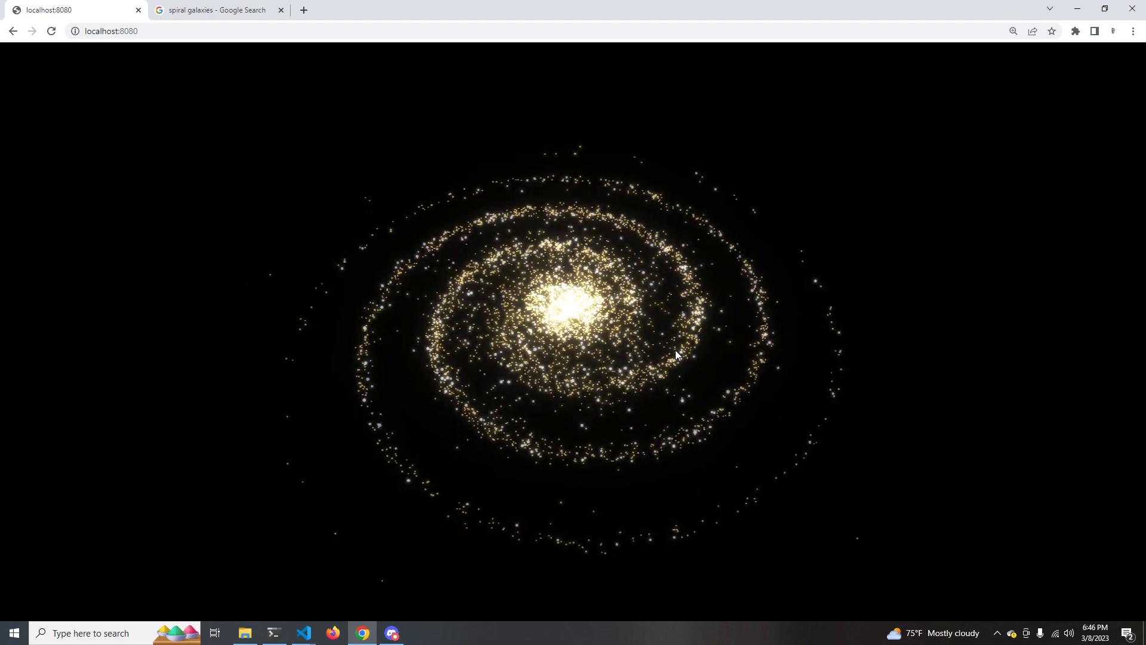
mouse_move(304, 633)
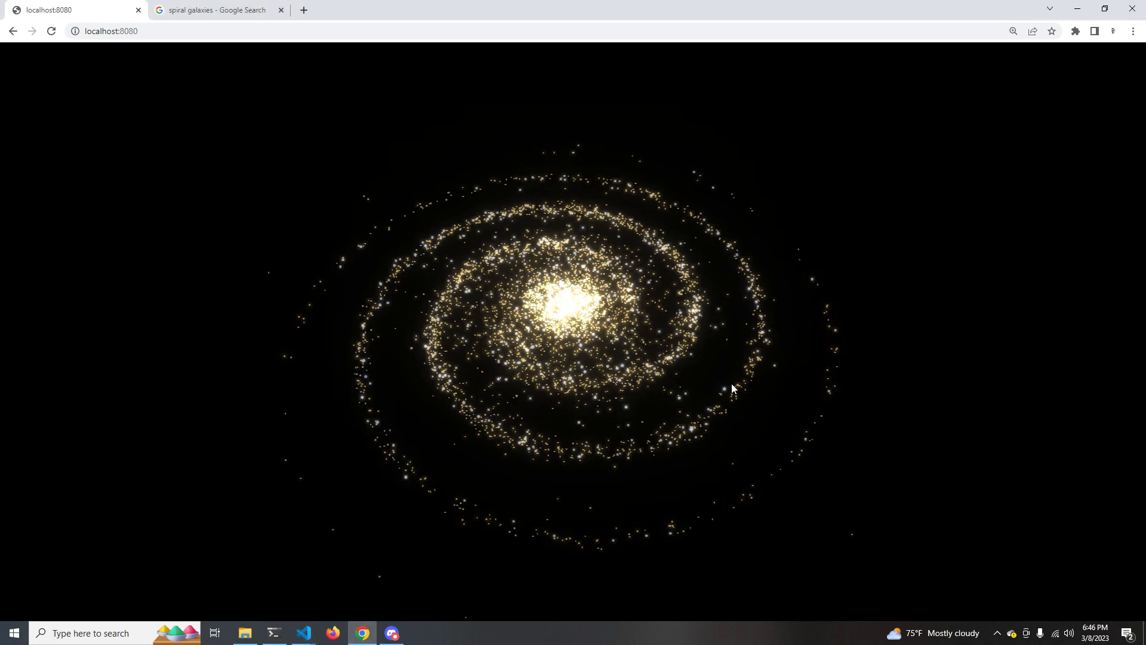
mouse_move(220, 5)
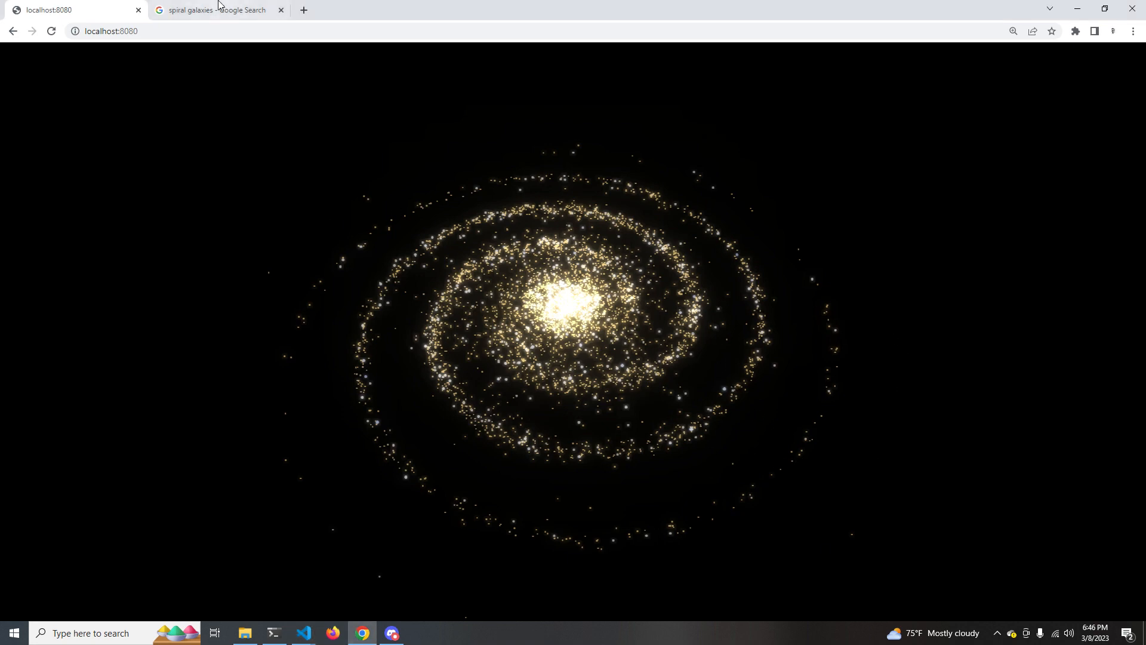
- Compare the render with the spiral galaxy image search, then return to the editor
left_click(216, 10)
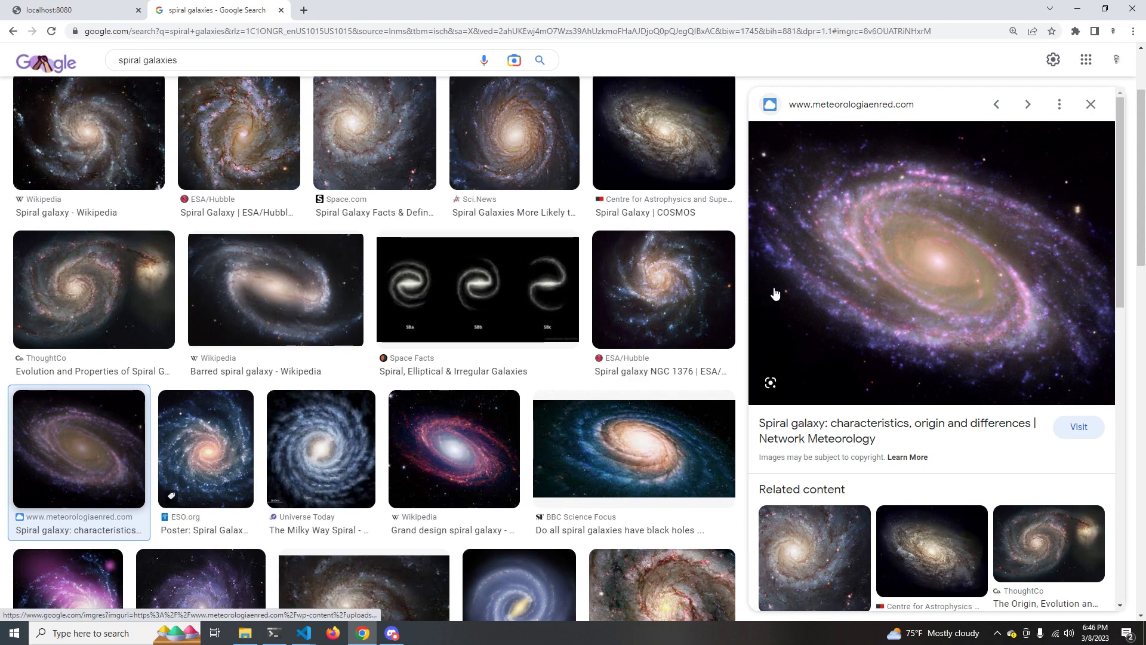
left_click(51, 9)
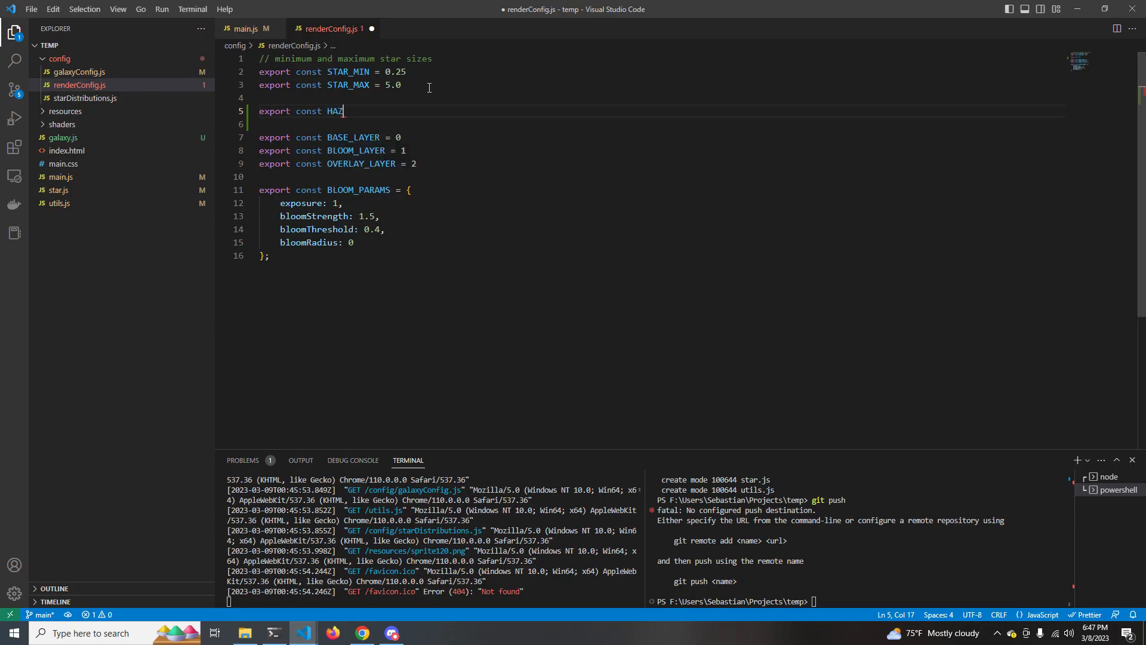
- Export HAZE_MAX = 50.0, HAZE_MIN = 20.0 and HAZE_OPACITY = 0.2 from renderConfig.js
type("E_MAX =")
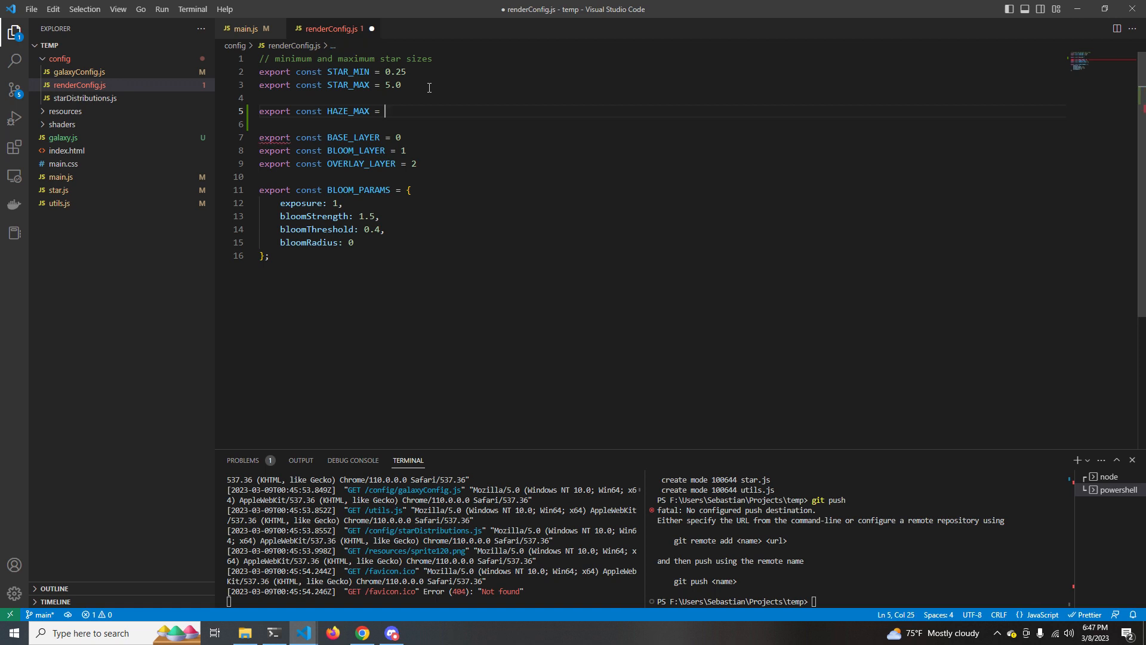
type("50.0")
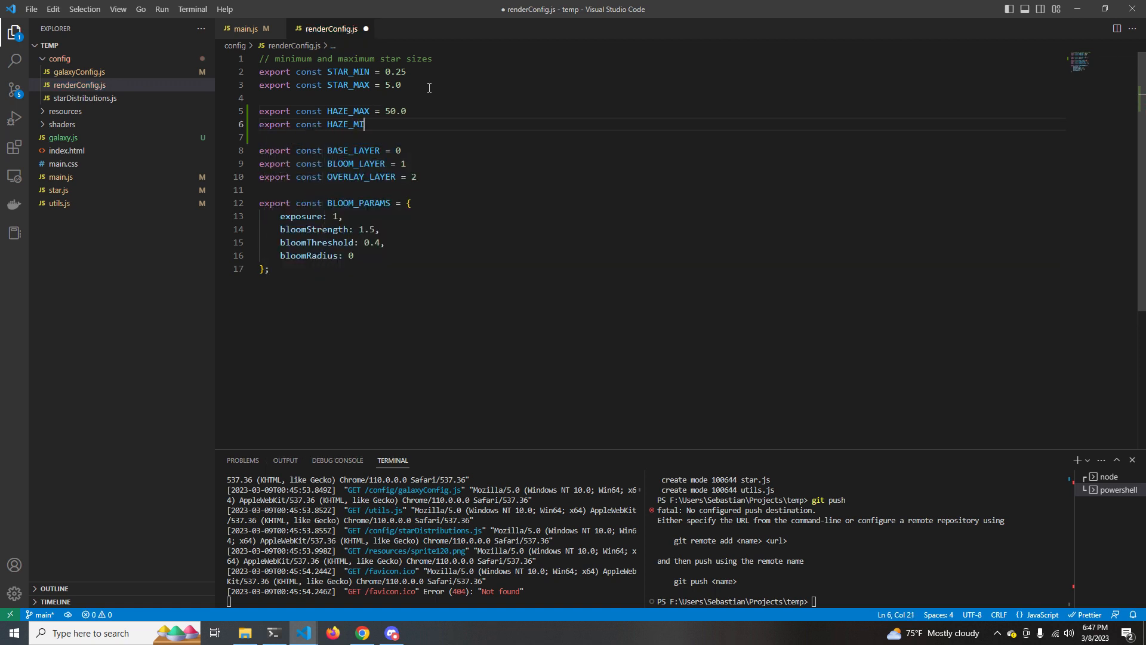
type("N = 20.0")
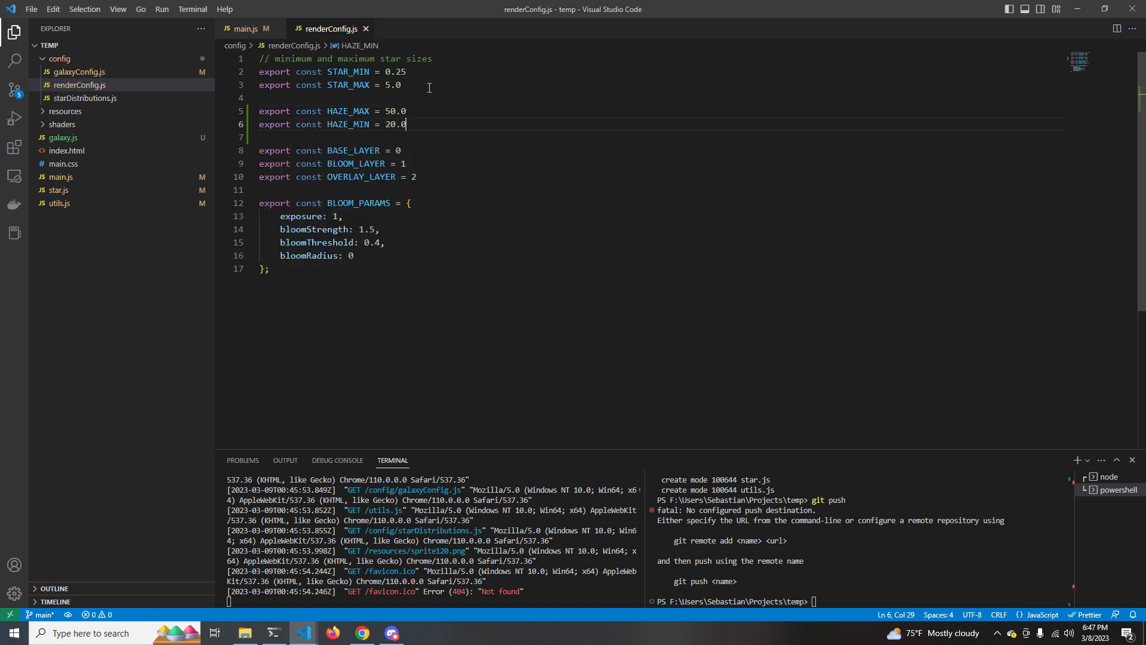
type("export const HAZE_I")
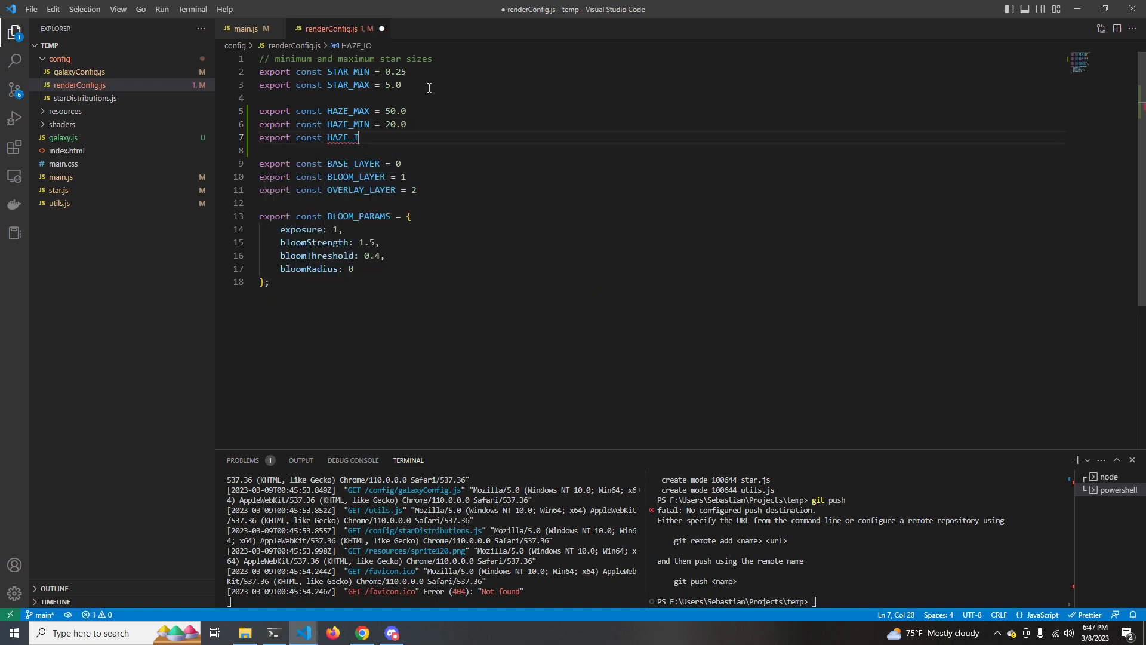
type("OPACITY = 0.2")
type("haze.js")
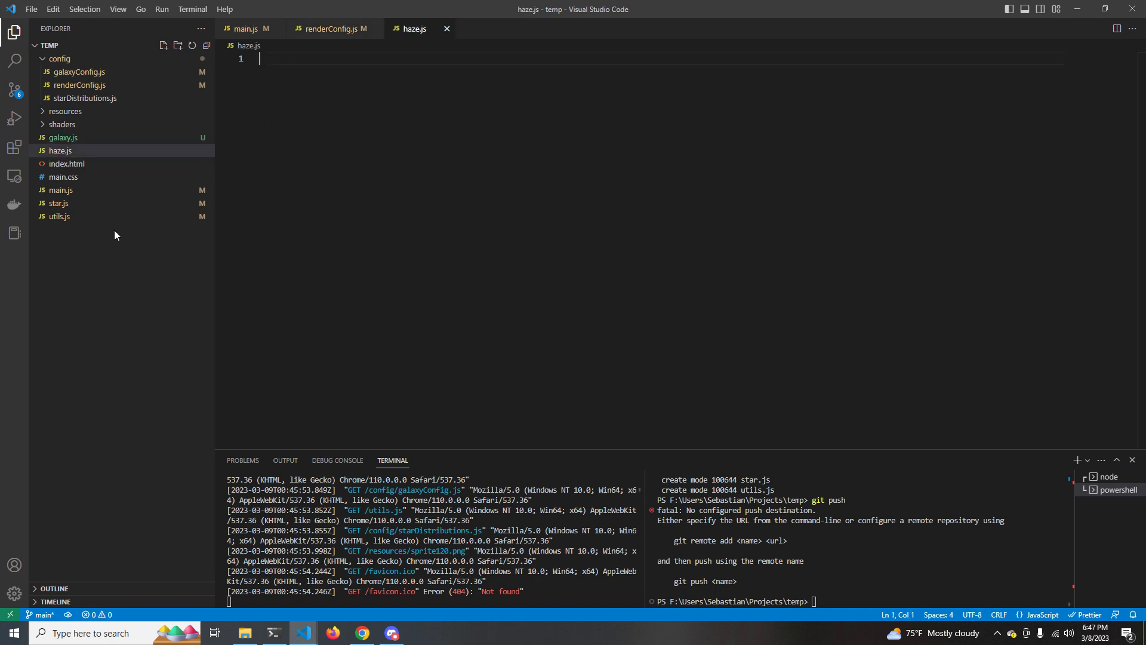
- In haze.js, define the Haze class with a feathered texture and a SpriteMaterial using HAZE_OPACITY and depthWrite: false
type("export class Haze {")
type("let")
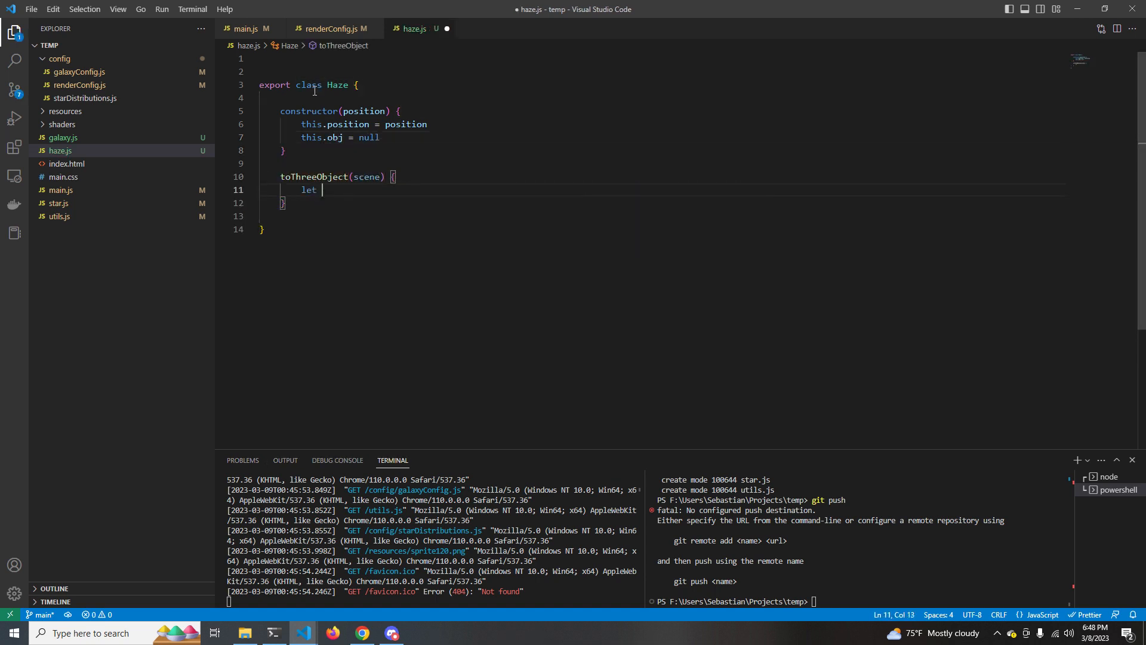
type("haze = new THREE.Sprite()")
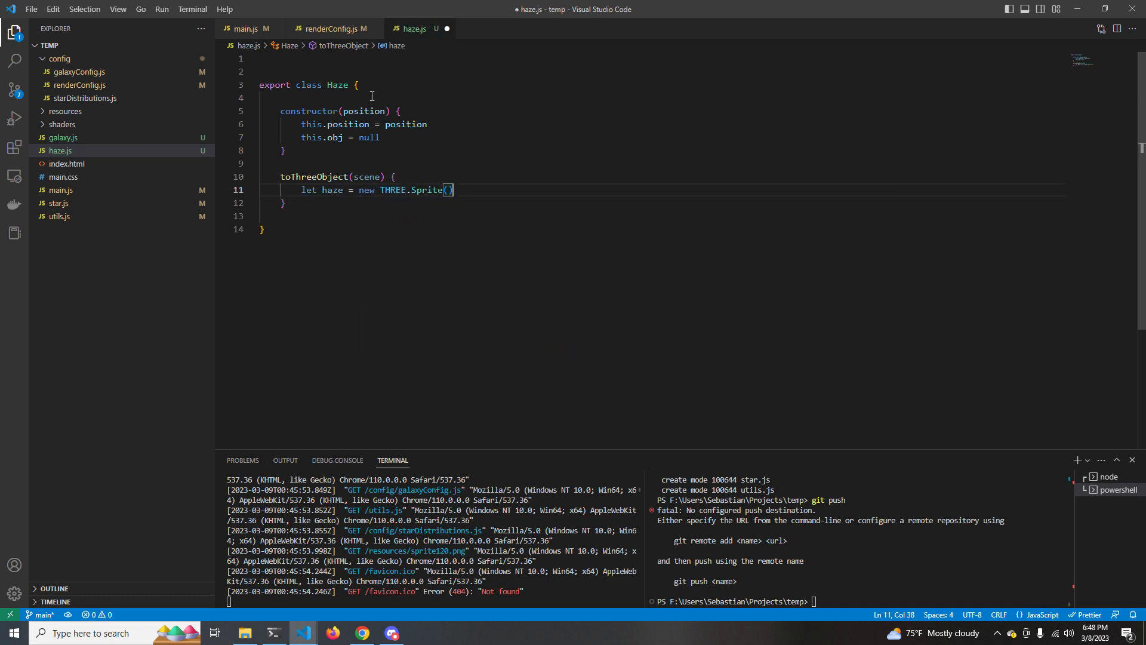
type("const hazeTex")
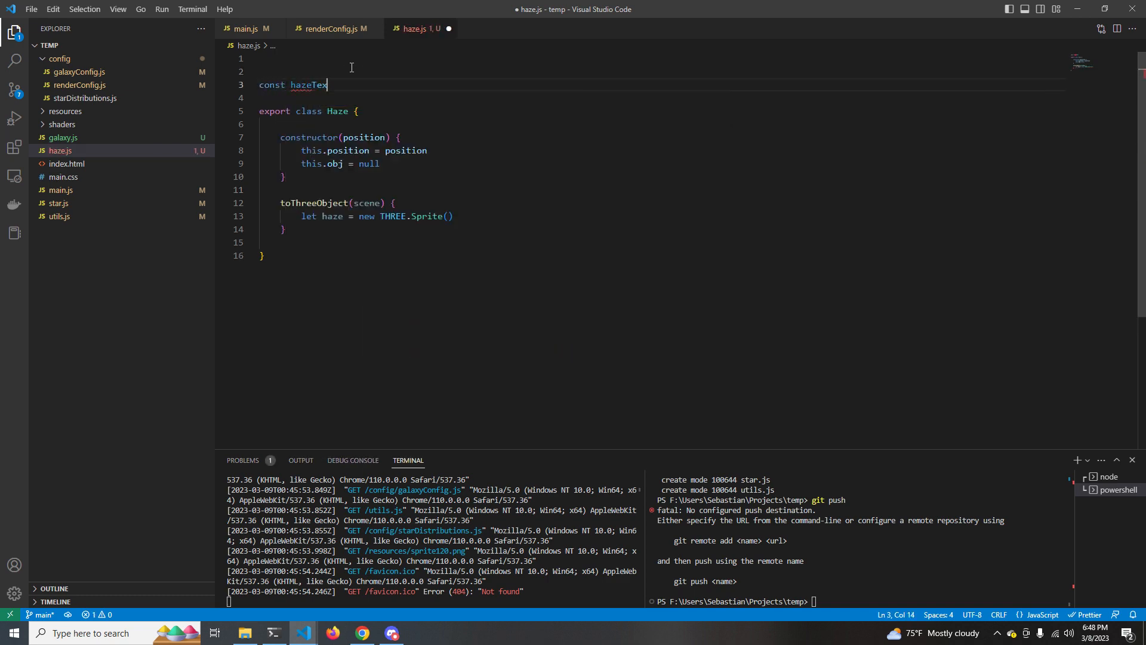
type("ture = new THREE.TextureLoader().load('./resources/feathered60.png")
left_click(661, 96)
type("const hazeSprite = new THREE.SpriteMaterial({map: hazeTexture, color: 0")
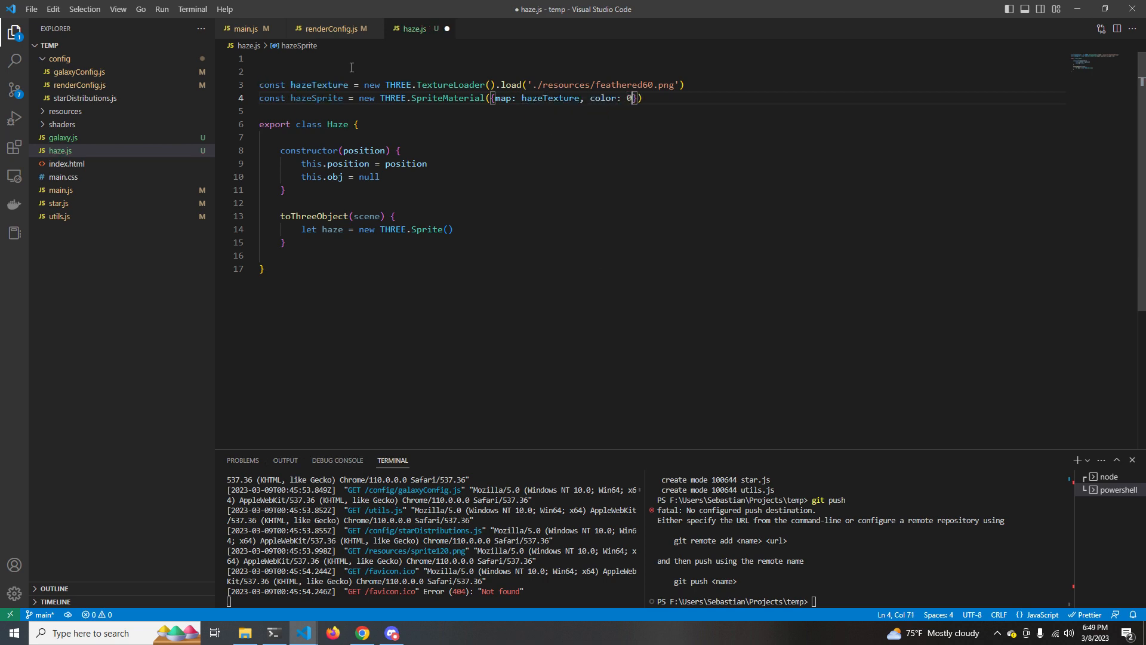
type(", opacity: HAZE_OPACITY, depthTest: false,")
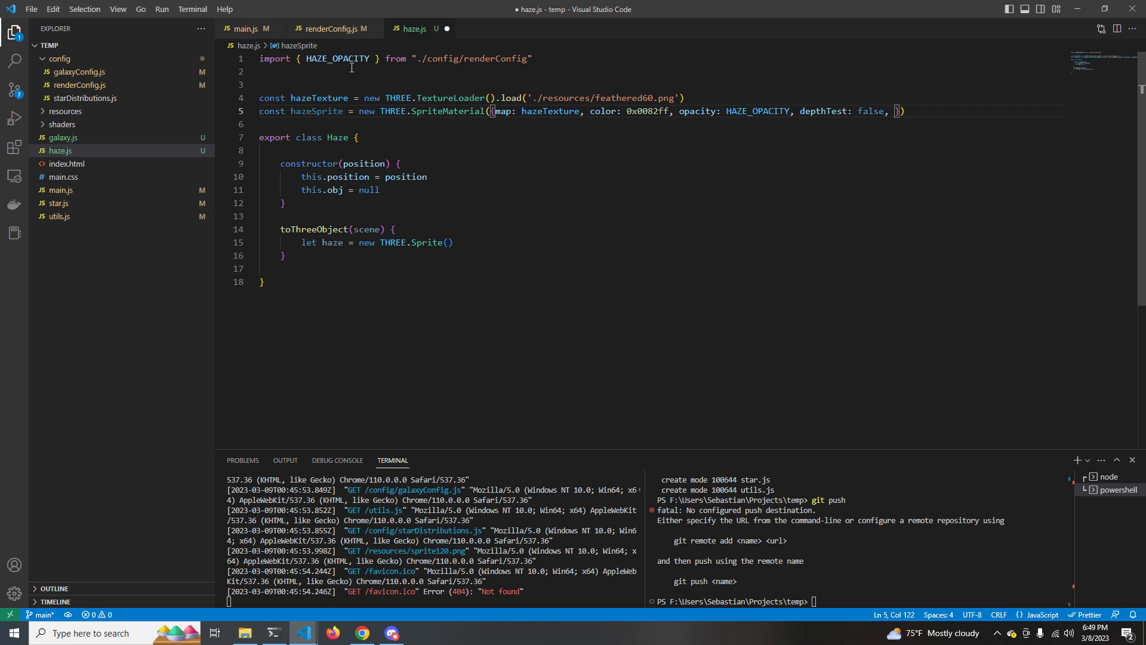
type("depthWrite: false")
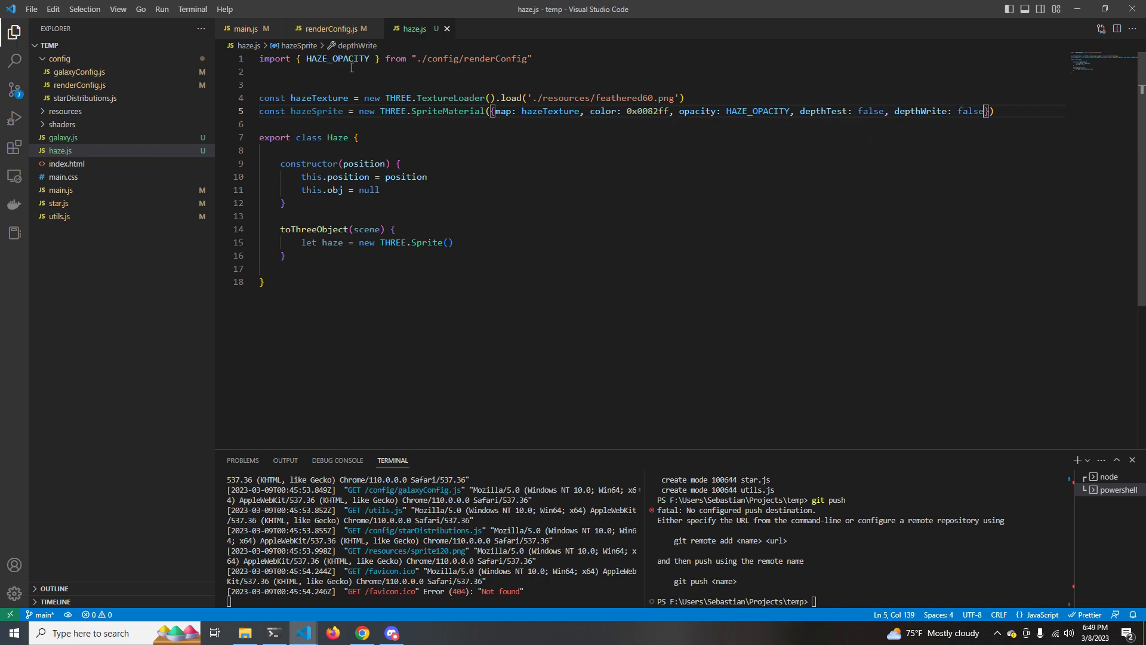
- In toThreeObject, build the Sprite from hazeSprite and clamp a random scale between HAZE_MIN and HAZE_MAX
left_click(453, 242)
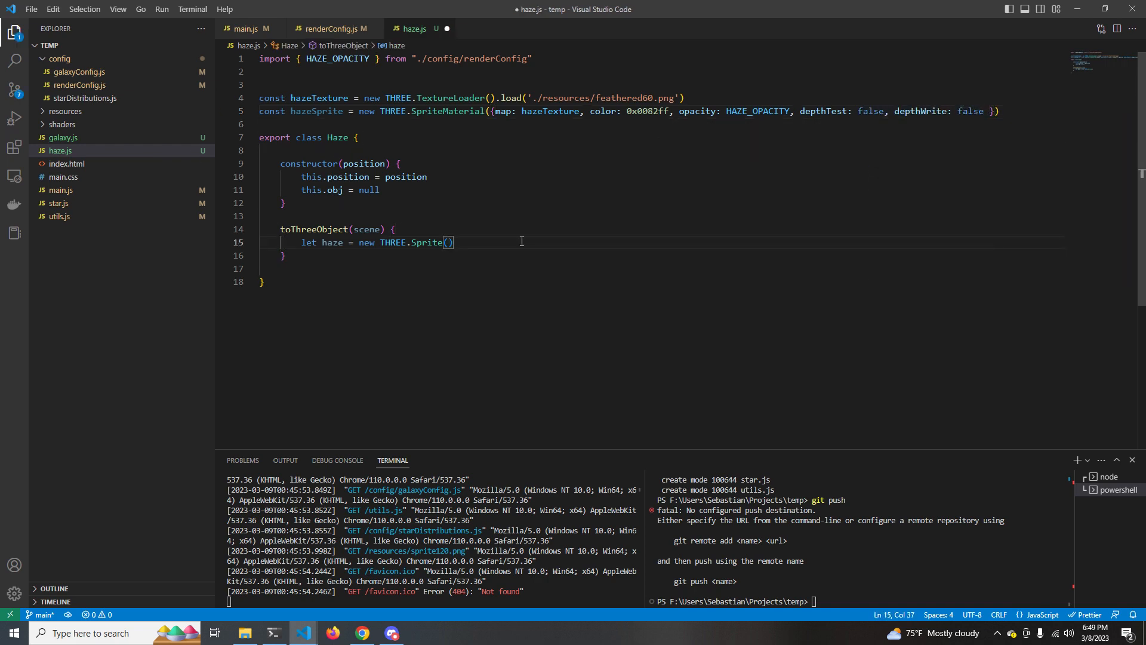
type("hazeSprite)")
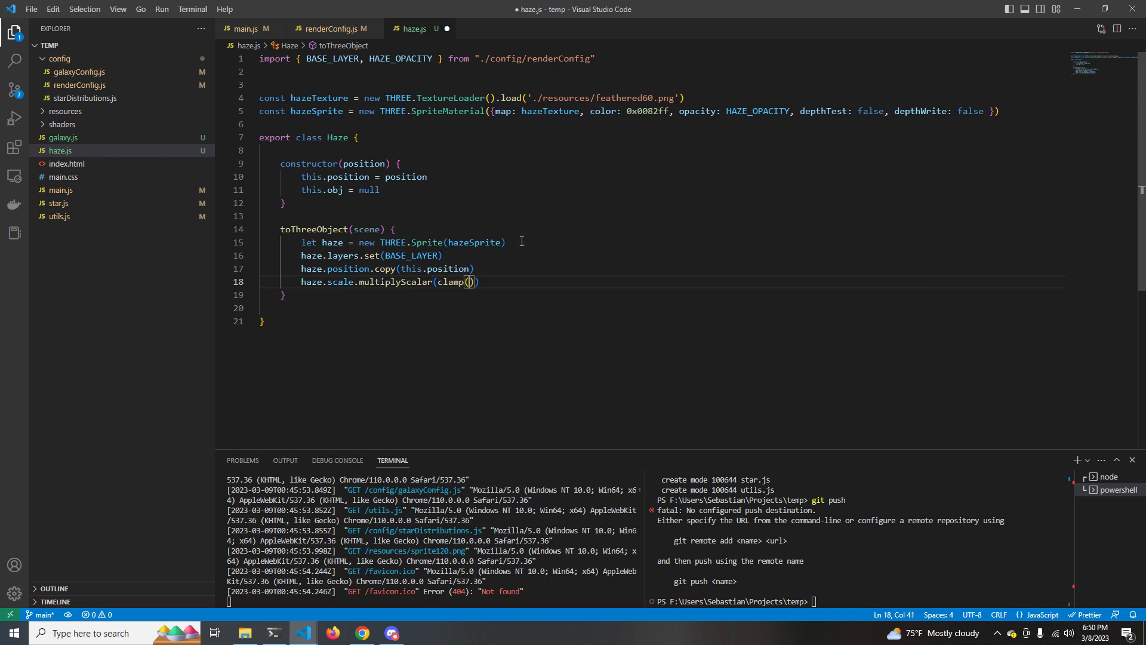
type("HAZE_MAX")
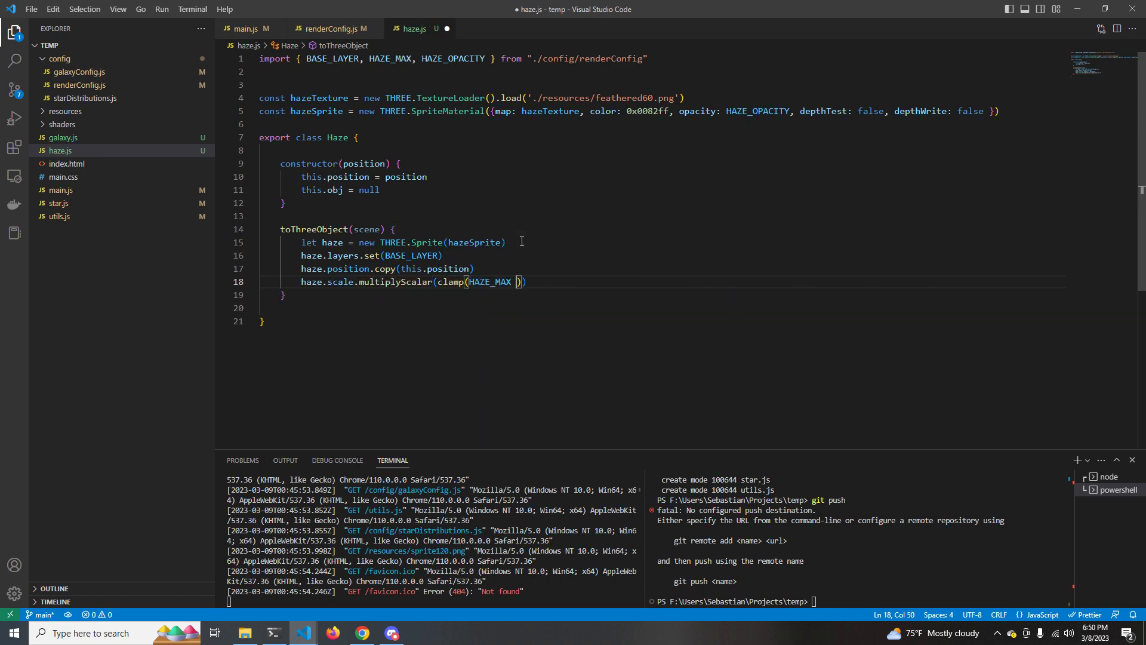
type("* Math.random(), HAZE_MIN, HAZE_MAX))")
type("// varying size of dust clouds")
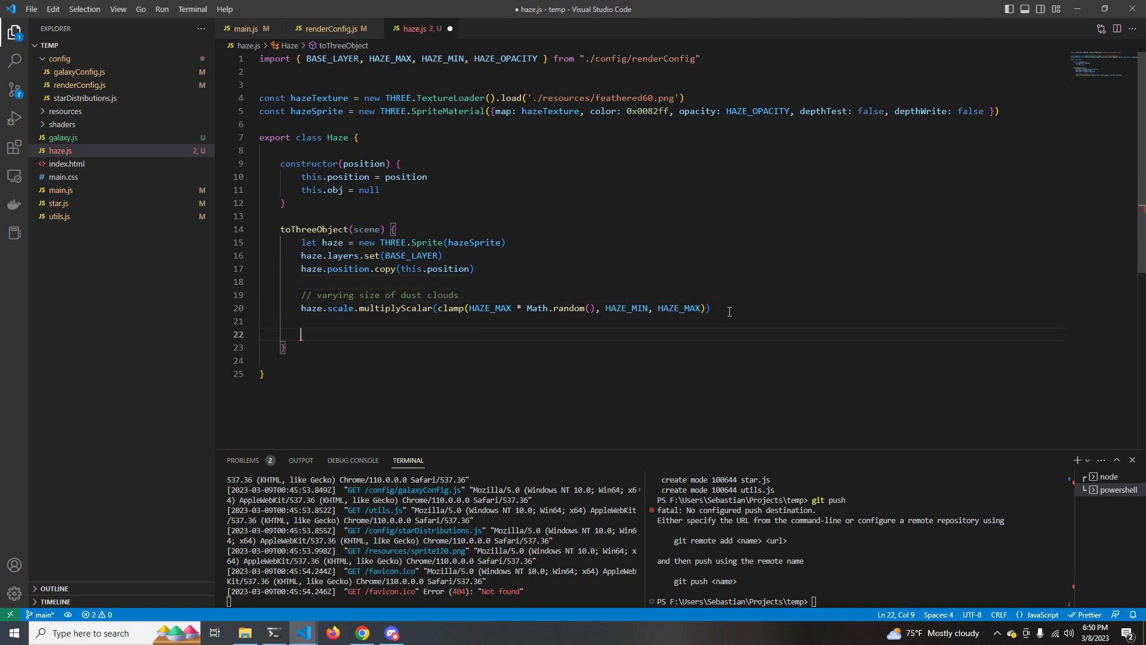
type("updates")
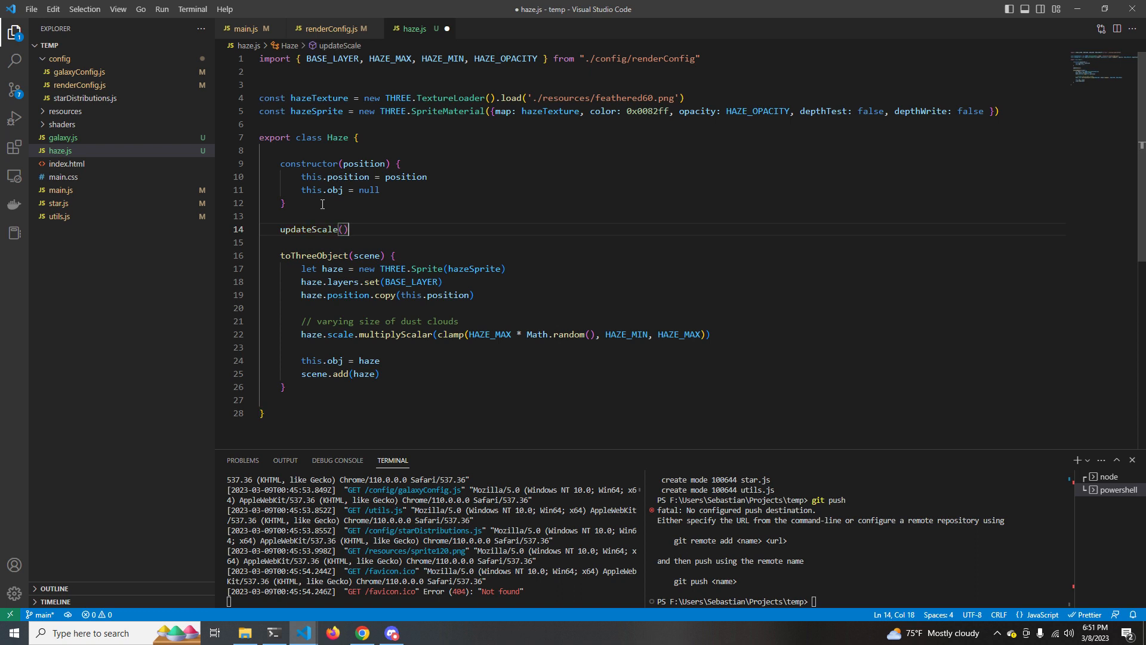
- Add Haze.updateScale(camera) setting material.opacity via clamp and Math.pow up to HAZE_OPACITY
type("camera) {")
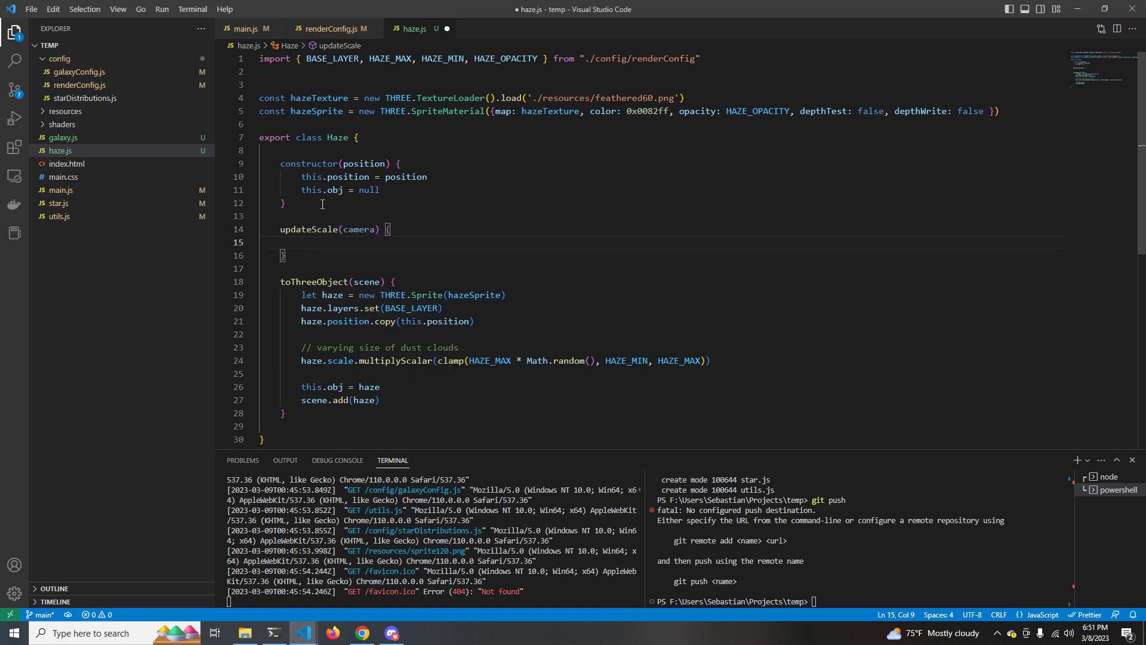
type("this.obj/")
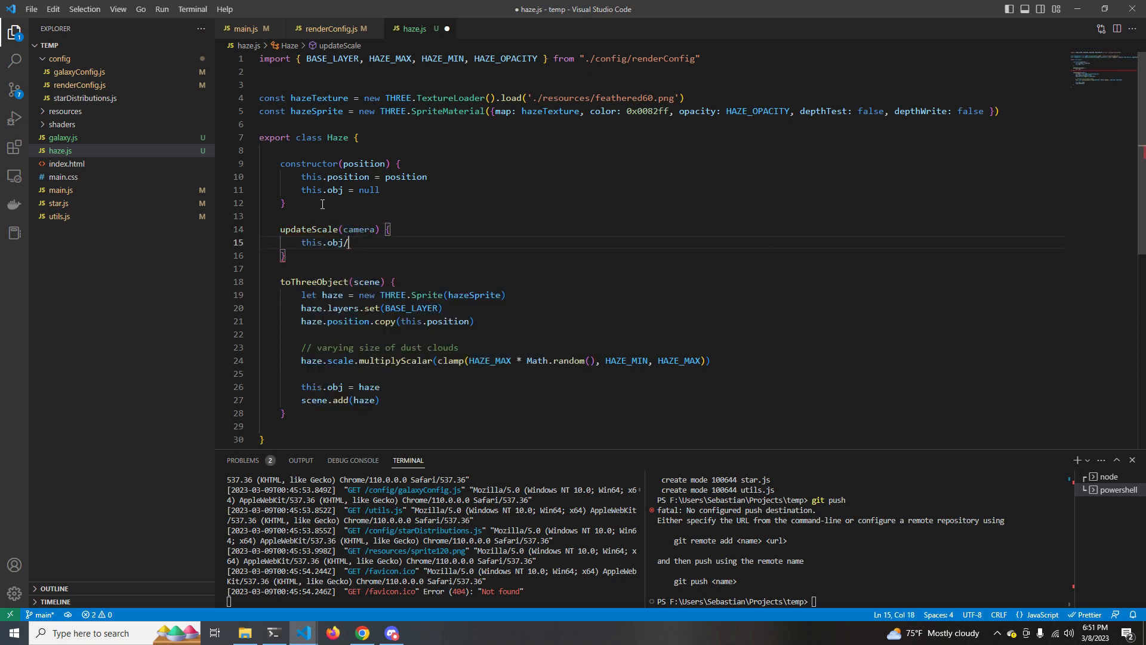
type("material.opacity =")
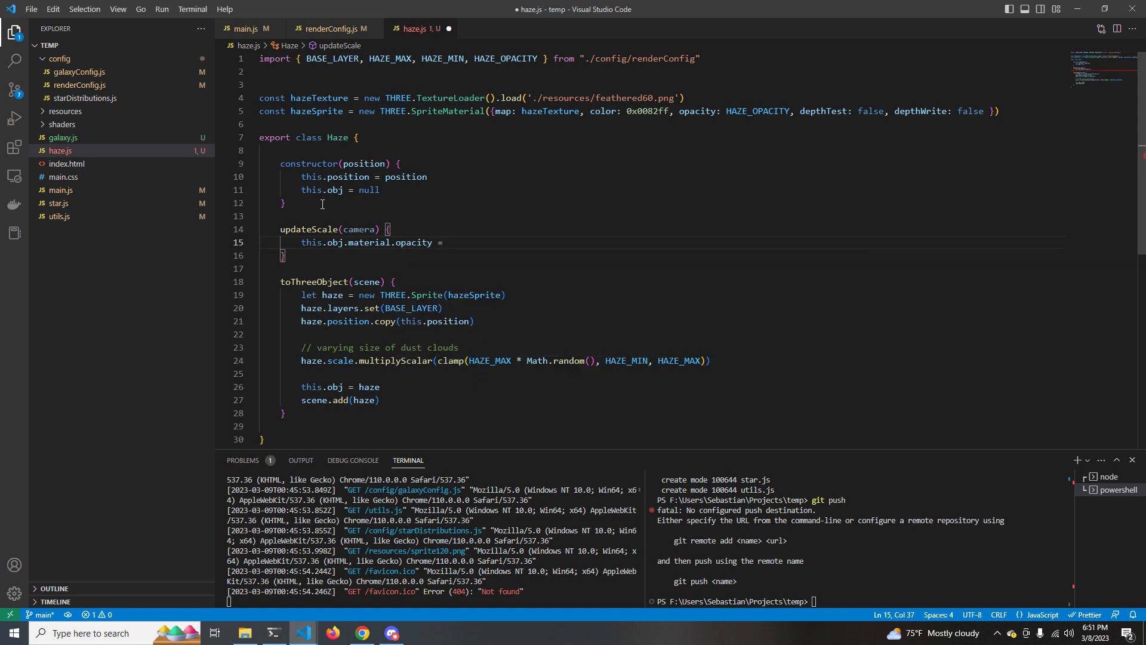
type("clamp(OPA")
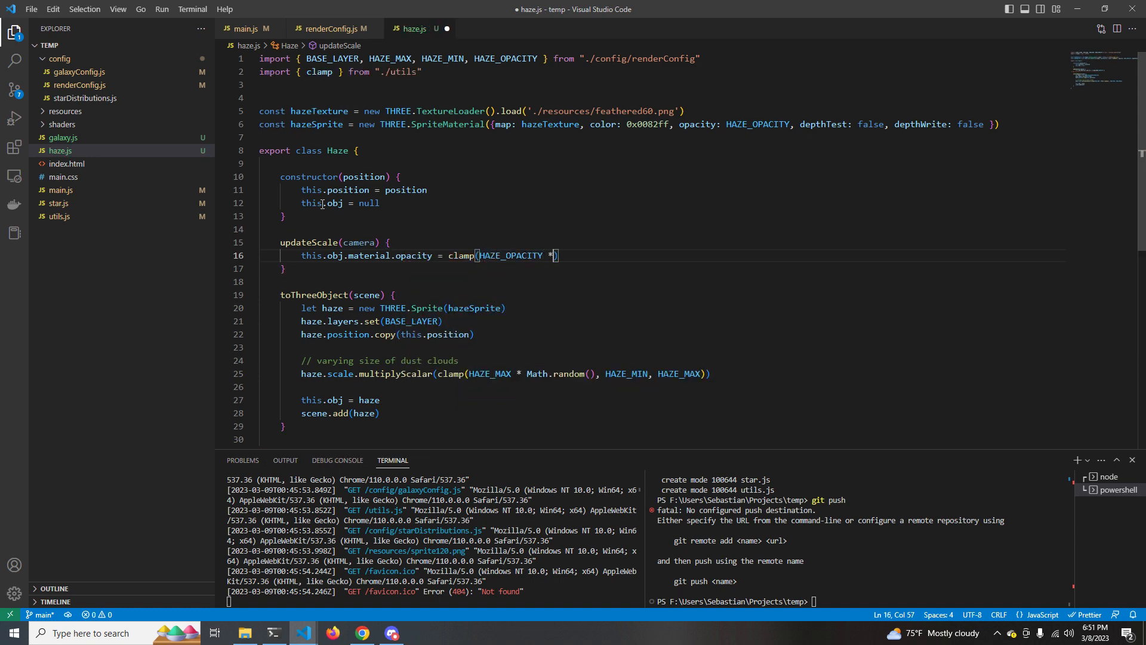
type("Math.pow(")
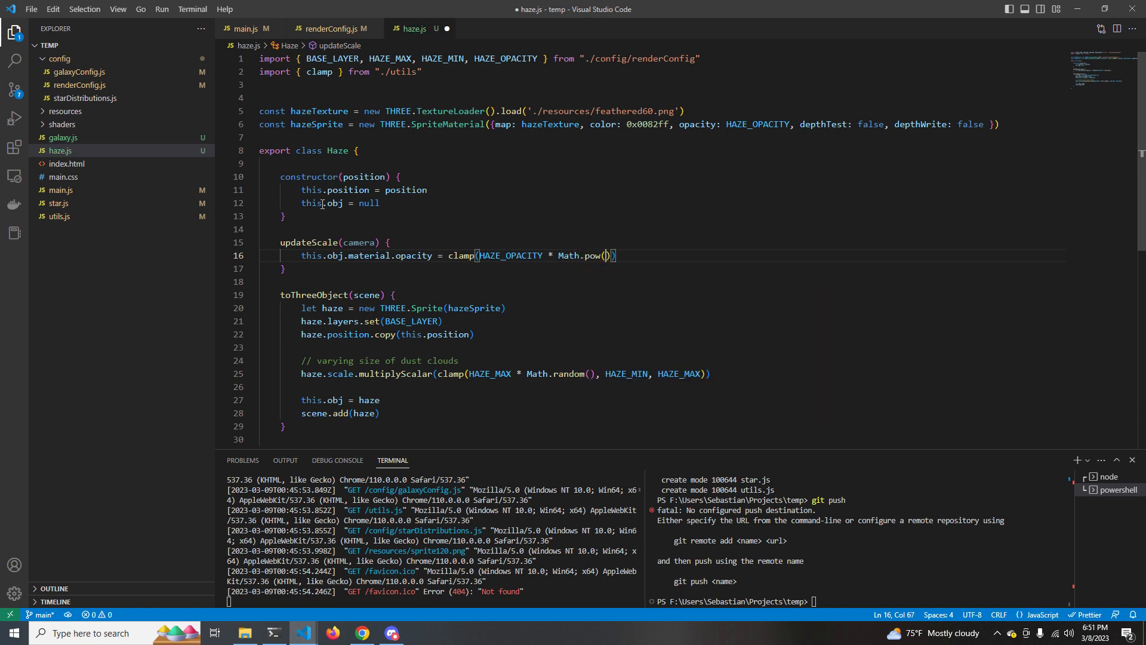
- Compute dist as distanceTo the camera and fade opacity by Math.pow(dist / 2.5, 2), clamped from 0
left_click(59, 203)
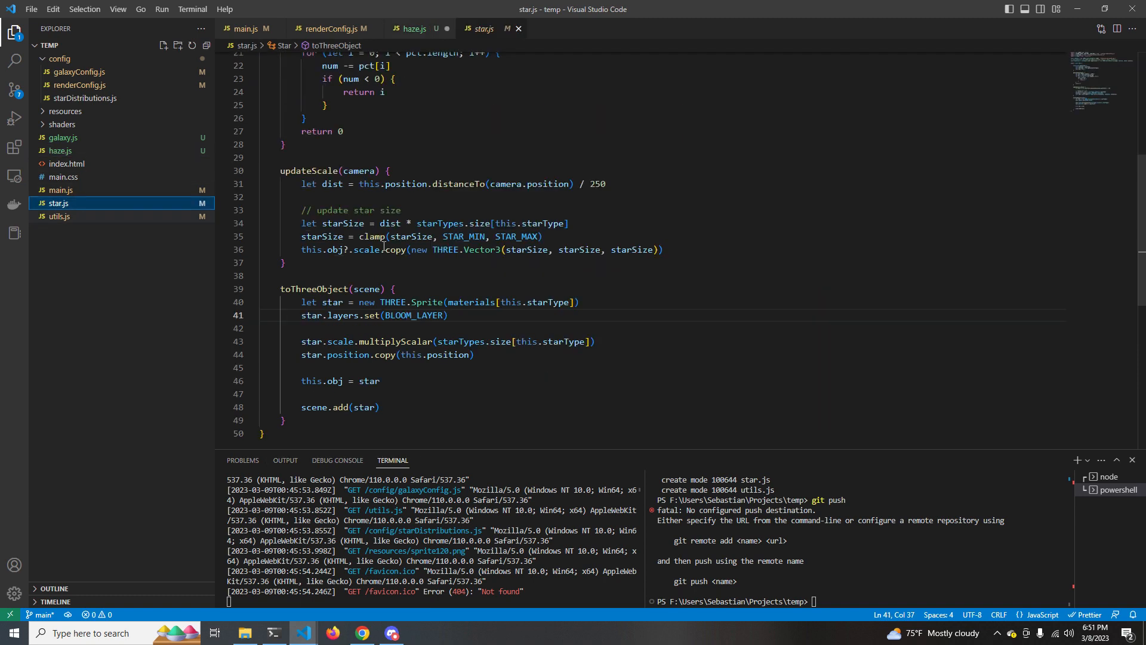
left_click(411, 29)
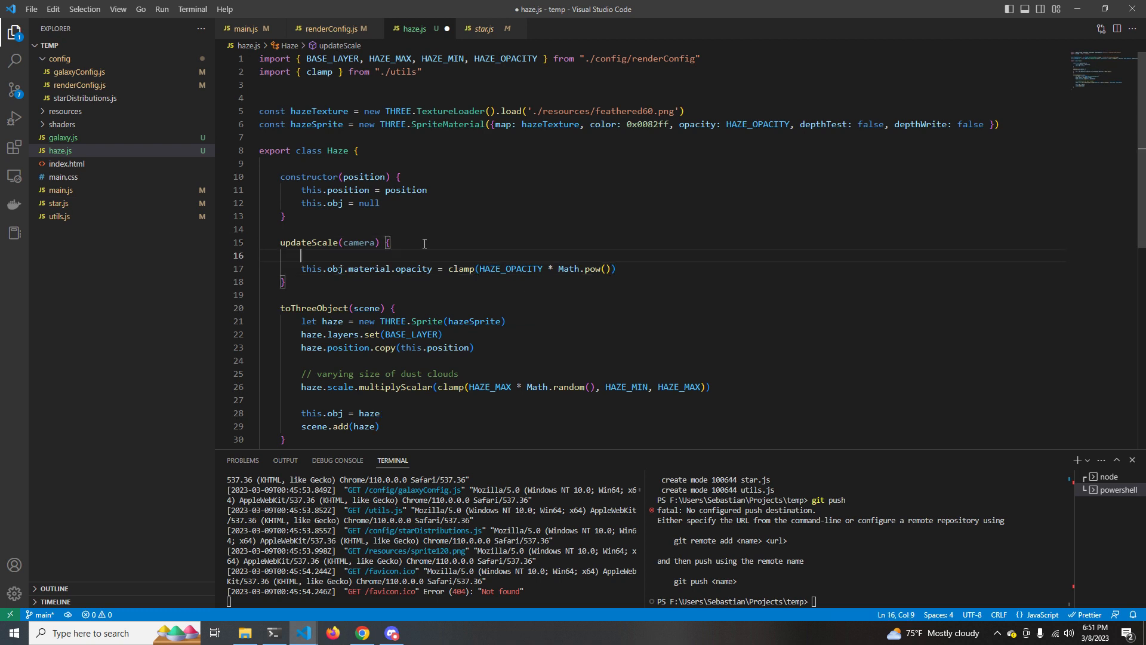
type("let dist = this.position.distanceTo(camera.position)")
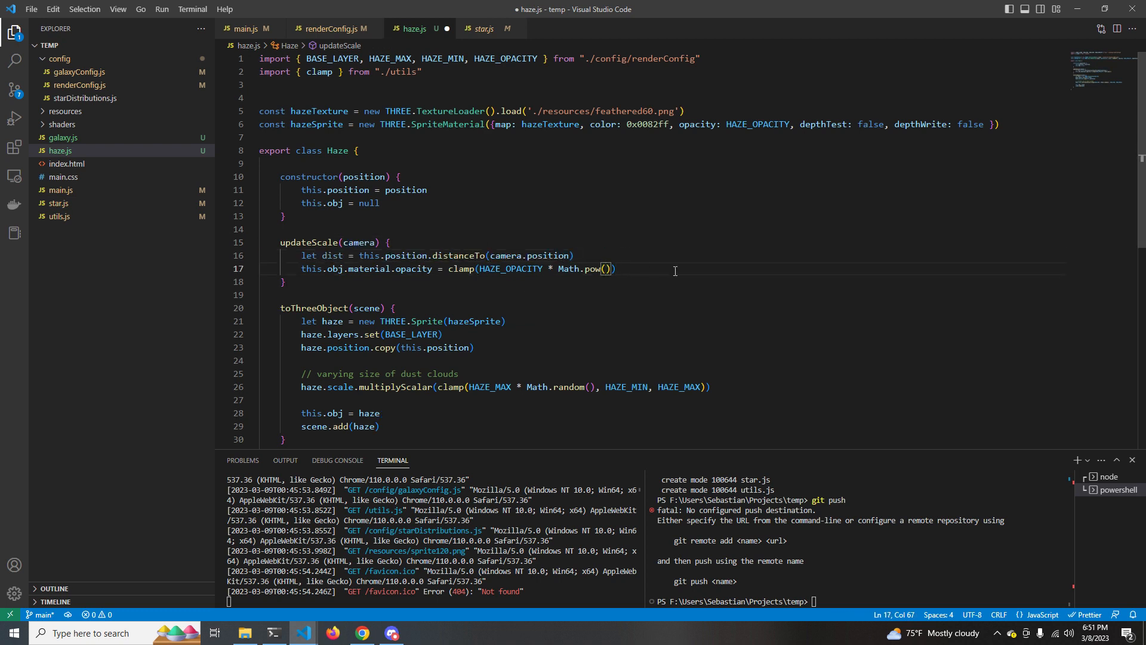
type("dist / 2.5, 2")
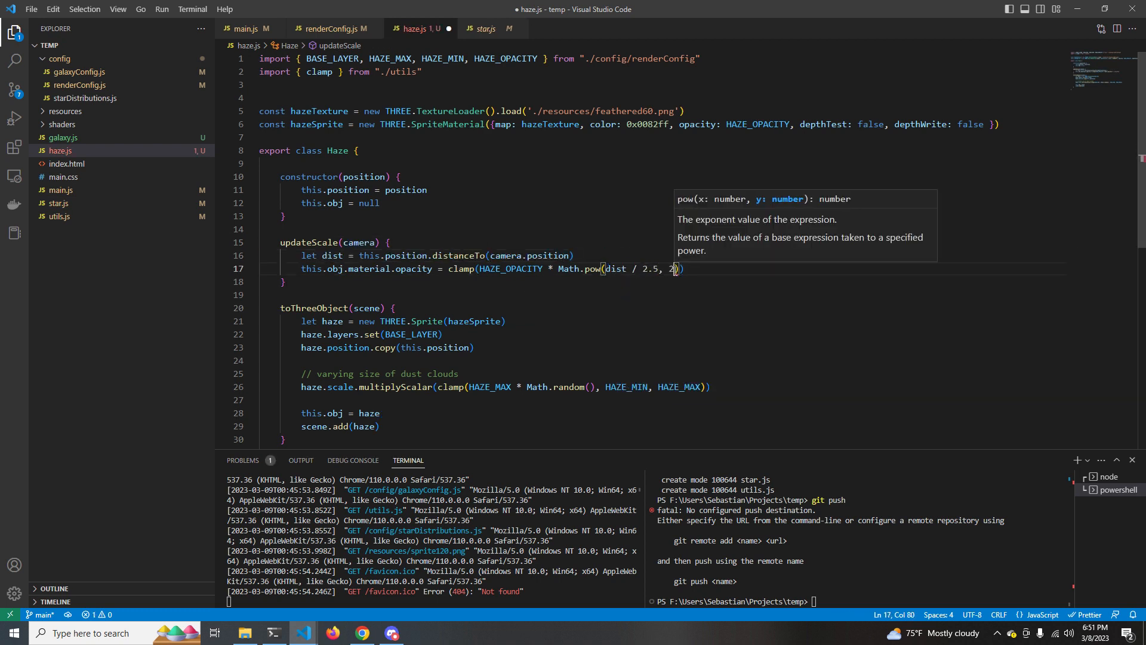
type(", 0, HAZE_OPACITY")
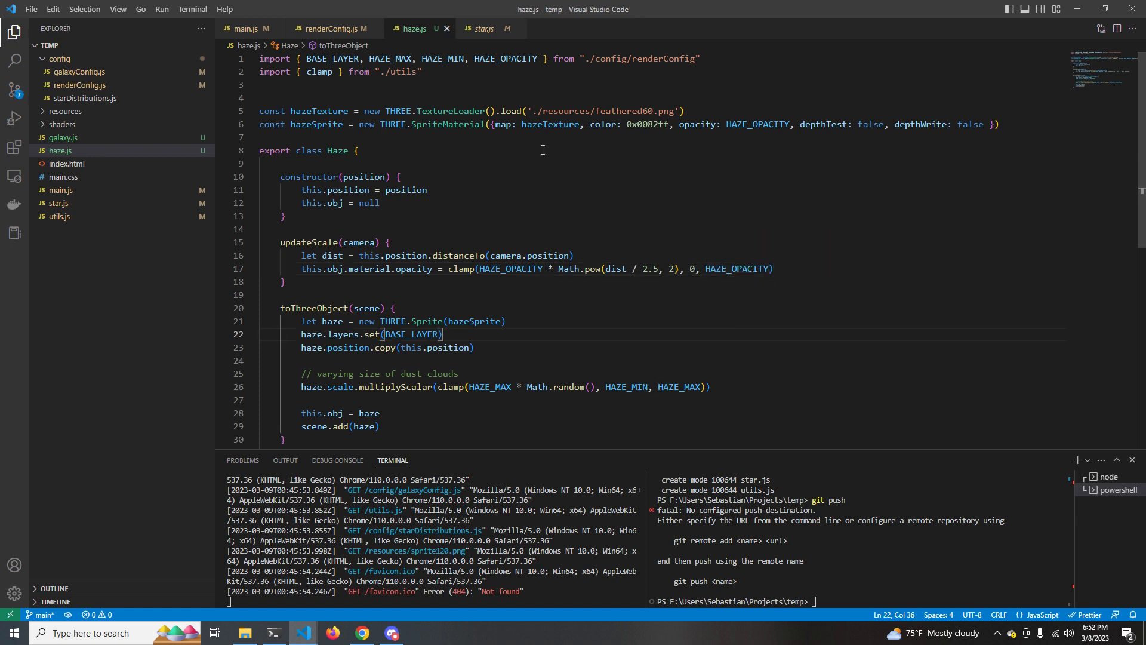
mouse_move(481, 176)
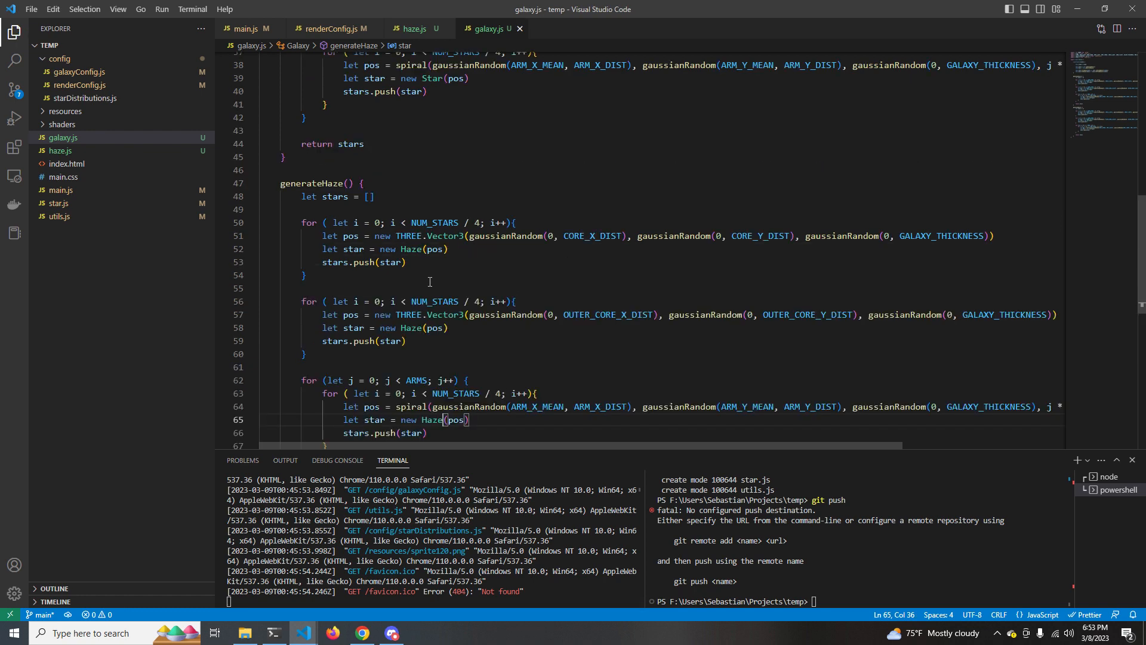
- Have main.js render() call haze.updateScale(camera) for every haze cloud, and divide dist by 250 in haze.js
left_click(369, 196)
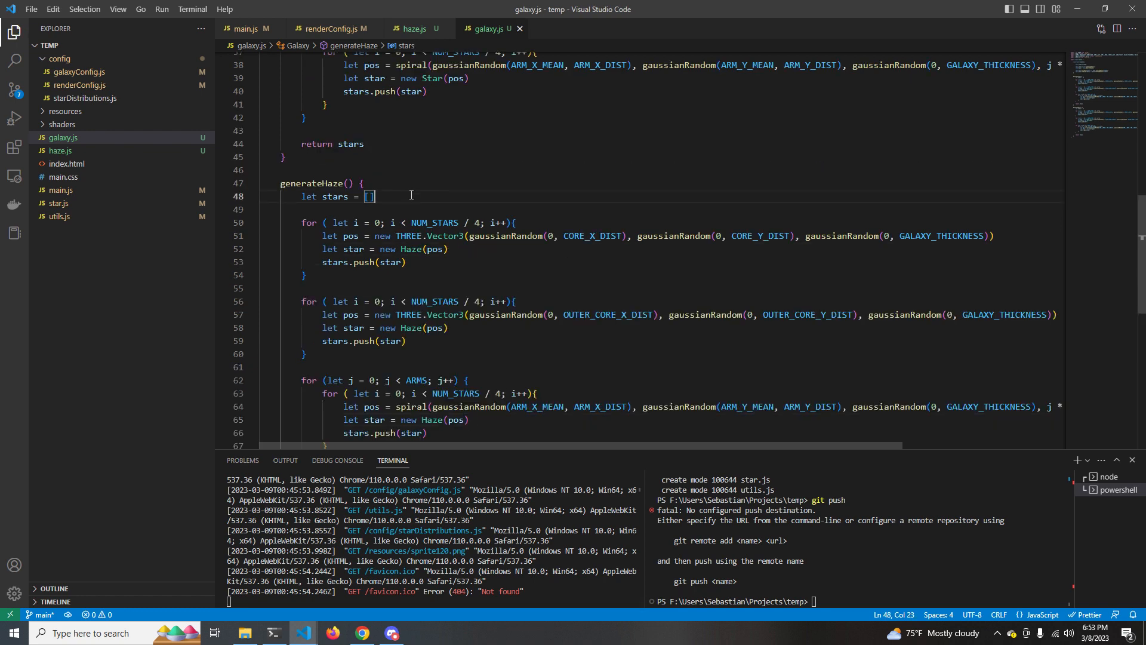
left_click(245, 27)
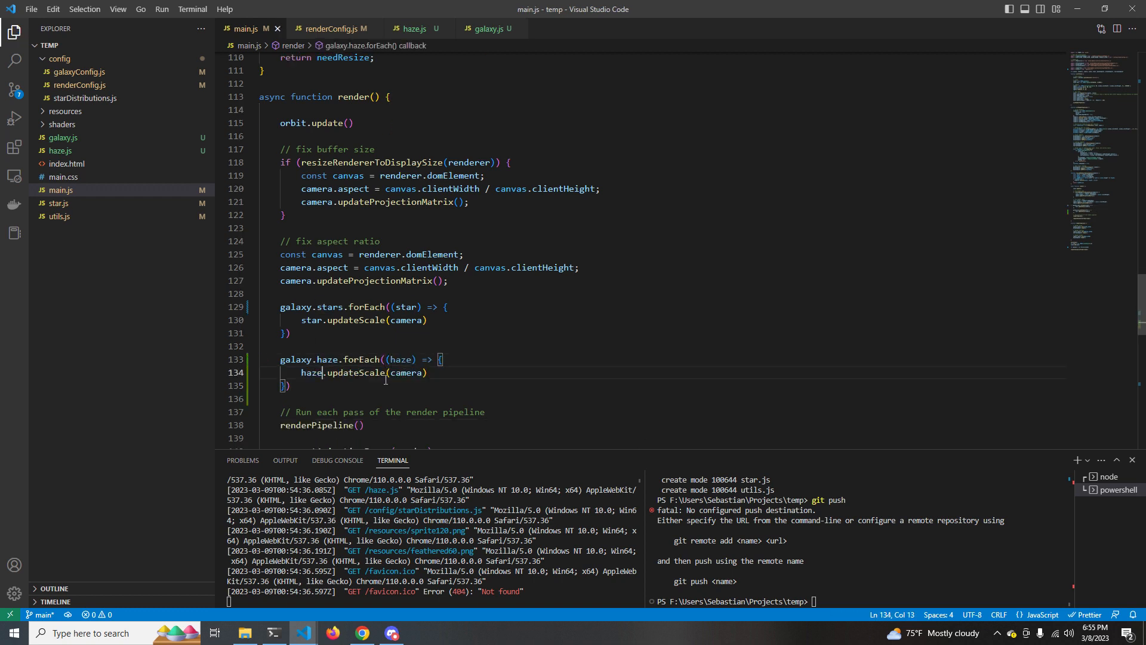
left_click(415, 29)
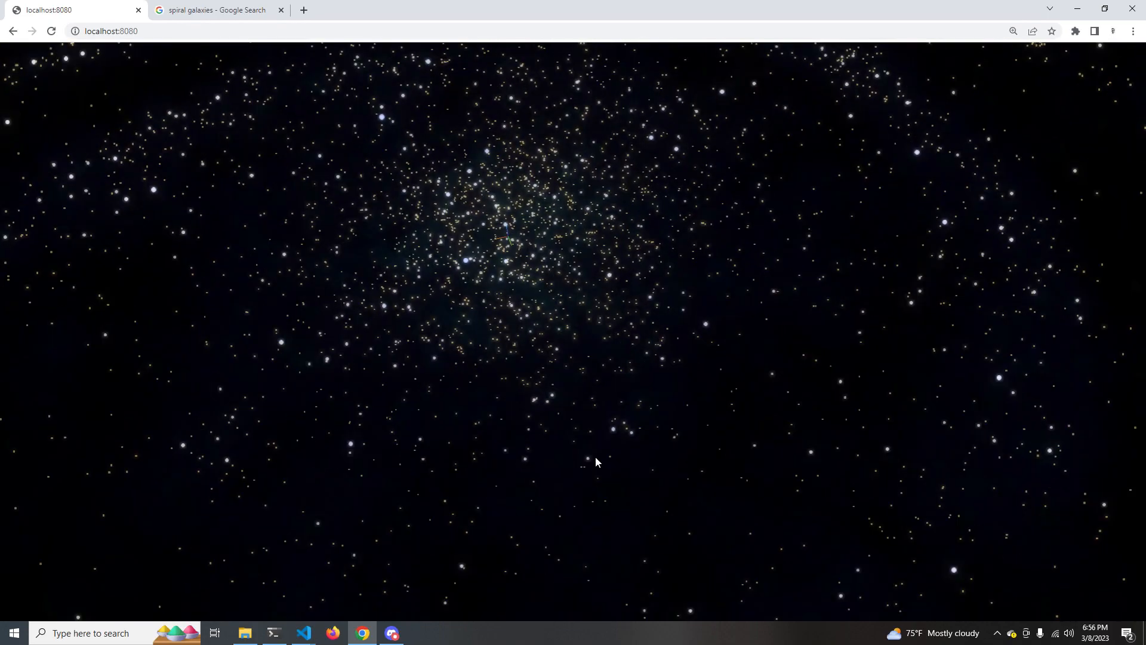
left_click(302, 633)
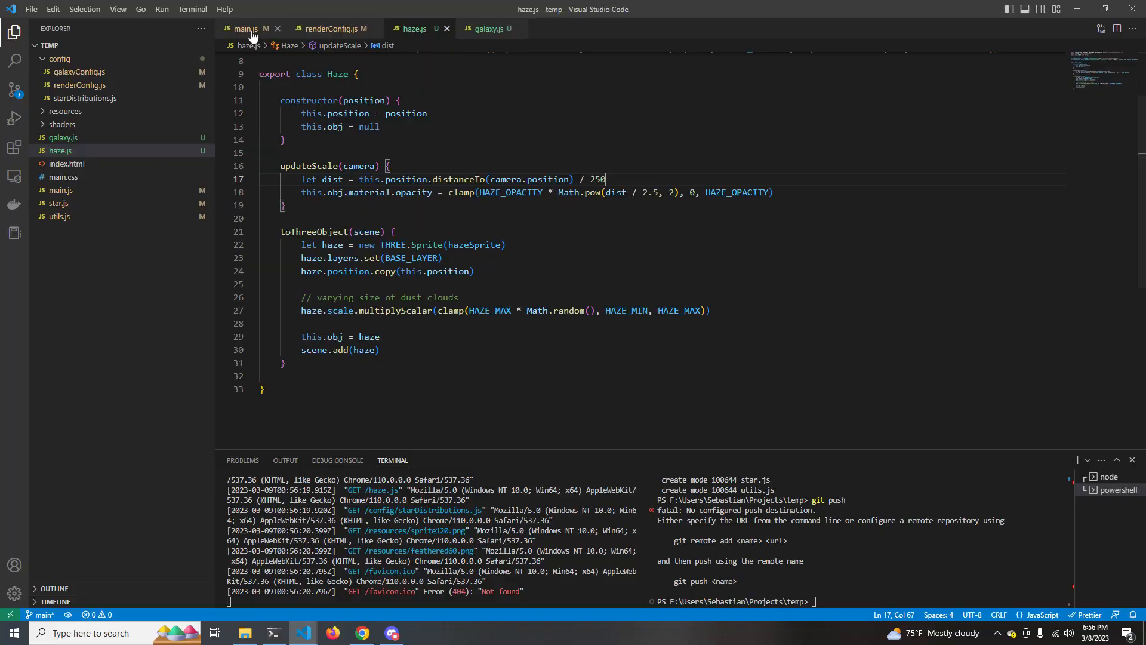
- In galaxy.js, add updateScale for stars and haze and a shared generateObject(numStars, generator)
left_click(246, 29)
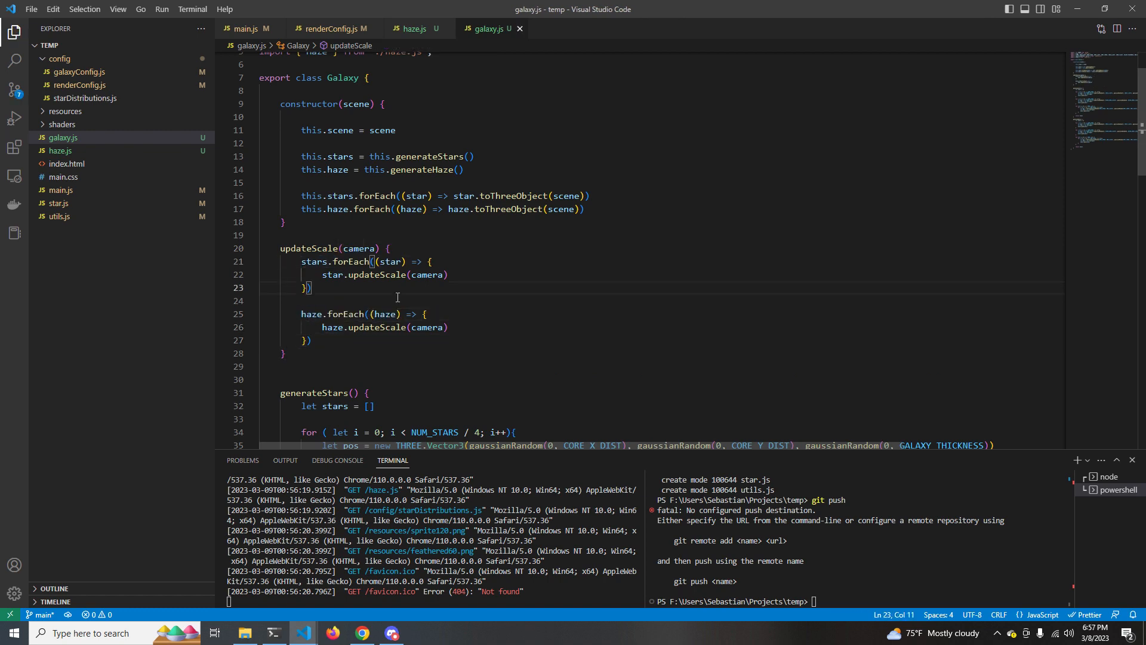
type("generateObject()")
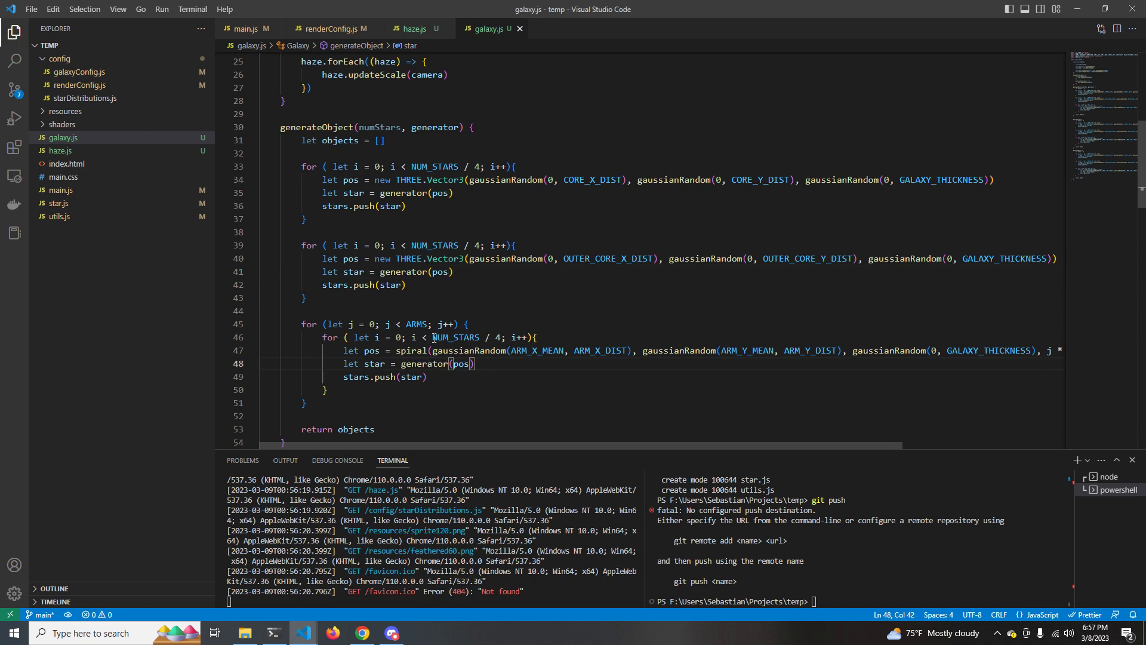
scroll("down", 3)
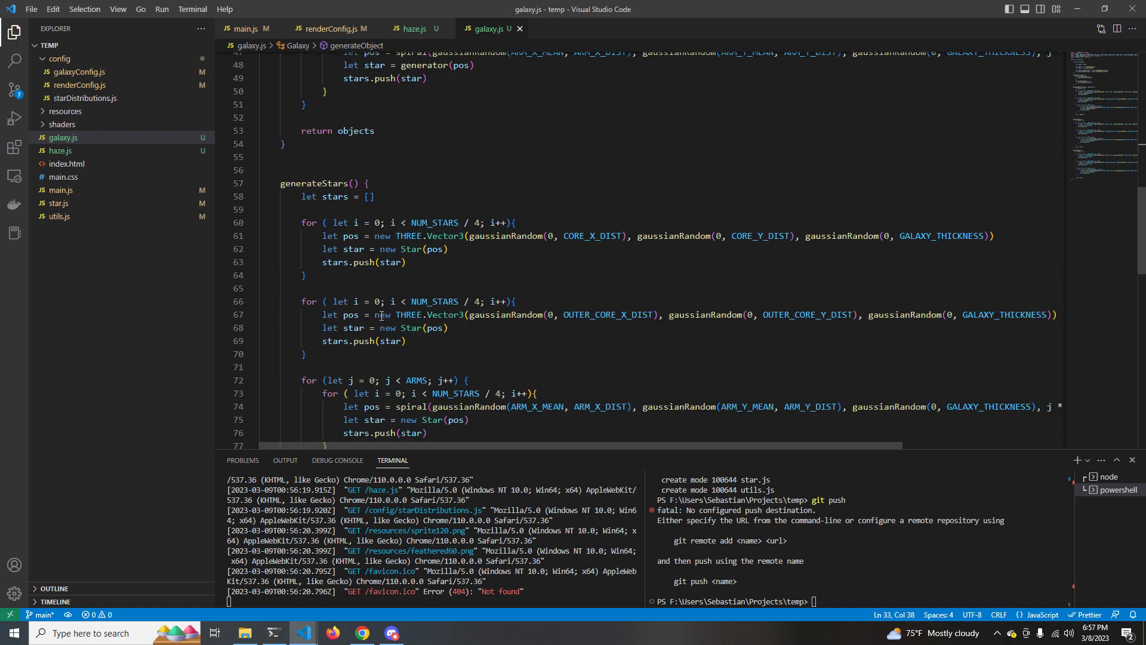
scroll("up", 3)
type("expor")
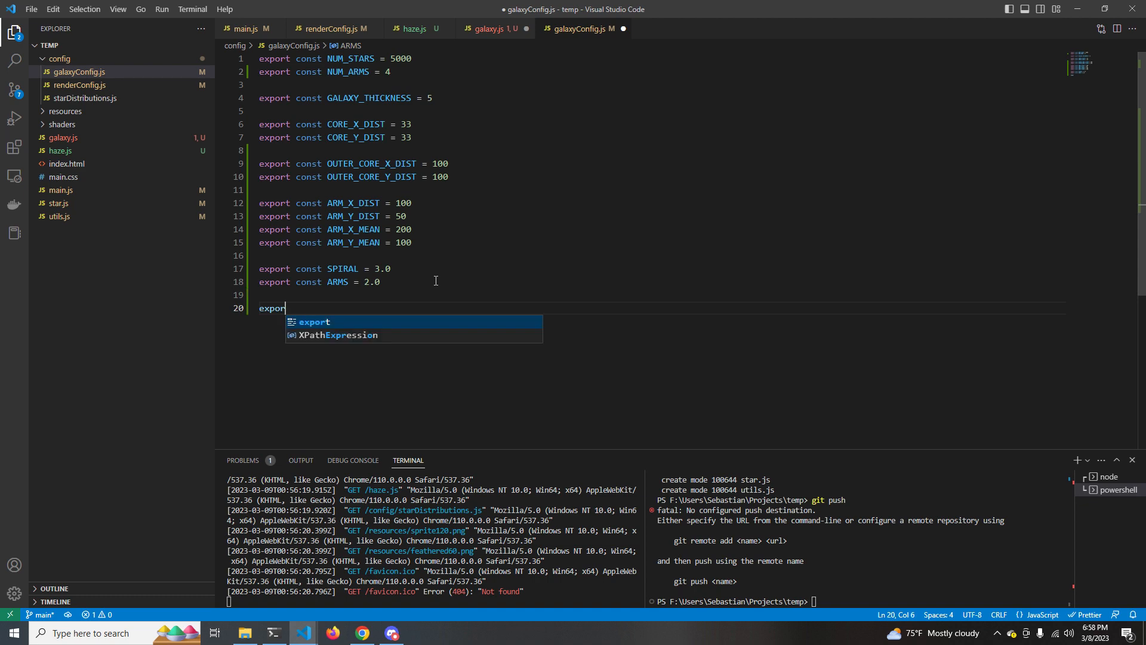
- Export HAZE_RATIO = 0.25 and generate NUM_STARS * HAZE_RATIO haze clouds via generateObject with (pos) => new Haze(pos)
type("const HAZE_RATIO")
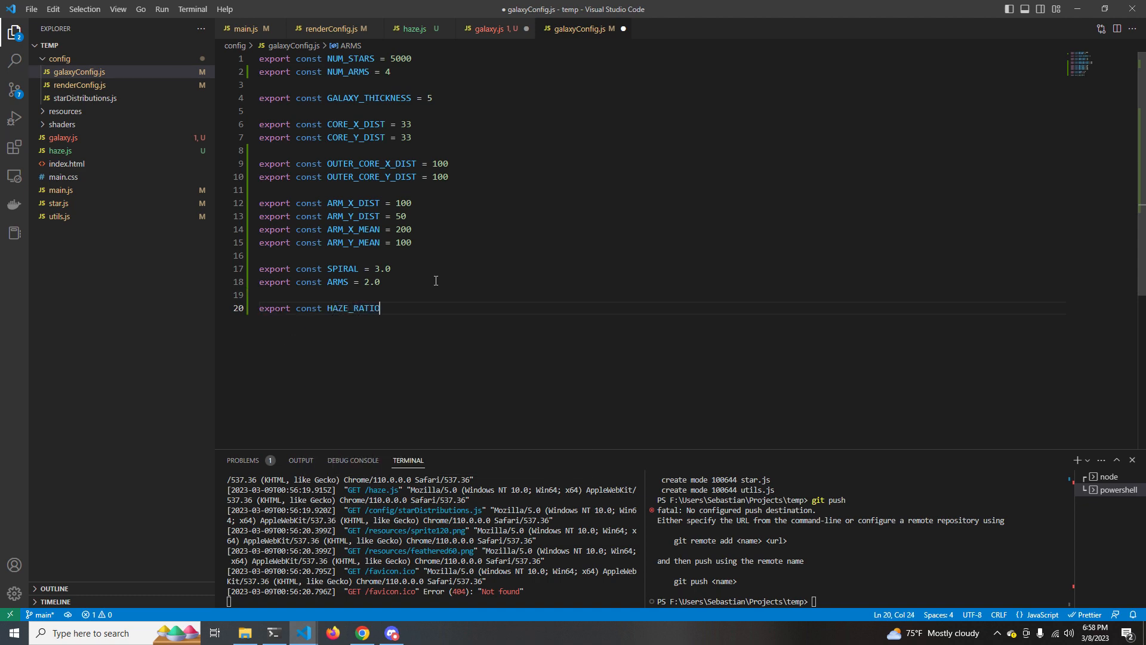
type("= 0.25")
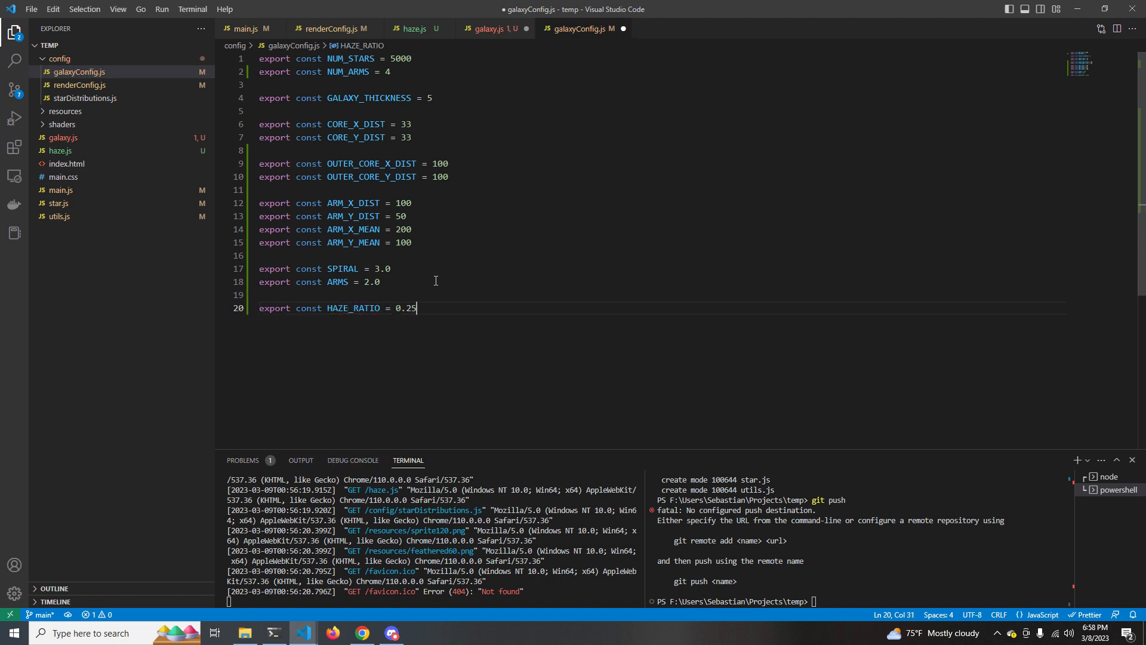
left_click(491, 29)
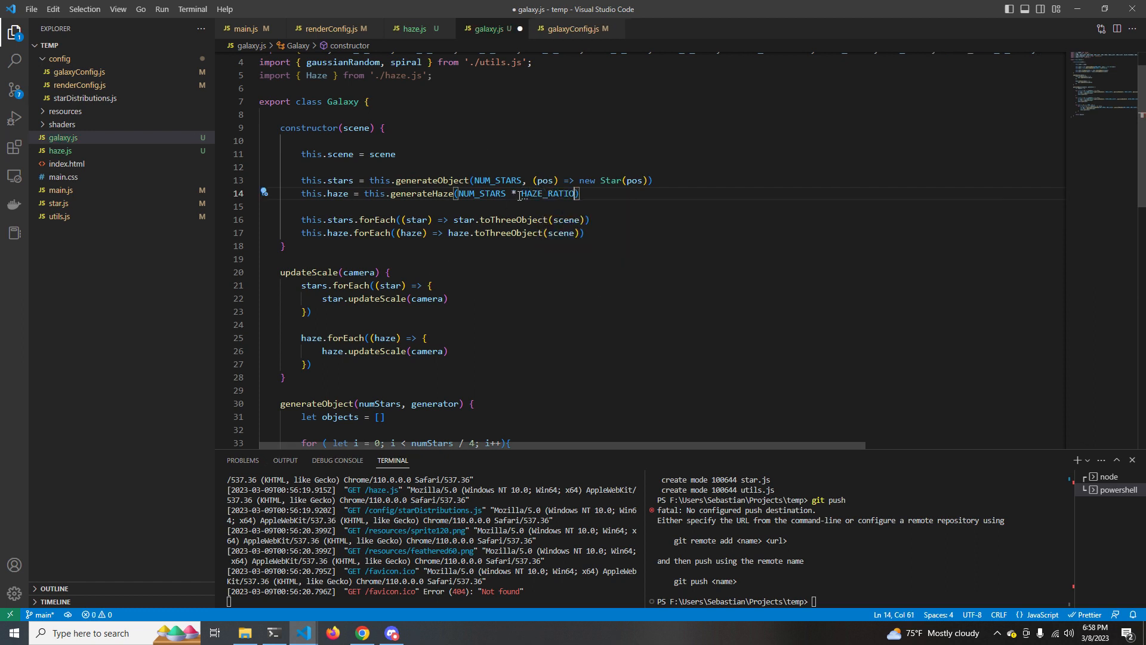
type(", ()")
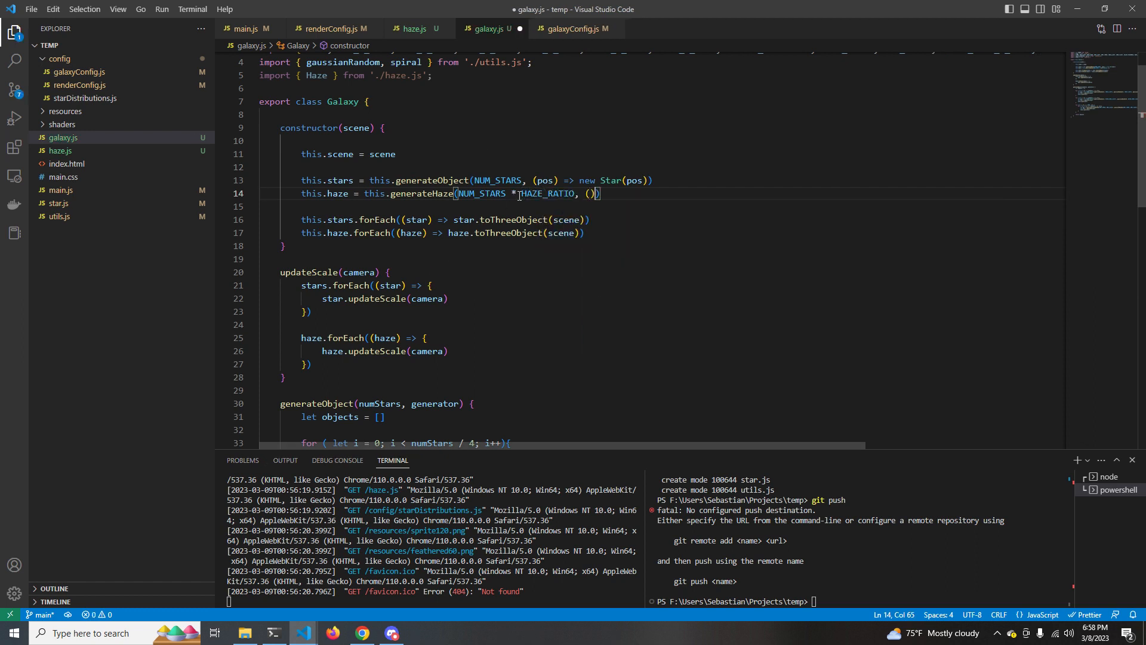
type("pos) => new Haze(po")
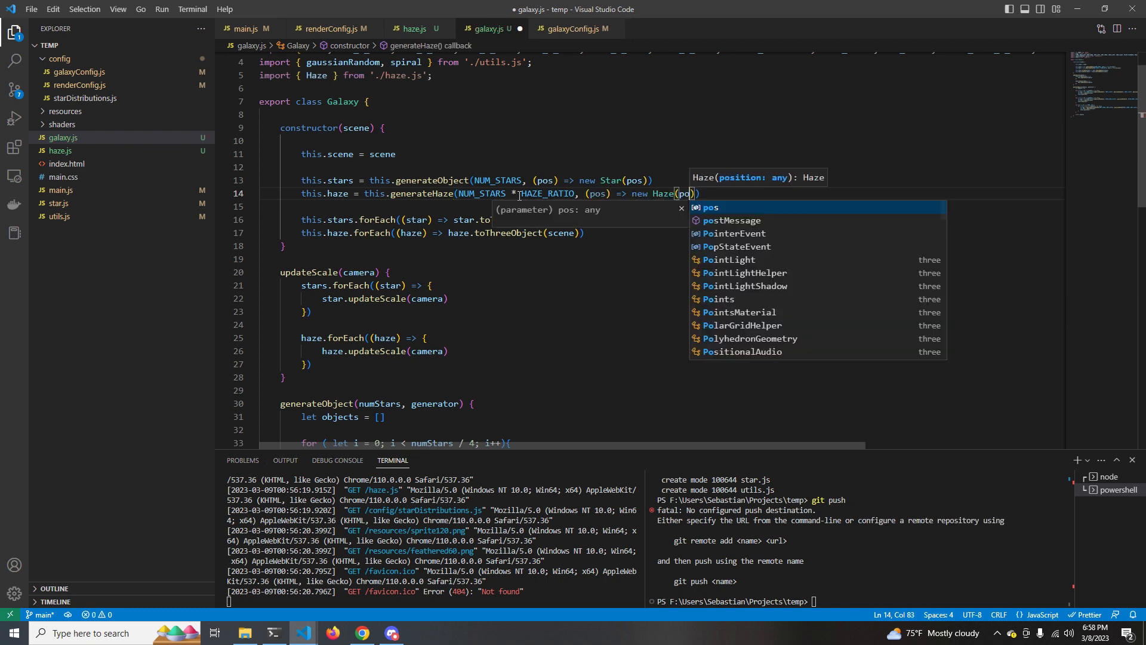
- Check the rendered galaxy with haze in the browser, then return to galaxy.js
left_click(362, 633)
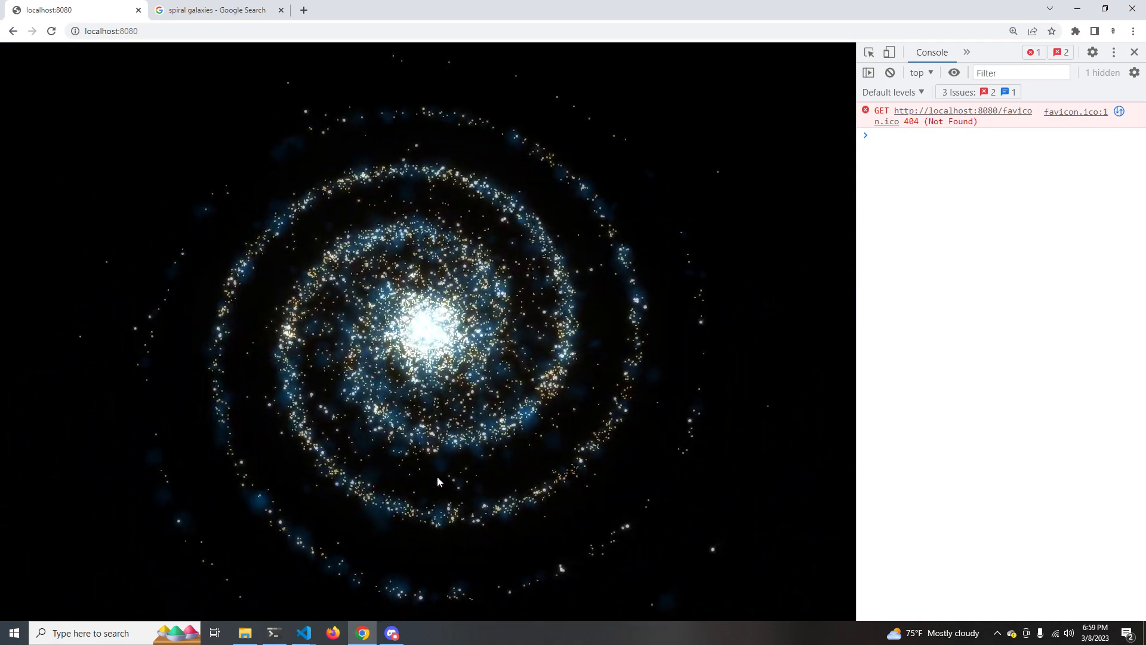
left_click(302, 633)
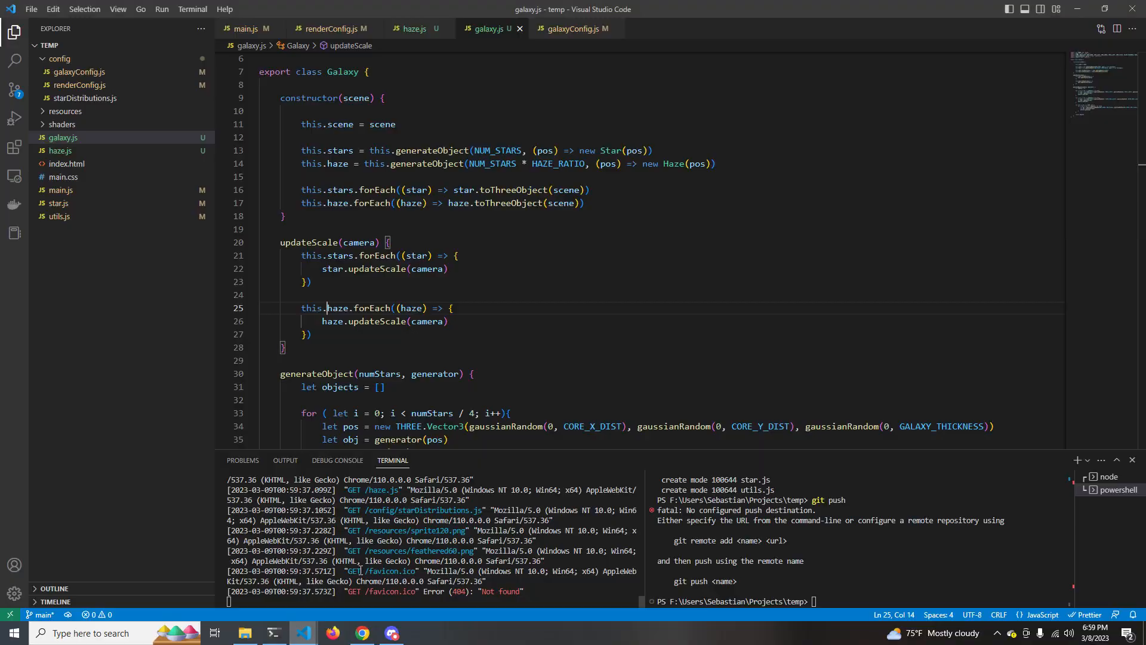
- Raise HAZE_RATIO to 0.5 in galaxyConfig.js and view the denser haze in the browser
left_click(333, 28)
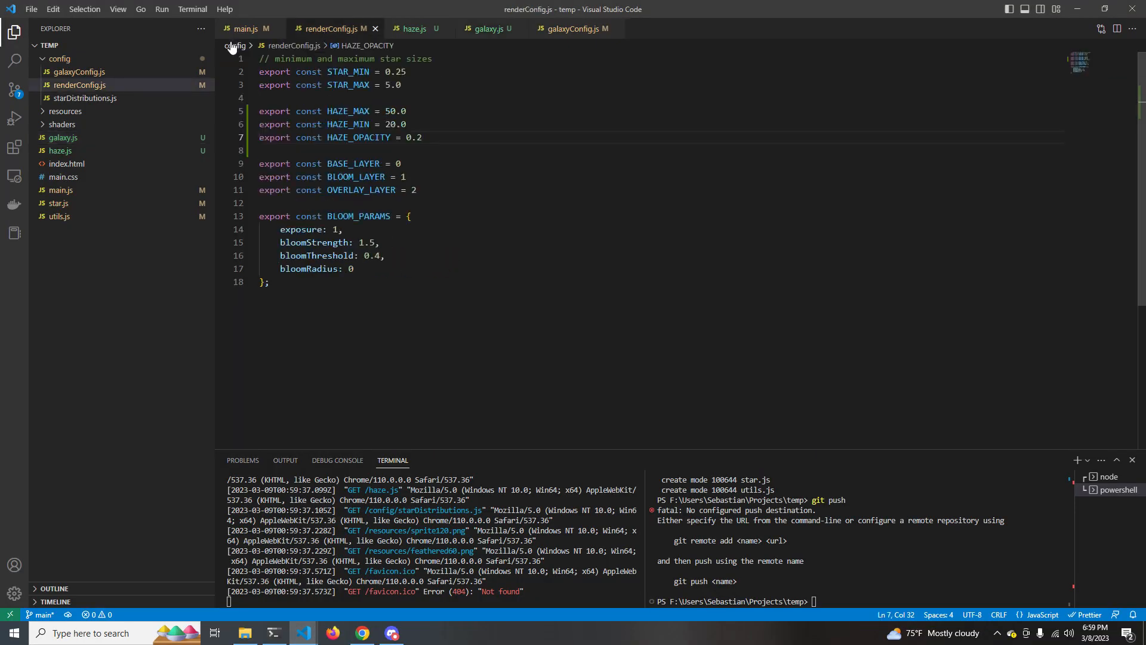
left_click(572, 28)
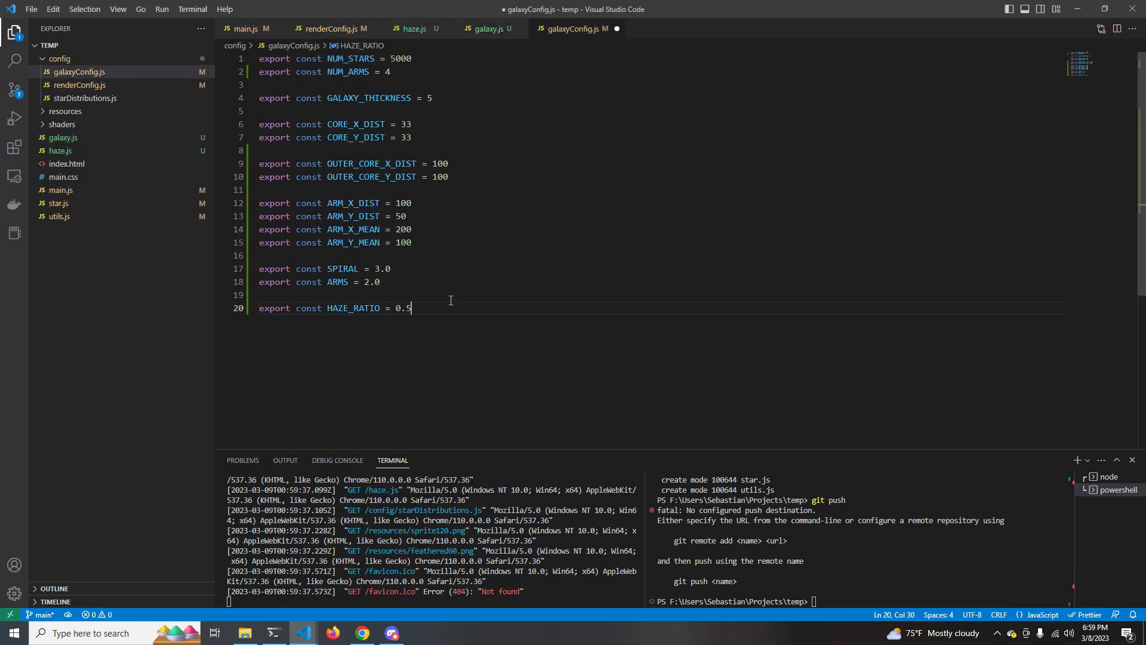
left_click(361, 633)
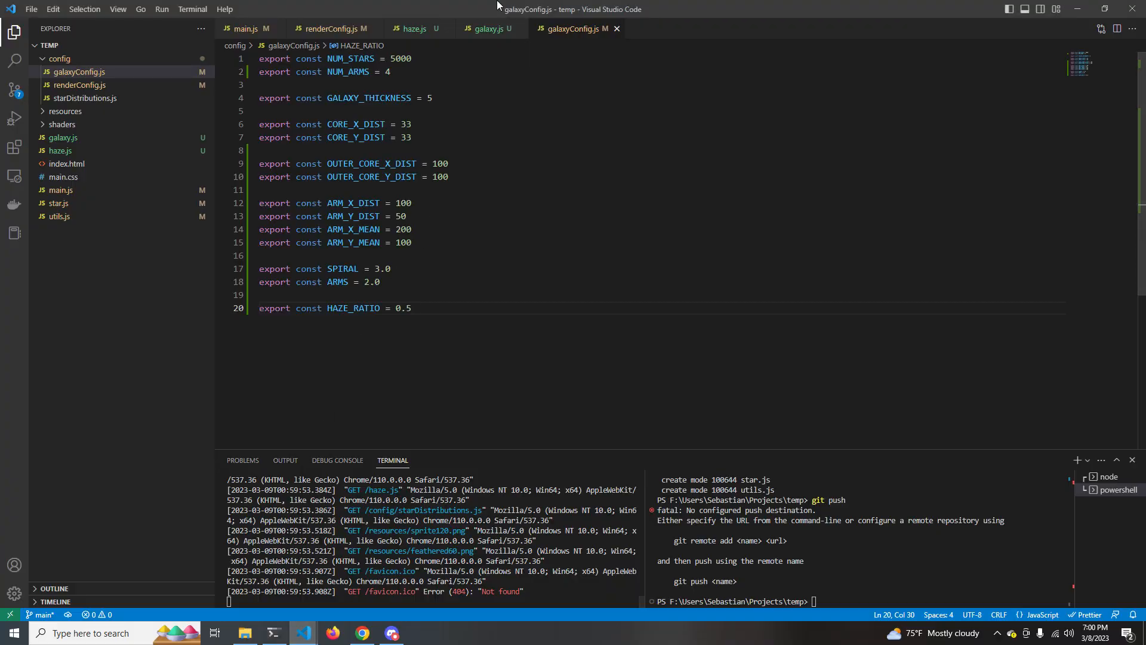
mouse_move(413, 29)
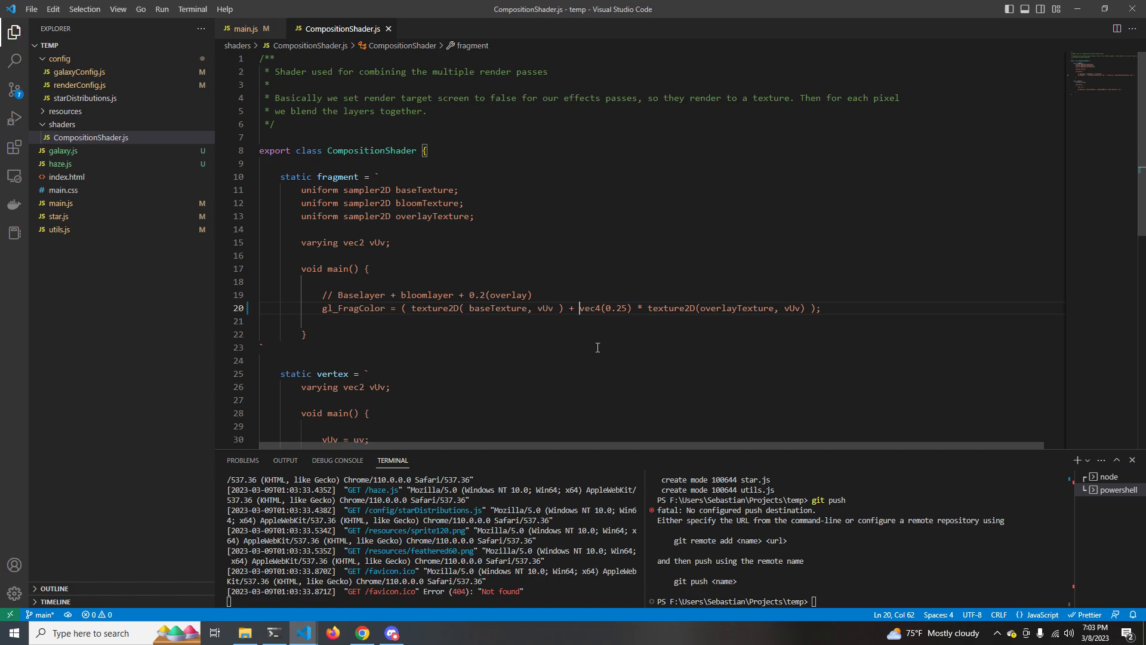
- Add vec4(1.0) * texture2D(bloomTexture, vUv) to gl_FragColor and verify the bright golden galaxy in Chrome
left_click(362, 633)
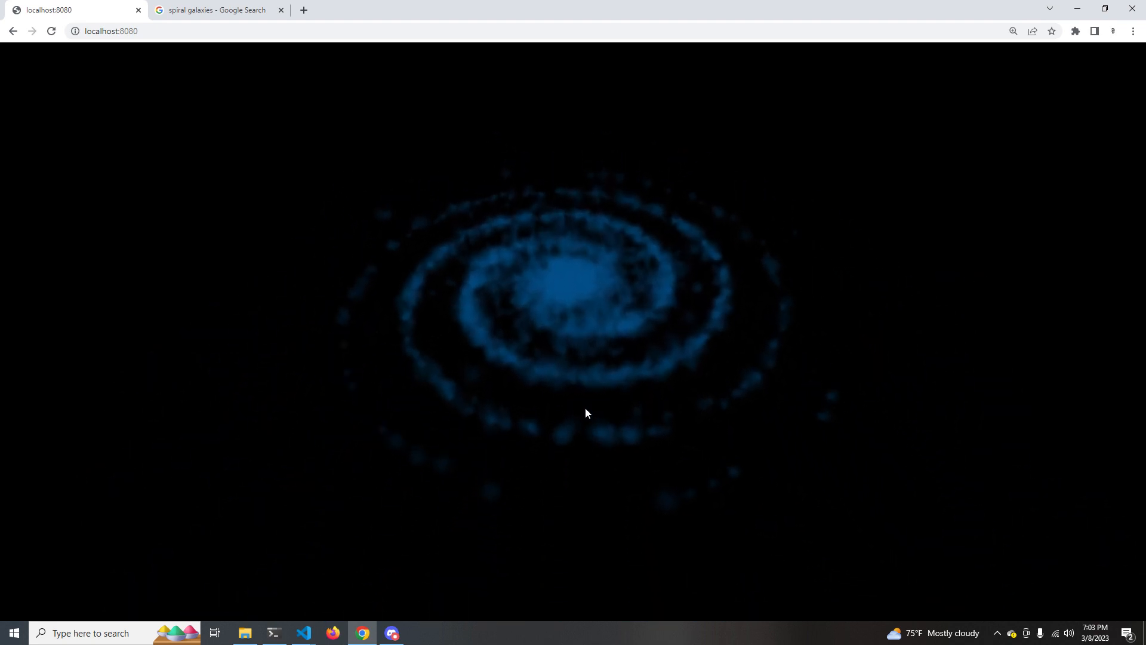
left_click(302, 633)
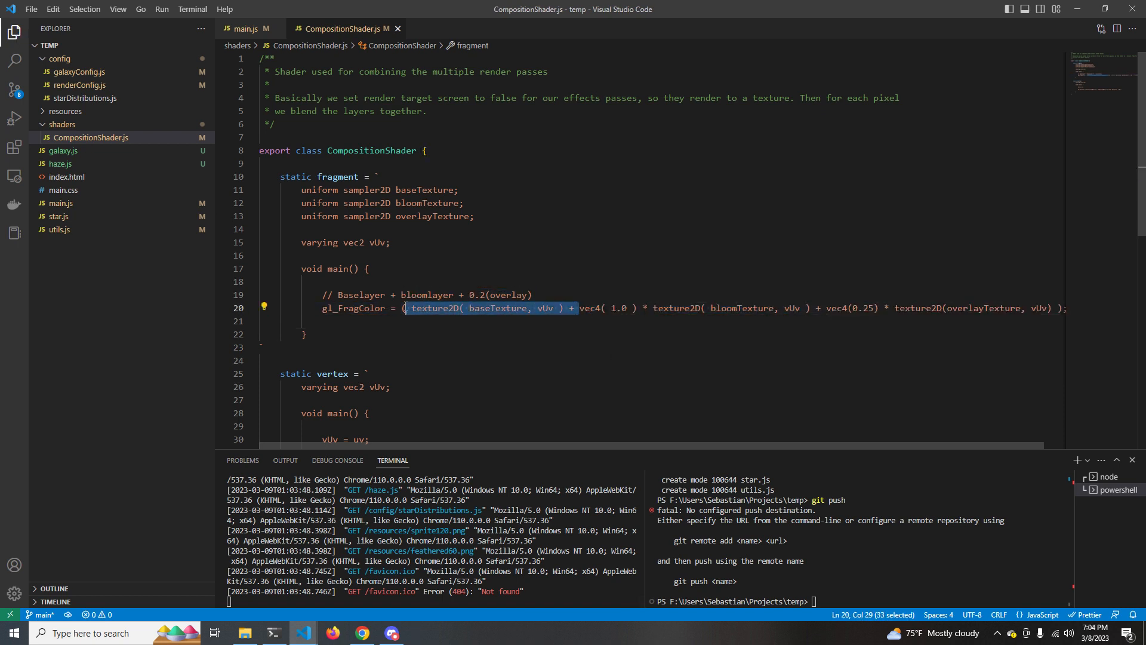
left_click(363, 632)
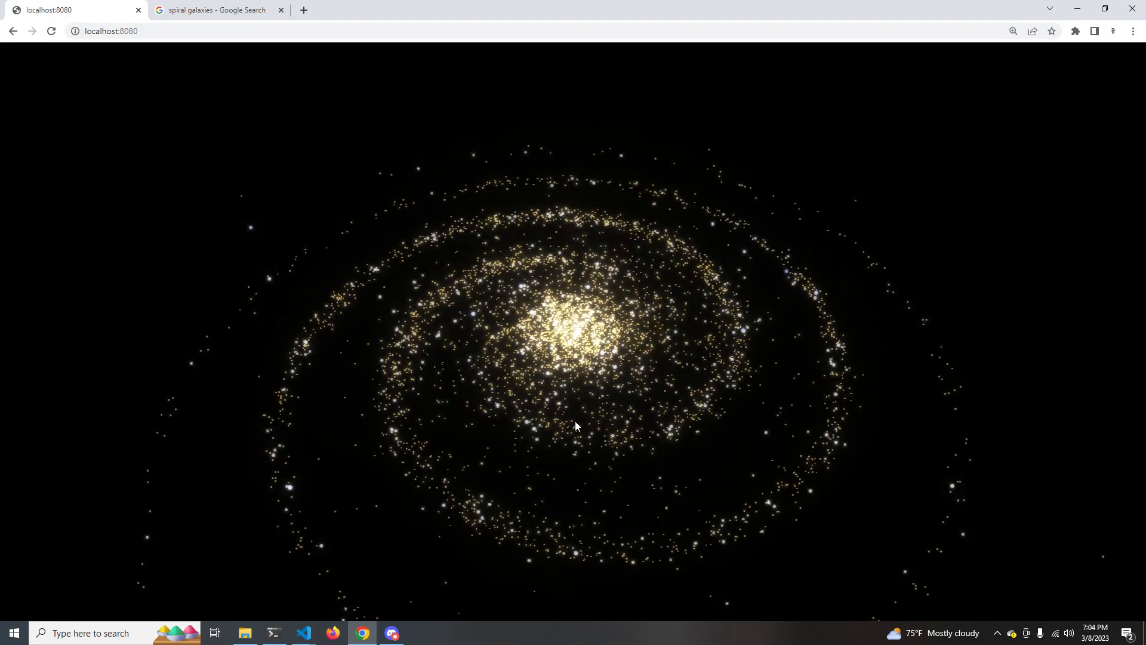
left_click(302, 633)
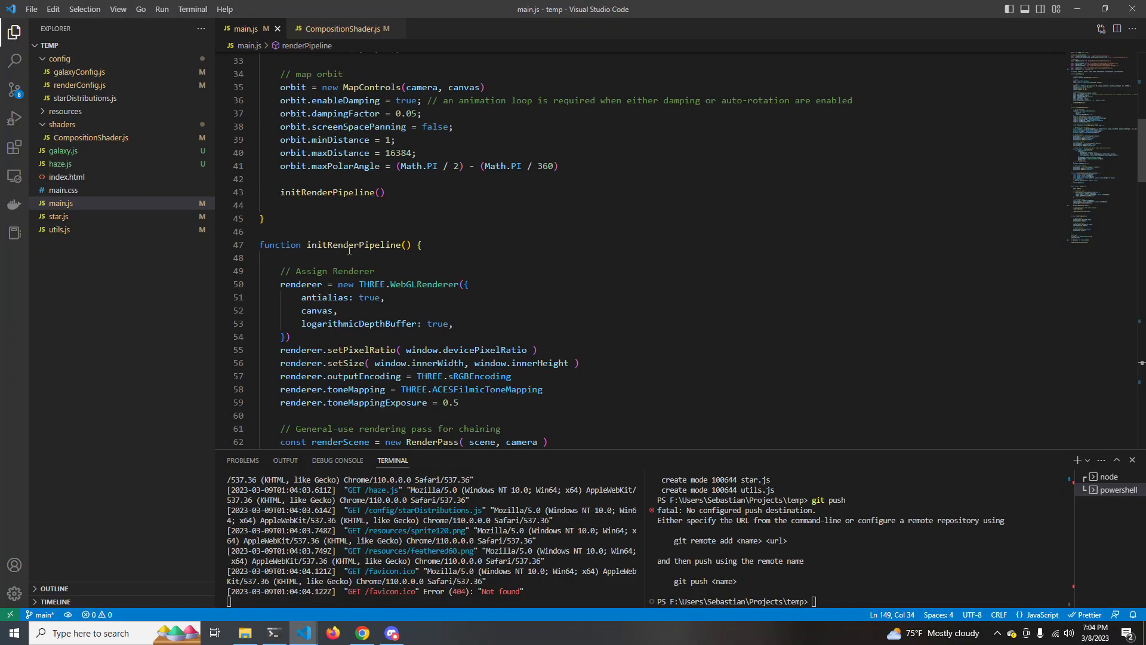
scroll("down", 3)
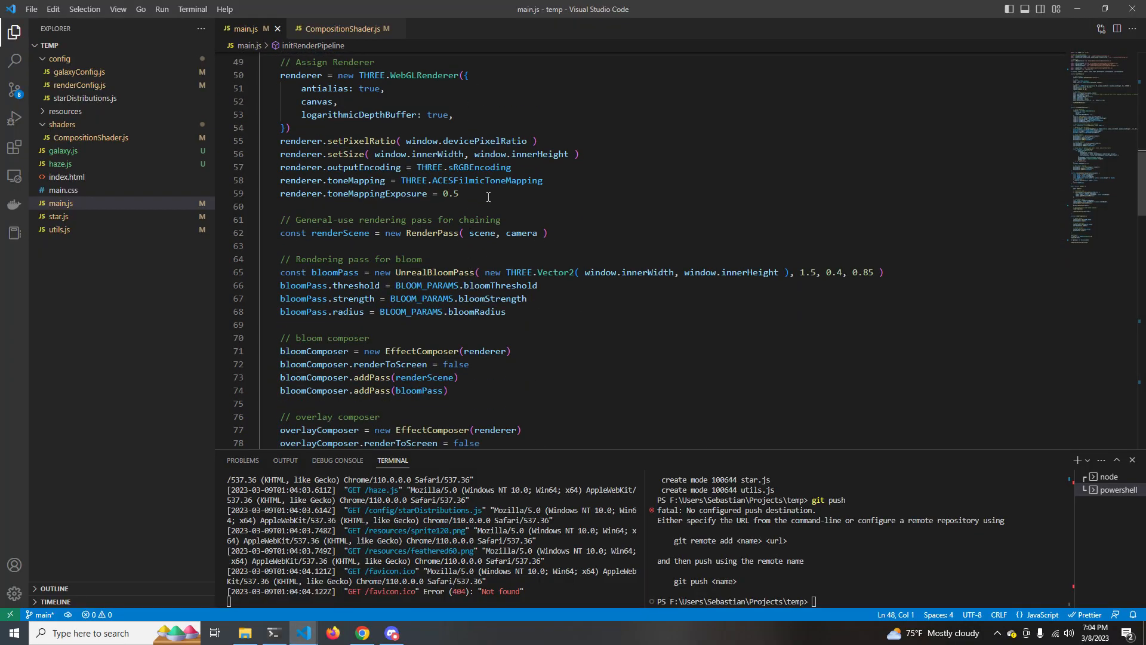
scroll("down", 3)
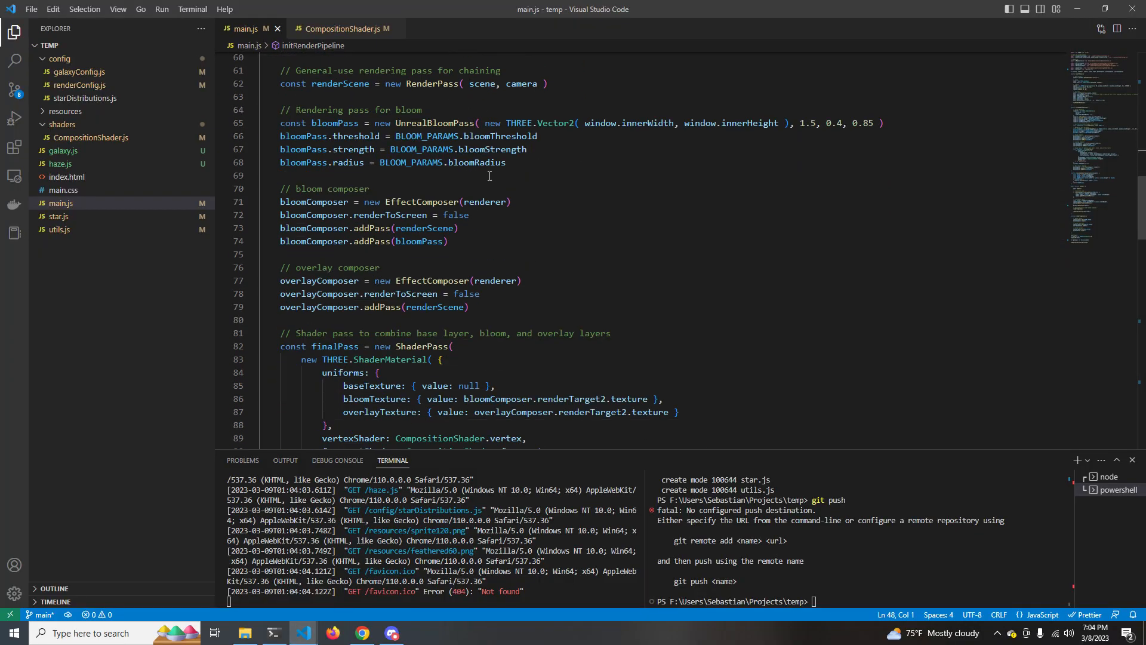
scroll("down", 3)
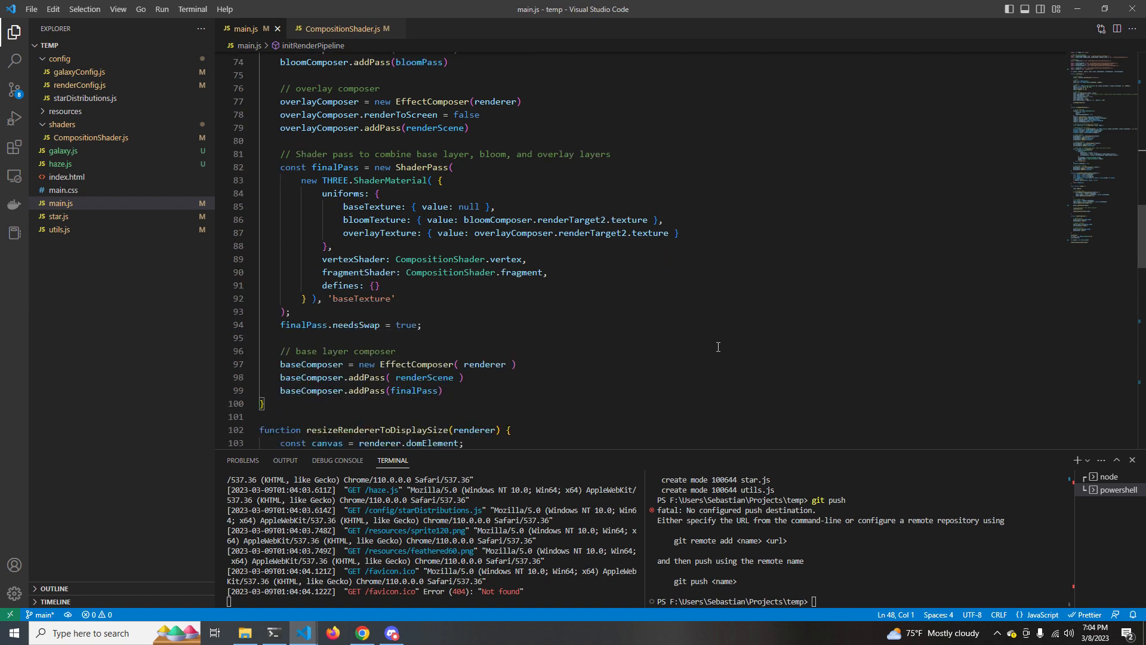
mouse_move(720, 395)
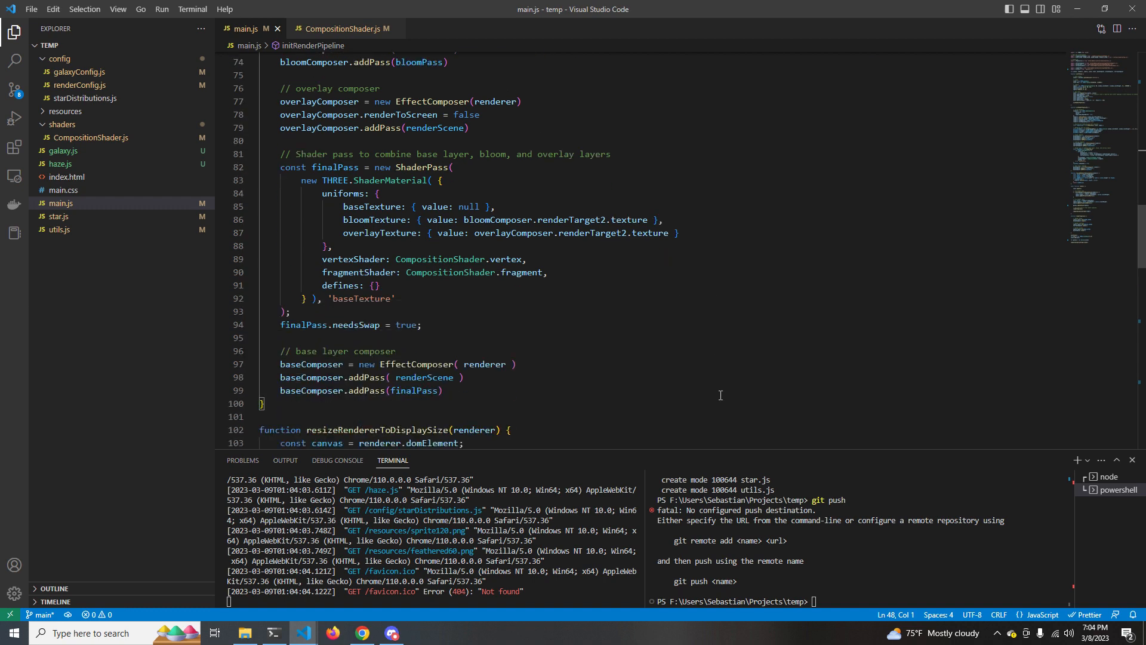
scroll("up", 3)
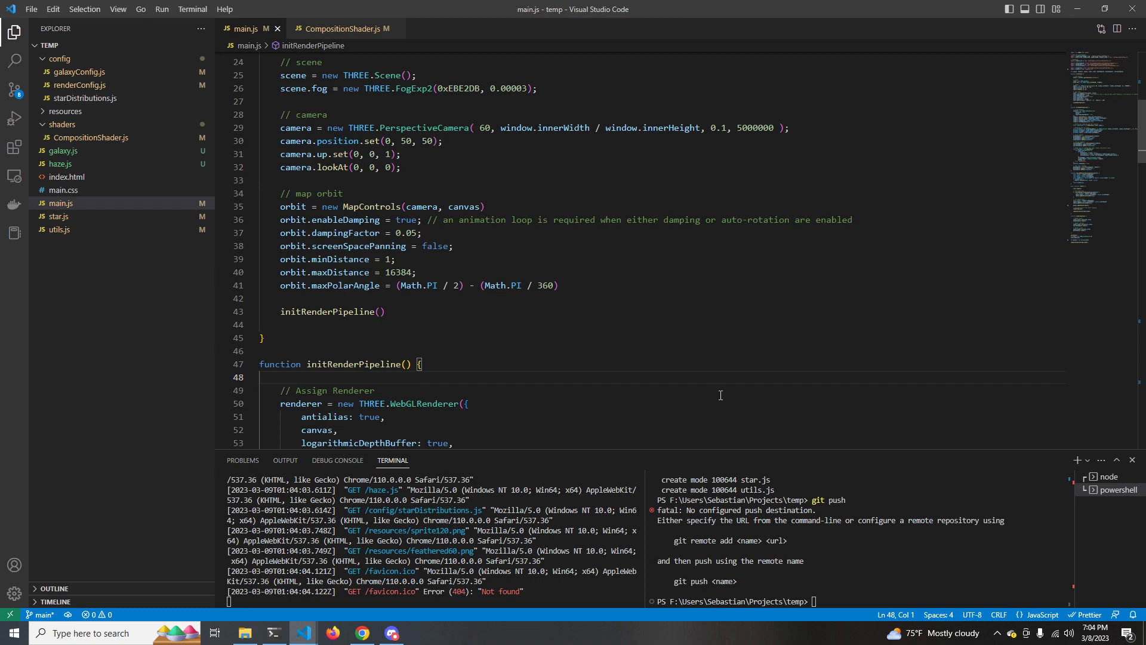
scroll("down", 3)
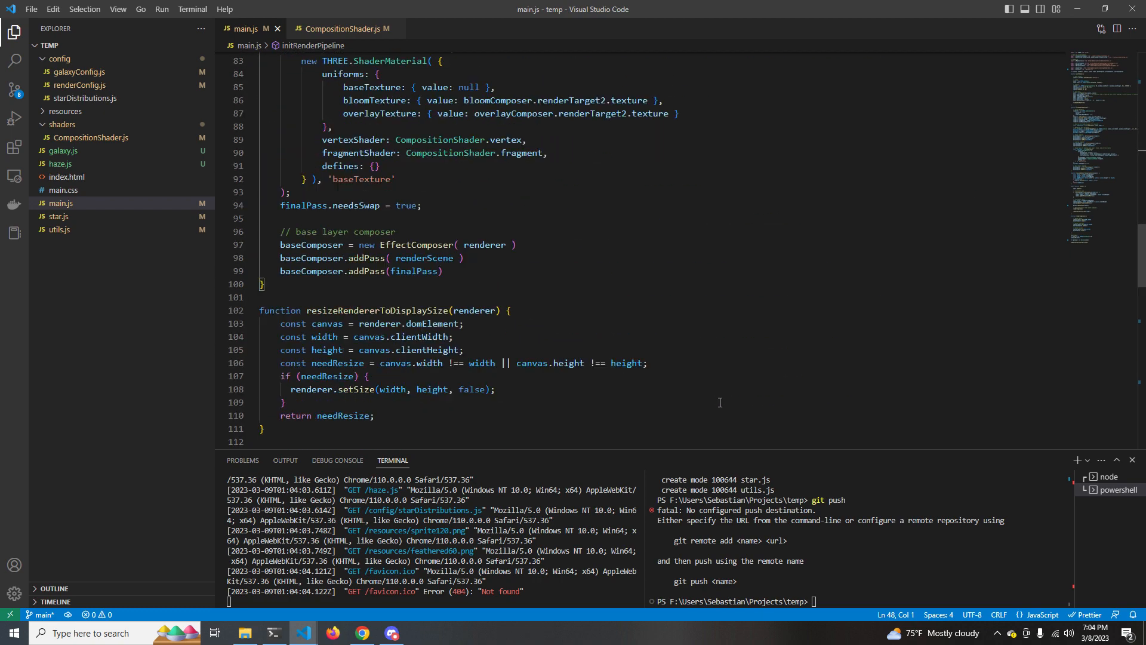
scroll("down", 3)
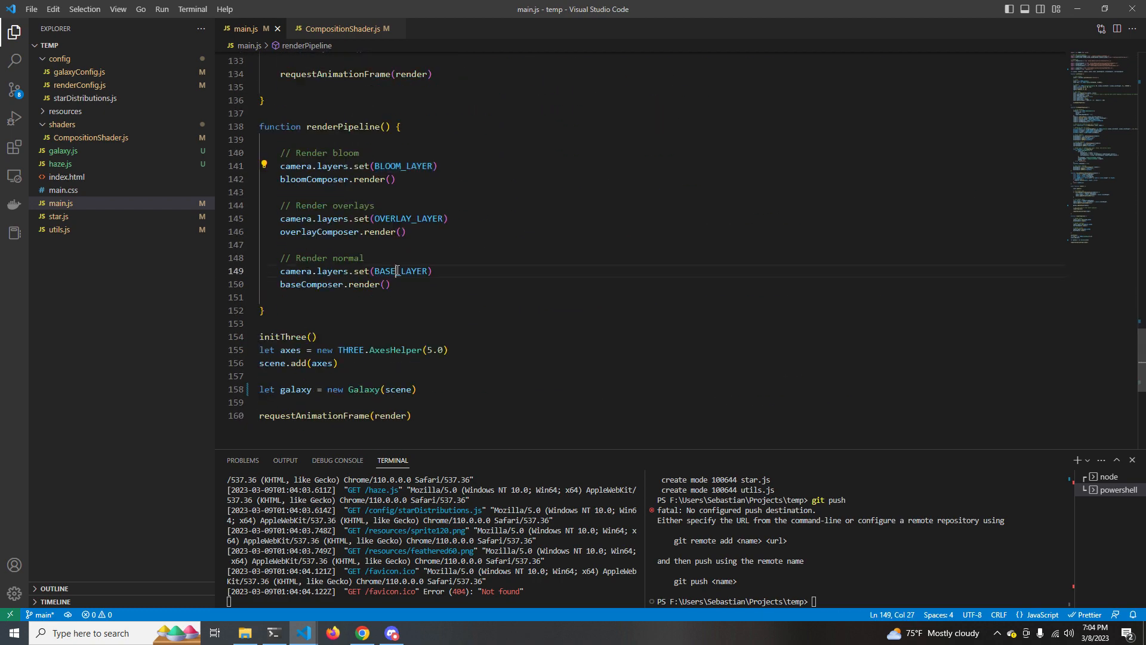
double_click(398, 271)
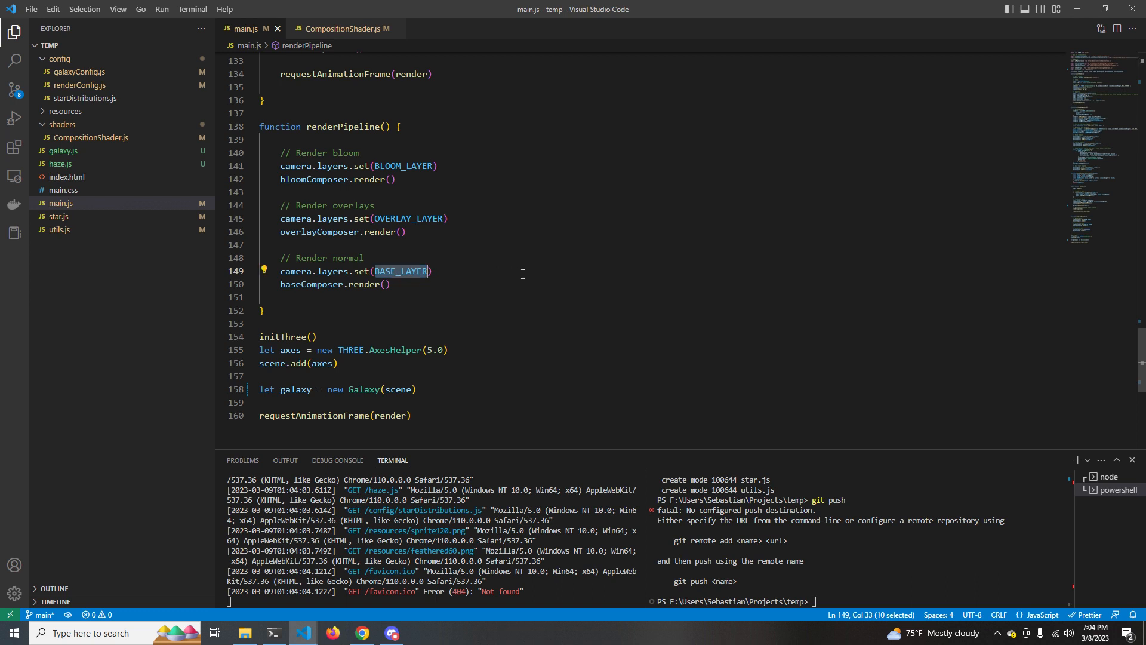
left_click(433, 271)
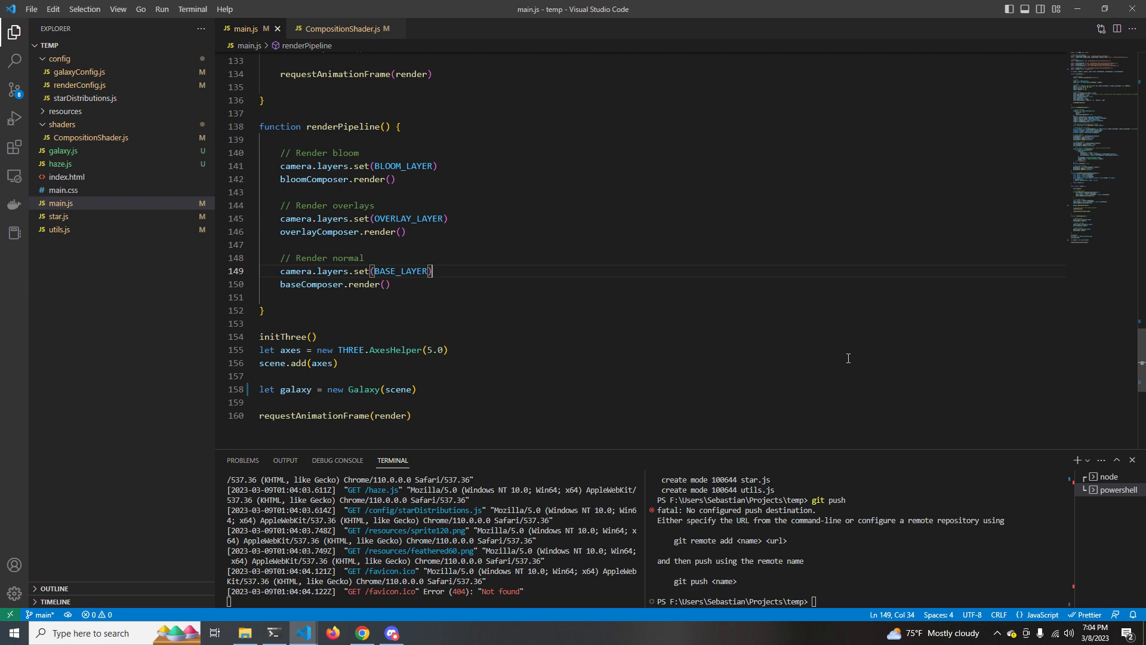
double_click(402, 166)
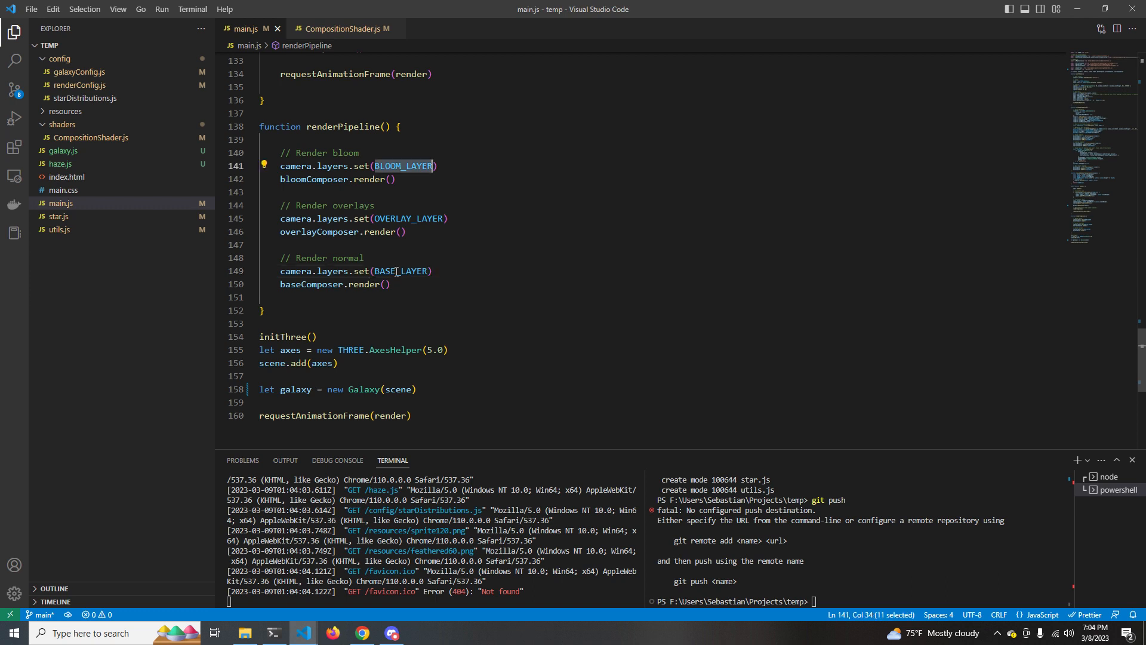
double_click(401, 271)
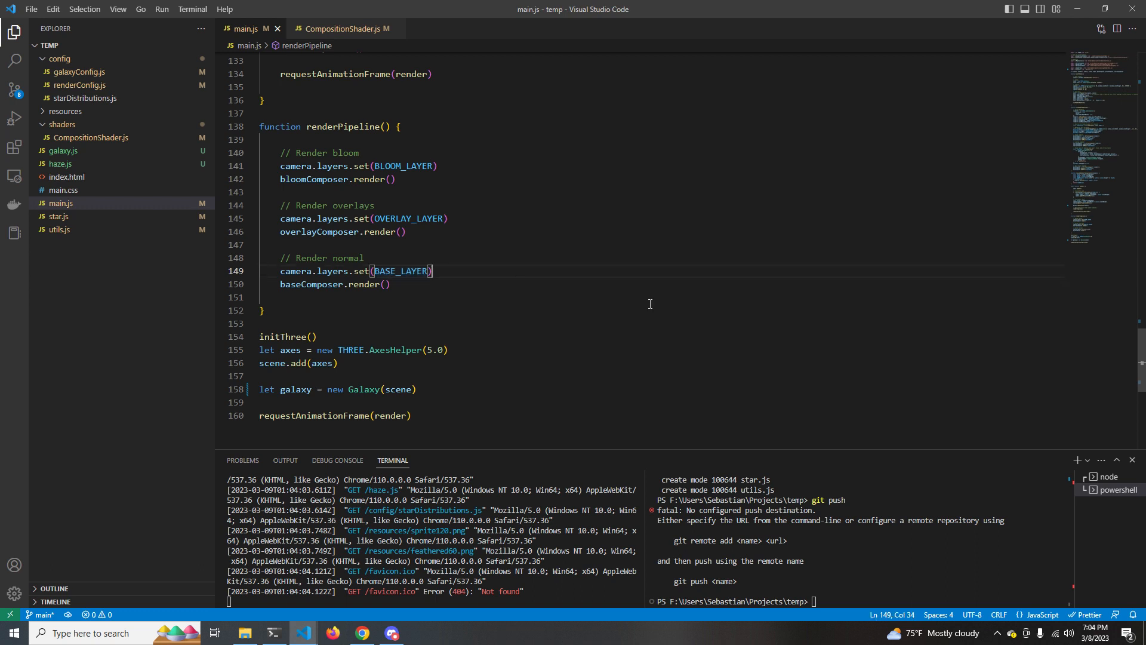
mouse_move(848, 357)
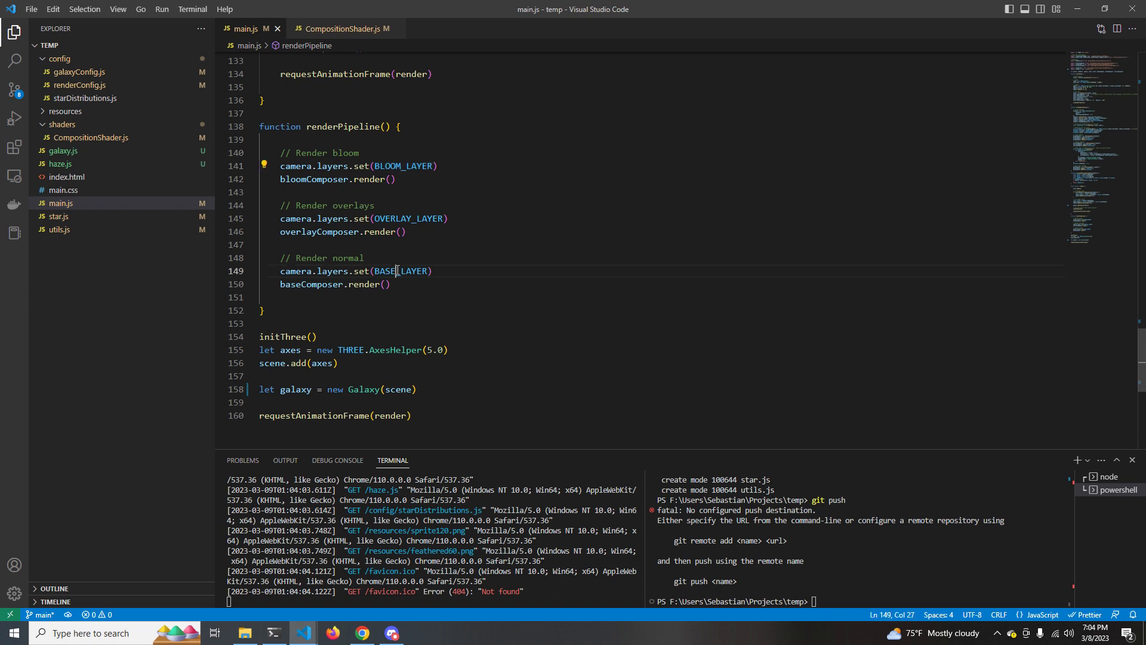
double_click(402, 272)
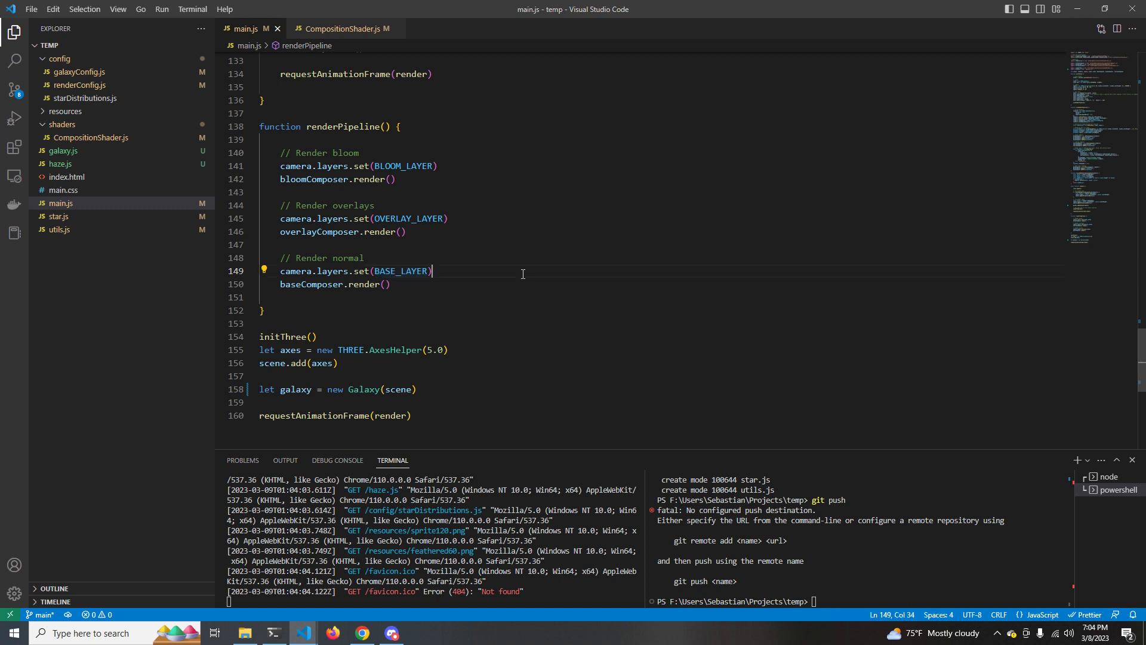
mouse_move(854, 359)
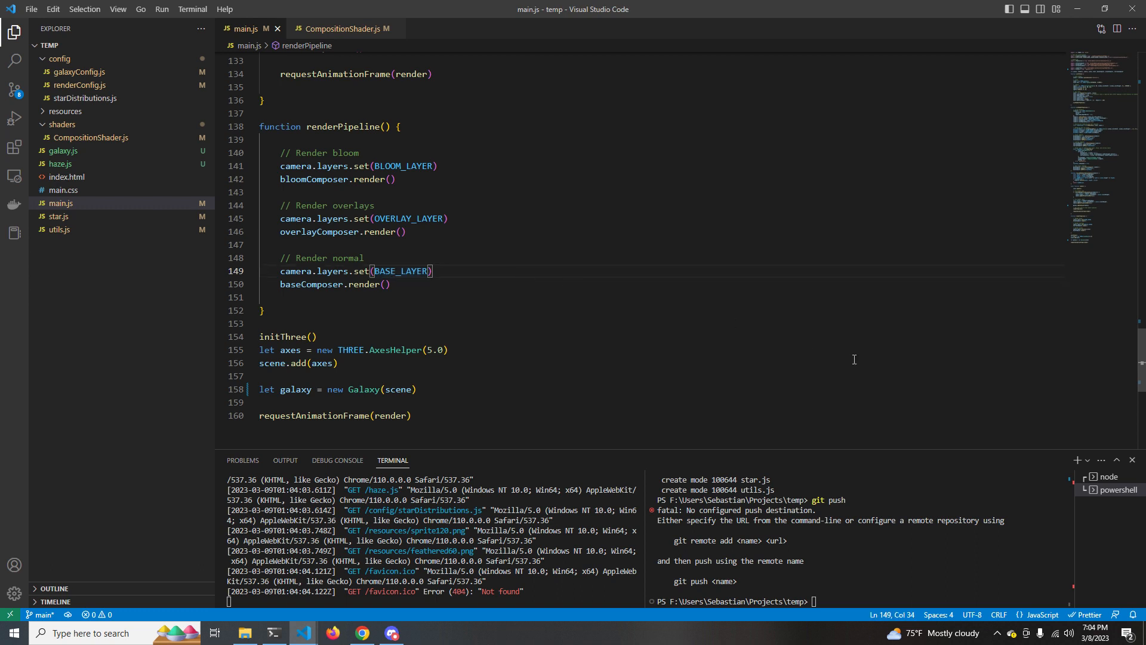
mouse_move(848, 358)
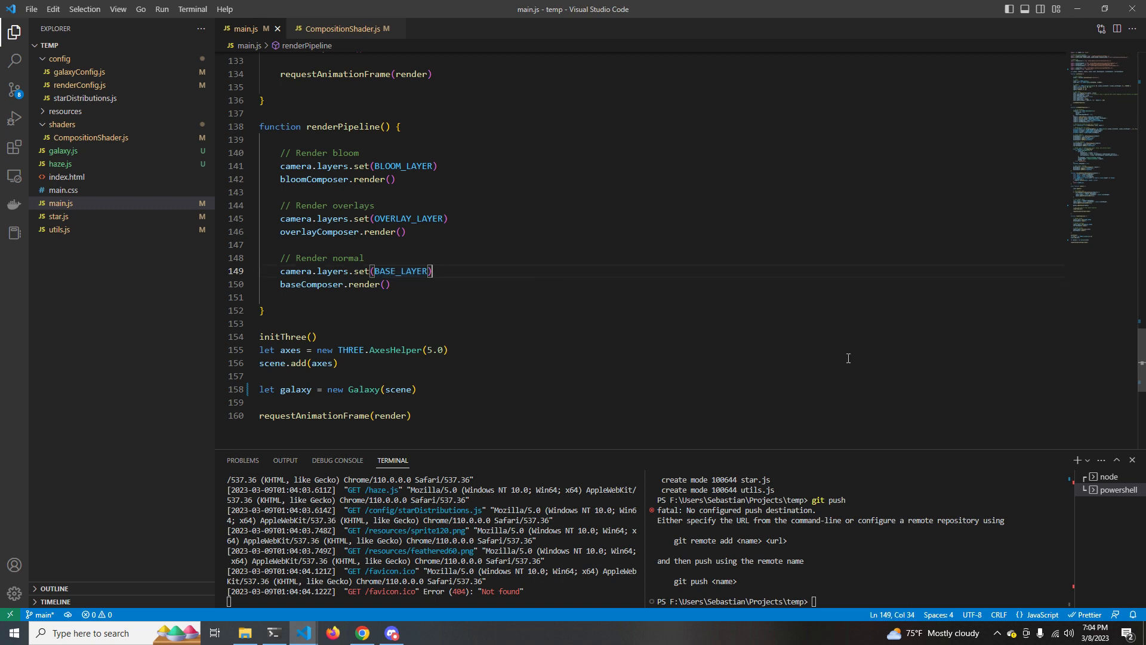